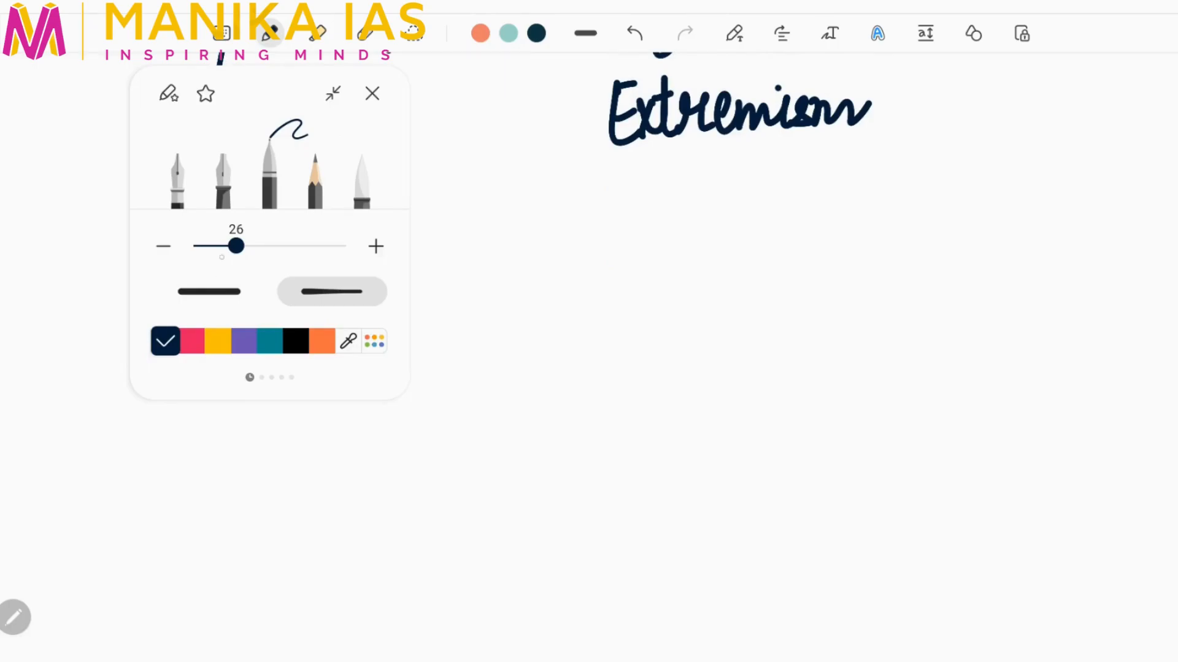
# Dismiss the pen settings popup and move to blank space below the 'Extremism' title
pyautogui.click(372, 93)
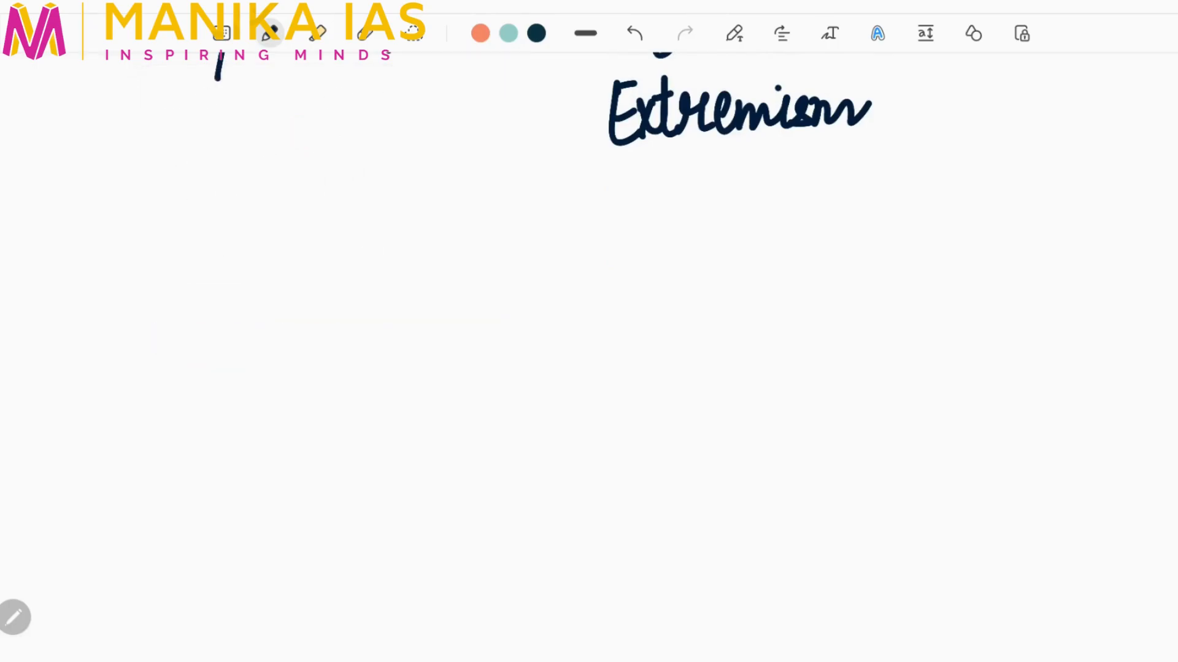
pyautogui.click(633, 33)
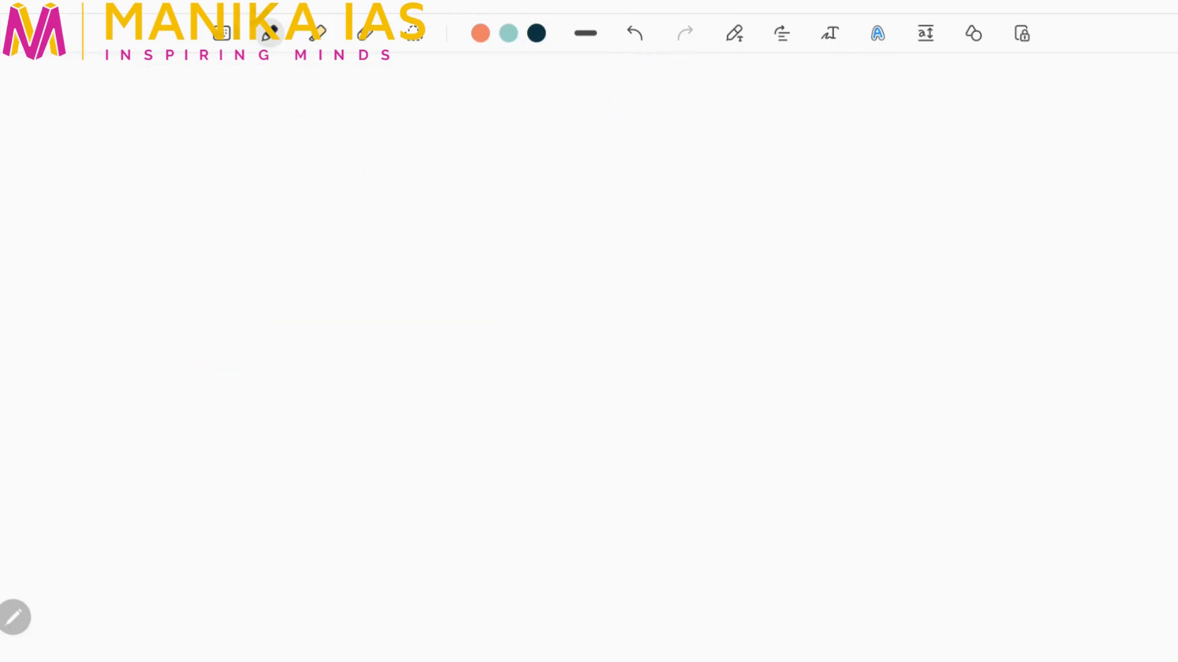
# Handwrite the 'Ideological Roots' heading with a boxed 'Marx' beneath it
pyautogui.moveTo(127, 146); pyautogui.dragTo(154, 131)
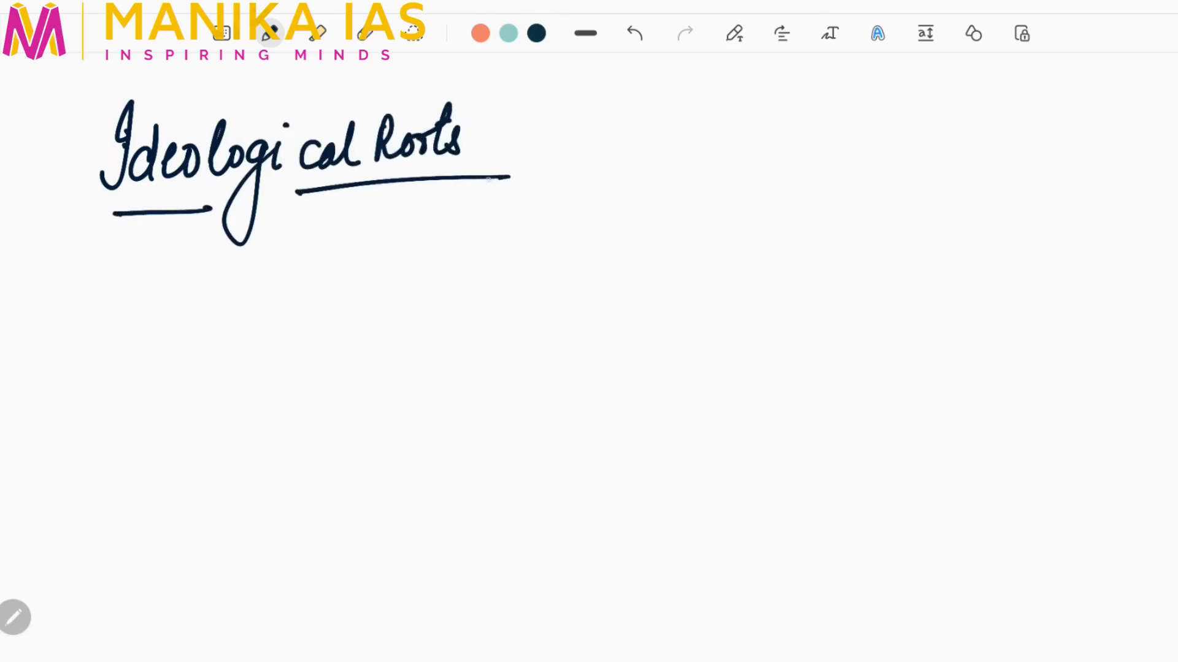
pyautogui.moveTo(241, 278); pyautogui.dragTo(361, 255)
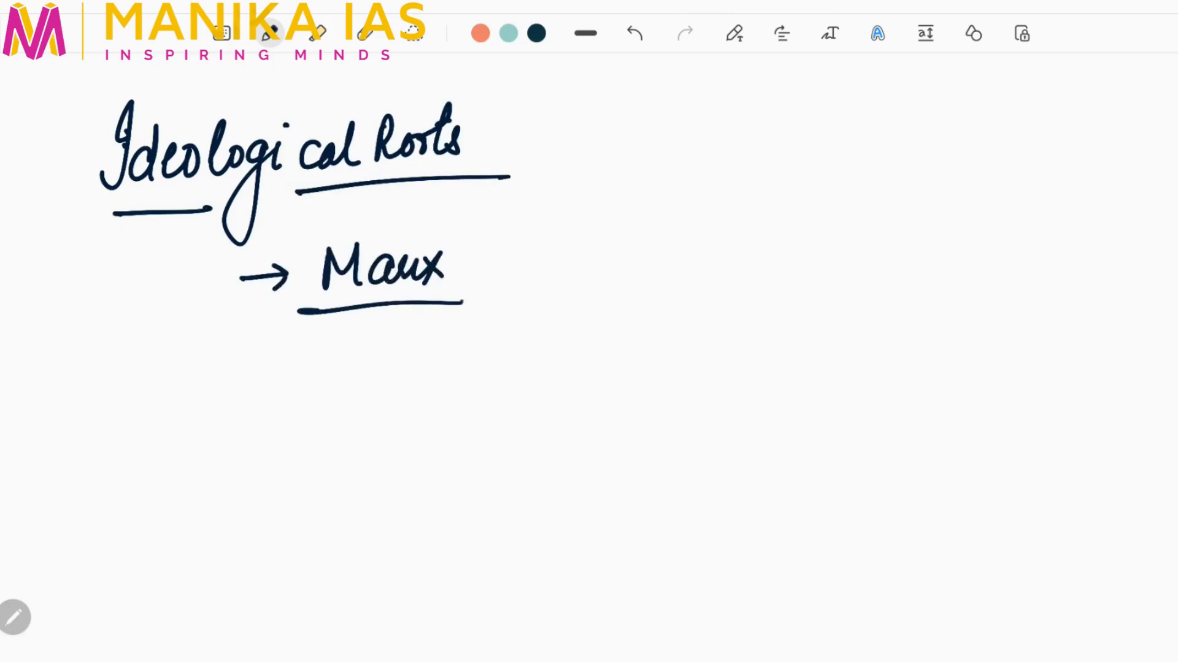
pyautogui.moveTo(297, 221); pyautogui.dragTo(466, 308)
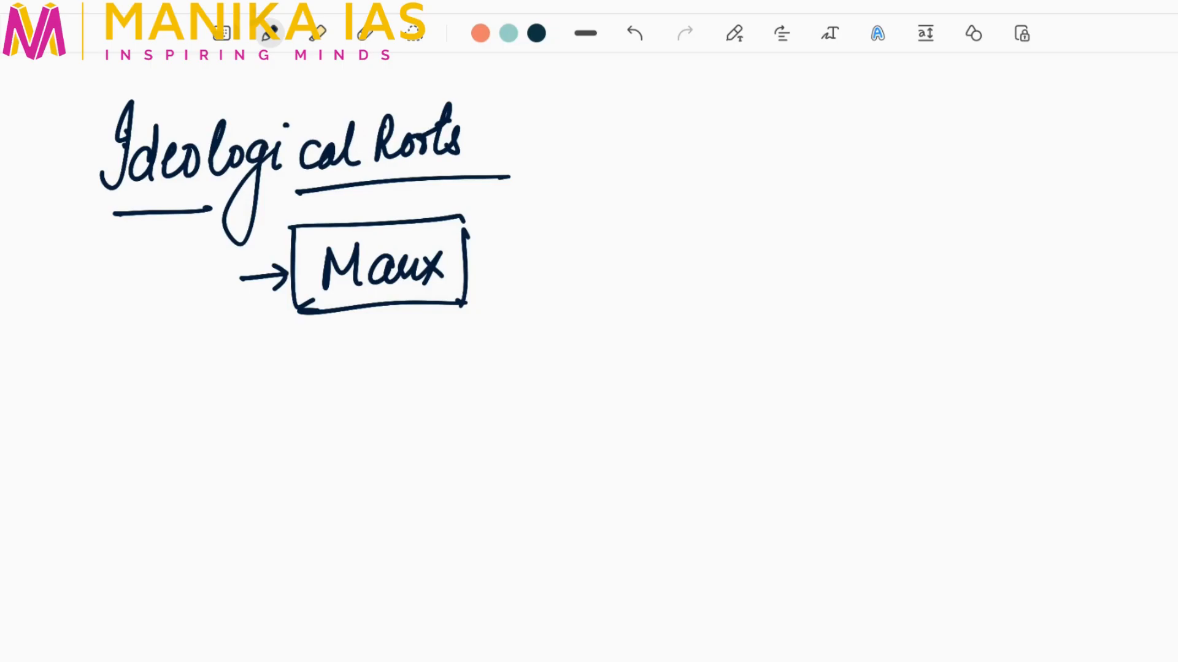
# Add 'capitalism → communism' under Marx and underline capitalism
pyautogui.moveTo(412, 368); pyautogui.dragTo(473, 413)
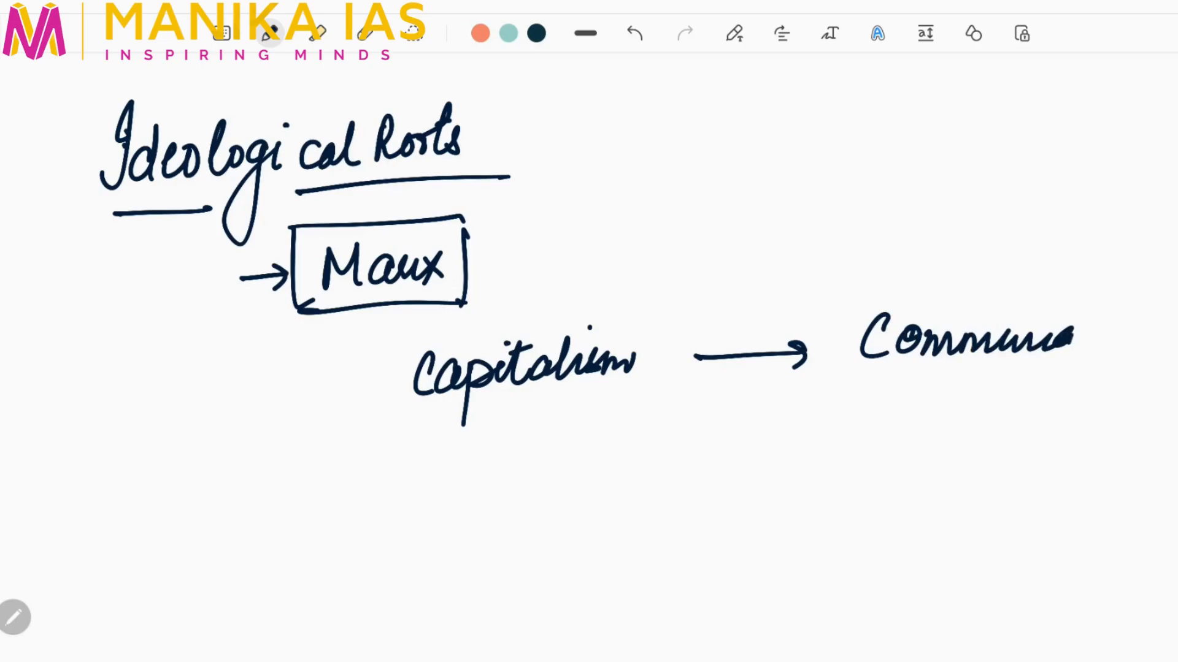
pyautogui.moveTo(412, 417); pyautogui.dragTo(597, 394)
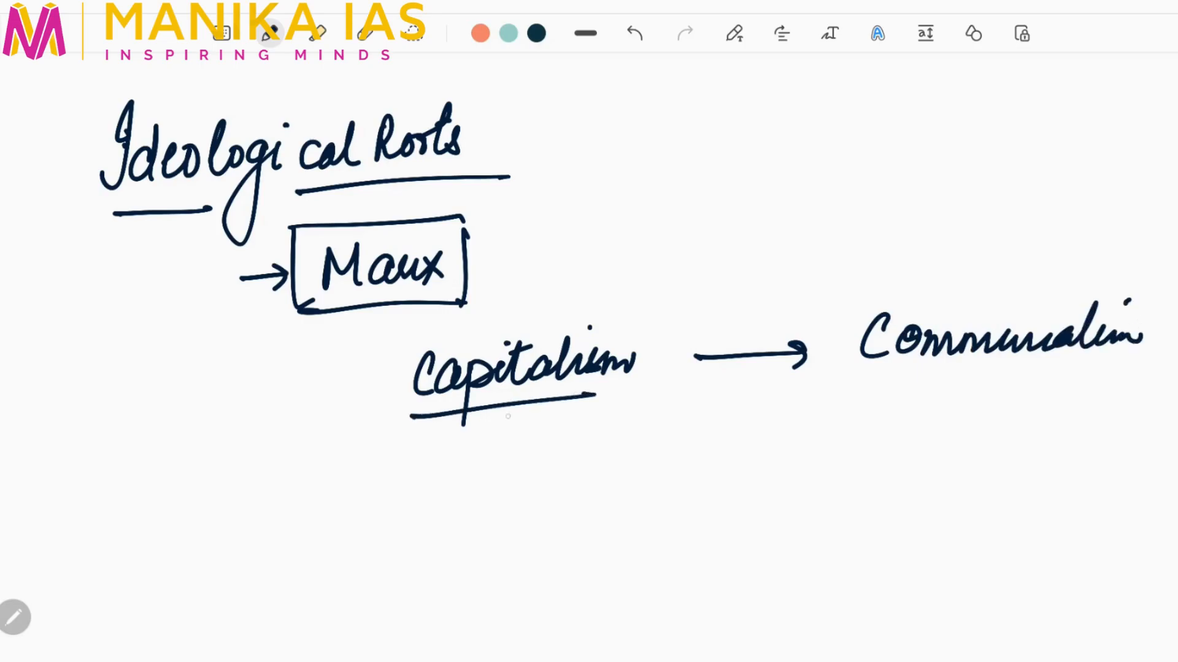
# Branch an arrow below capitalism and write the circled 'Revolution'
pyautogui.moveTo(503, 417); pyautogui.dragTo(428, 503)
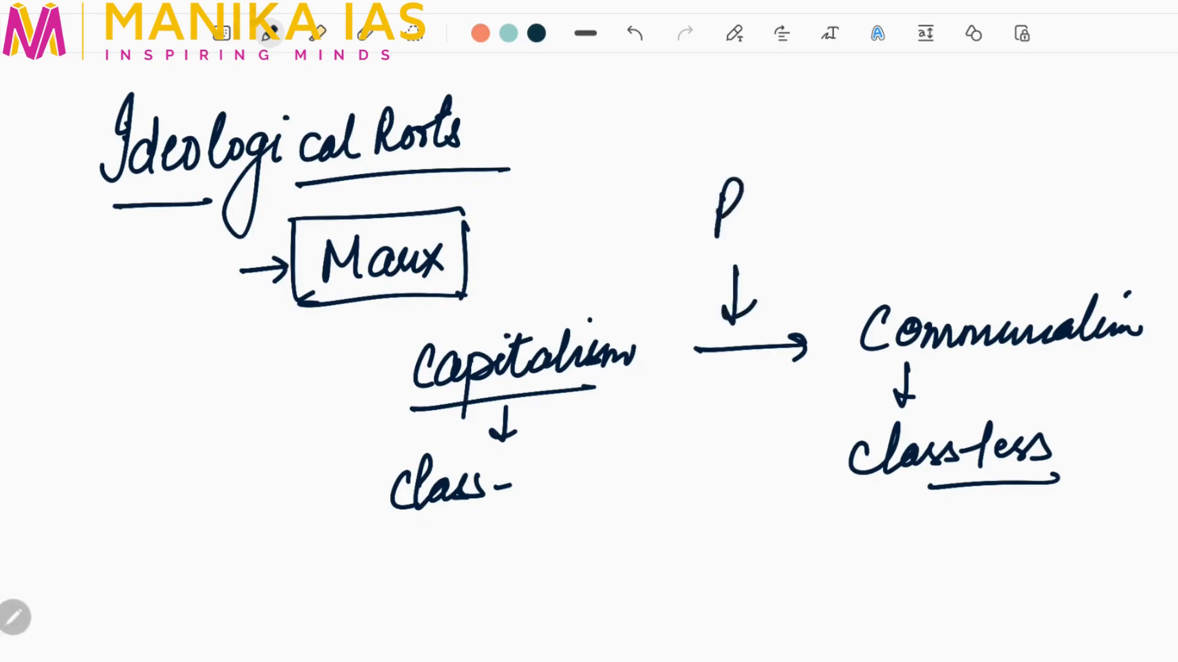
pyautogui.write('Revolution')
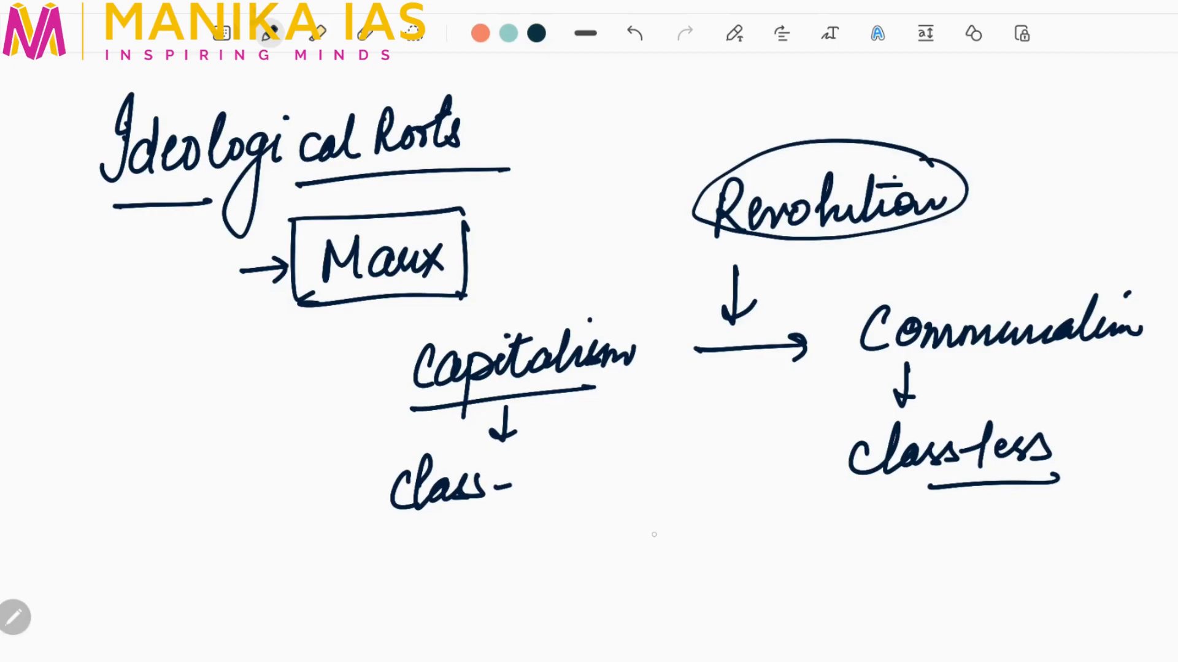
# Write circled 'workers' with an arrow leading to 'communist state'
pyautogui.moveTo(635, 541); pyautogui.dragTo(691, 541)
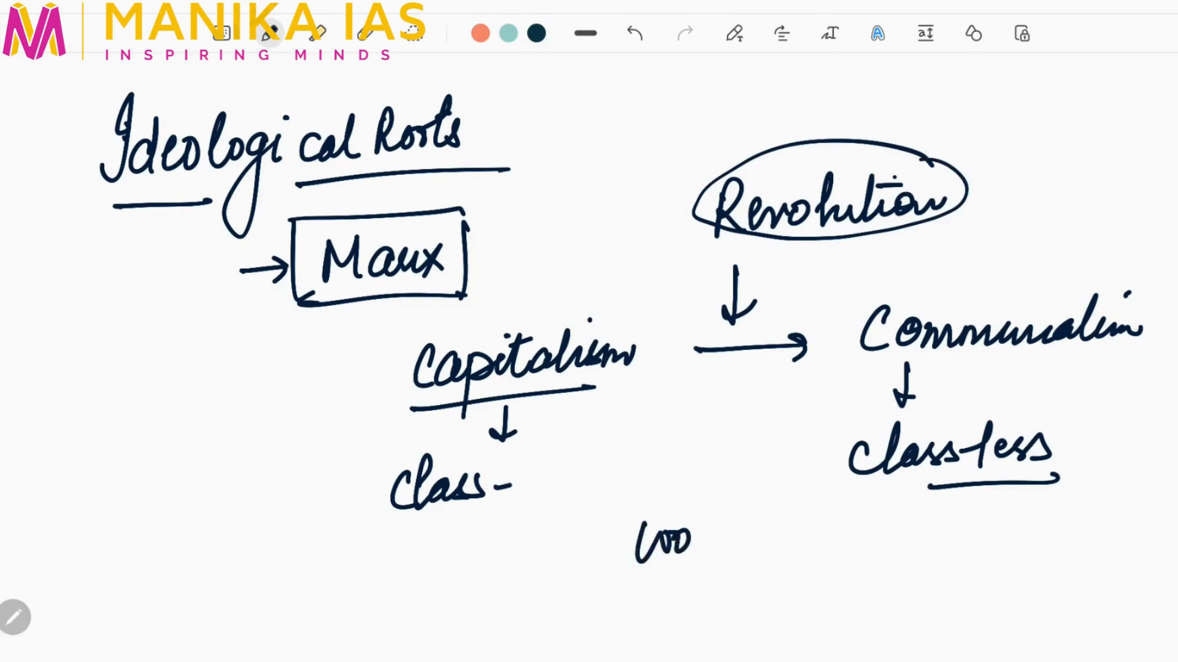
pyautogui.write('workers')
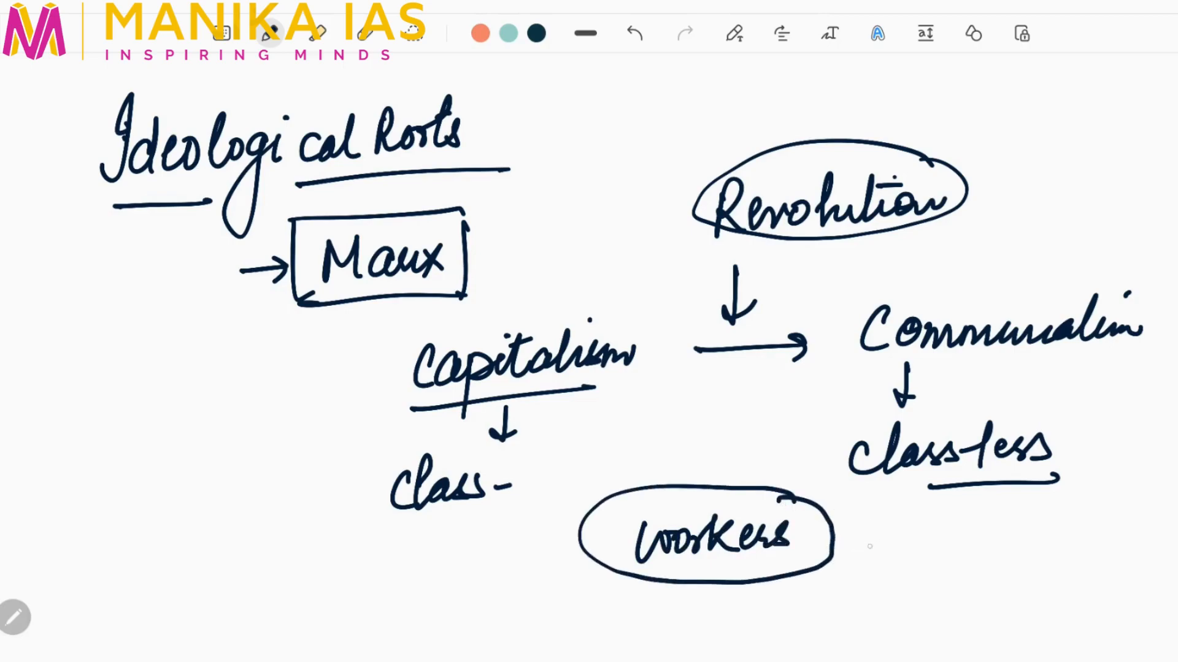
pyautogui.moveTo(849, 541); pyautogui.dragTo(894, 541)
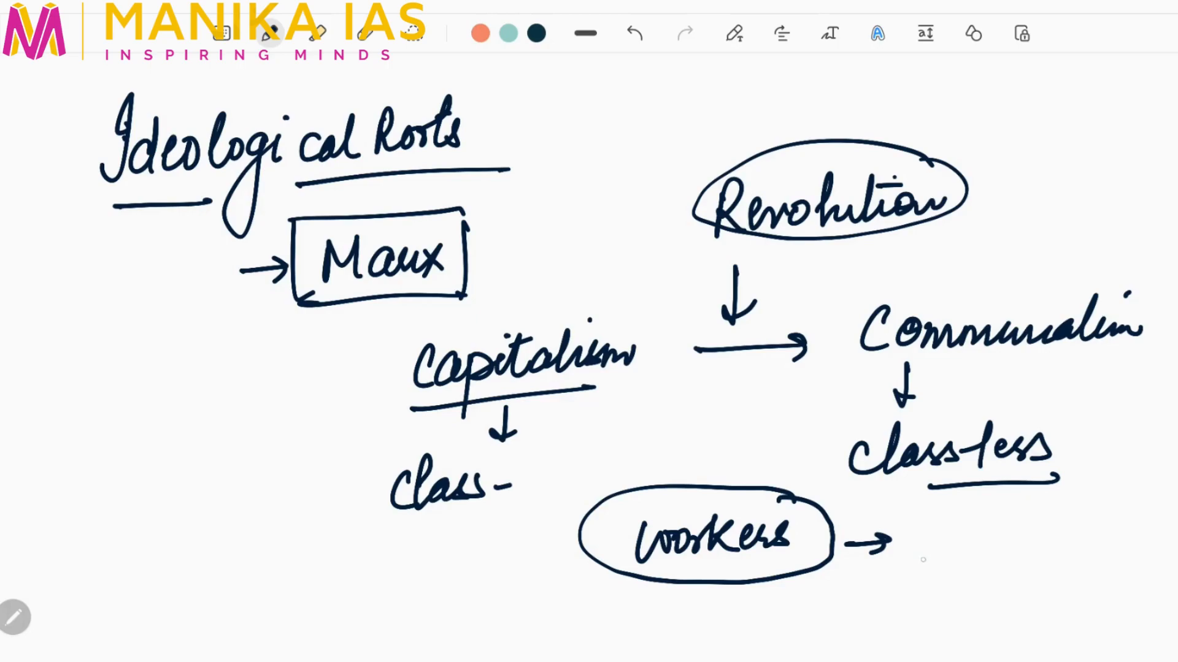
pyautogui.moveTo(931, 541); pyautogui.dragTo(991, 541)
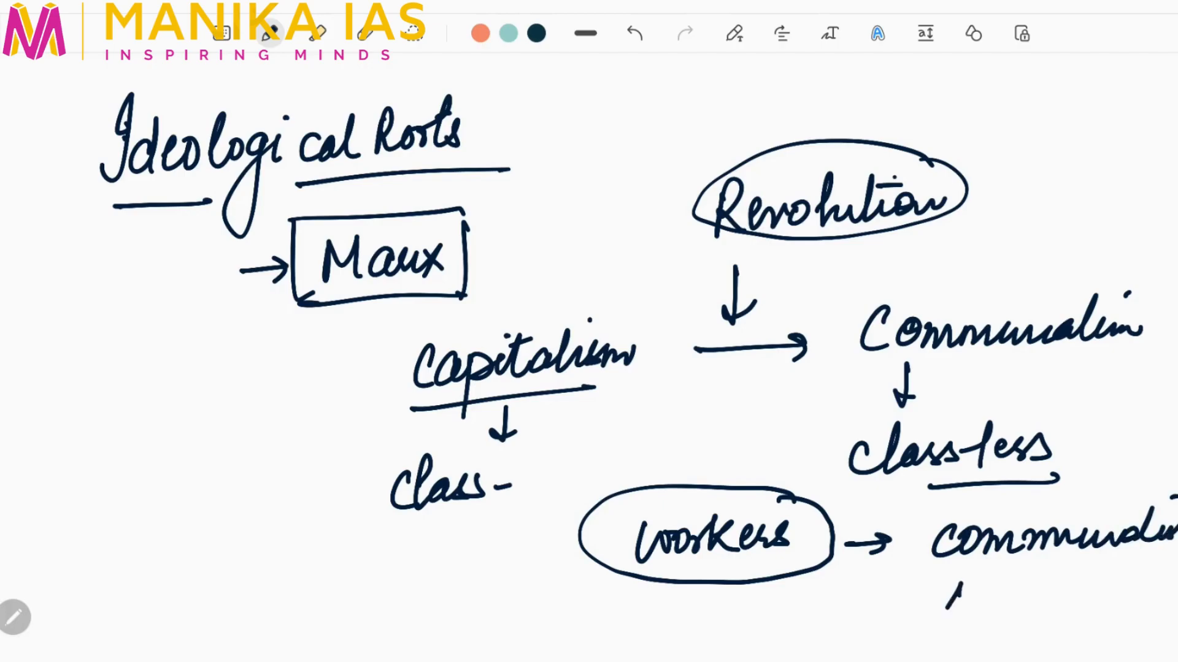
pyautogui.write('state')
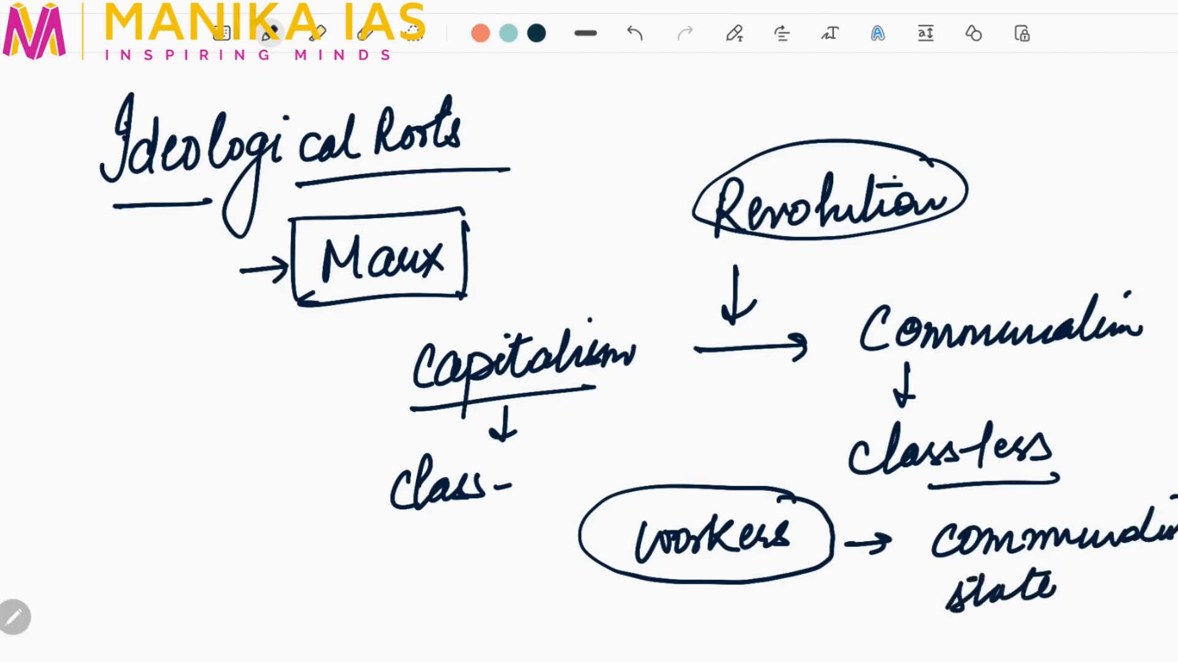
pyautogui.scroll(-3)
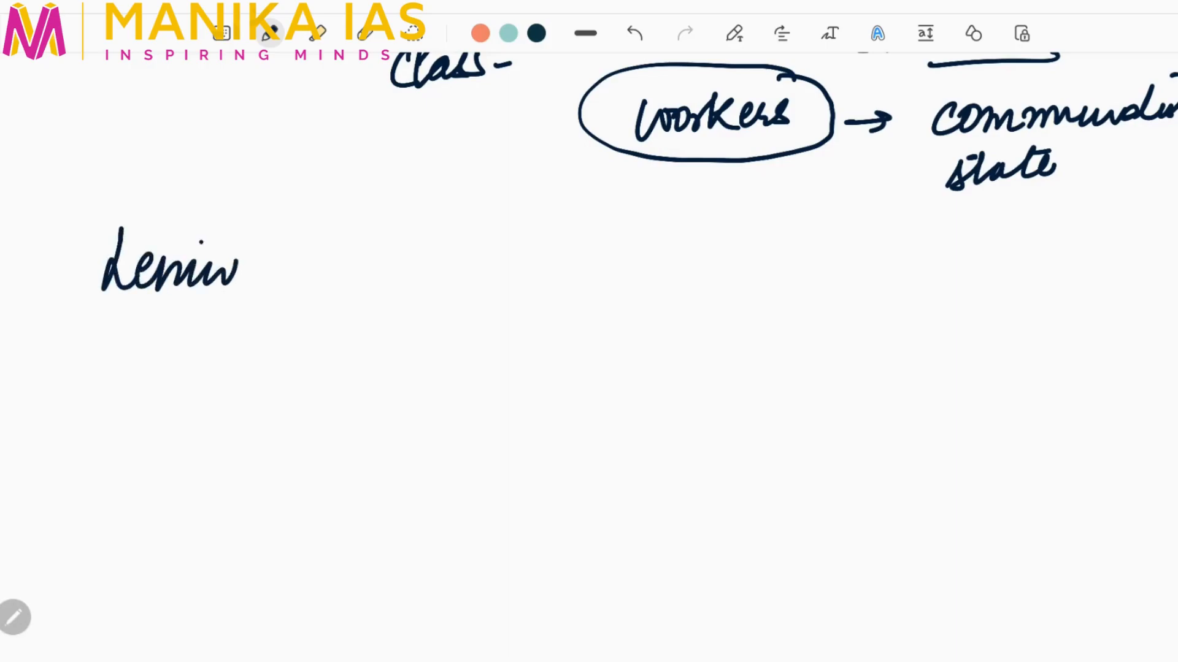
# Write and underline 'Lenin – Russia', then box the note
pyautogui.moveTo(271, 263); pyautogui.dragTo(382, 264)
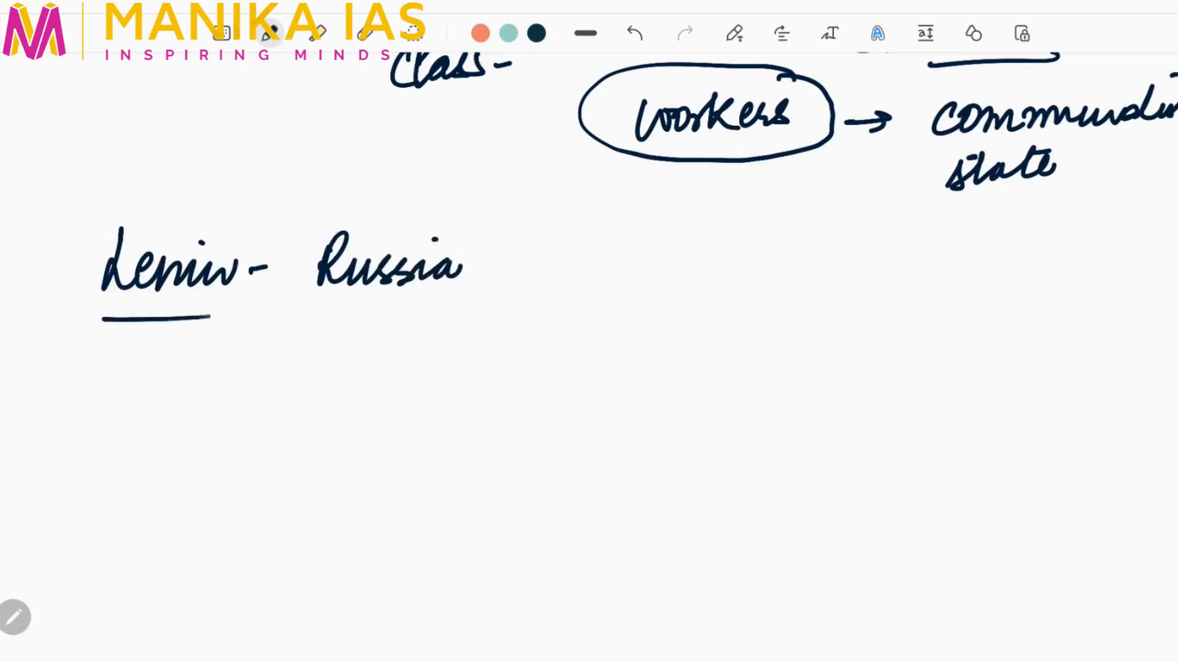
pyautogui.moveTo(74, 217); pyautogui.dragTo(489, 323)
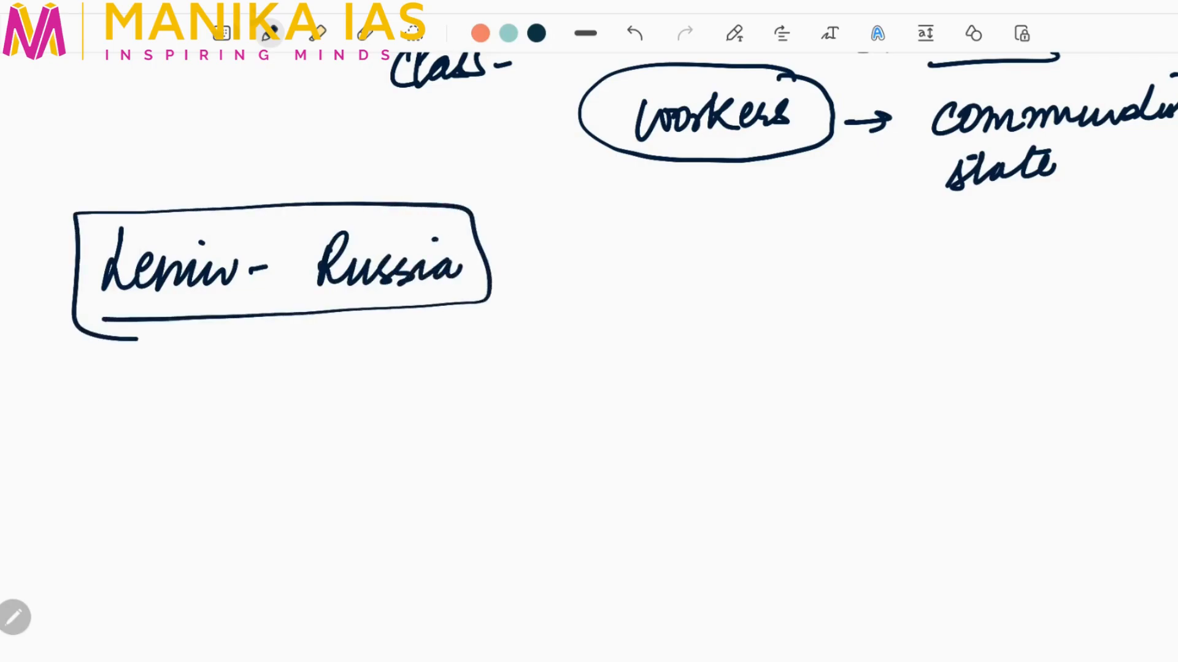
# Scroll down the note to reach blank space for the next branch
pyautogui.scroll(-3)
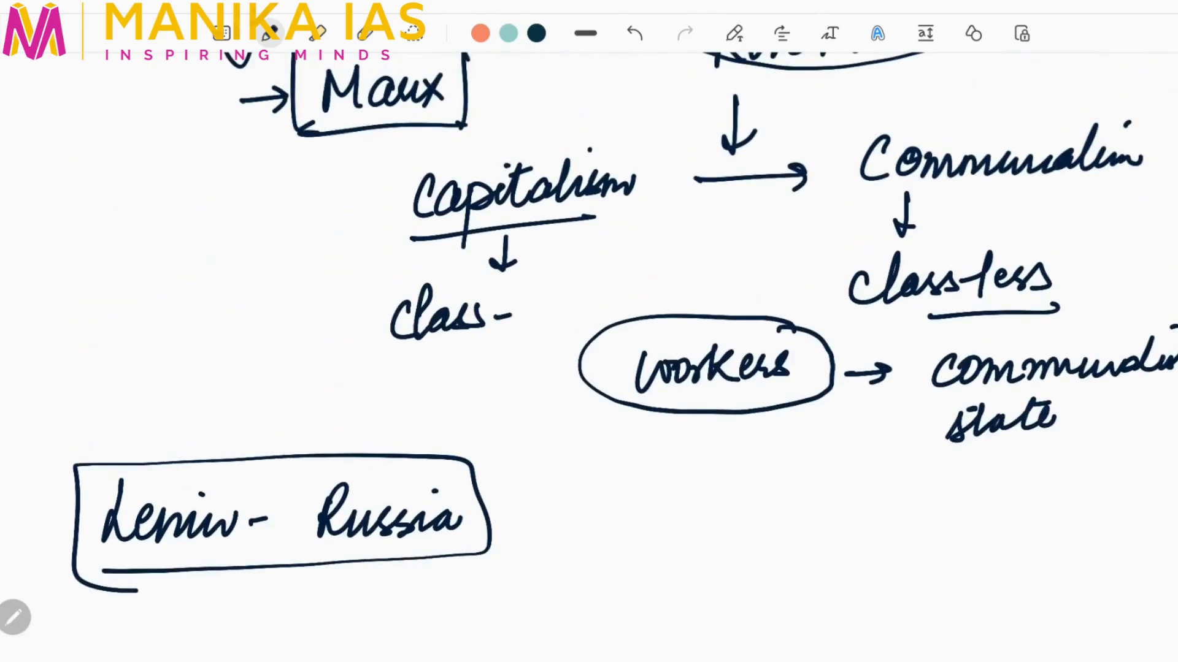
pyautogui.scroll(-3)
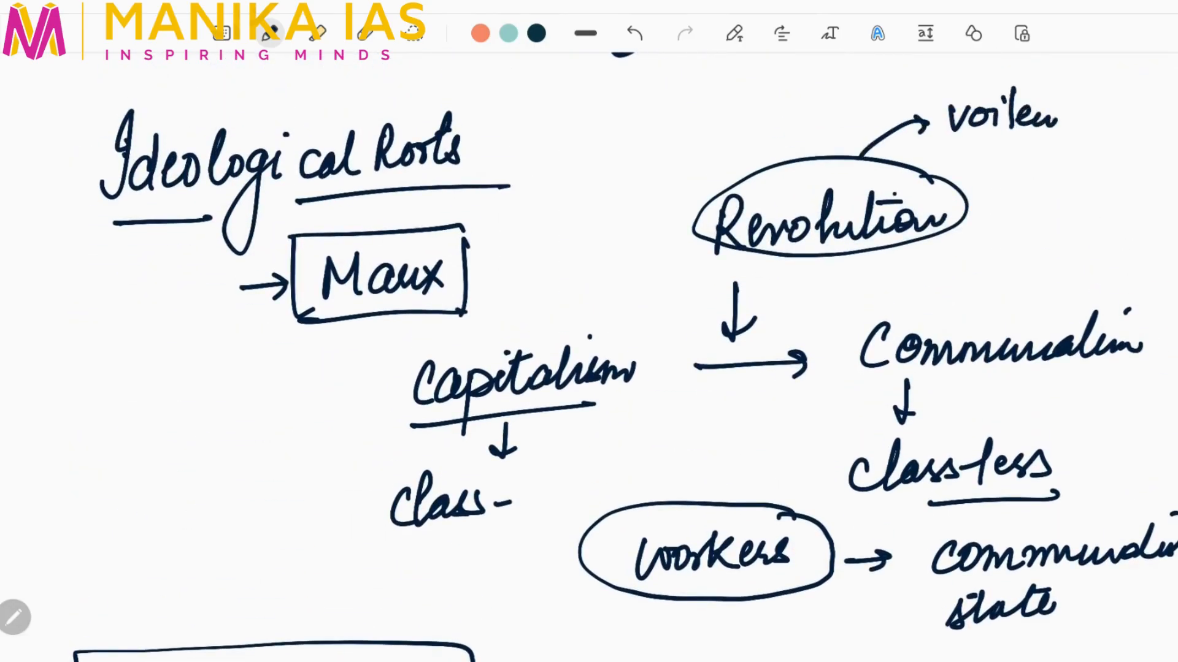
pyautogui.scroll(-3)
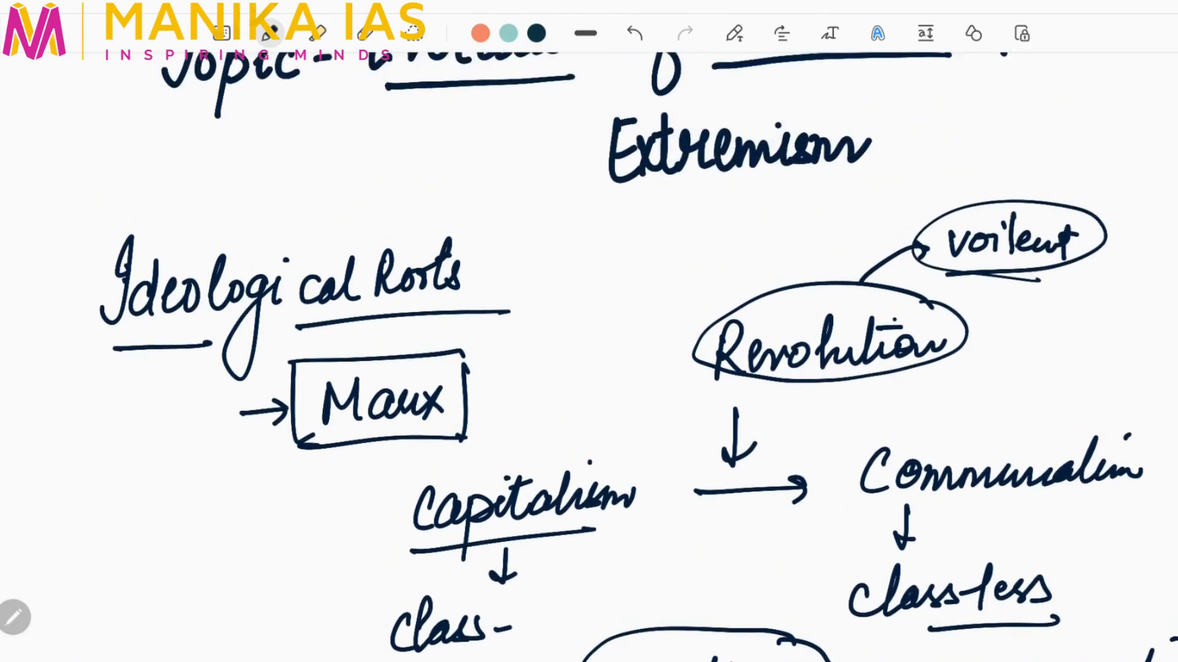
pyautogui.scroll(-3)
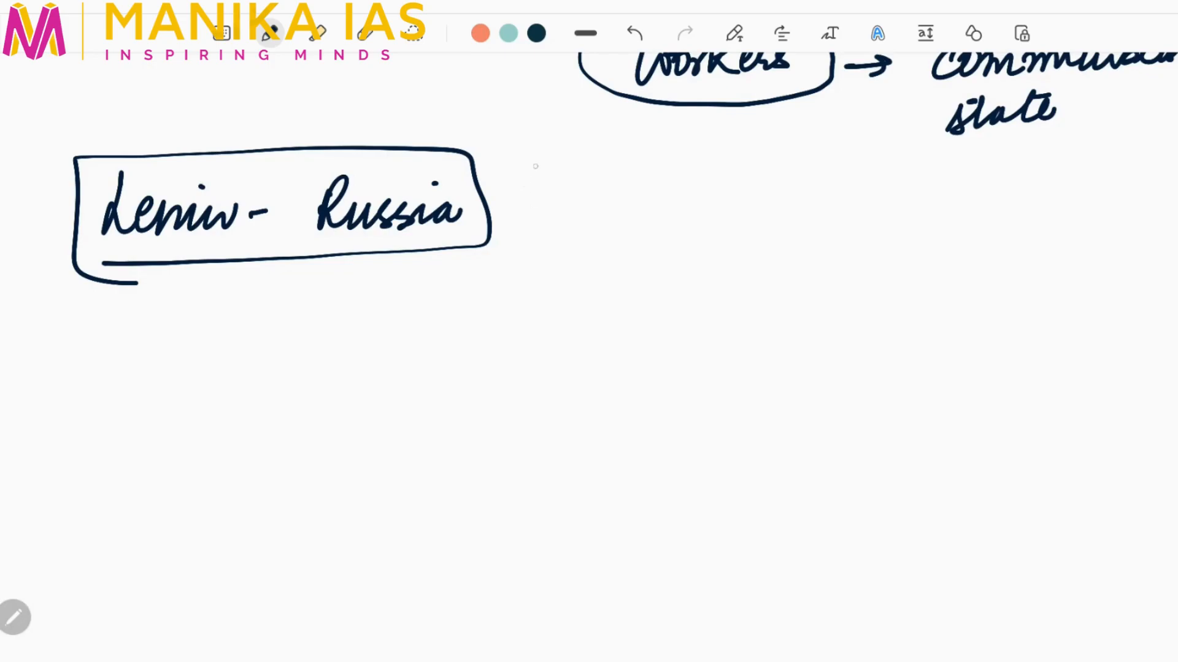
# Arrow down from the Lenin box to 'China – Mao – Mao Zedong' with both names boxed
pyautogui.moveTo(291, 267); pyautogui.dragTo(291, 327)
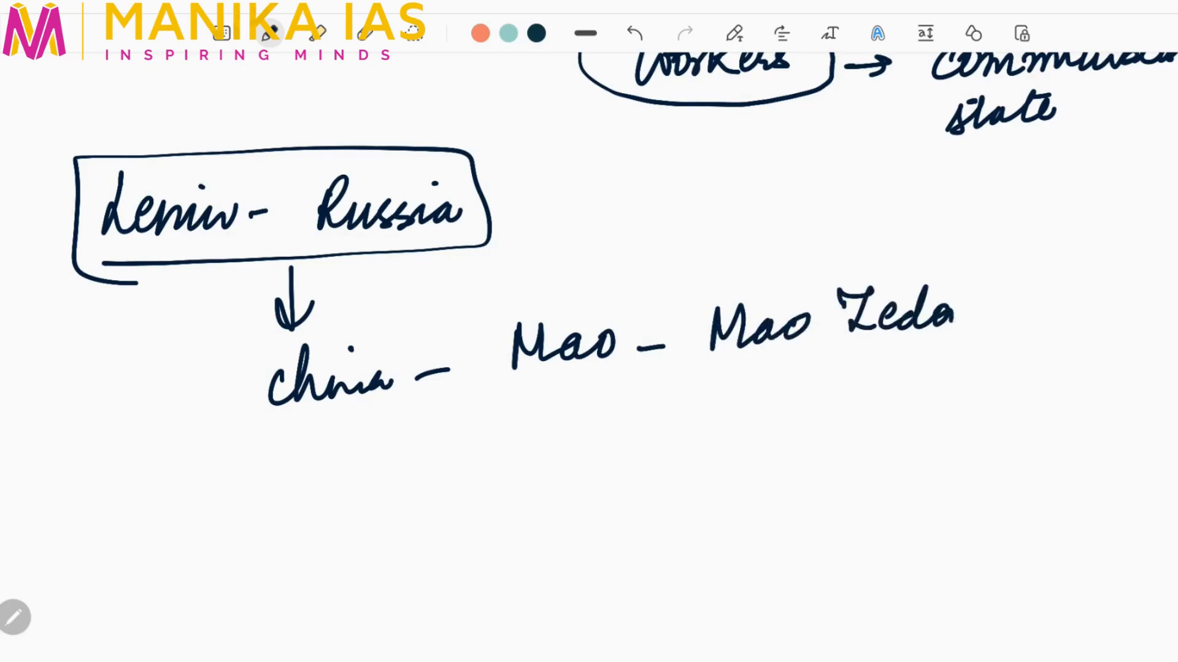
pyautogui.moveTo(676, 383); pyautogui.dragTo(1037, 301)
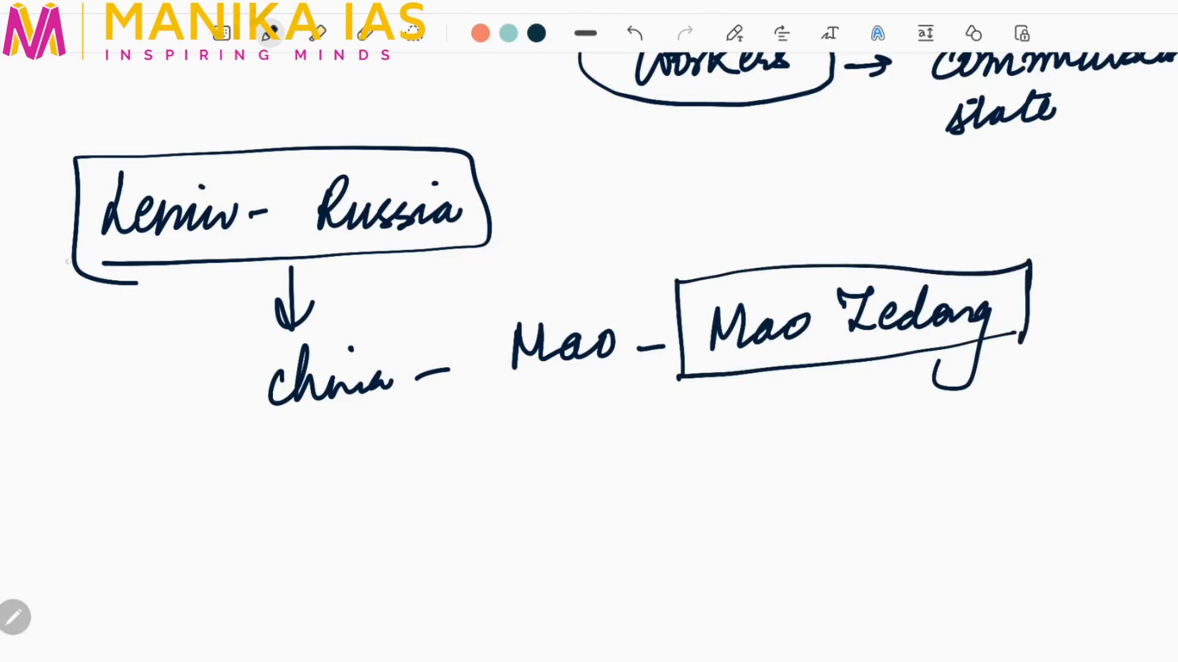
pyautogui.moveTo(495, 293); pyautogui.dragTo(639, 391)
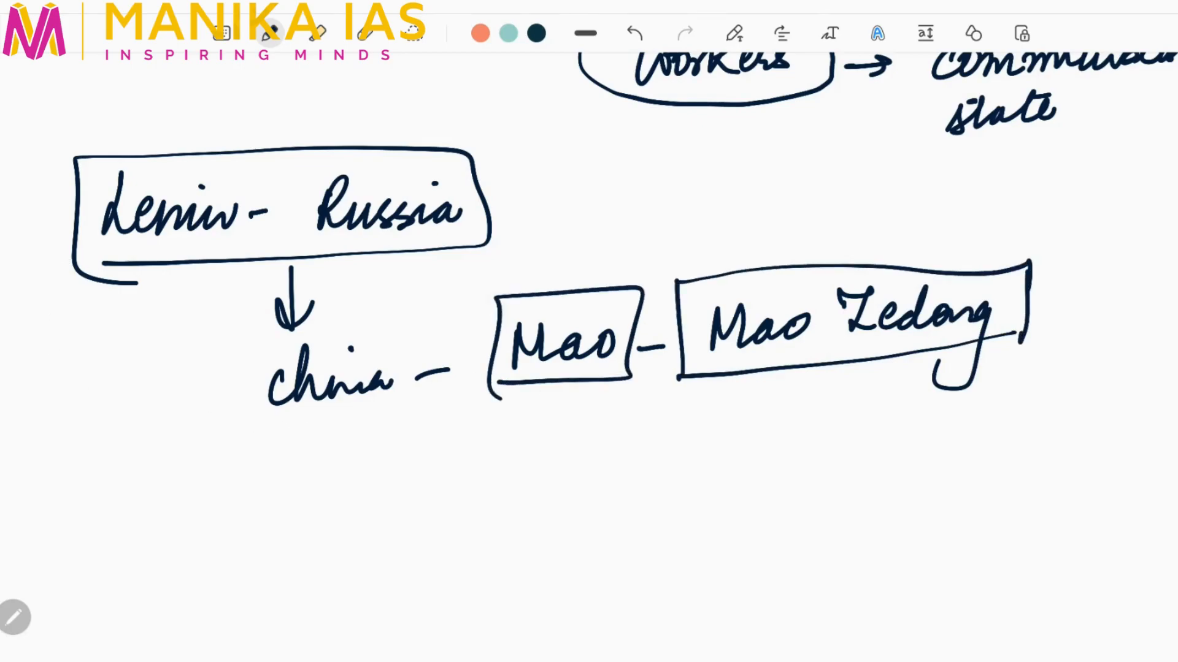
pyautogui.scroll(-3)
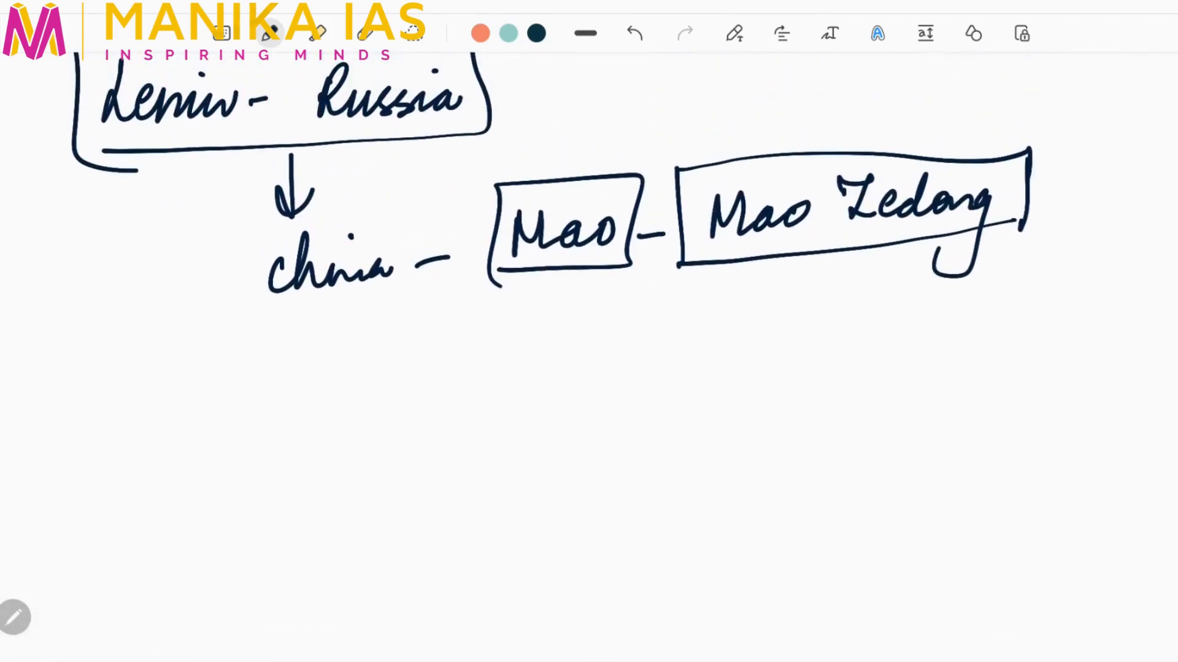
# Arrow Mao to 'Violent Revolution' and add boxed 'tools – peasants & farmers' with 1950
pyautogui.moveTo(555, 278); pyautogui.dragTo(556, 342)
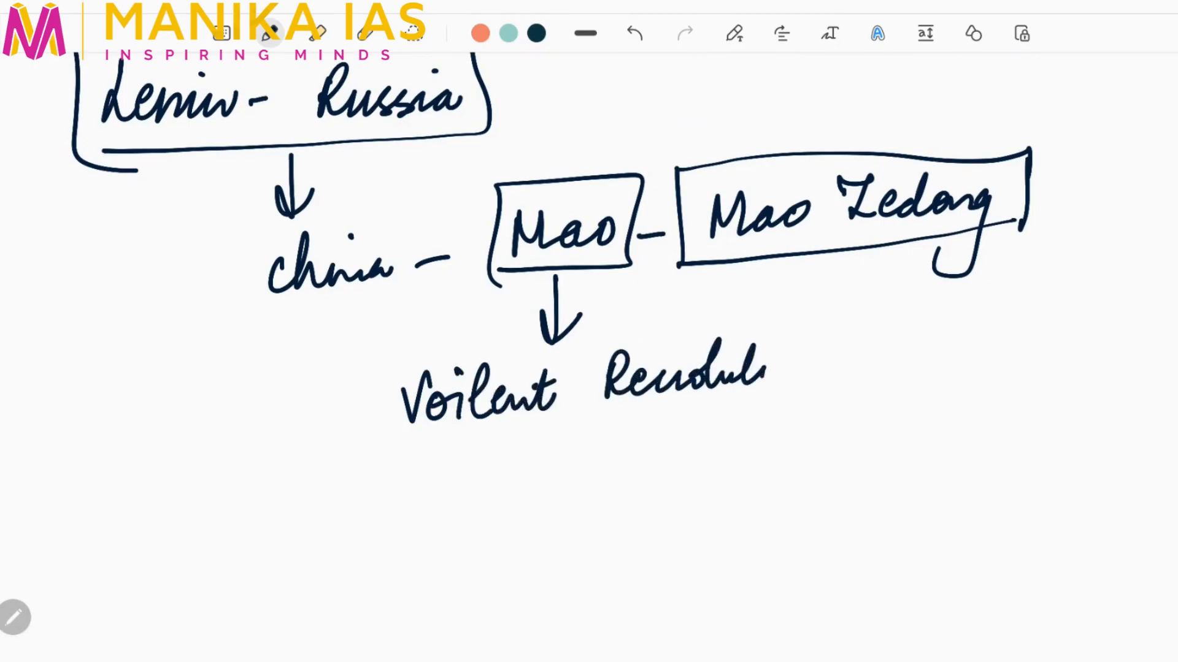
pyautogui.moveTo(751, 360); pyautogui.dragTo(826, 376)
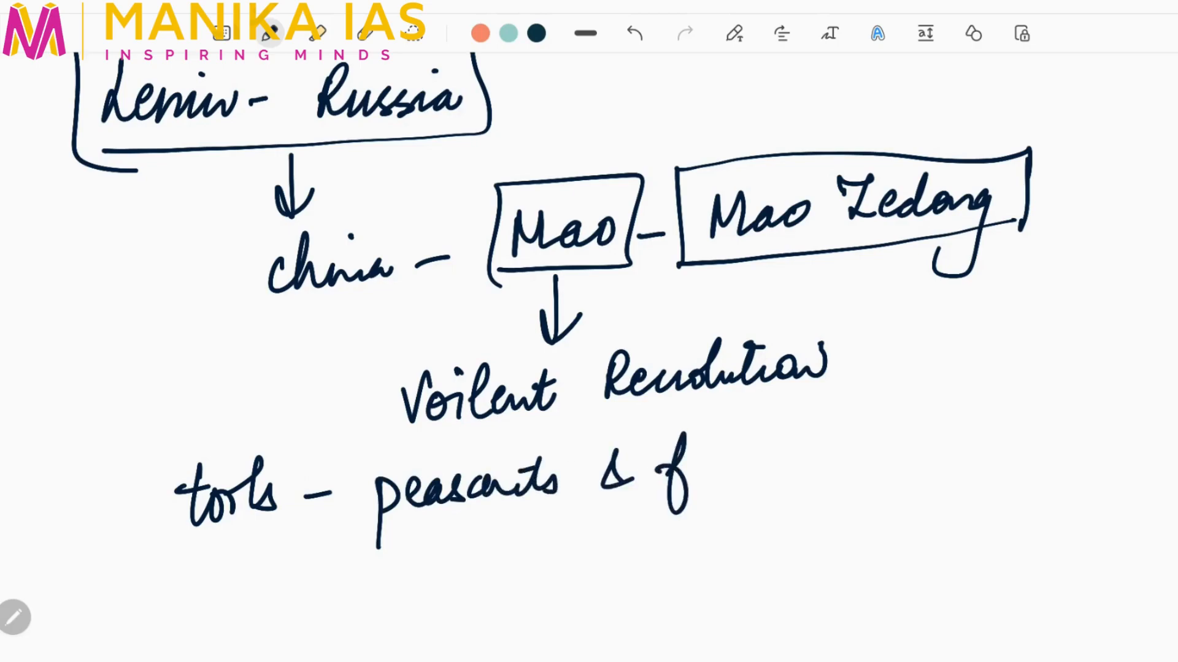
pyautogui.write('farmers.')
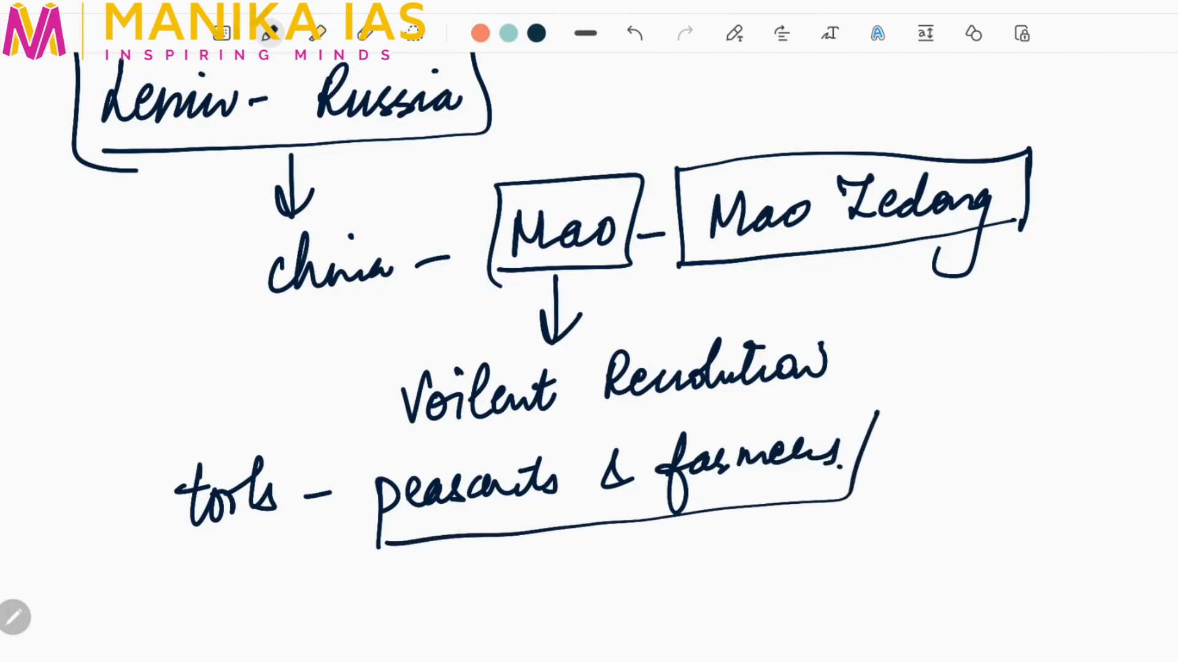
pyautogui.moveTo(346, 451); pyautogui.dragTo(886, 525)
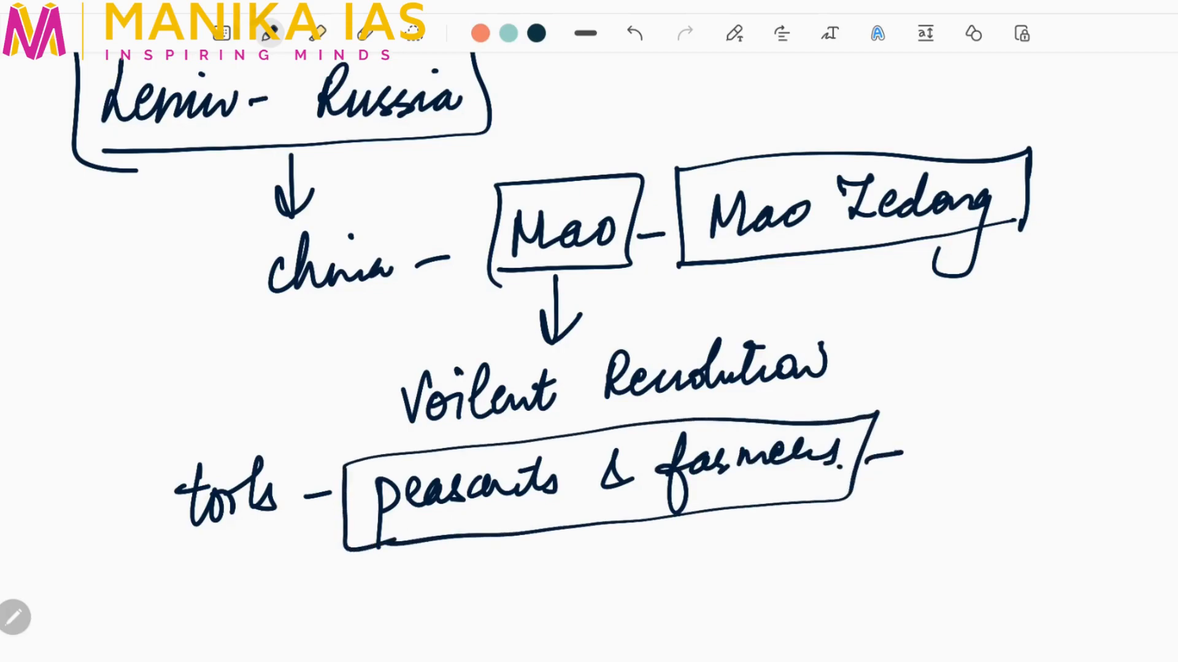
pyautogui.write('19c')
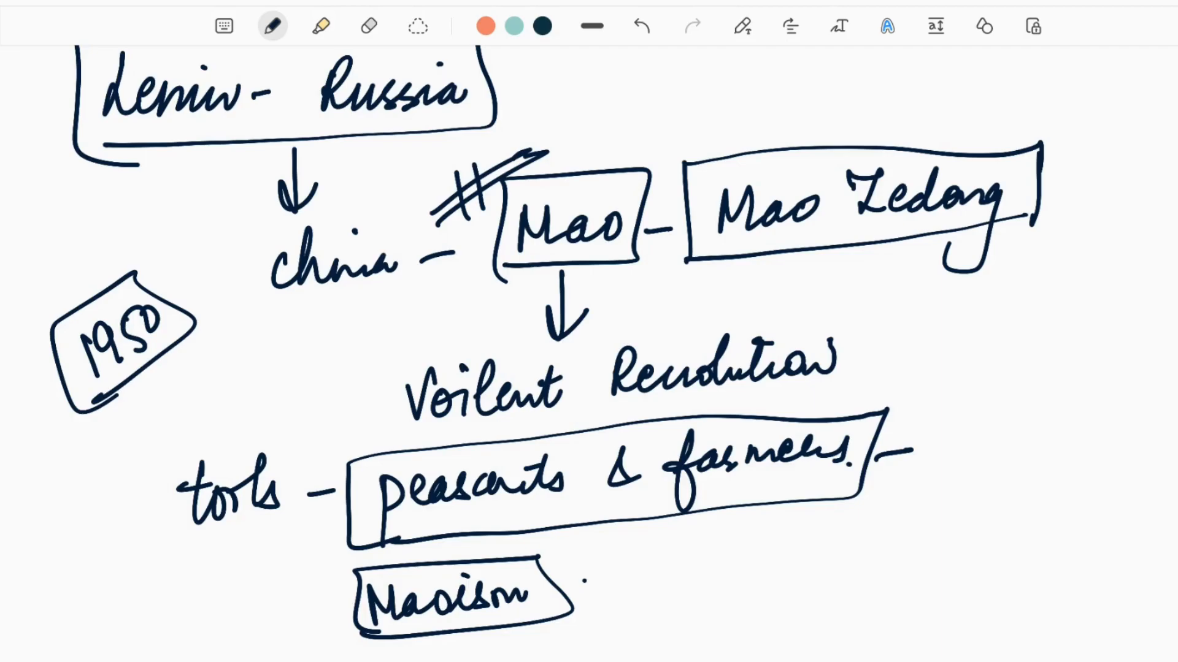
# Scroll down to fresh space for the Barrel of Gun quote section
pyautogui.scroll(-3)
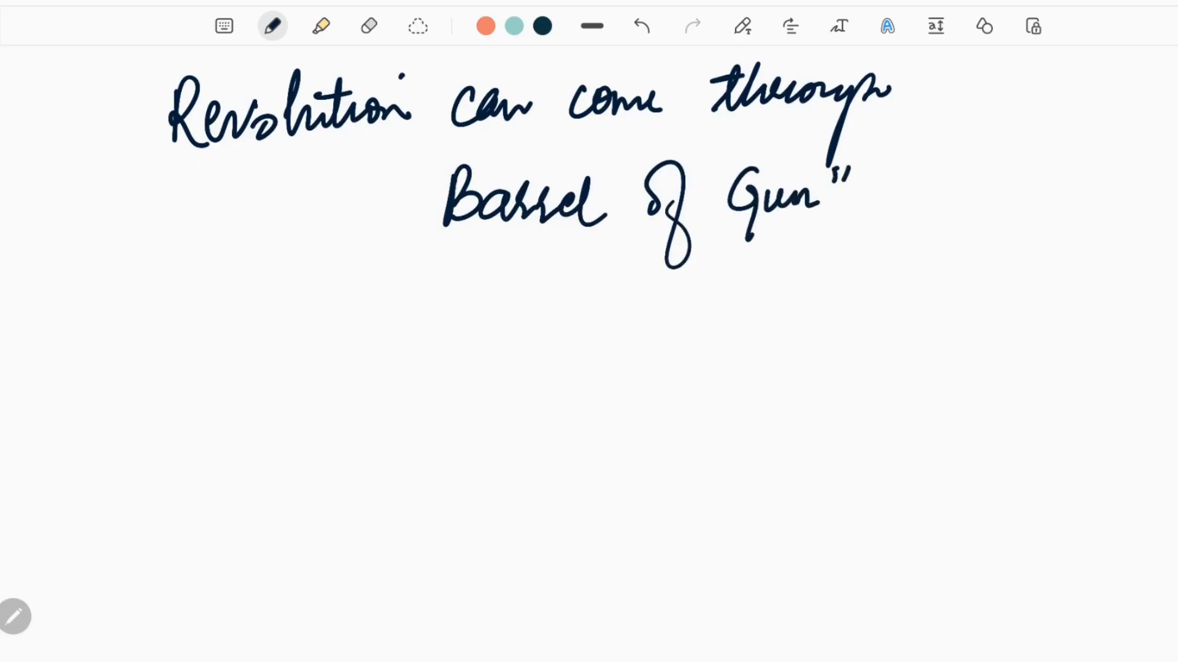
# Write the quote with 'Barrel of Gun' underlined, arrowing down to a boxed 'Extremist'
pyautogui.moveTo(420, 255); pyautogui.dragTo(879, 251)
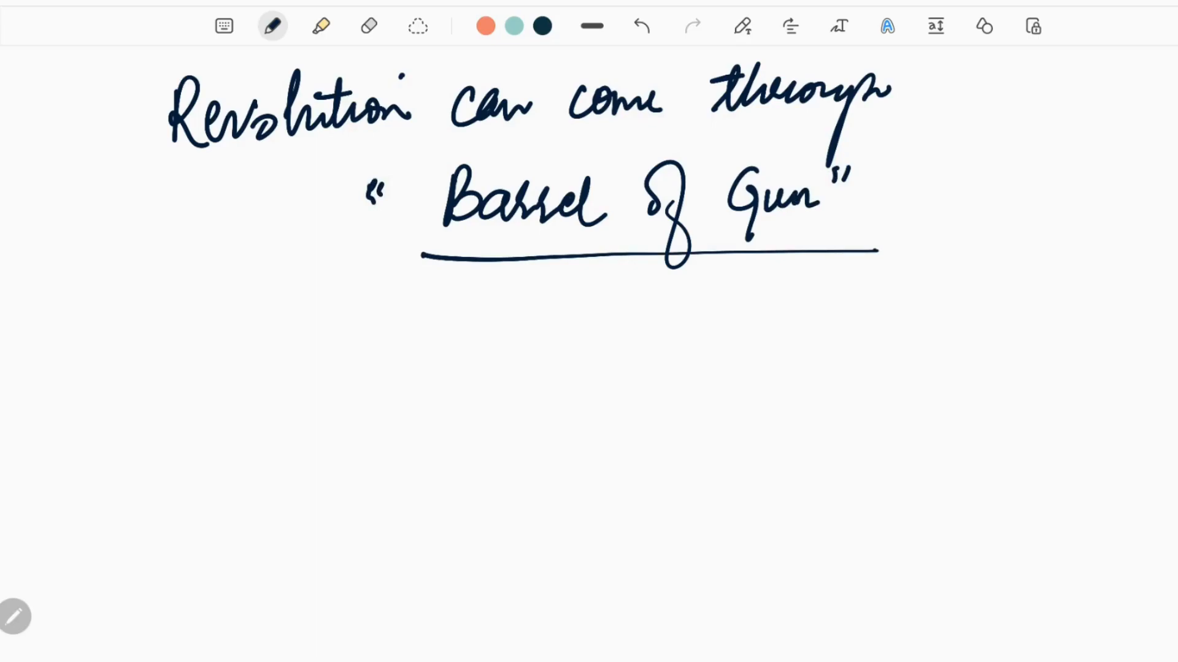
pyautogui.moveTo(283, 274); pyautogui.dragTo(284, 323)
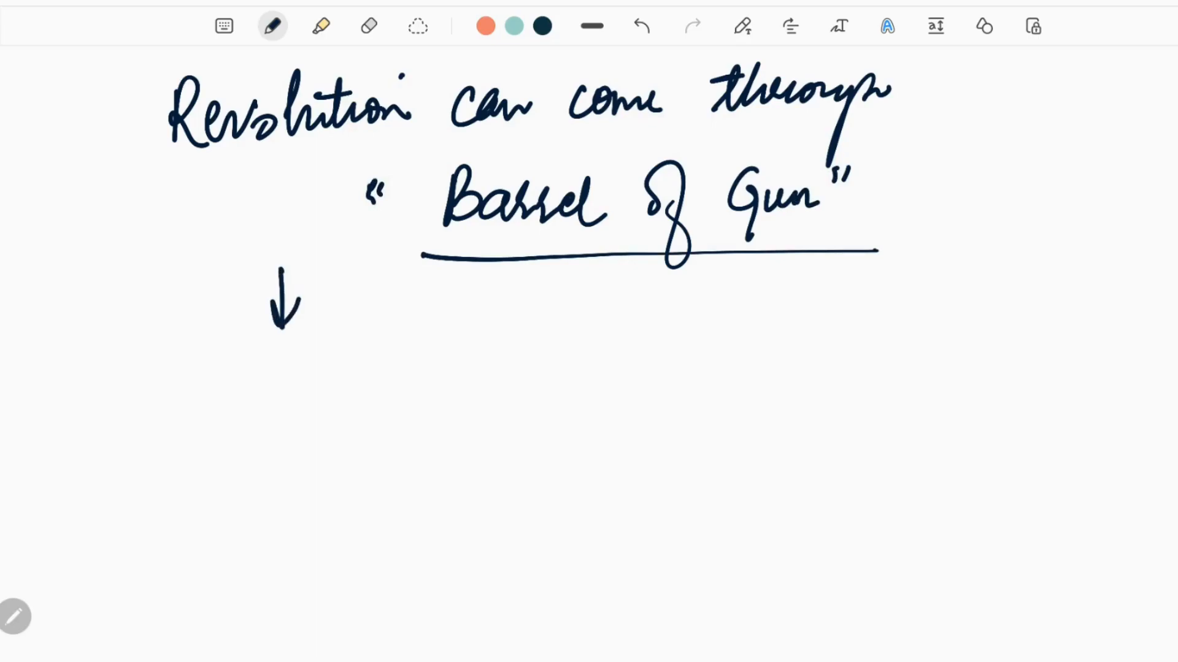
pyautogui.scroll(-3)
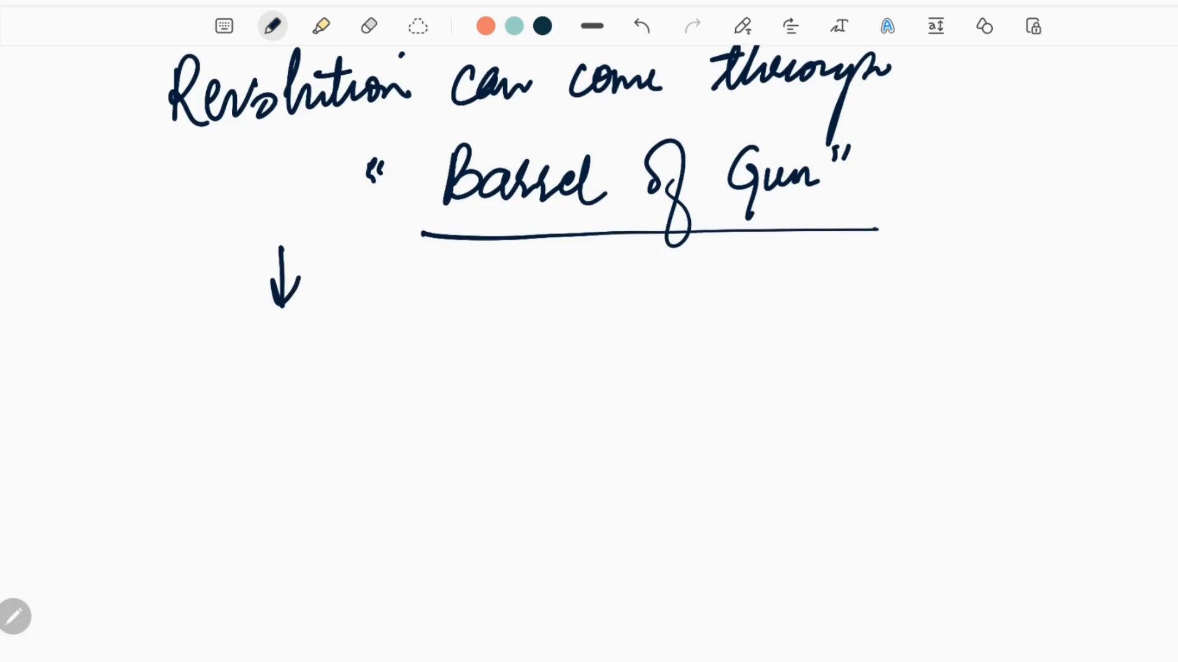
pyautogui.moveTo(301, 334); pyautogui.dragTo(323, 368)
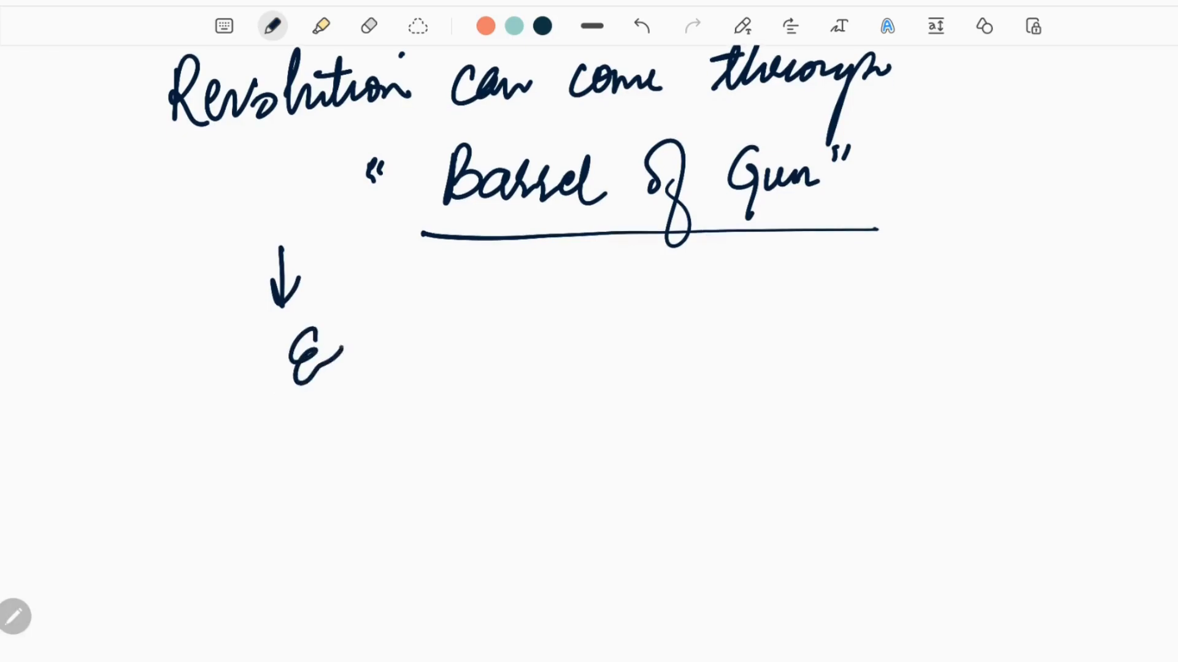
pyautogui.moveTo(300, 354); pyautogui.dragTo(421, 368)
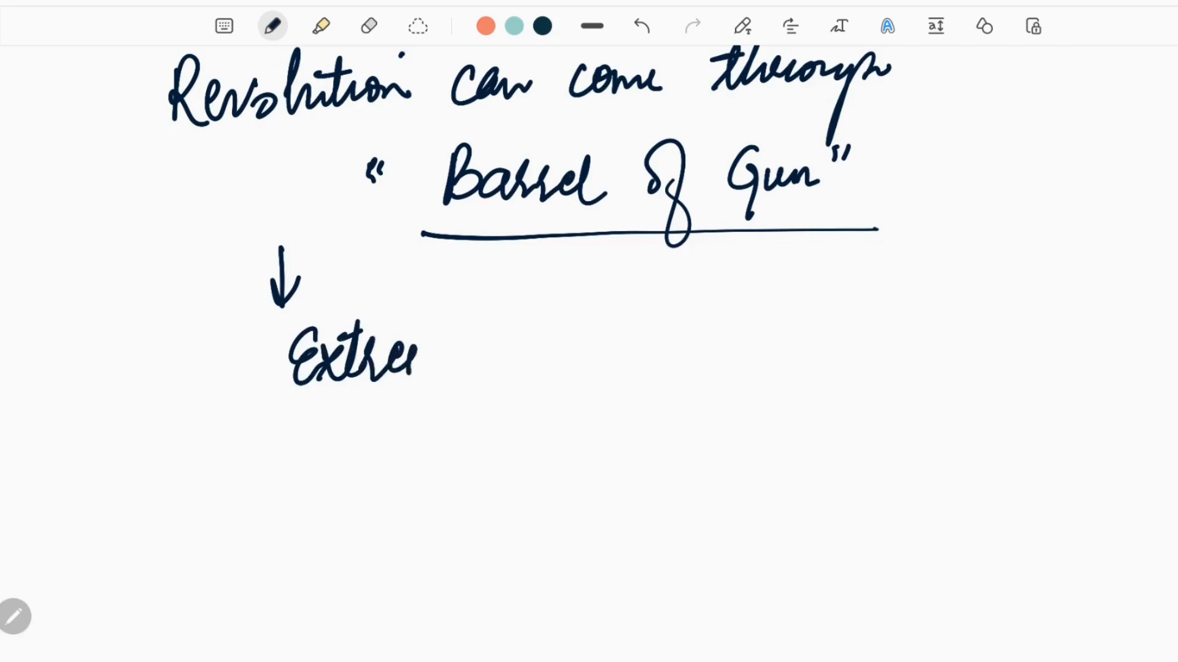
pyautogui.moveTo(405, 353); pyautogui.dragTo(503, 405)
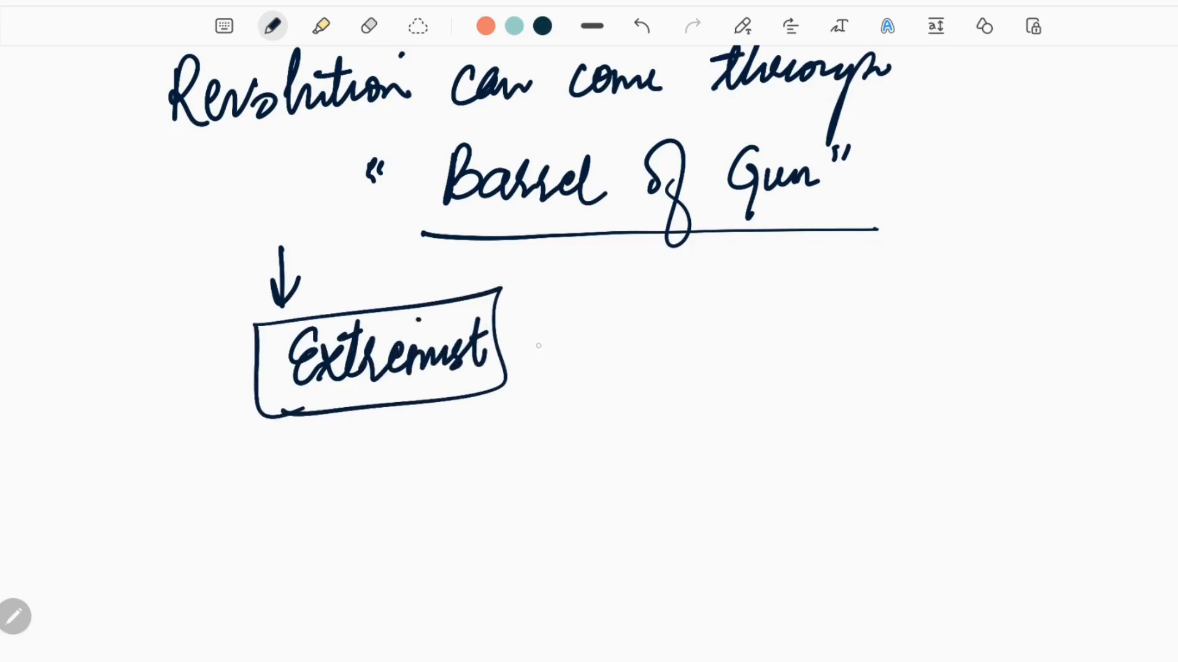
pyautogui.moveTo(529, 347); pyautogui.dragTo(586, 347)
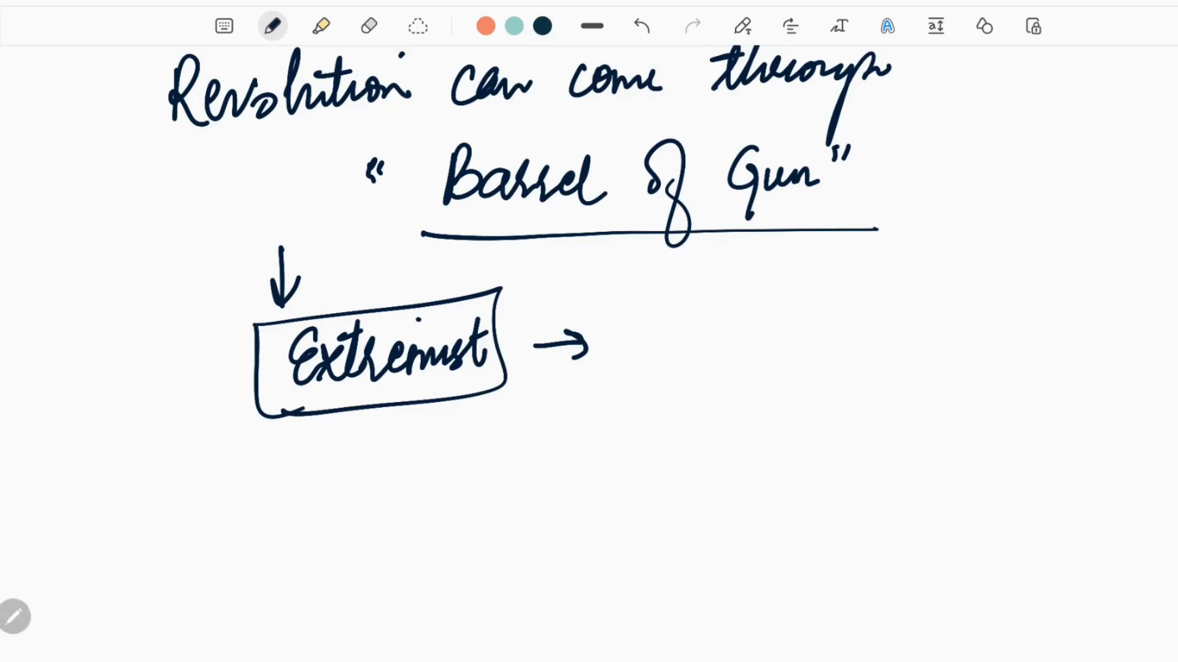
# Write 'Maoist | Naxalites | LW Extremist' with circled LWEism, linking Extremist to underlined Maoist
pyautogui.scroll(-3)
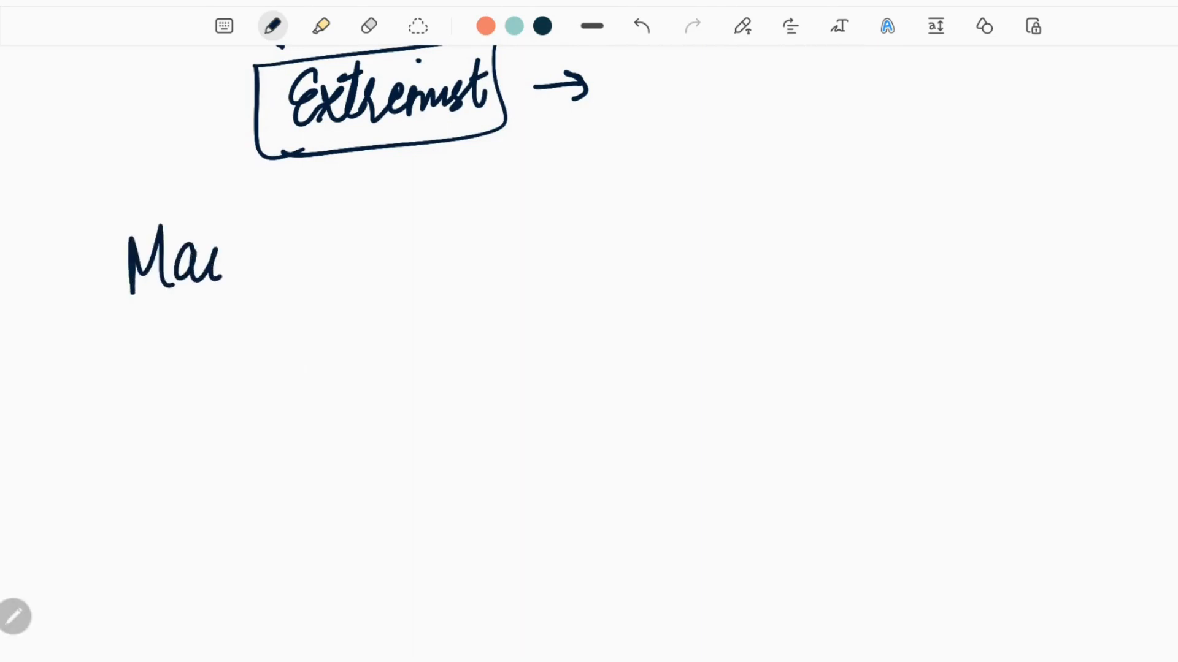
pyautogui.moveTo(225, 258); pyautogui.dragTo(315, 259)
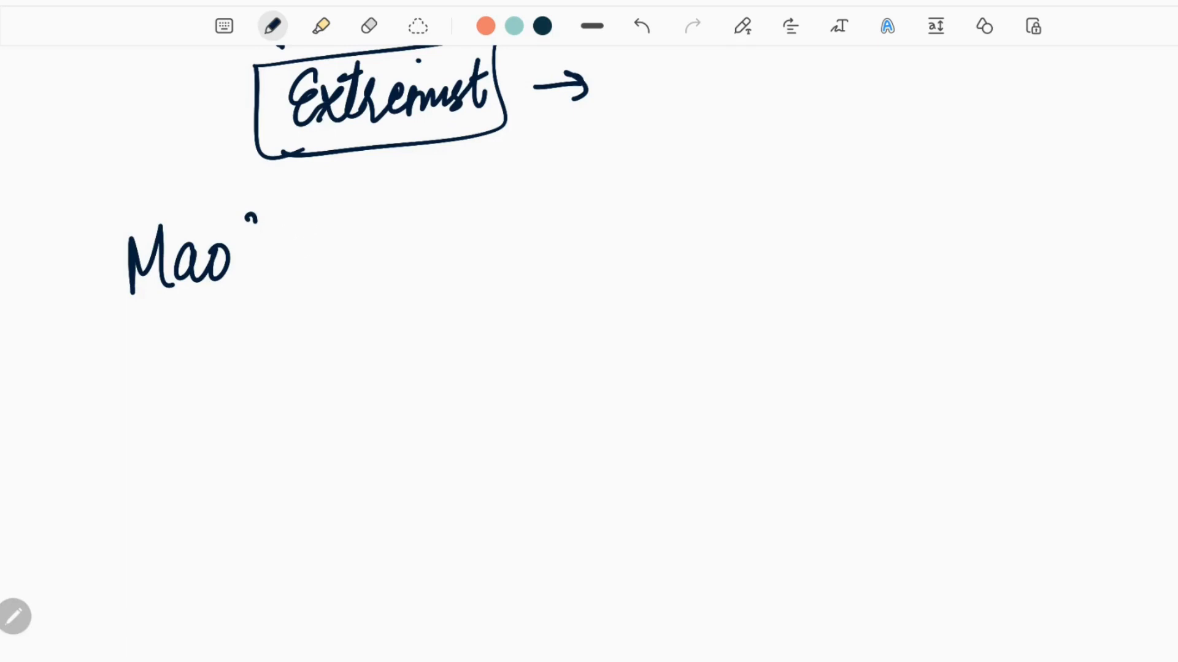
pyautogui.moveTo(244, 234); pyautogui.dragTo(304, 255)
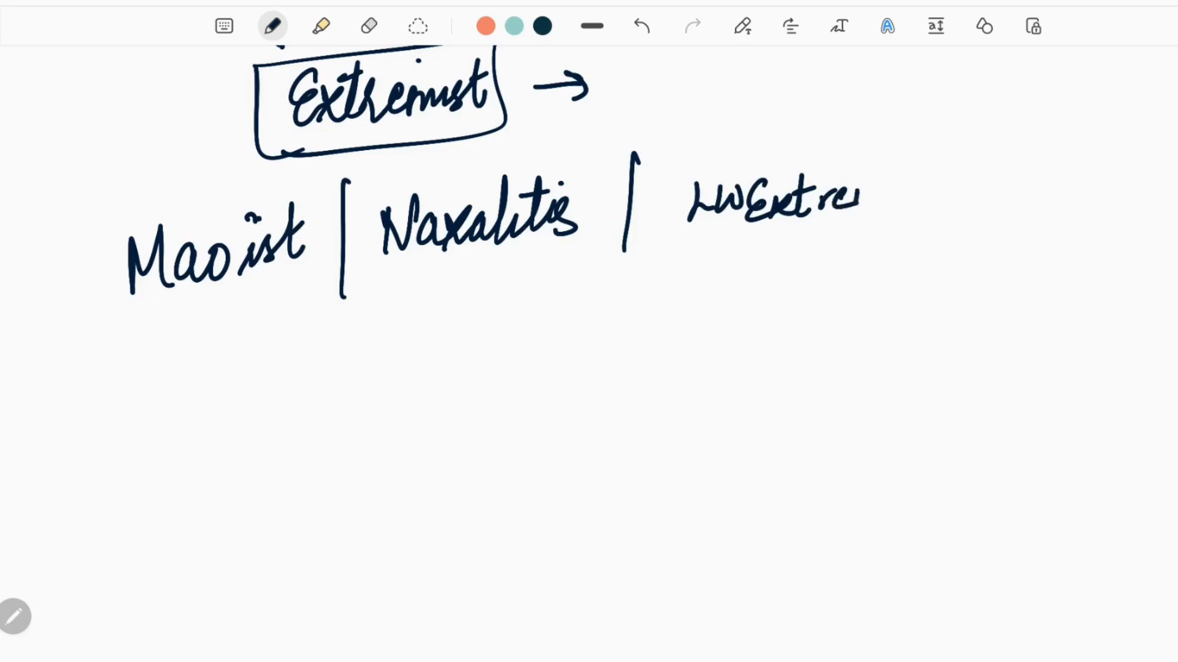
pyautogui.moveTo(857, 195); pyautogui.dragTo(1014, 188)
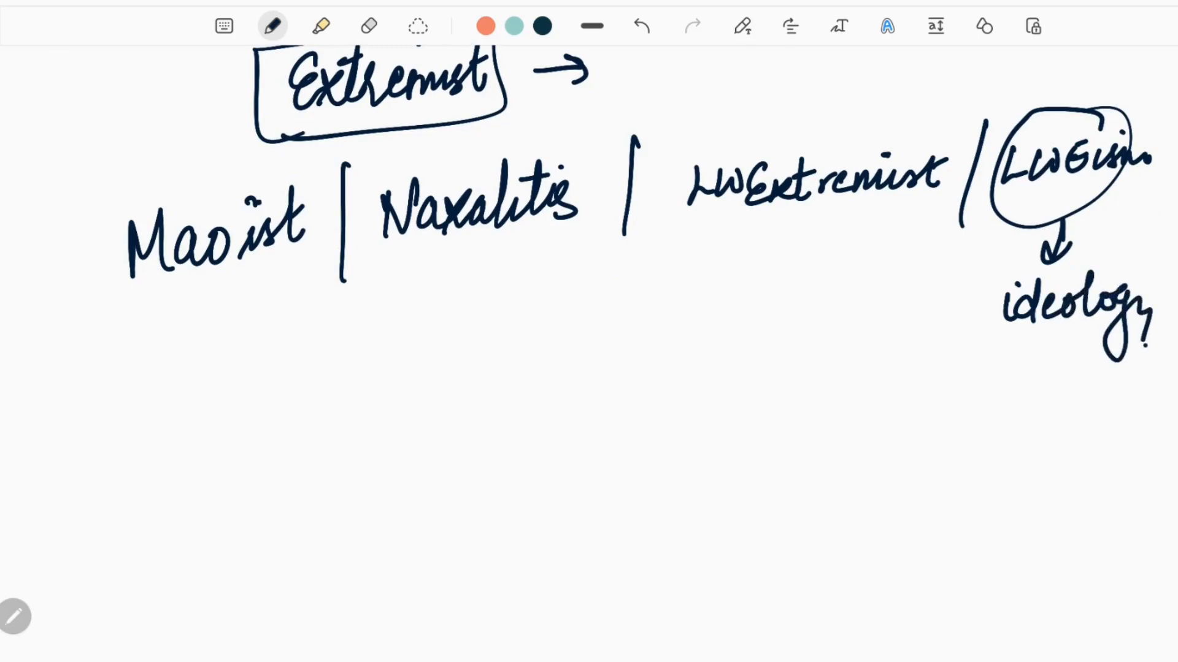
pyautogui.moveTo(263, 112); pyautogui.dragTo(210, 173)
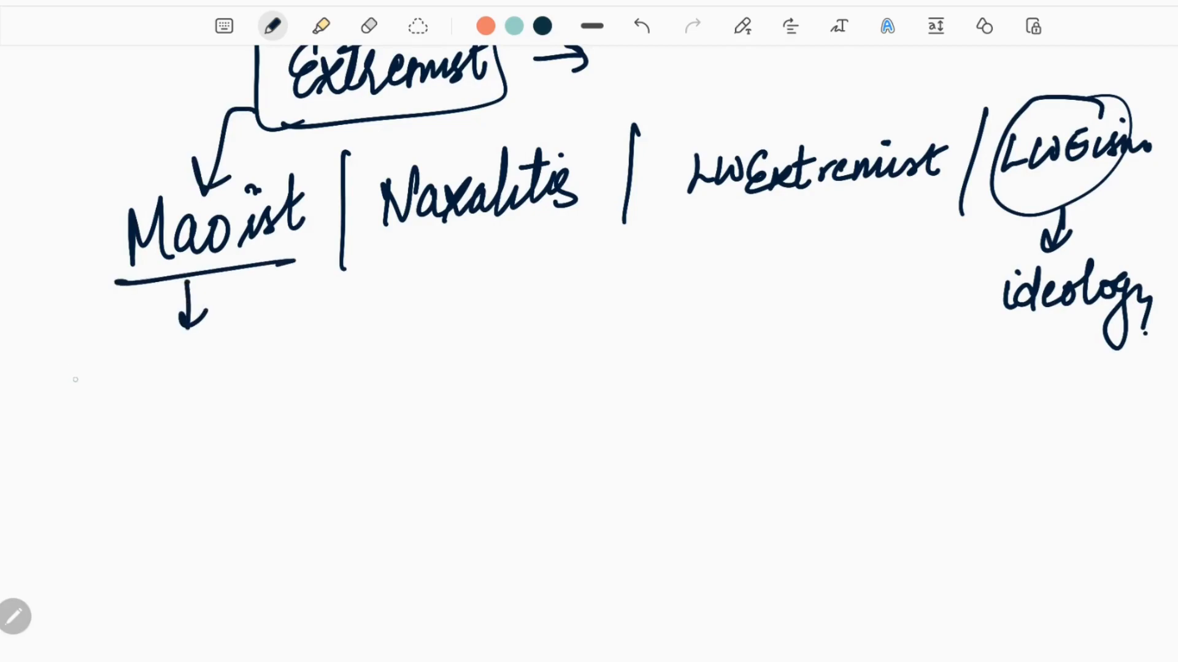
# Annotate 'ideo' under Maoist, '1967 – Naxalbari' under Naxalites, 'Official Name' on boxed LW Extremist, and star Maoist
pyautogui.moveTo(60, 331); pyautogui.dragTo(143, 375)
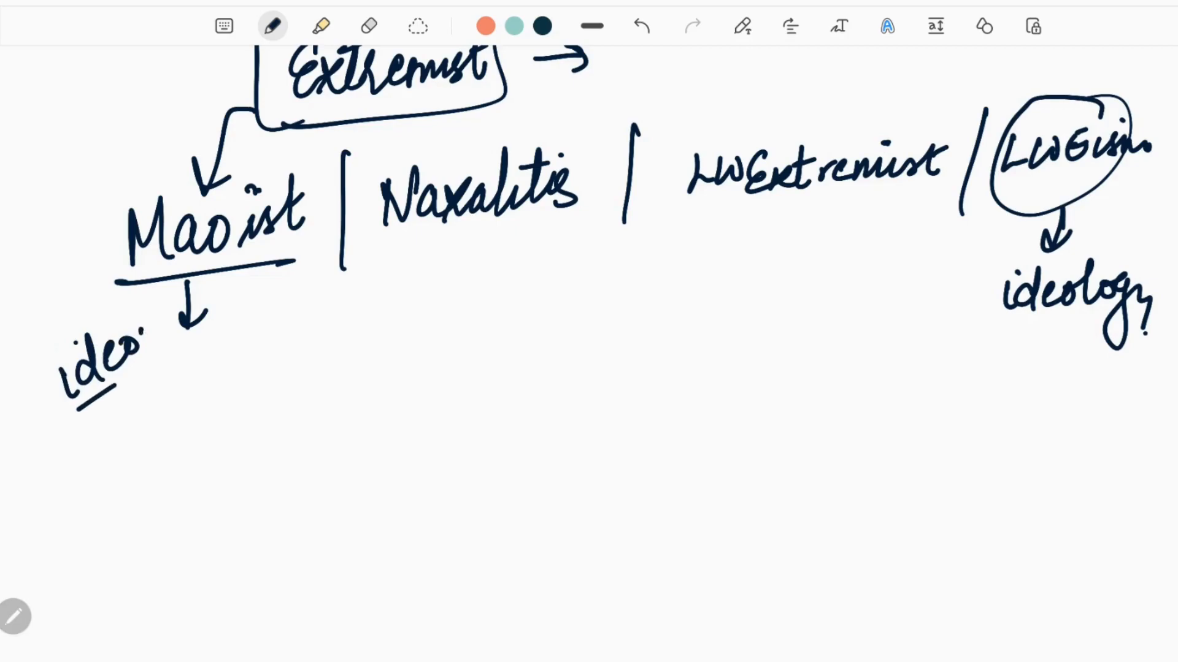
pyautogui.moveTo(365, 259); pyautogui.dragTo(589, 241)
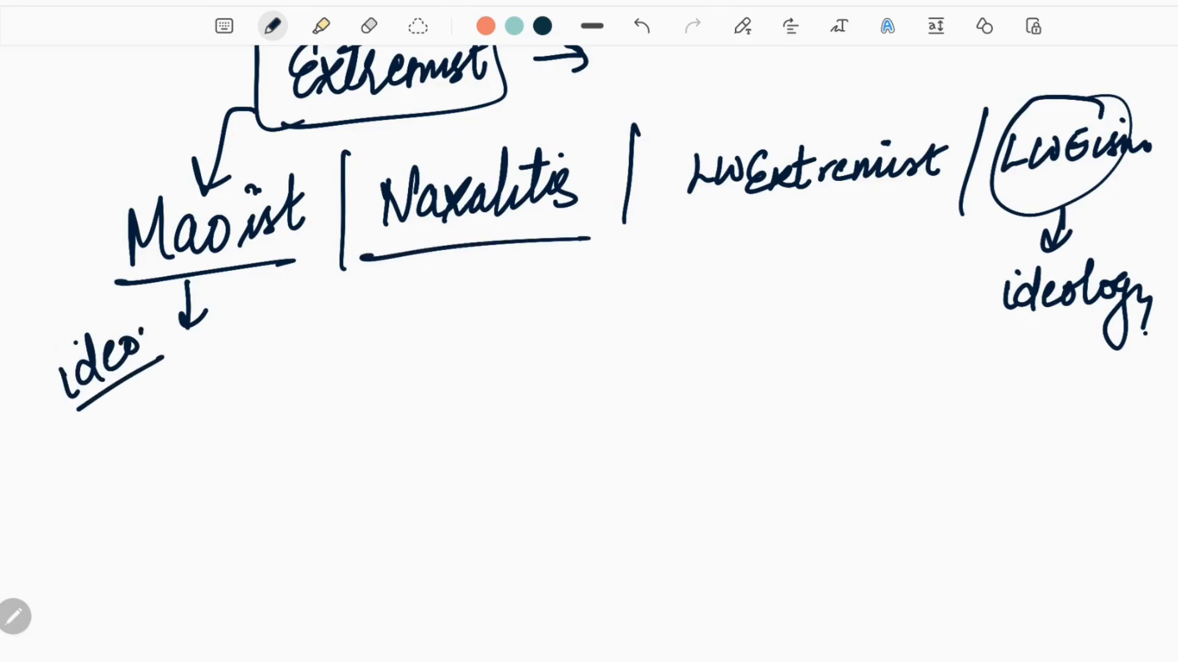
pyautogui.moveTo(462, 248); pyautogui.dragTo(461, 282)
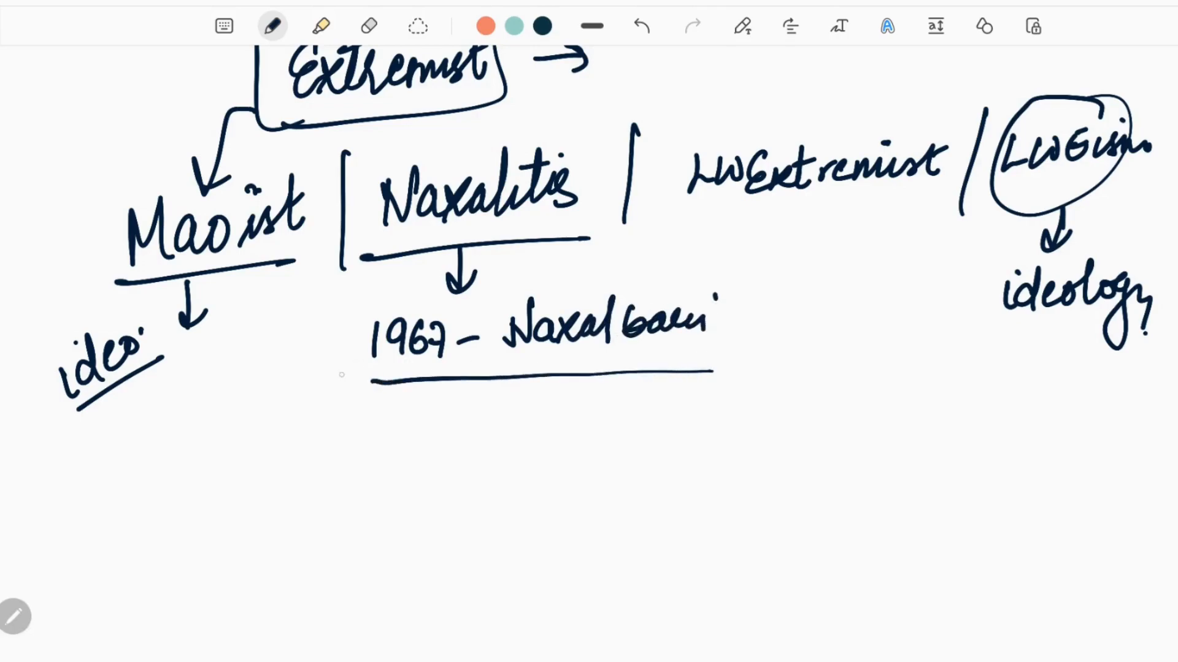
pyautogui.moveTo(323, 375); pyautogui.dragTo(375, 270)
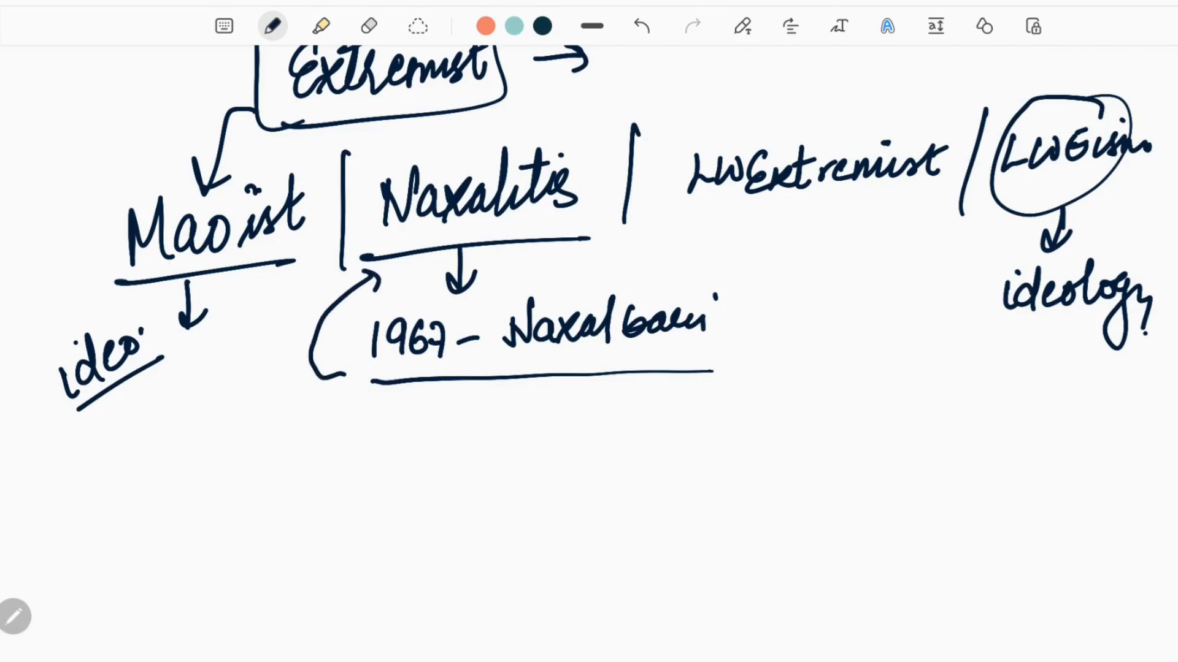
pyautogui.moveTo(676, 217); pyautogui.dragTo(906, 209)
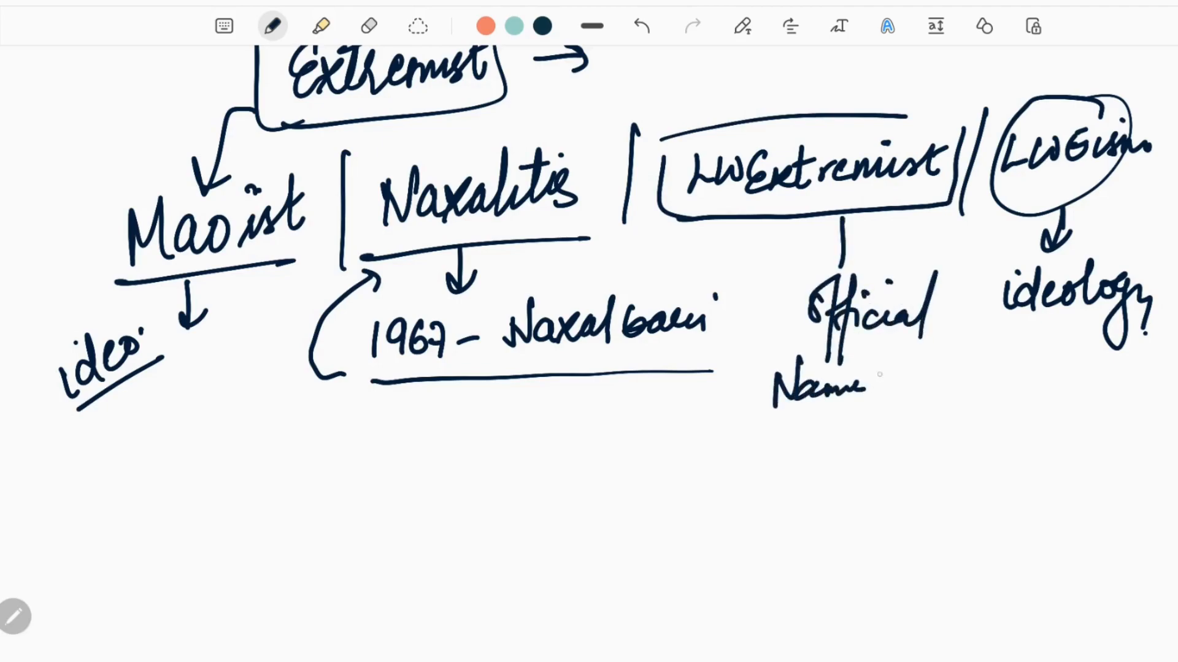
pyautogui.moveTo(37, 135); pyautogui.dragTo(71, 187)
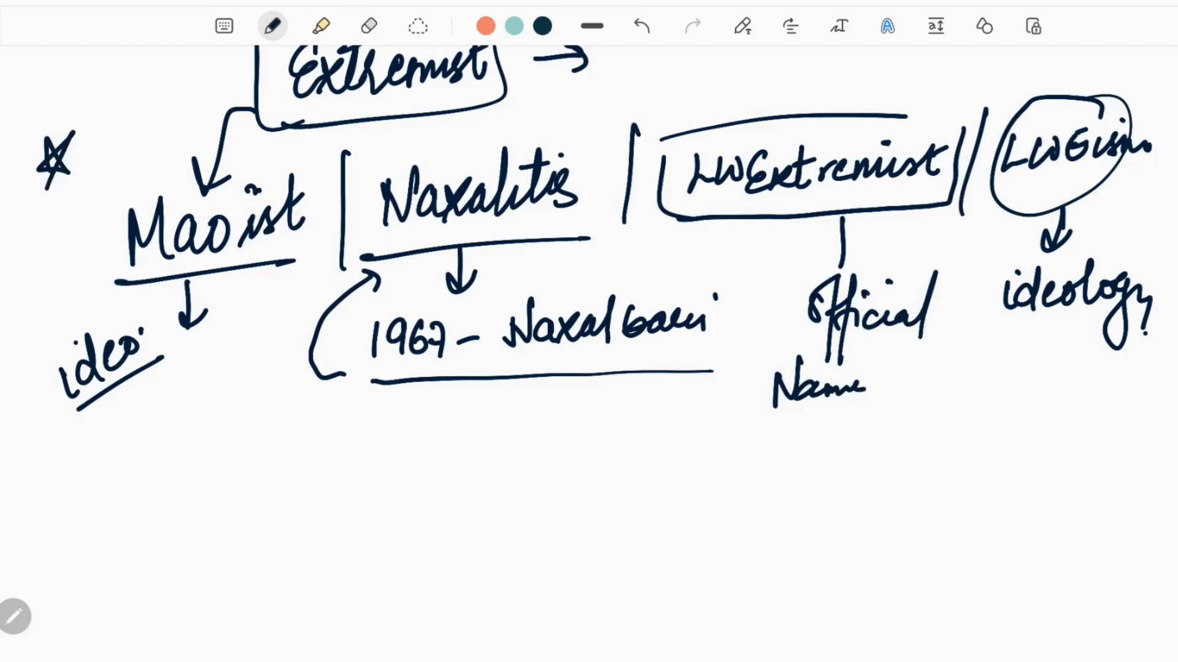
pyautogui.moveTo(113, 158); pyautogui.dragTo(68, 447)
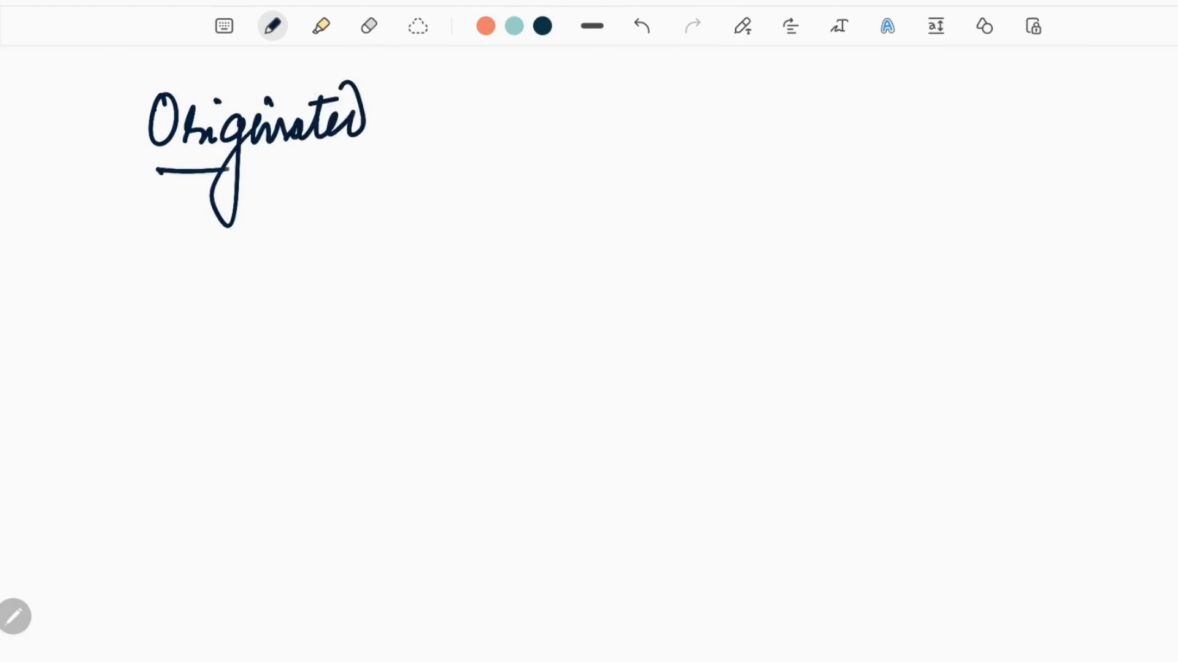
# Box 'Originated' and write underlined 'failure of implementation bring land reform' below it
pyautogui.moveTo(113, 71); pyautogui.dragTo(383, 173)
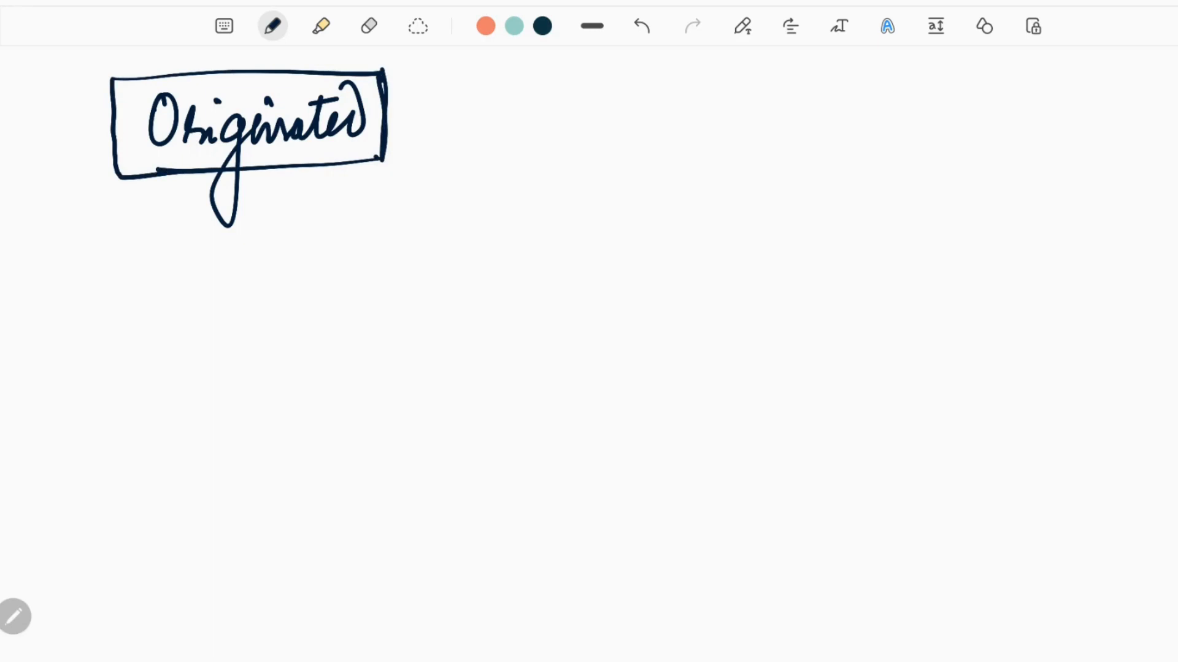
pyautogui.moveTo(361, 181); pyautogui.dragTo(357, 331)
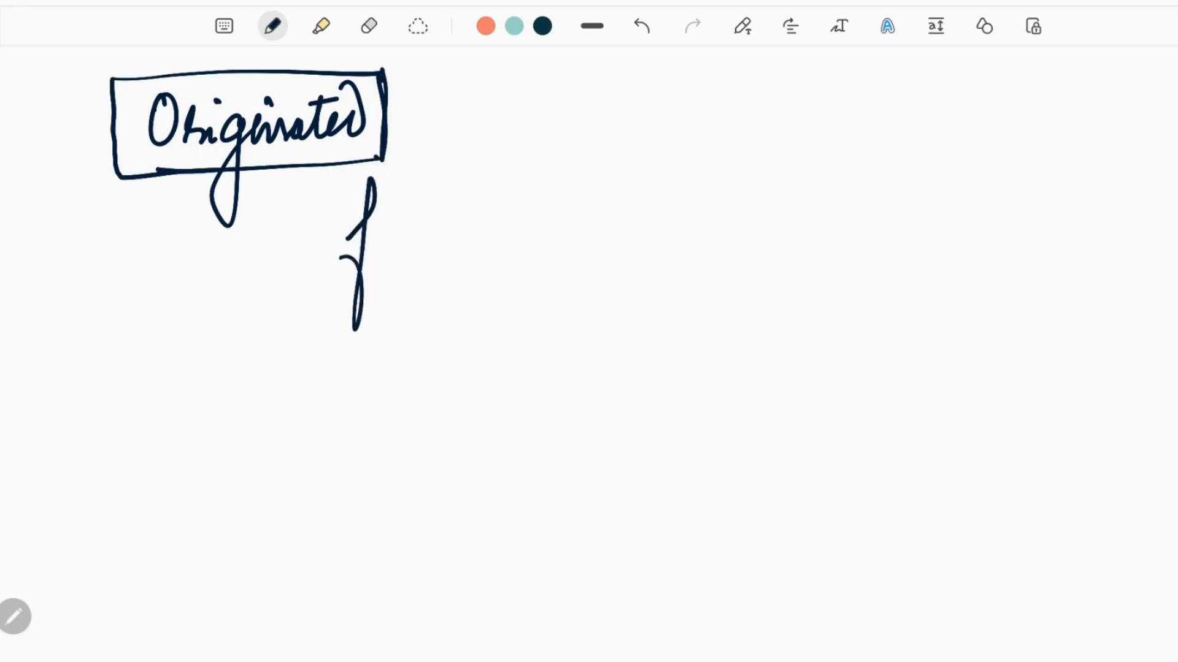
pyautogui.moveTo(383, 233); pyautogui.dragTo(473, 225)
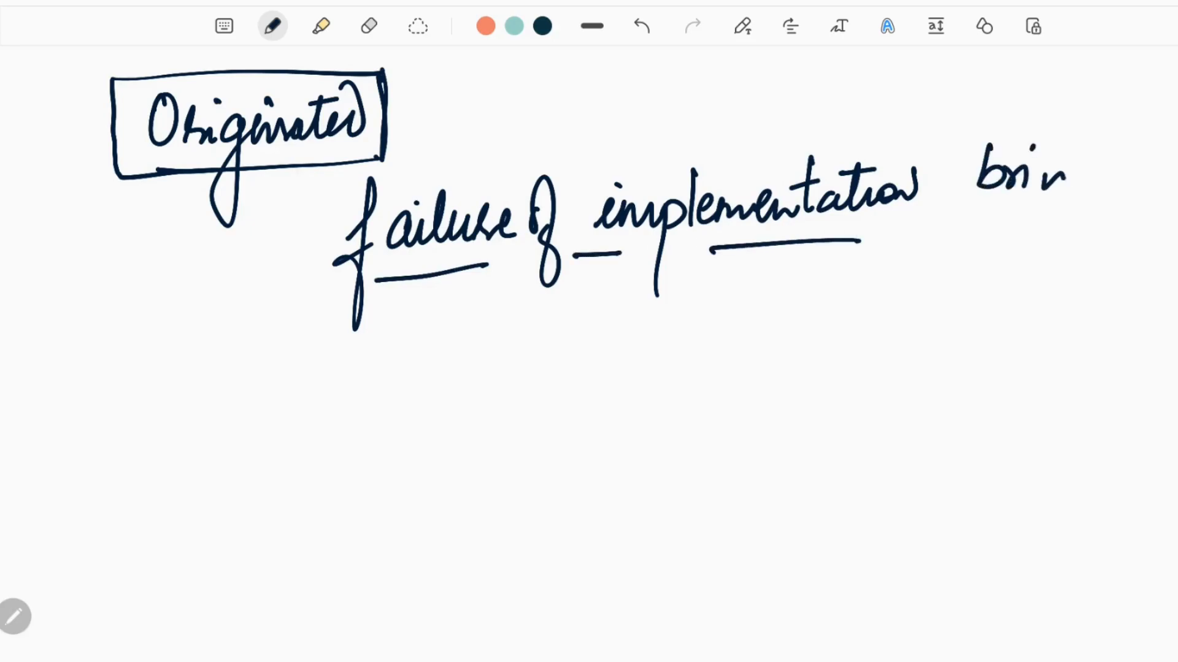
pyautogui.moveTo(1059, 180); pyautogui.dragTo(1141, 181)
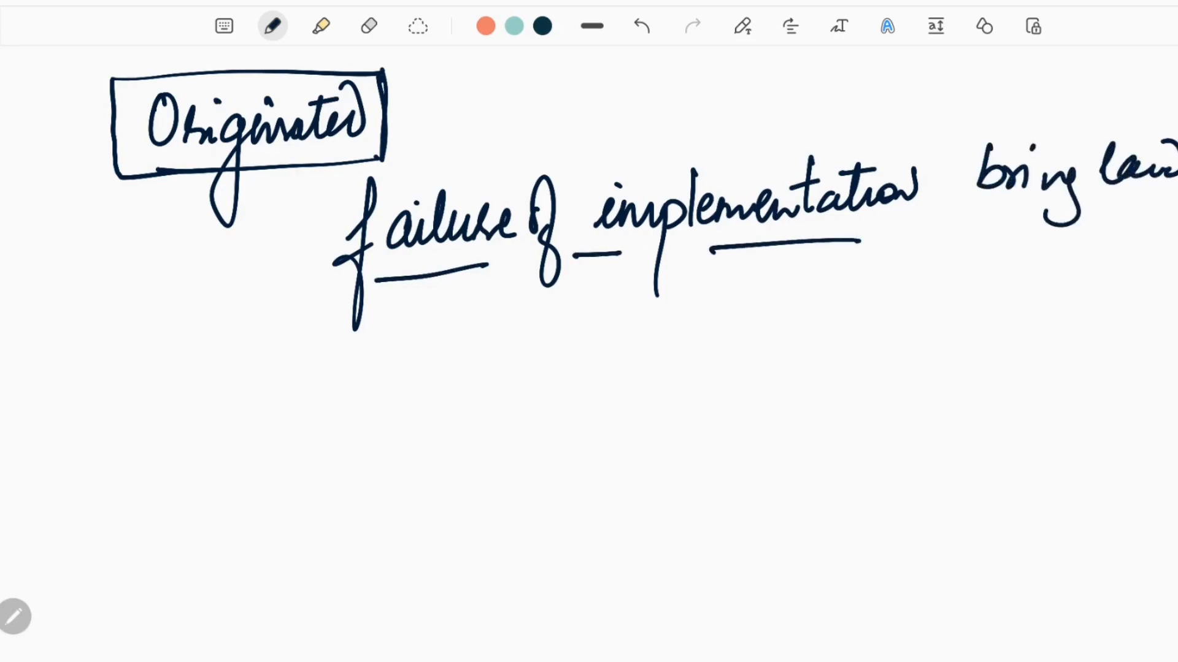
pyautogui.moveTo(473, 331); pyautogui.dragTo(515, 361)
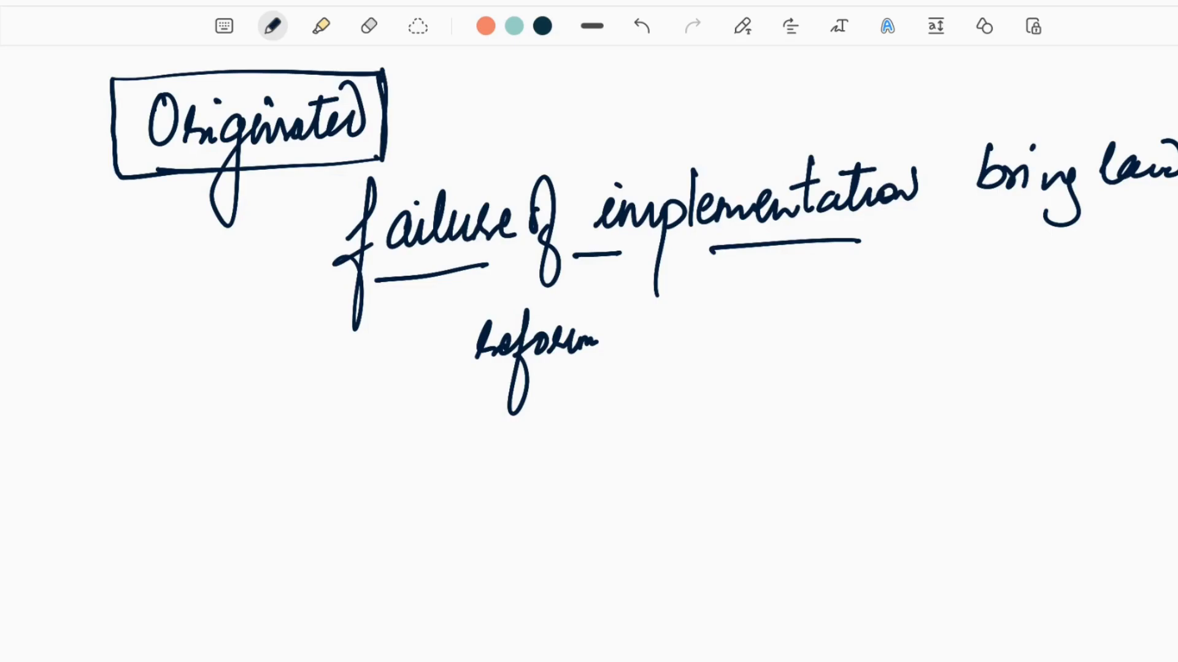
# Draw CPI → circled Kisan sabha → boxed parliament with circled '1959 Reforms'
pyautogui.scroll(-3)
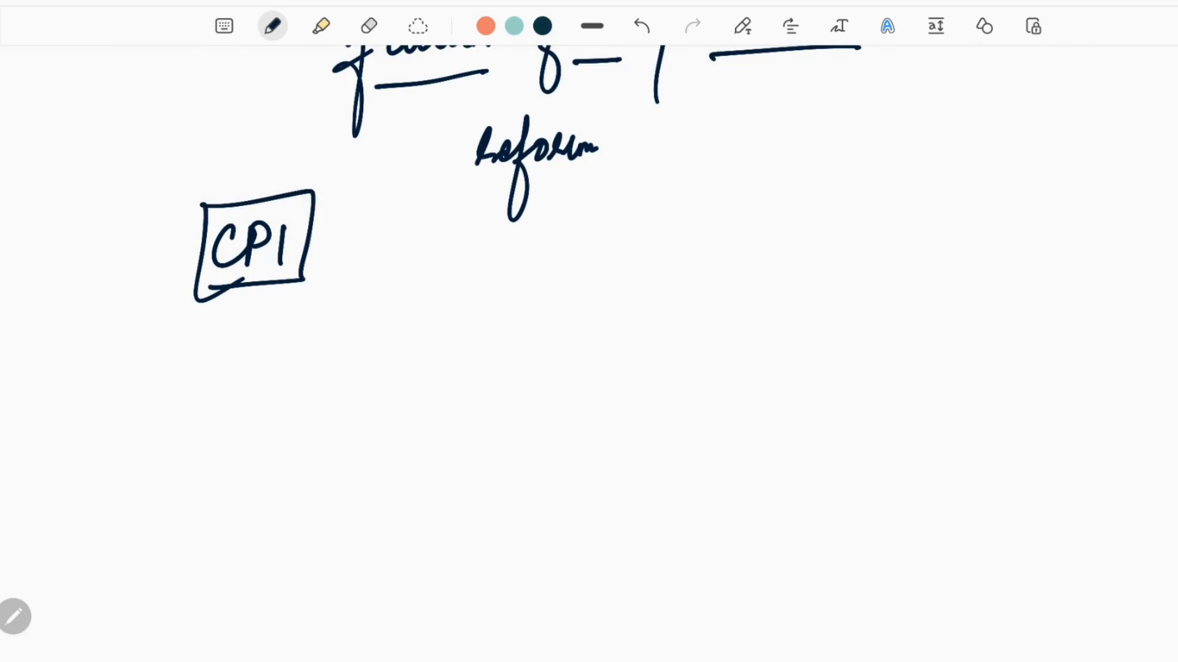
pyautogui.moveTo(327, 244); pyautogui.dragTo(379, 244)
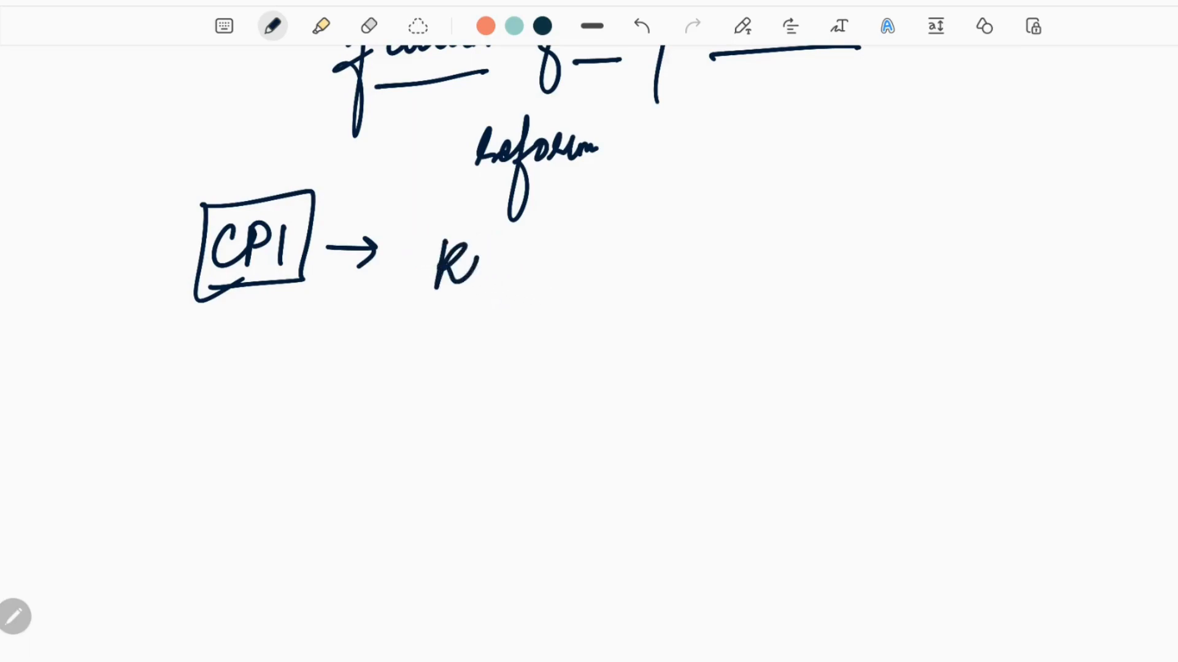
pyautogui.moveTo(481, 263); pyautogui.dragTo(646, 263)
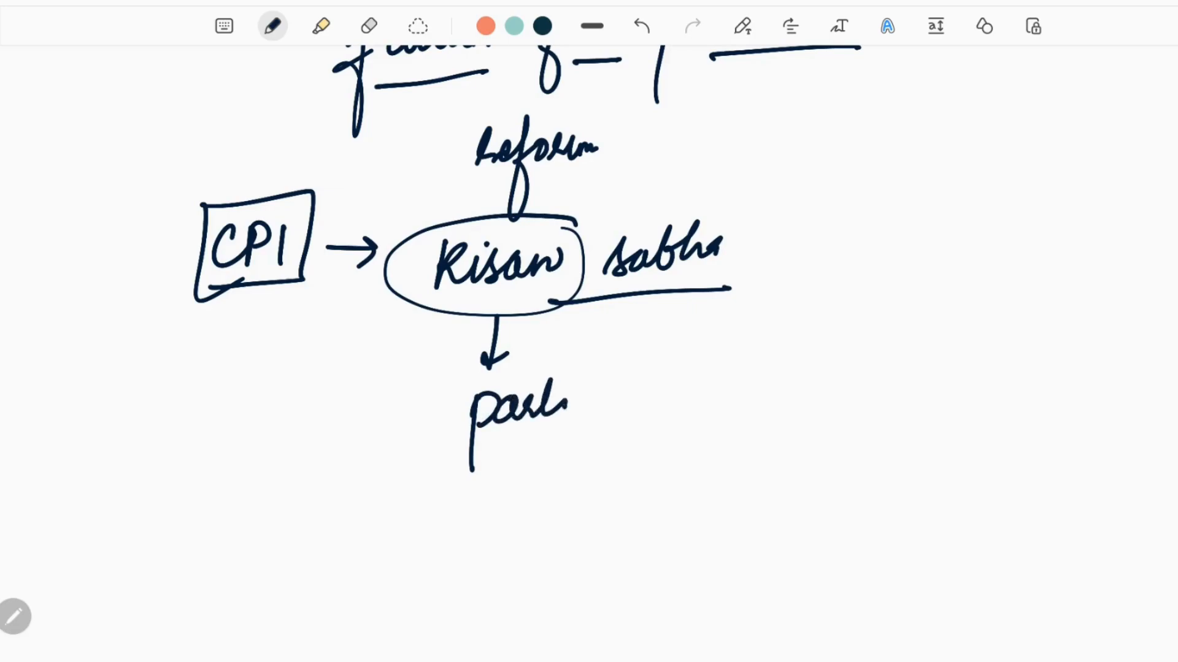
pyautogui.moveTo(555, 398); pyautogui.dragTo(691, 405)
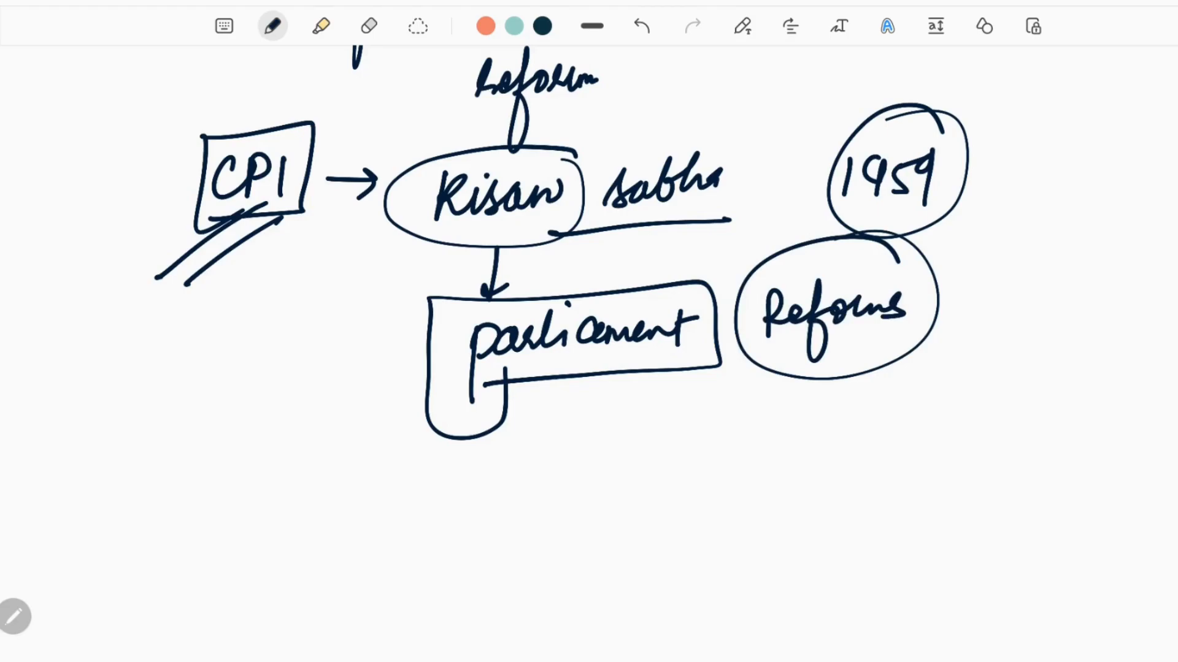
# Move to blank space and start the next line with '1962'
pyautogui.scroll(-3)
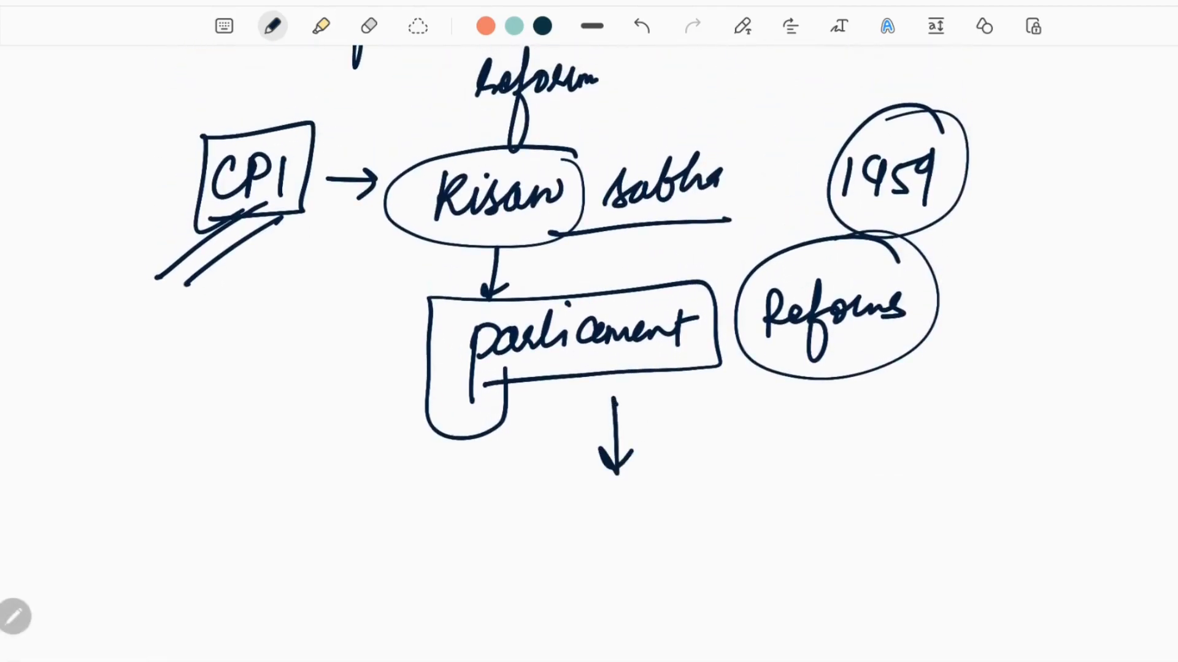
pyautogui.write('1962')
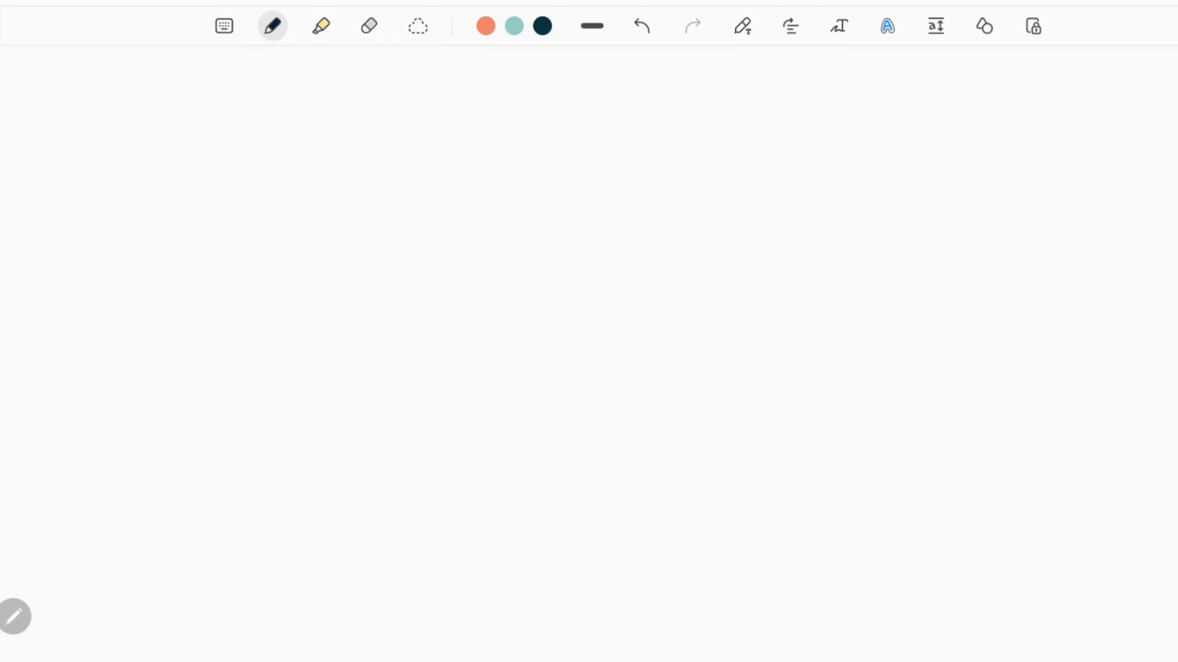
# Circle 1962, write underlined 'Indo-China war' beside it and 'ideological' beneath
pyautogui.moveTo(81, 84); pyautogui.dragTo(81, 104)
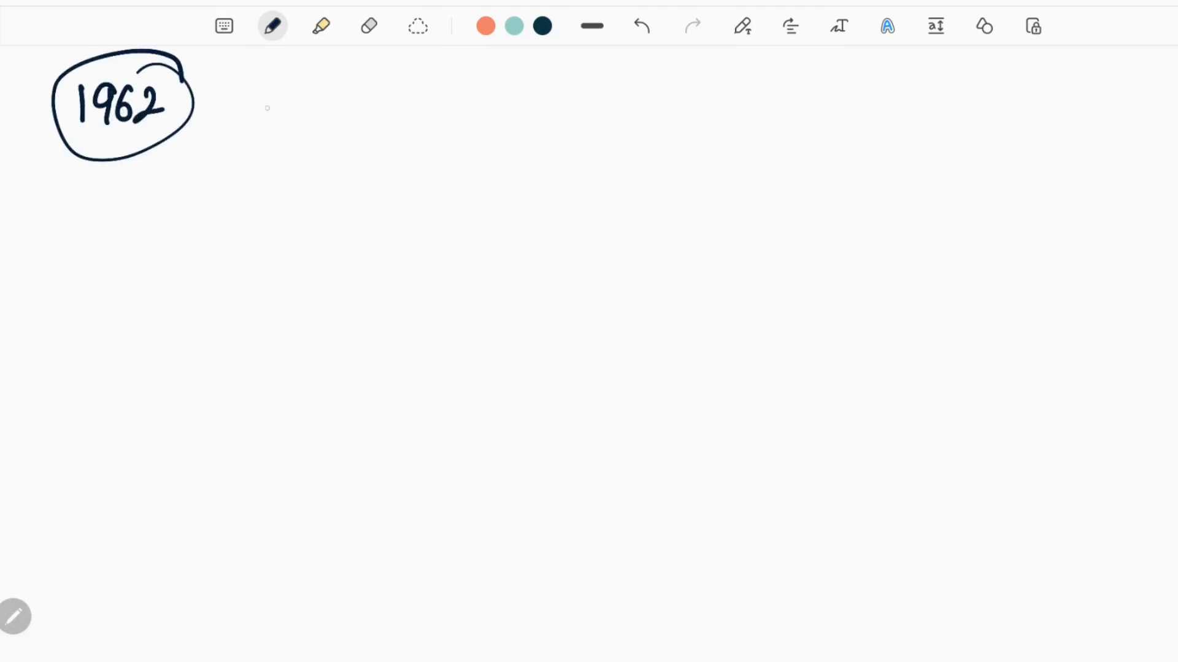
pyautogui.moveTo(233, 109); pyautogui.dragTo(387, 97)
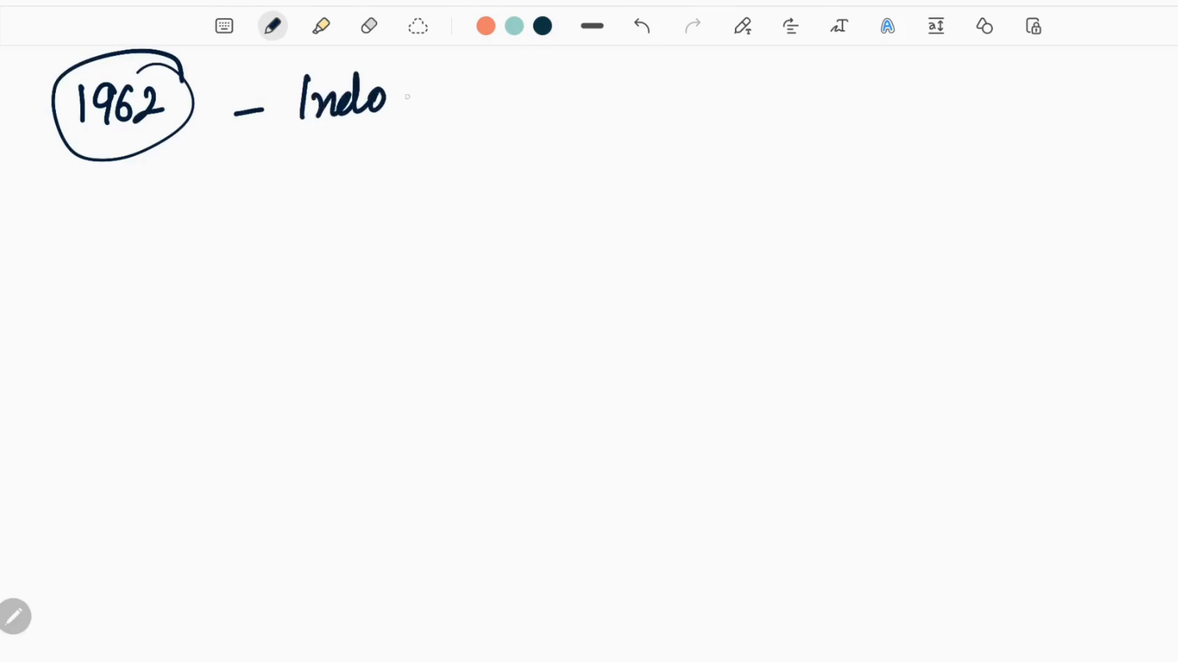
pyautogui.moveTo(405, 98); pyautogui.dragTo(533, 97)
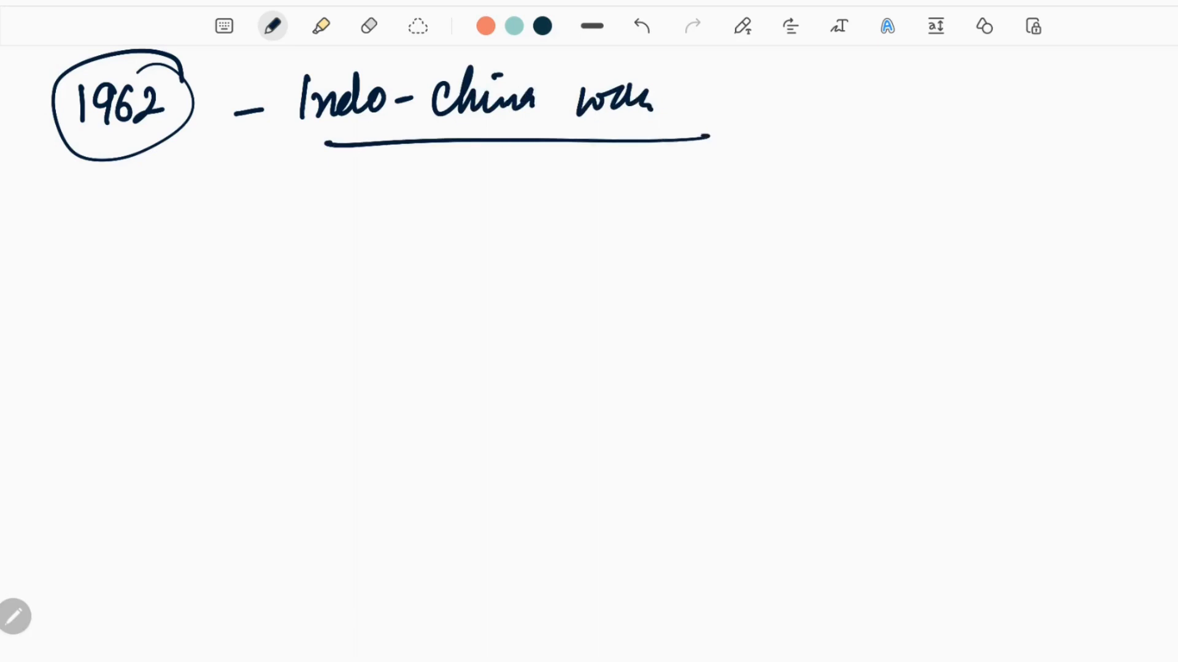
pyautogui.moveTo(485, 203); pyautogui.dragTo(556, 203)
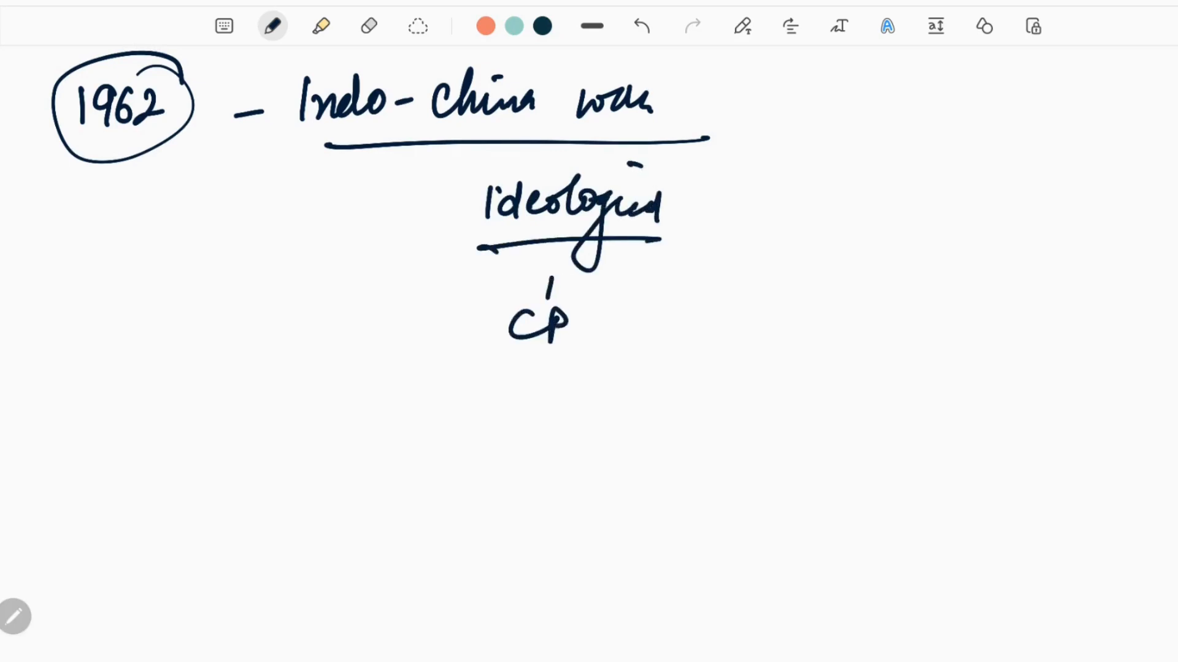
# Split circled CPI into CPI(M) (Marxist) and CPI (democracy) branches
pyautogui.moveTo(534, 323); pyautogui.dragTo(698, 353)
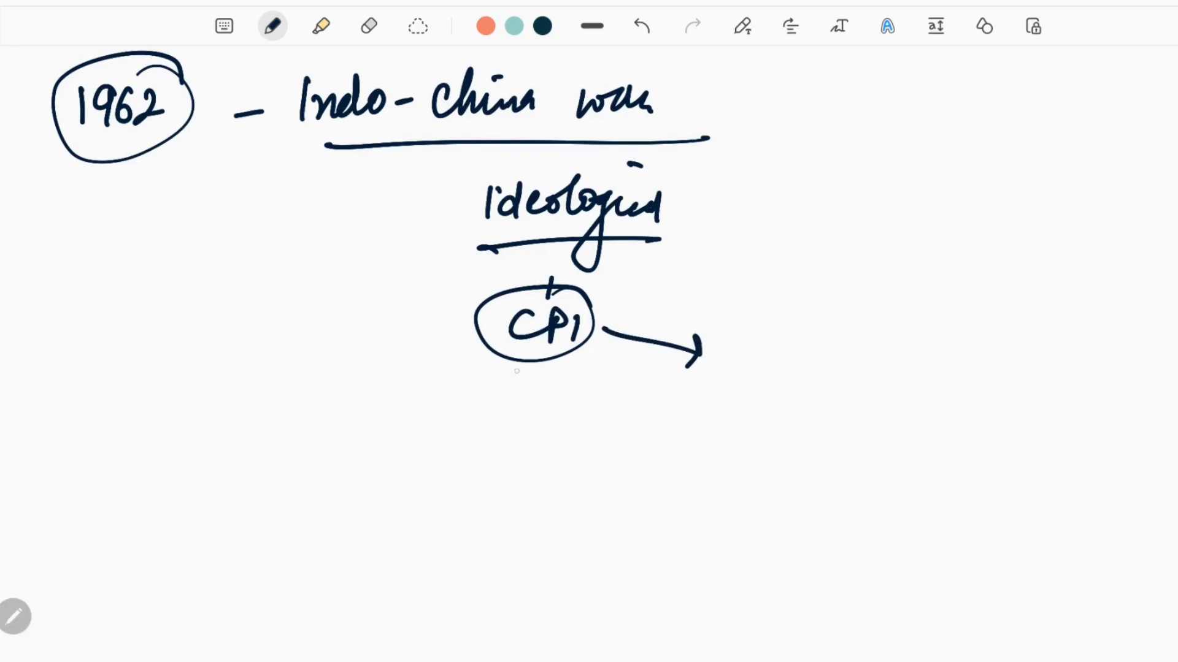
pyautogui.moveTo(519, 368); pyautogui.dragTo(458, 439)
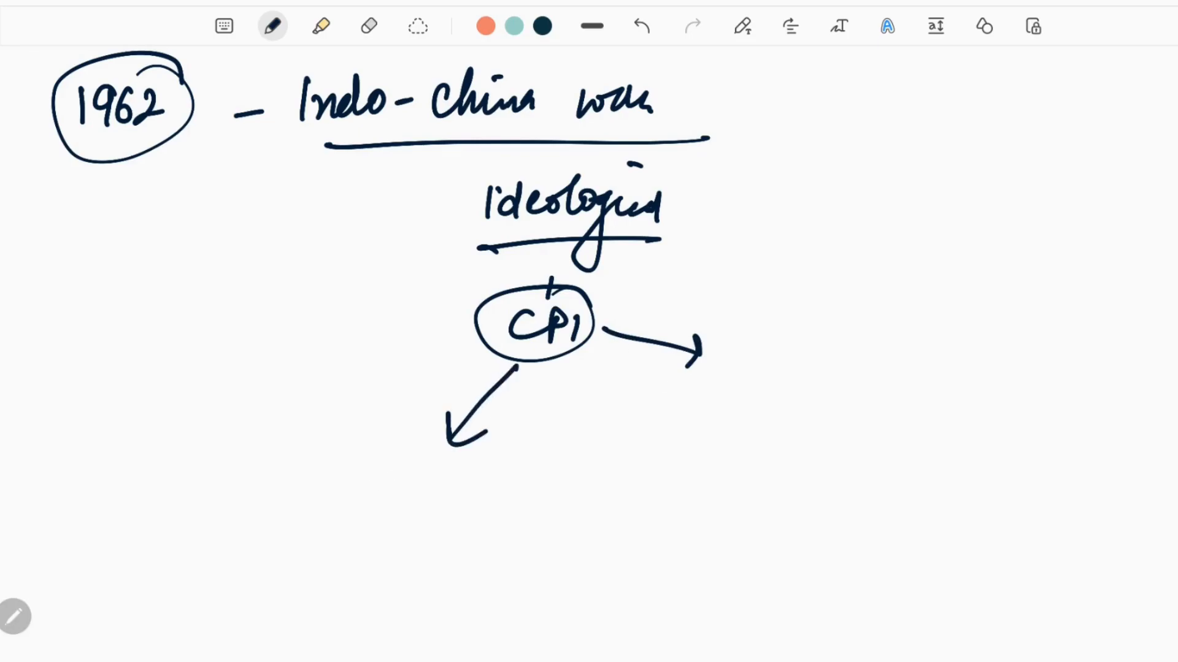
pyautogui.write('CPI CM')
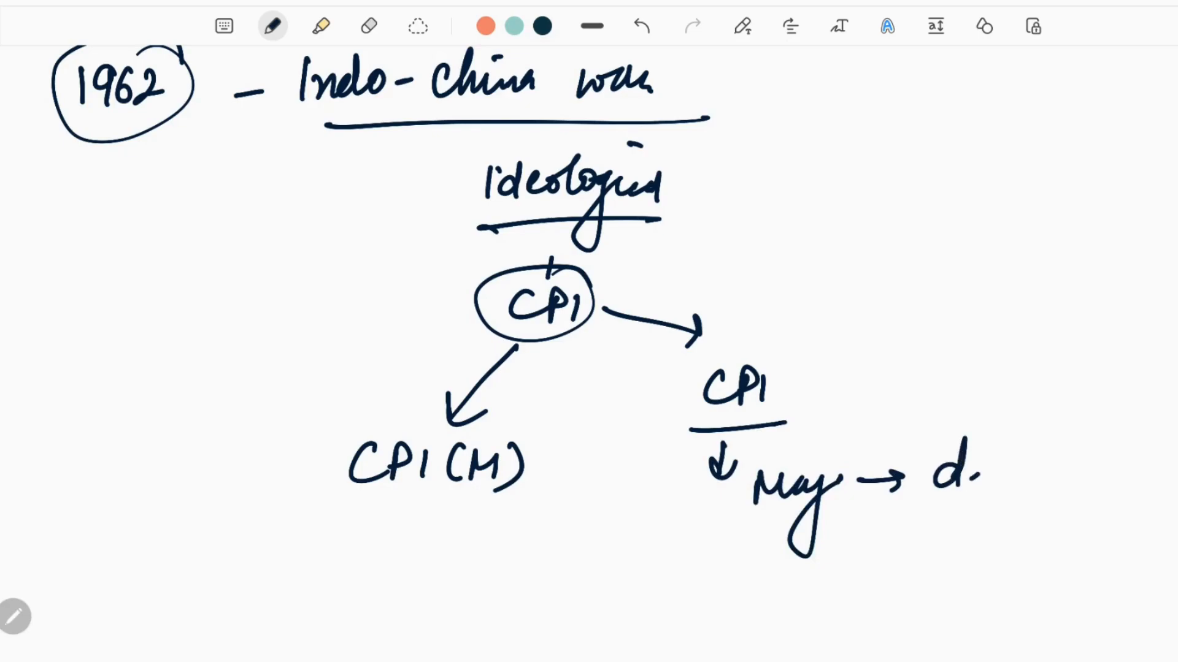
pyautogui.write('democracy')
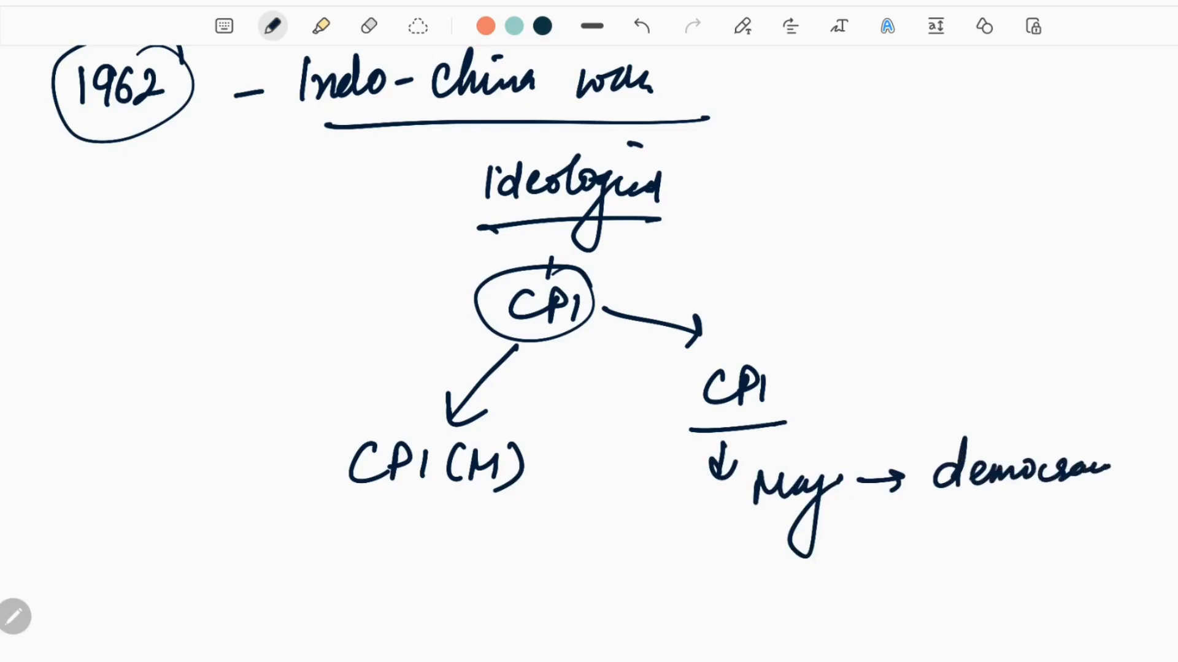
pyautogui.write('po')
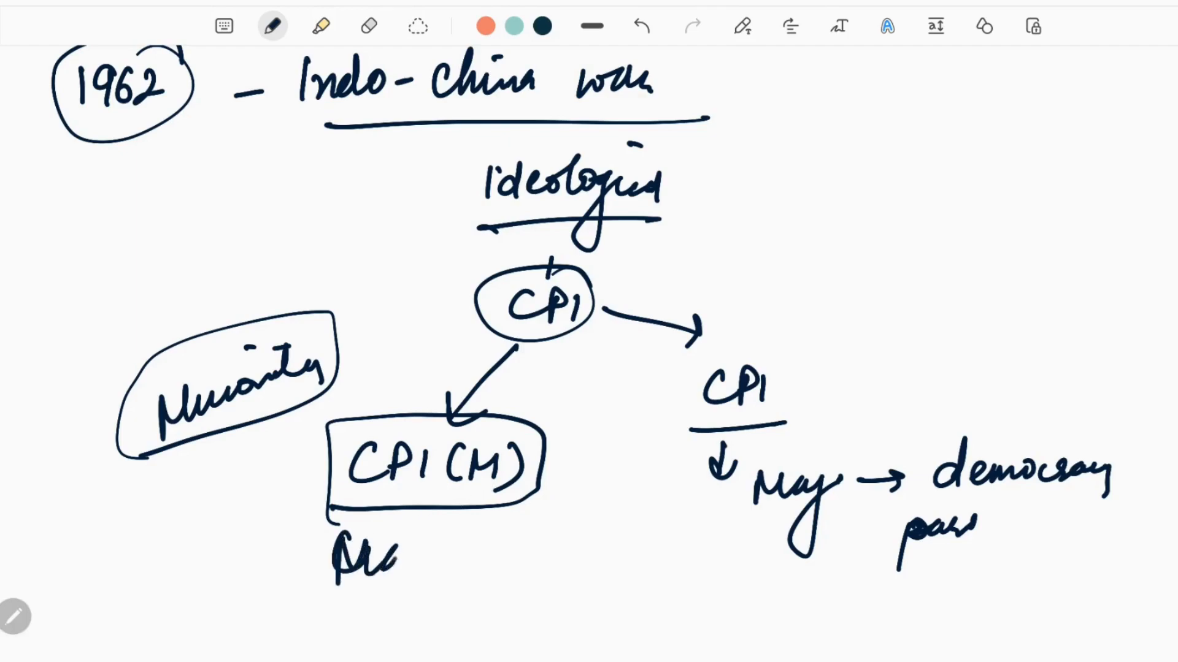
pyautogui.write('Marxist')
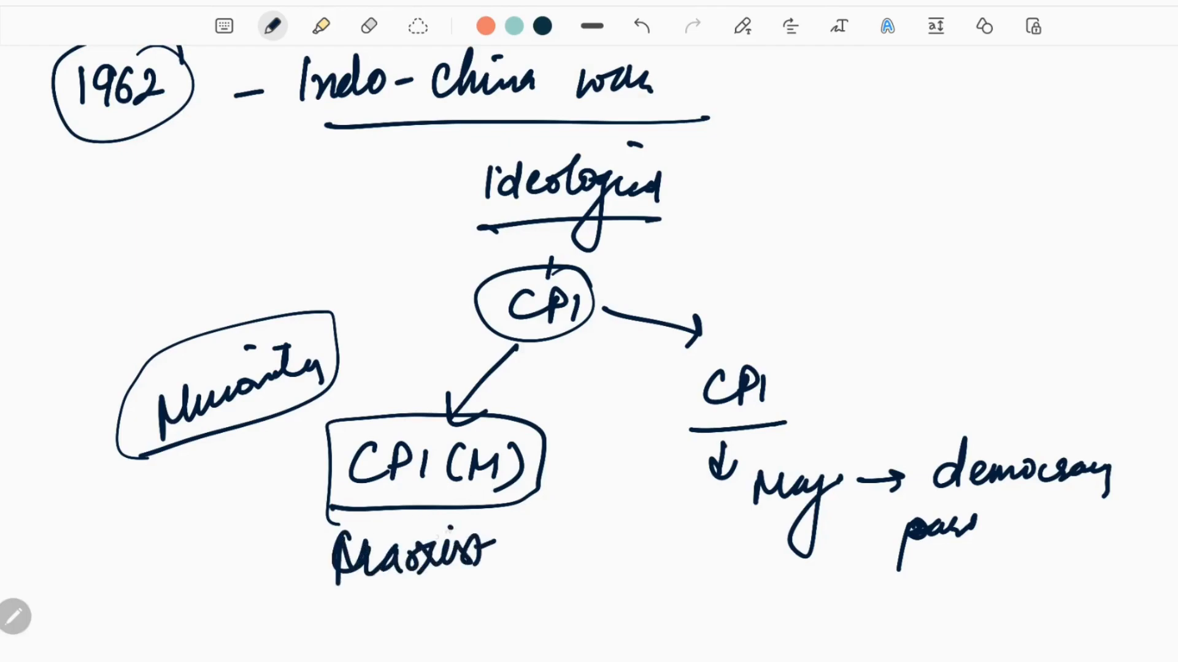
pyautogui.scroll(-3)
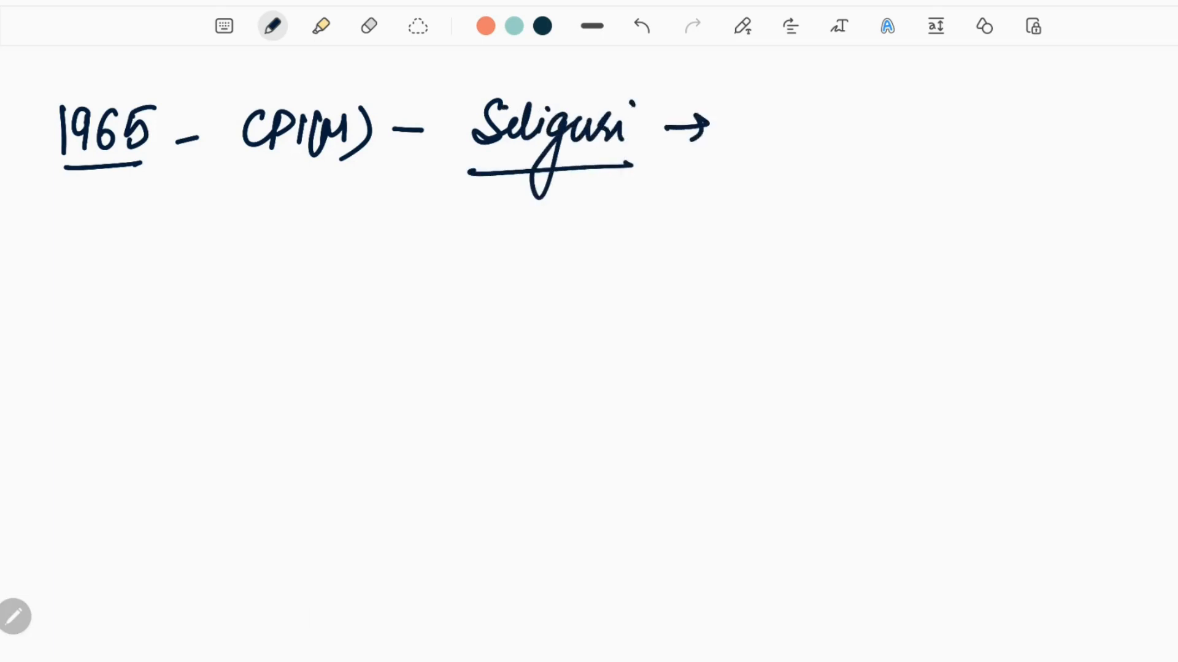
# Add boxed 'Charu Majumdar' with circled 1962 and an arrow to circled Mao
pyautogui.moveTo(759, 132); pyautogui.dragTo(857, 121)
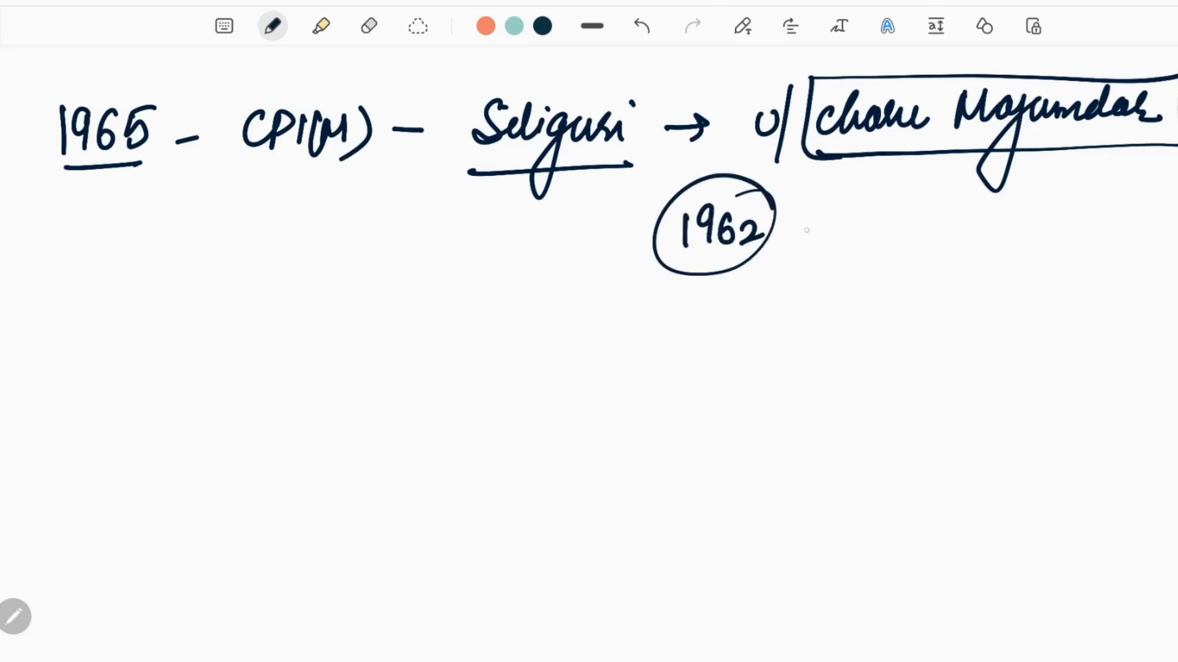
pyautogui.moveTo(786, 221); pyautogui.dragTo(830, 214)
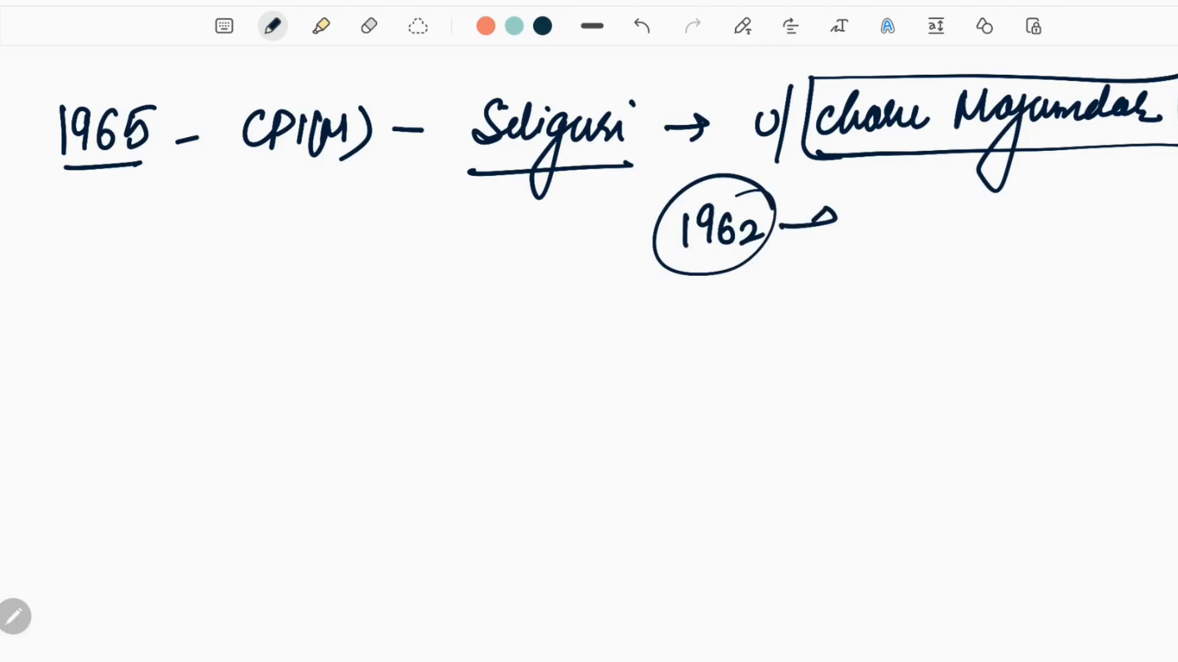
pyautogui.moveTo(864, 240); pyautogui.dragTo(875, 218)
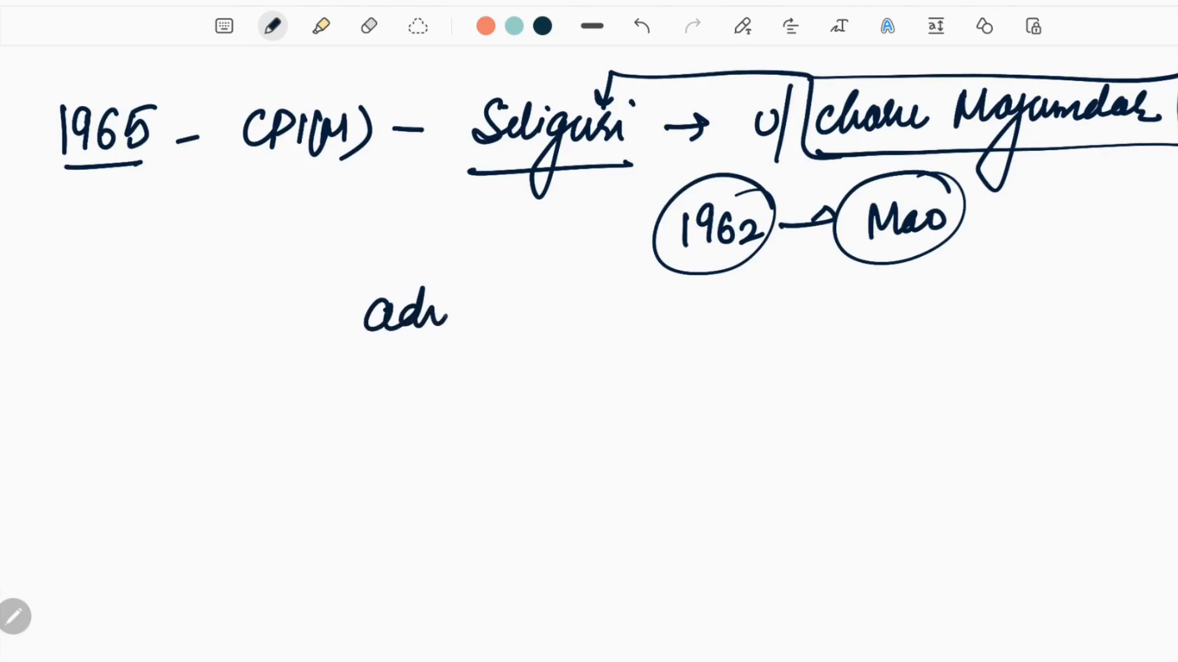
# Write underlined 'advocated violence', box CPI(M), and draw a downward arrow to 1967
pyautogui.moveTo(451, 308); pyautogui.dragTo(571, 301)
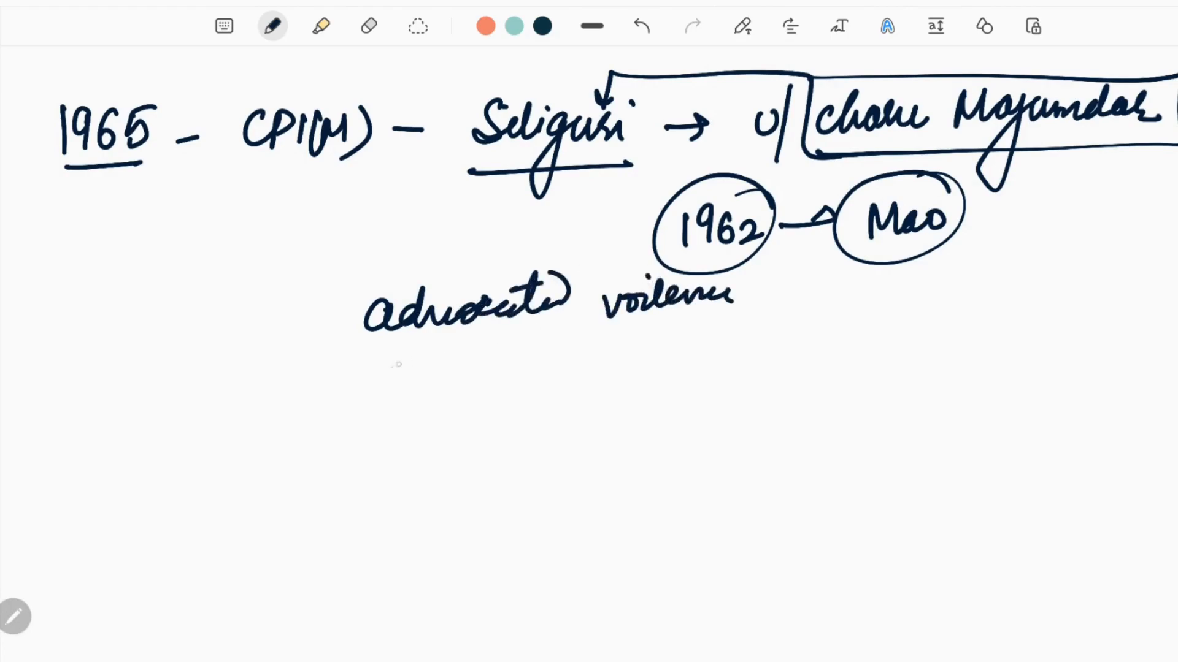
pyautogui.moveTo(368, 357); pyautogui.dragTo(774, 331)
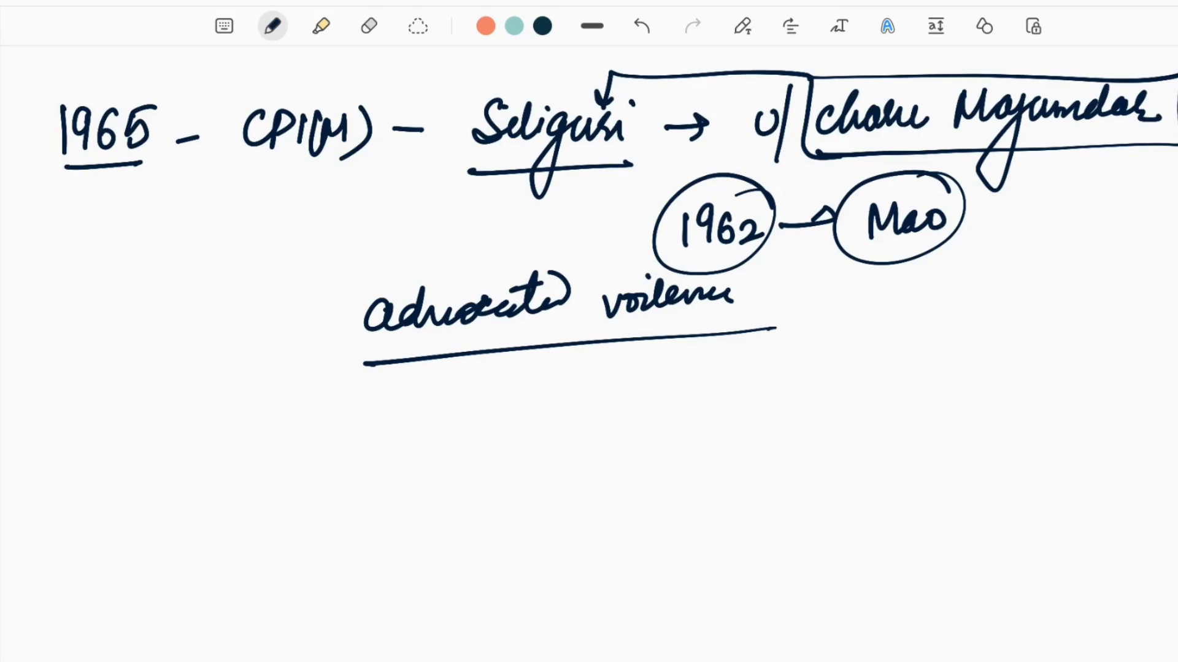
pyautogui.moveTo(225, 98); pyautogui.dragTo(368, 173)
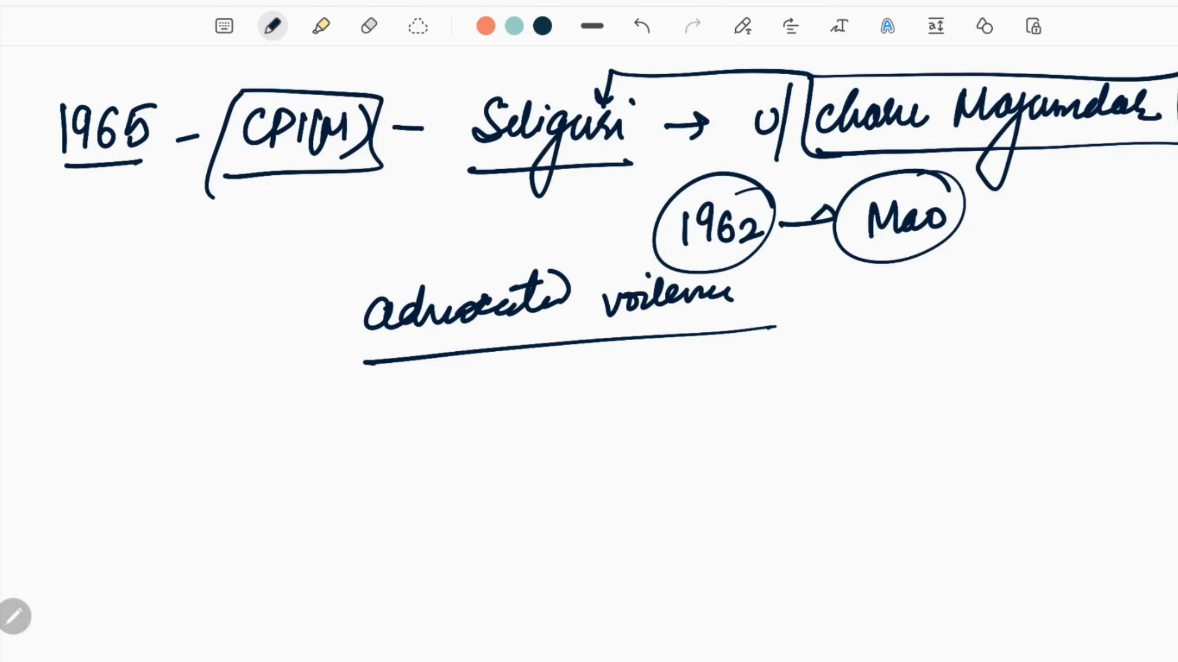
pyautogui.moveTo(203, 323); pyautogui.dragTo(207, 420)
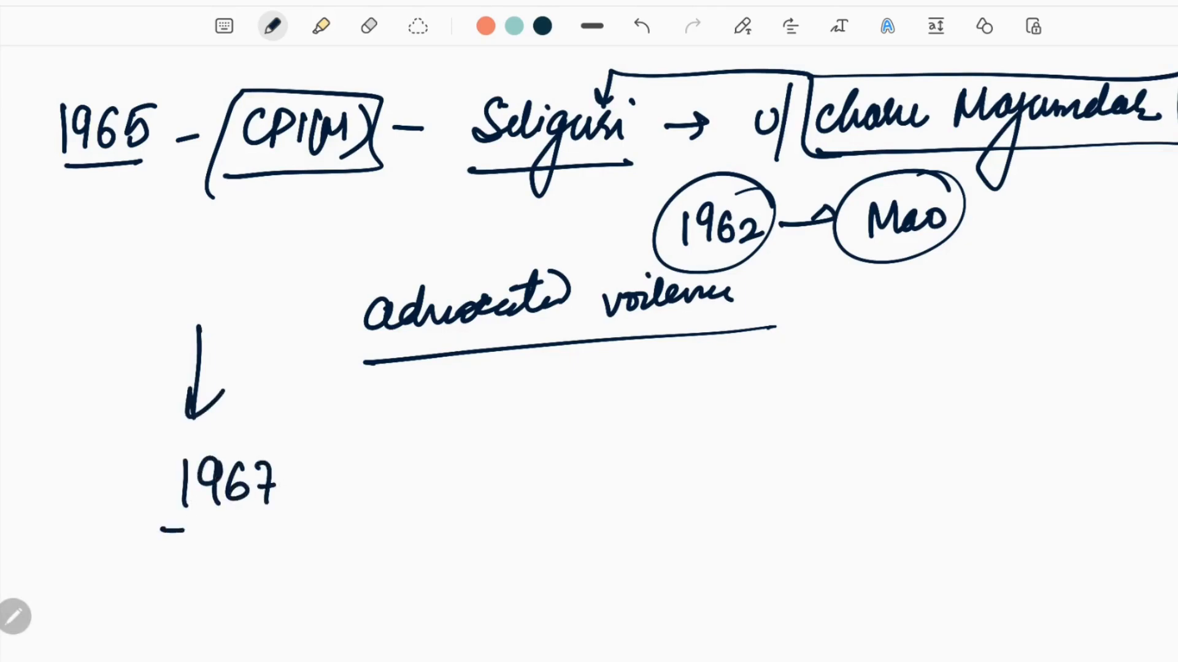
# Note boxed Naxalbari and Spark, boxed 'violent', jotedars vs circled peasants, and a numbered point
pyautogui.scroll(-3)
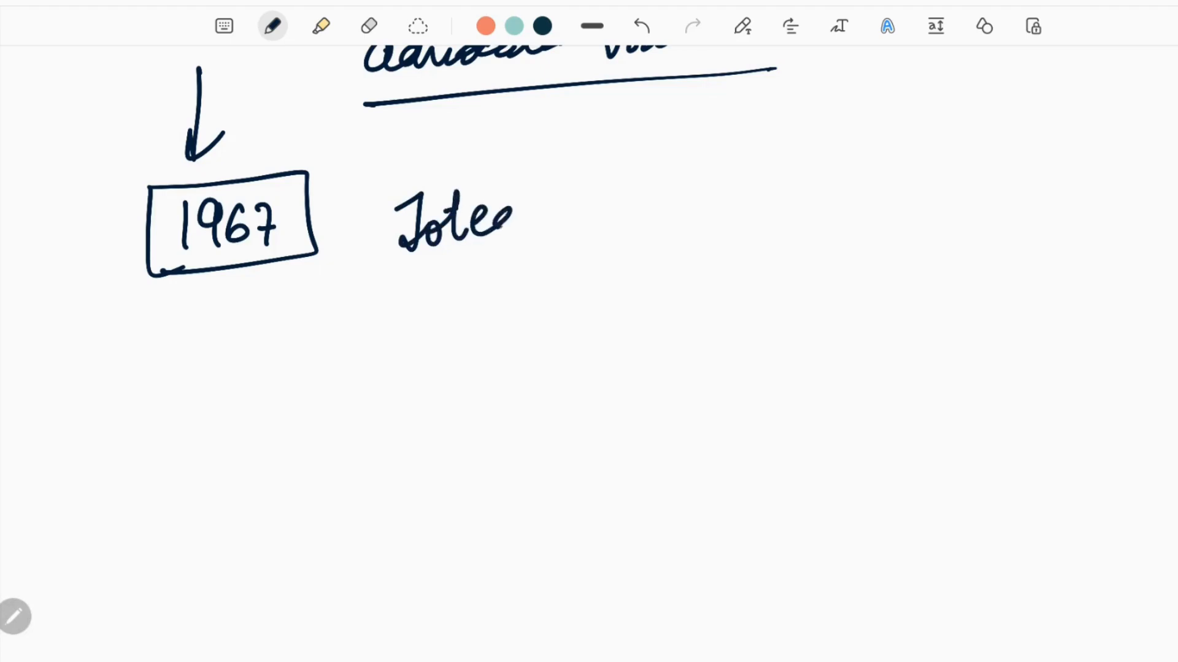
pyautogui.moveTo(511, 218); pyautogui.dragTo(601, 264)
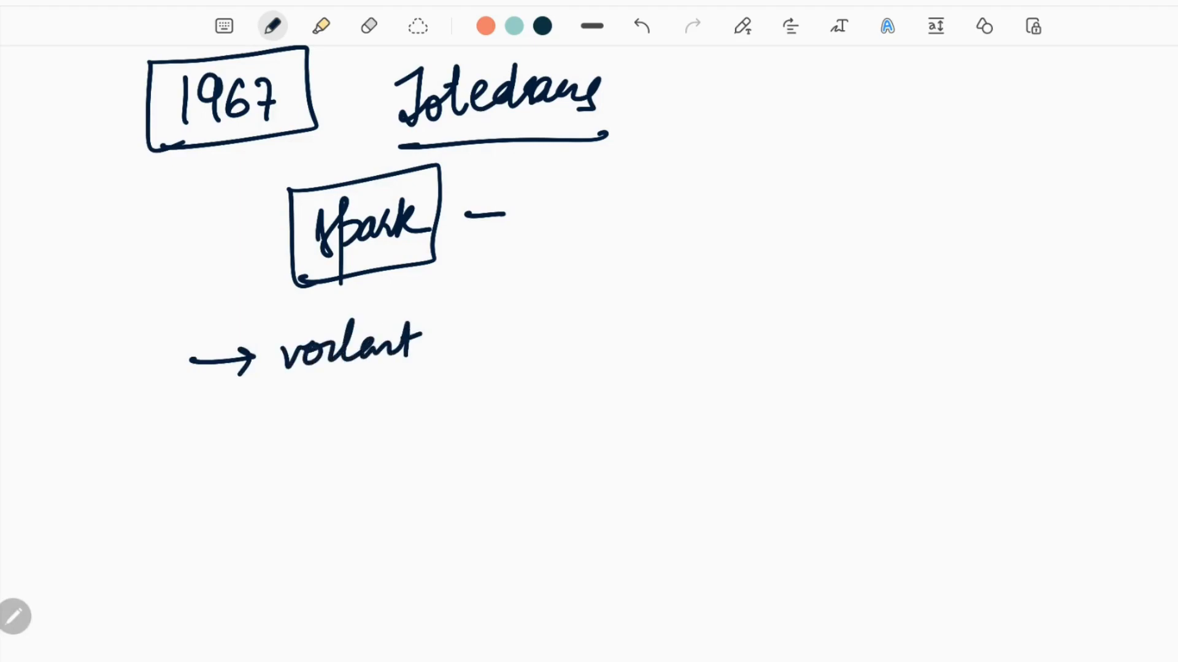
pyautogui.moveTo(278, 387); pyautogui.dragTo(442, 375)
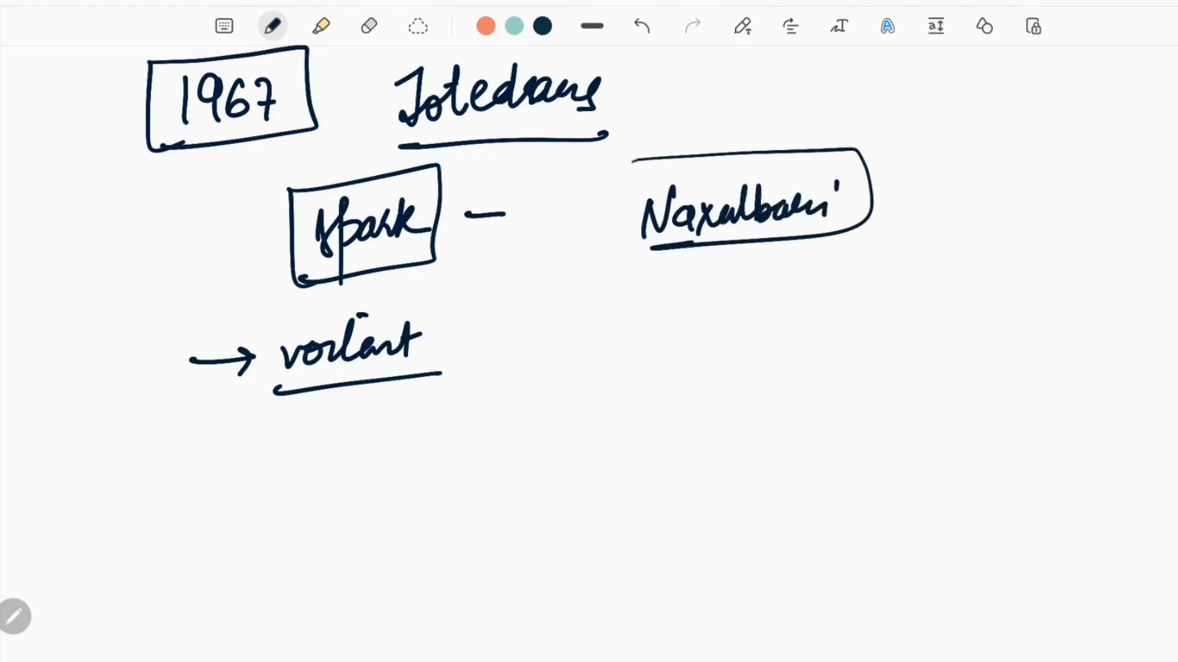
pyautogui.moveTo(639, 158); pyautogui.dragTo(608, 248)
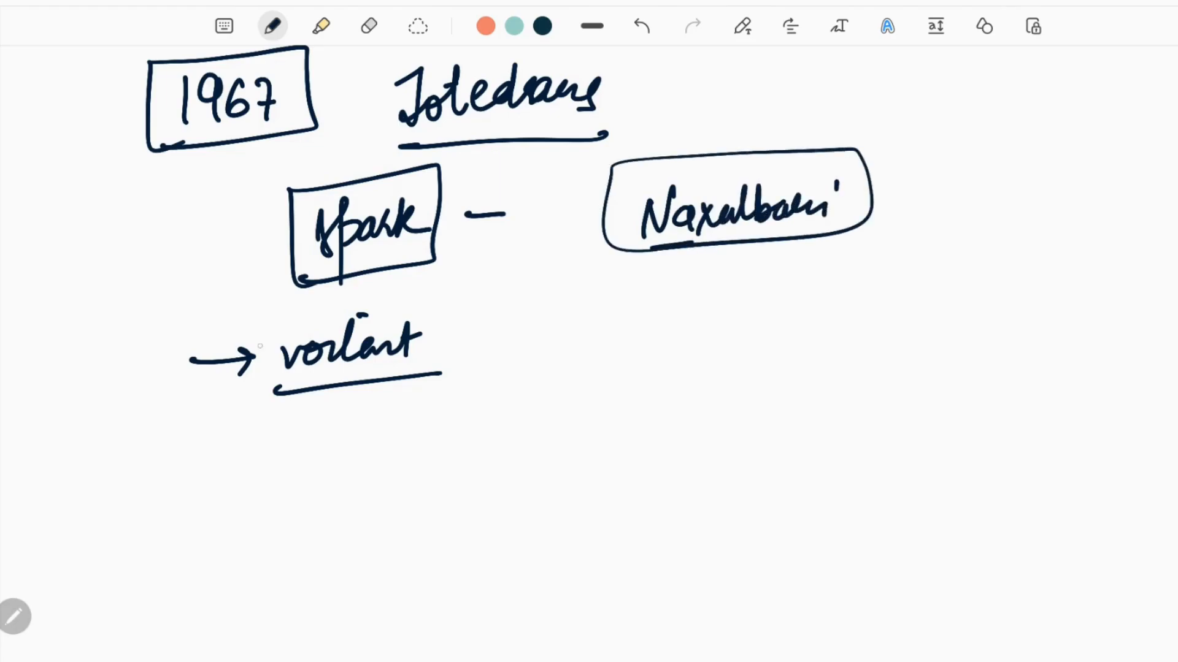
pyautogui.moveTo(255, 301); pyautogui.dragTo(421, 398)
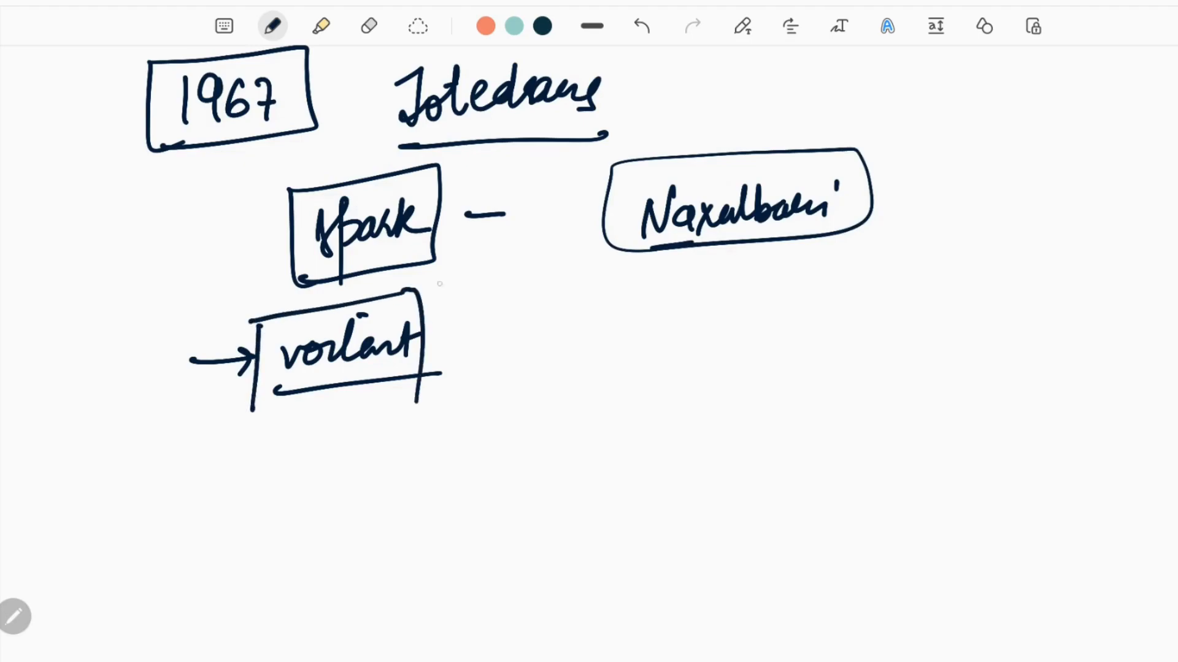
pyautogui.moveTo(526, 308); pyautogui.dragTo(533, 405)
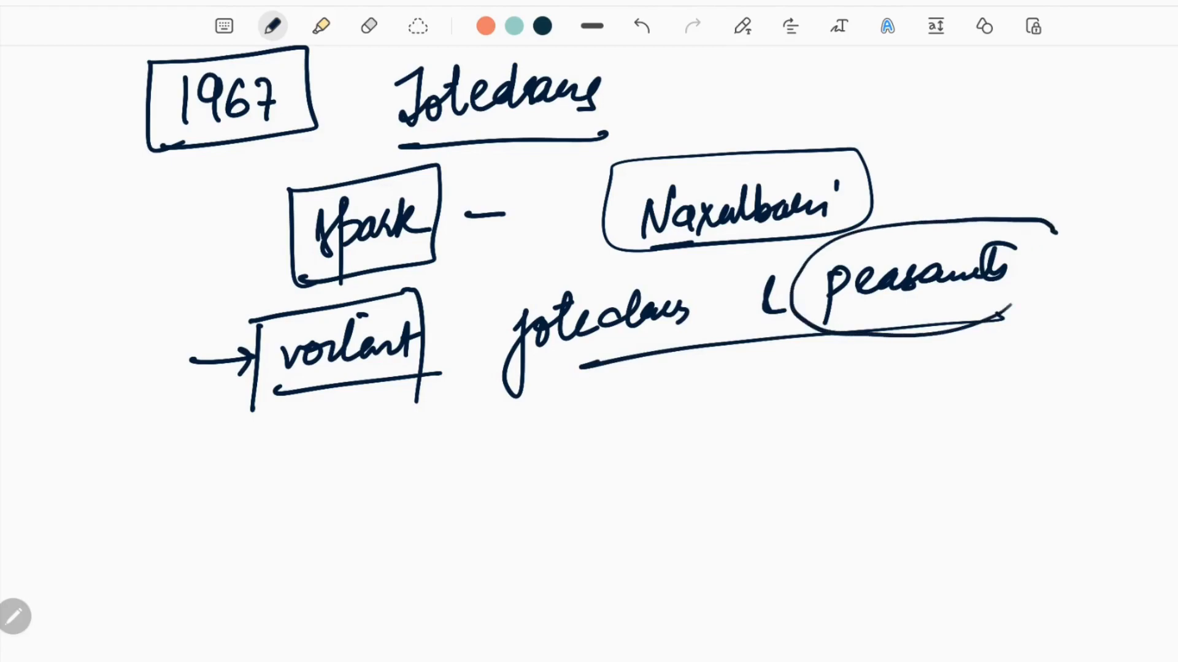
pyautogui.moveTo(601, 390); pyautogui.dragTo(849, 345)
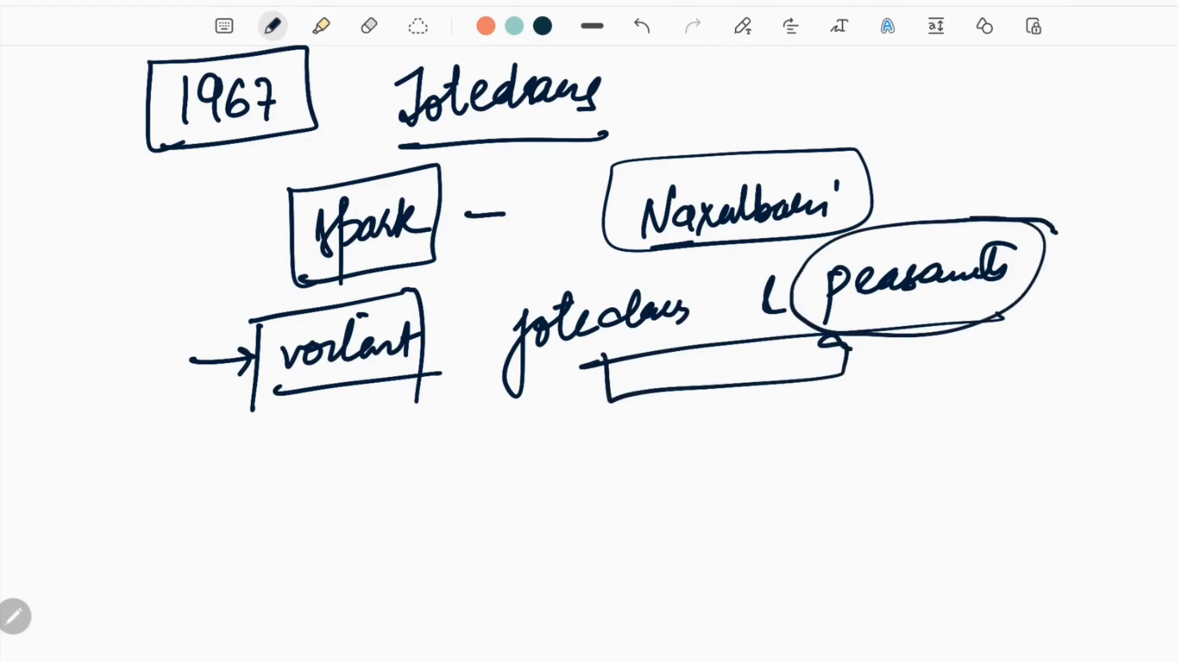
pyautogui.moveTo(909, 324); pyautogui.dragTo(901, 405)
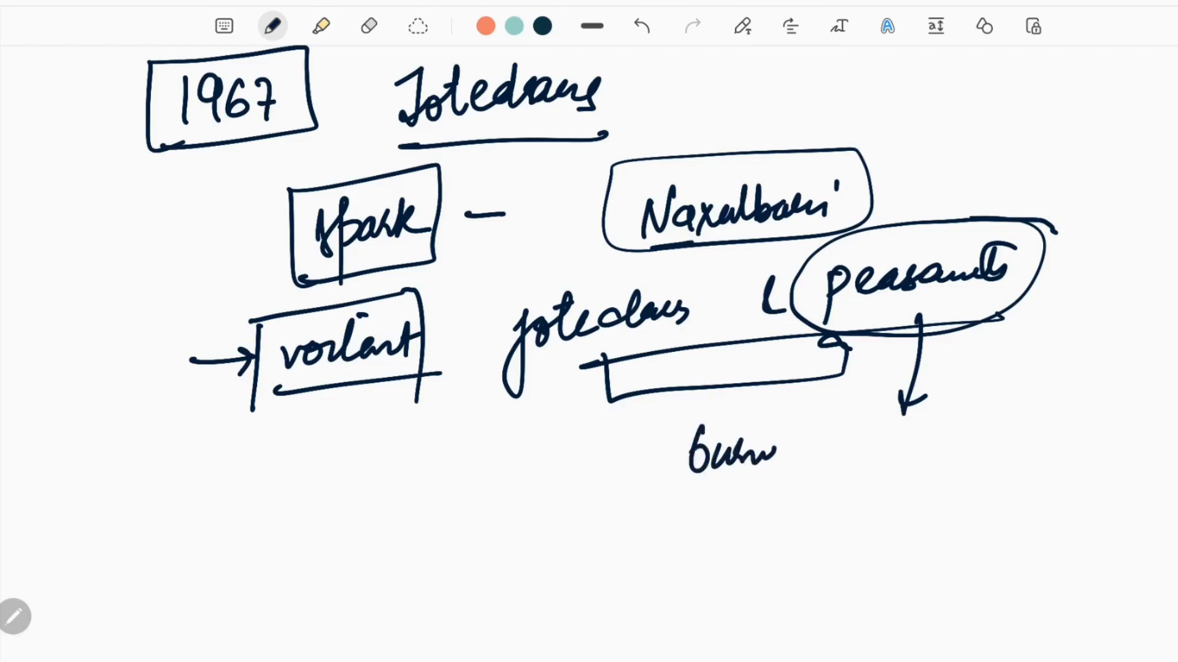
pyautogui.moveTo(766, 442); pyautogui.dragTo(796, 451)
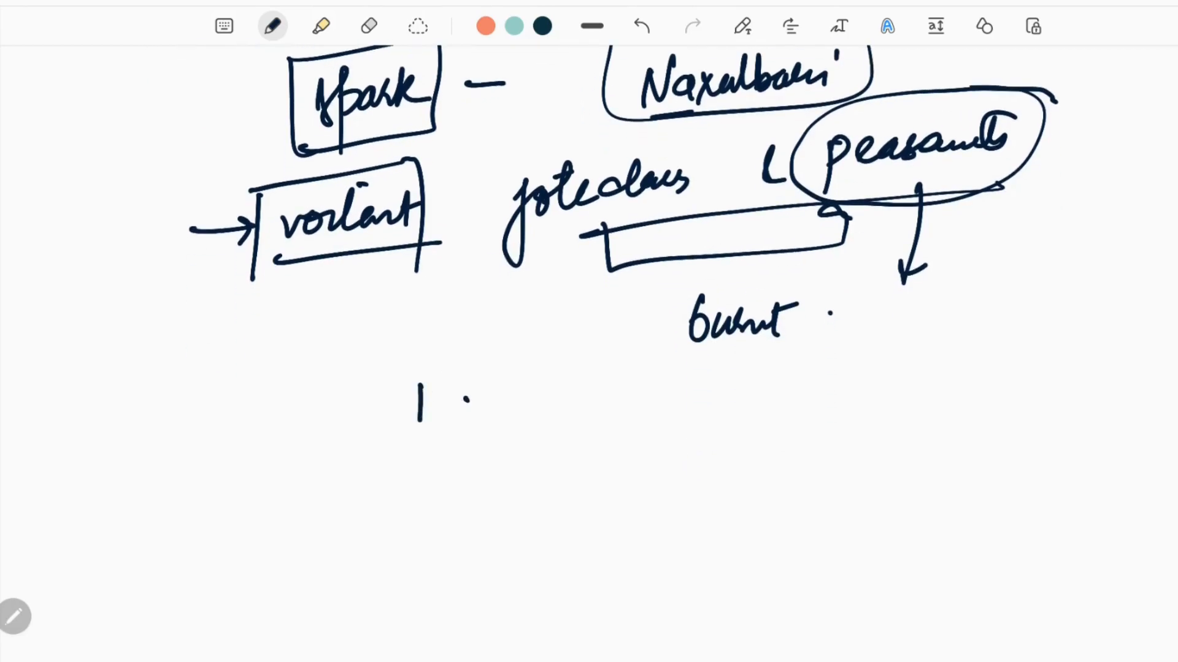
pyautogui.moveTo(458, 405); pyautogui.dragTo(541, 391)
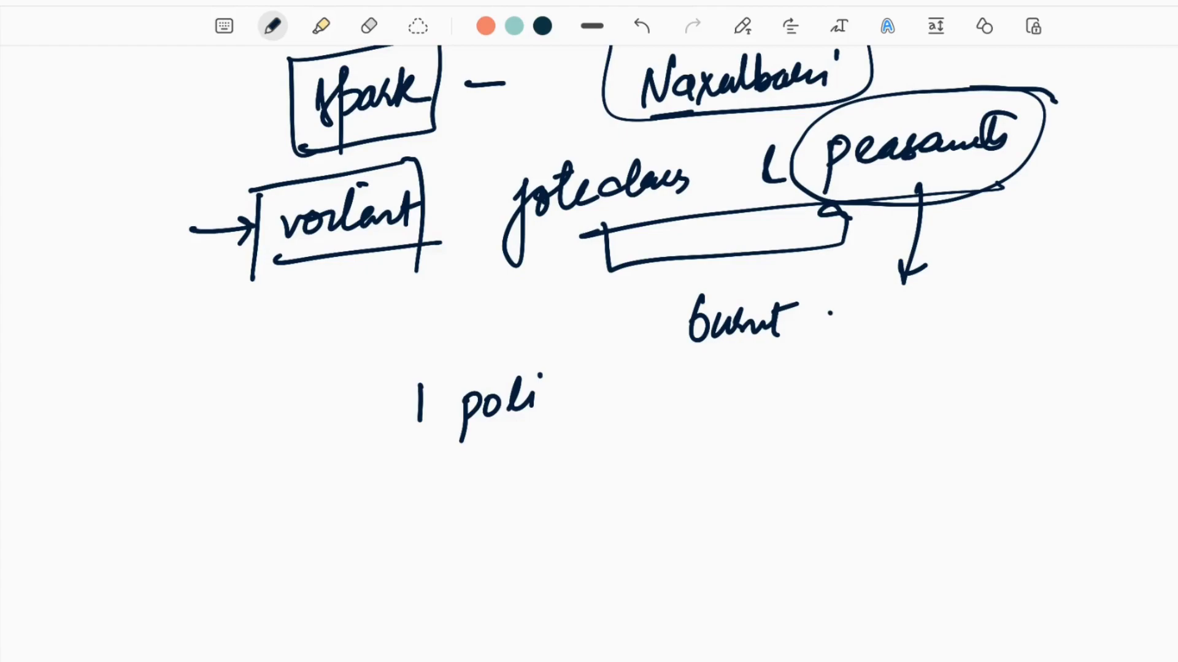
# Write '25 May 1967 → police open fire → 9 women, 1 child' with the casualties underlined
pyautogui.write('25 N')
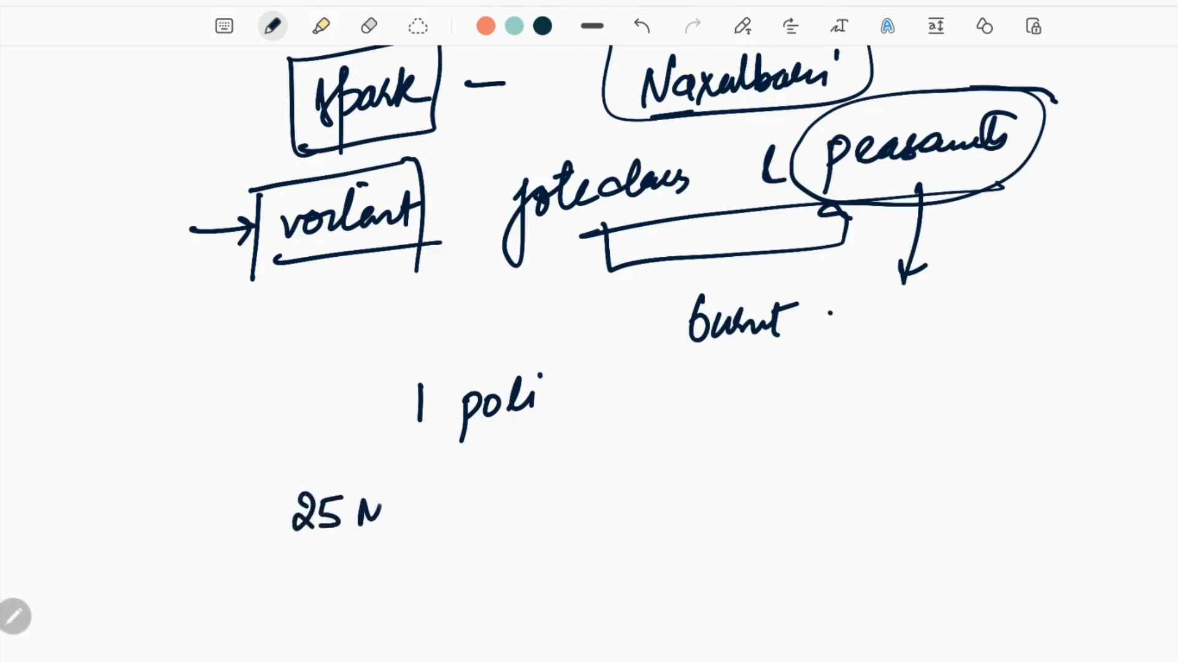
pyautogui.moveTo(353, 511); pyautogui.dragTo(511, 499)
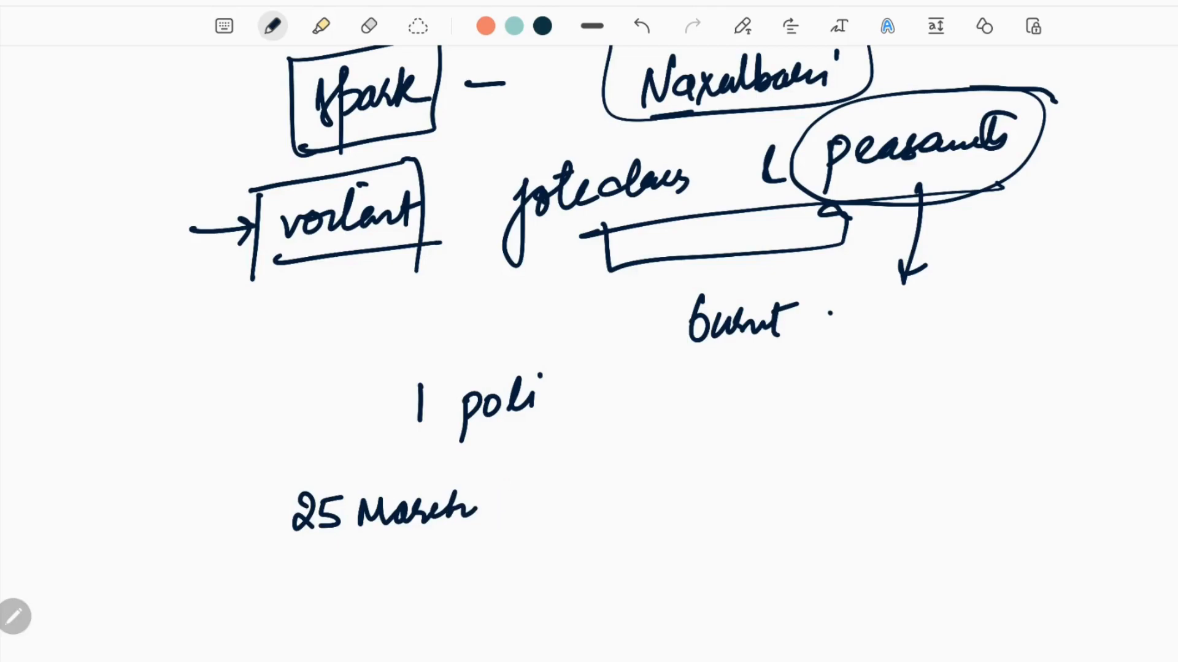
pyautogui.write('1967 → police.')
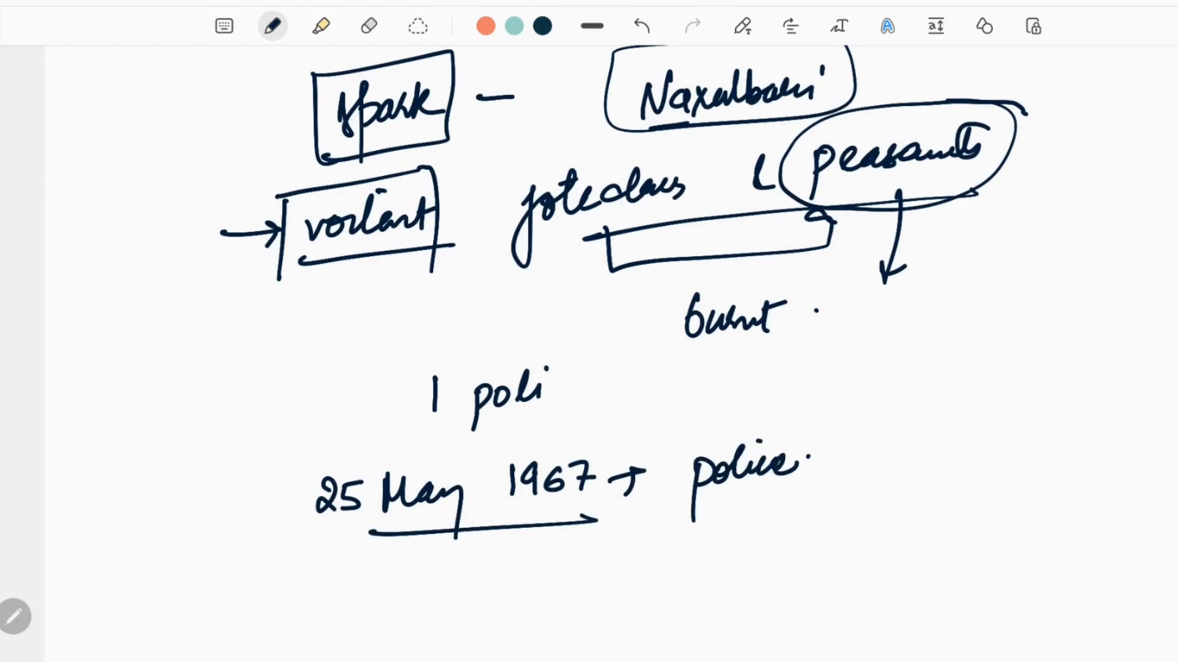
pyautogui.moveTo(803, 466); pyautogui.dragTo(909, 481)
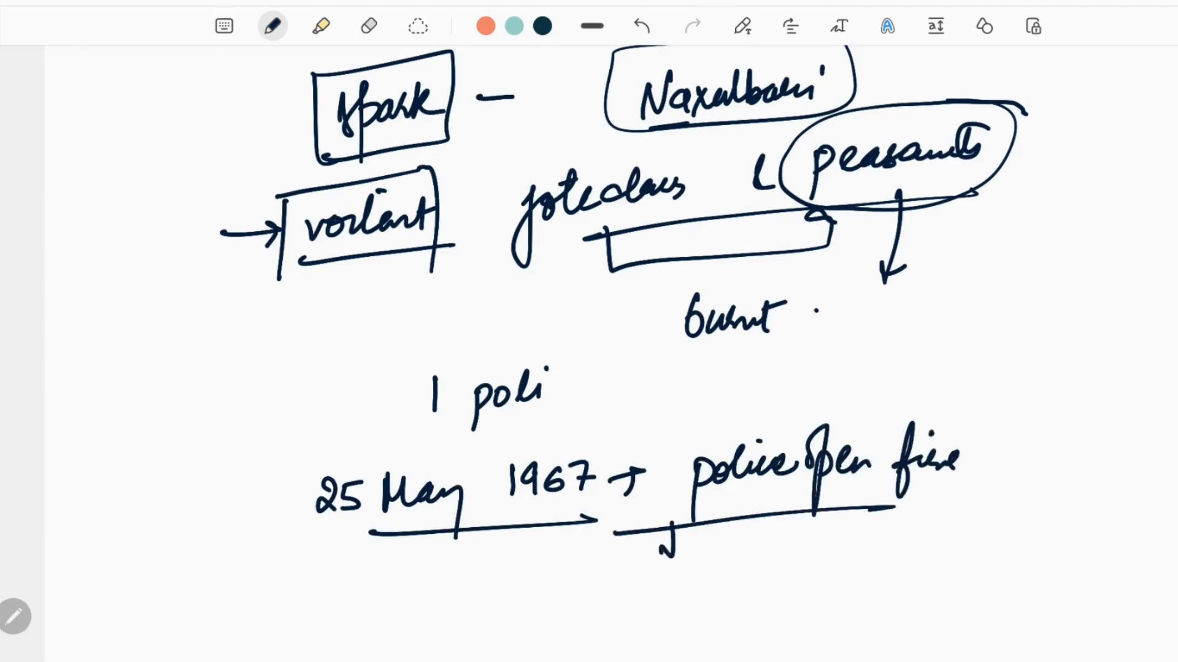
pyautogui.moveTo(669, 522); pyautogui.dragTo(668, 552)
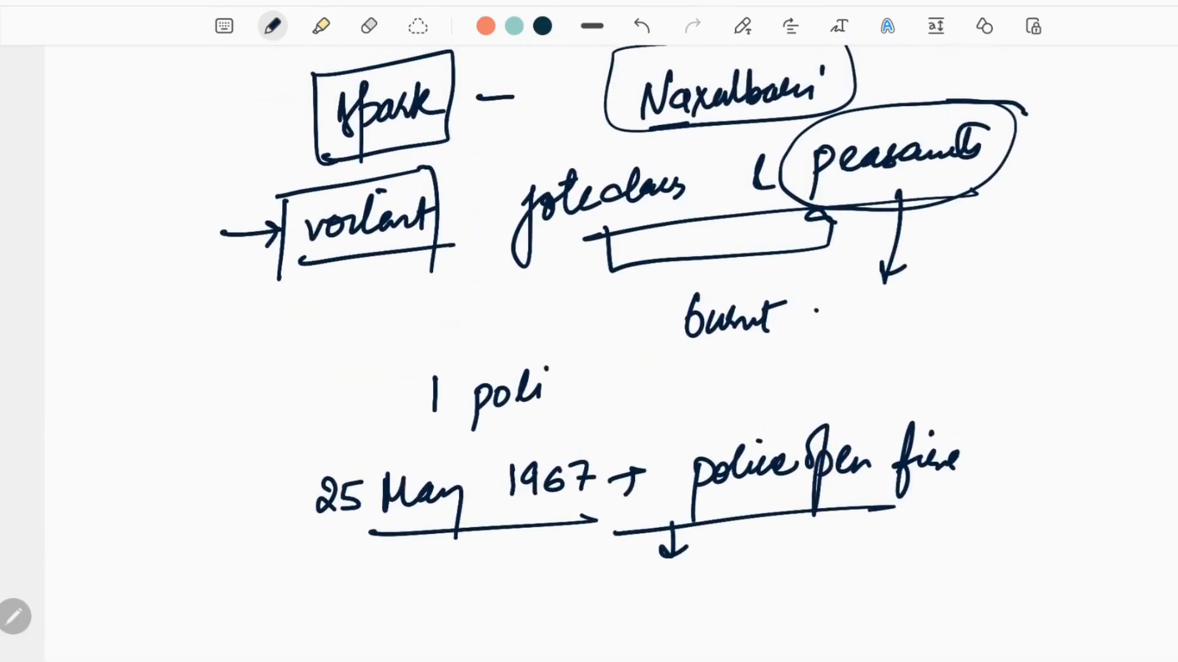
pyautogui.write('9 w')
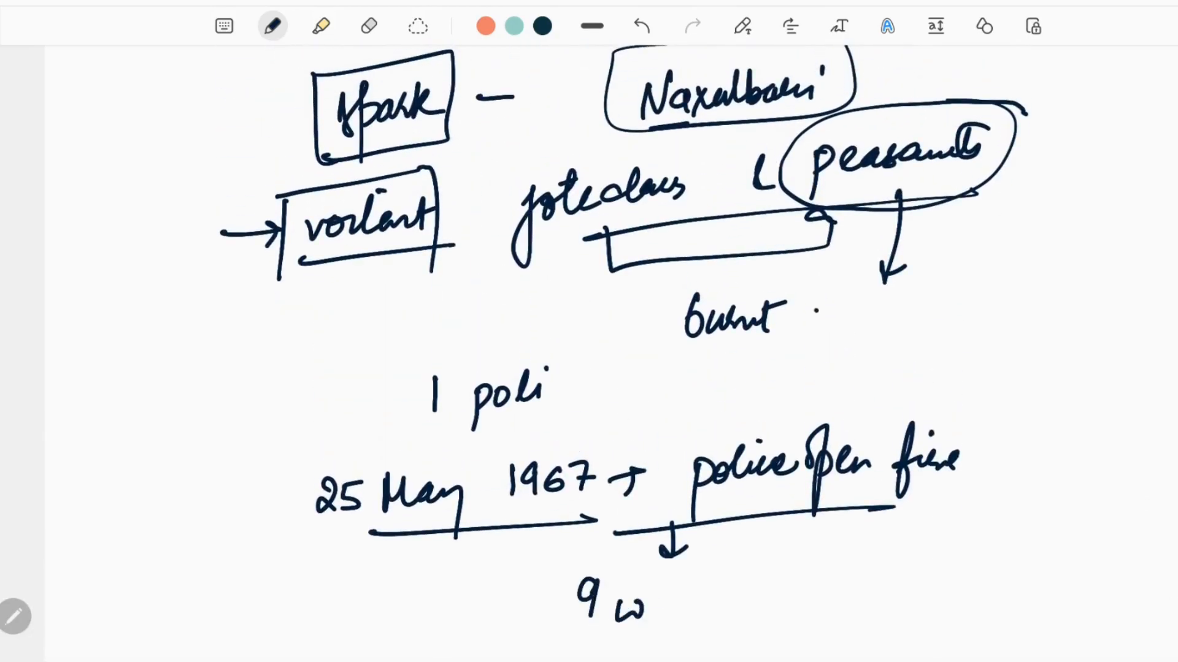
pyautogui.write('women ,')
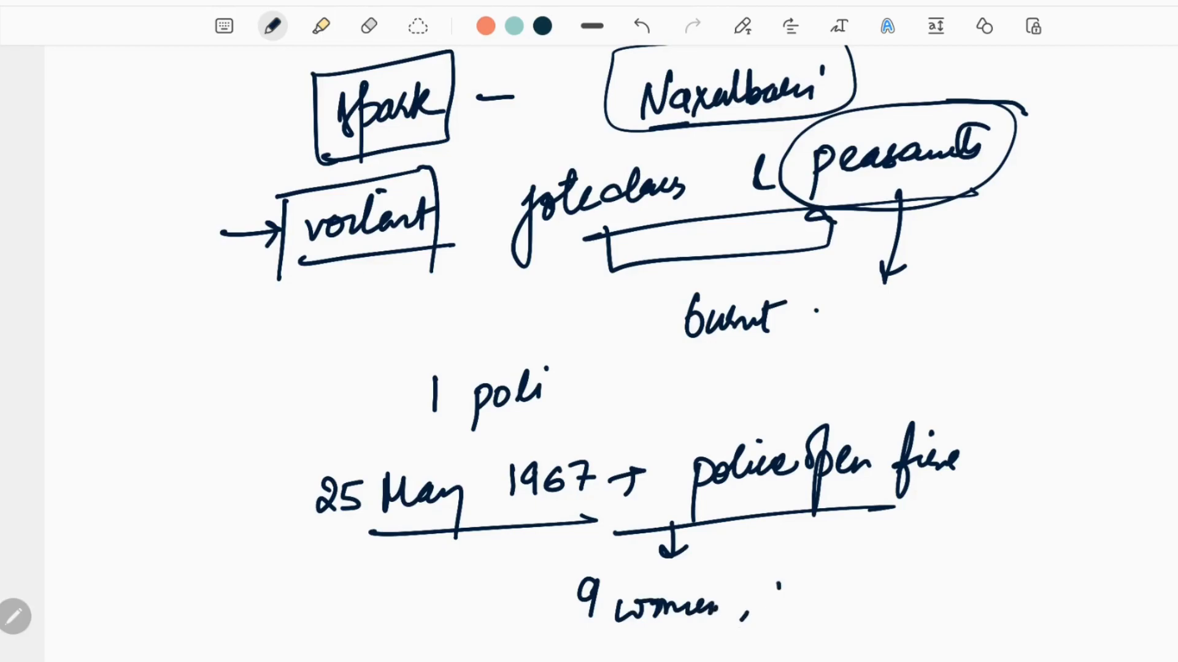
pyautogui.moveTo(773, 593); pyautogui.dragTo(871, 631)
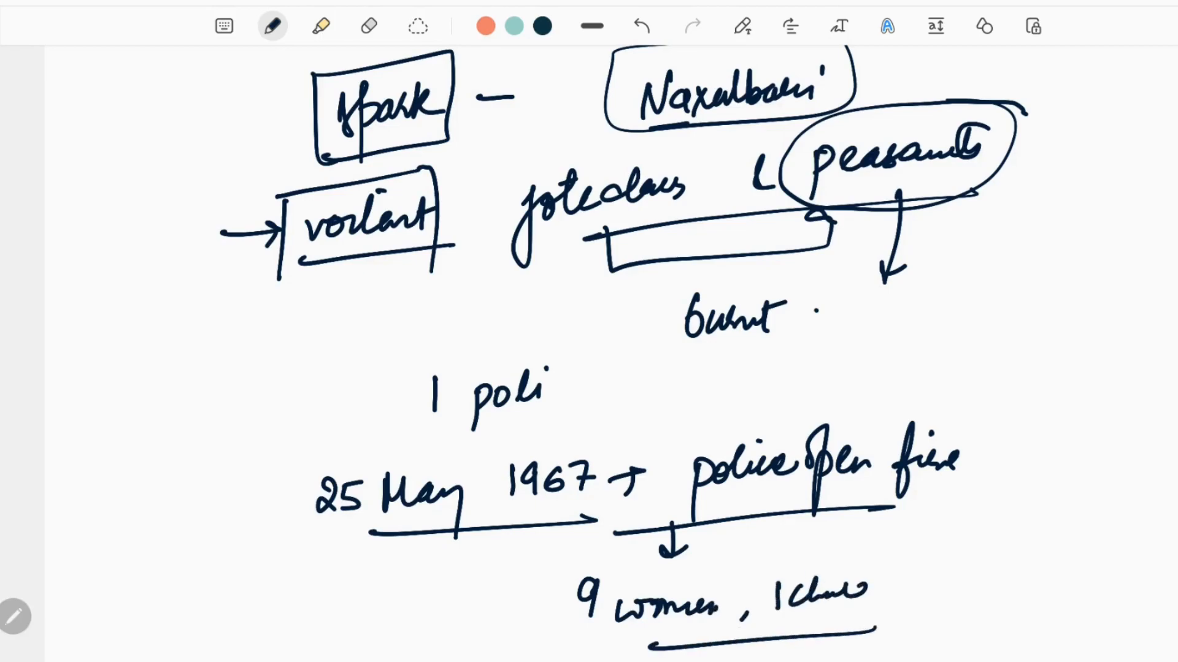
pyautogui.scroll(-3)
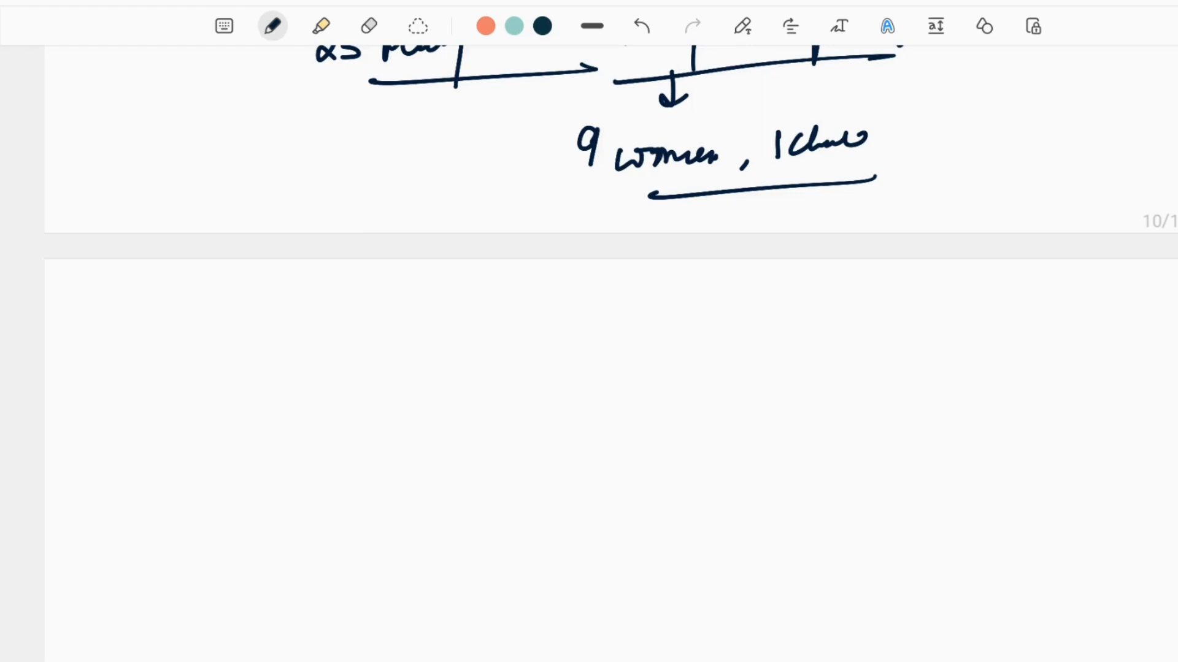
# Write underlined 'china supported' → 'peal of spring thunder' on the new page
pyautogui.moveTo(139, 301); pyautogui.dragTo(229, 353)
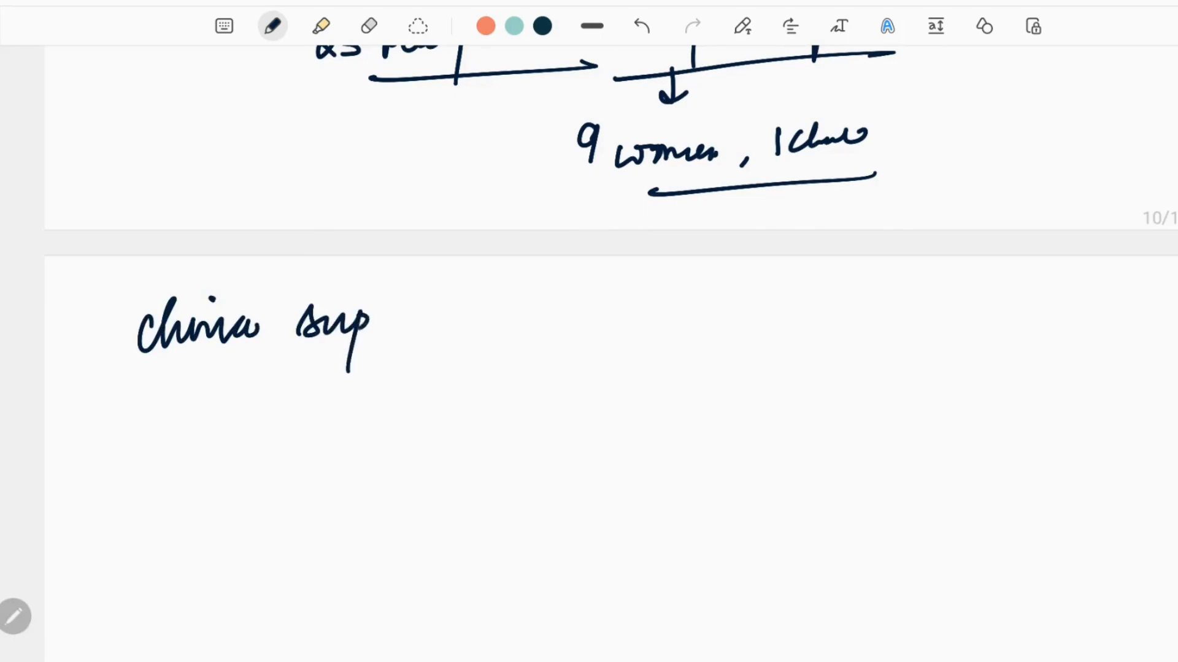
pyautogui.moveTo(368, 331); pyautogui.dragTo(451, 353)
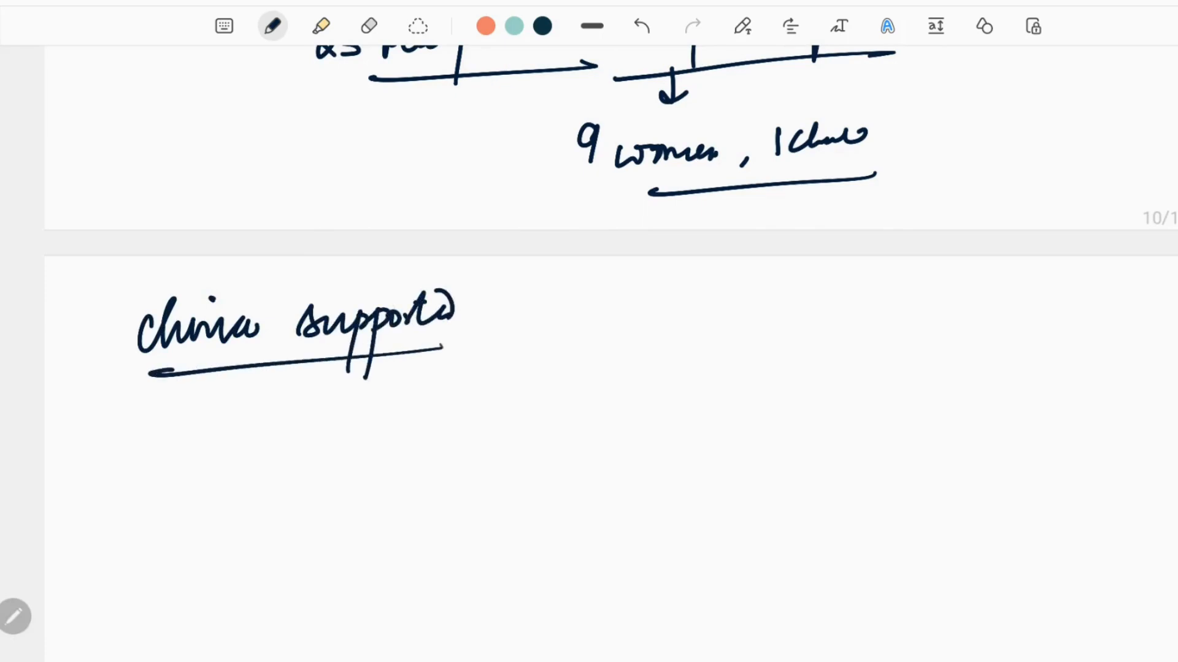
pyautogui.moveTo(488, 331); pyautogui.dragTo(623, 345)
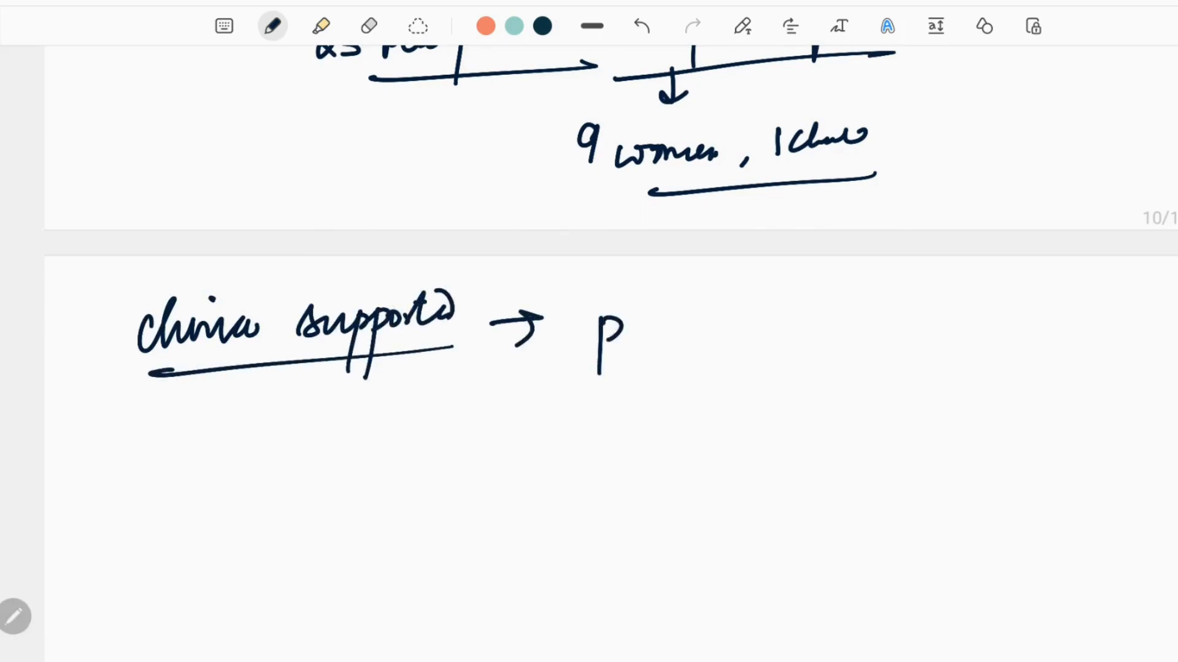
pyautogui.moveTo(623, 324); pyautogui.dragTo(789, 331)
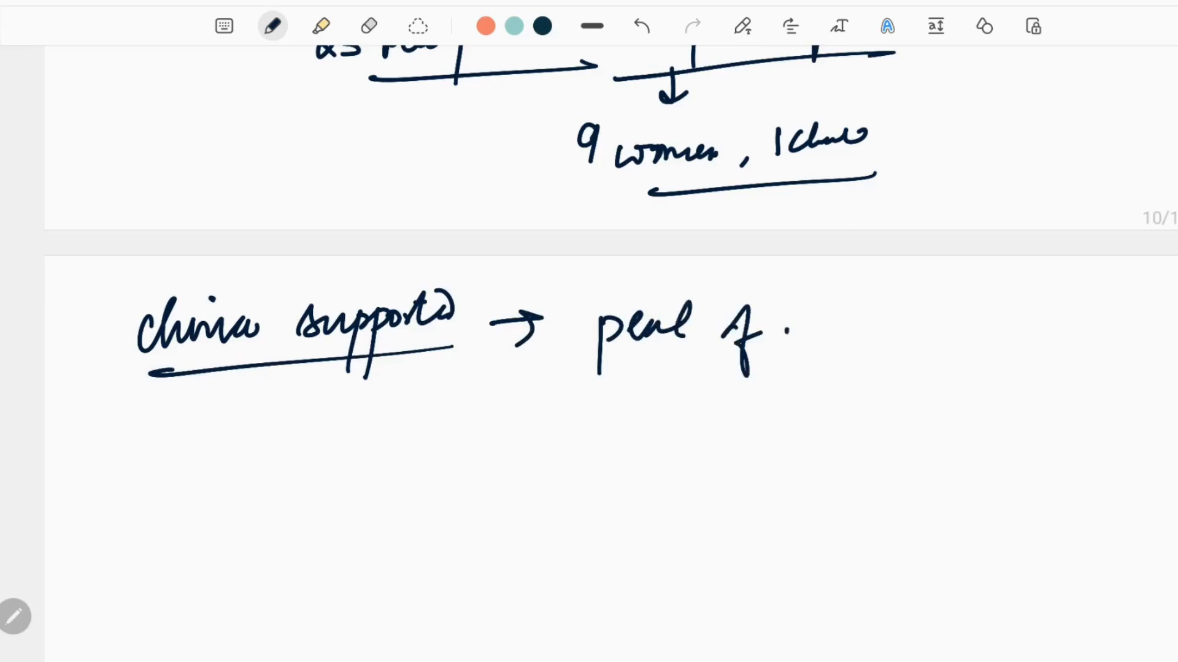
pyautogui.moveTo(781, 315); pyautogui.dragTo(879, 353)
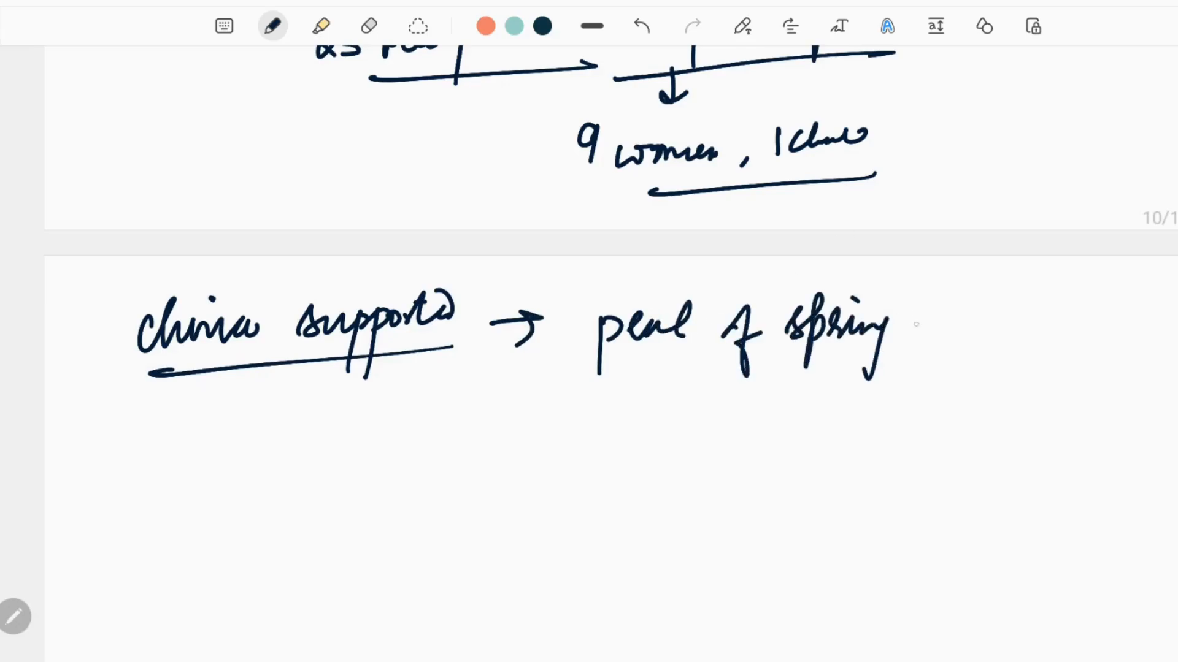
pyautogui.moveTo(912, 323); pyautogui.dragTo(1044, 334)
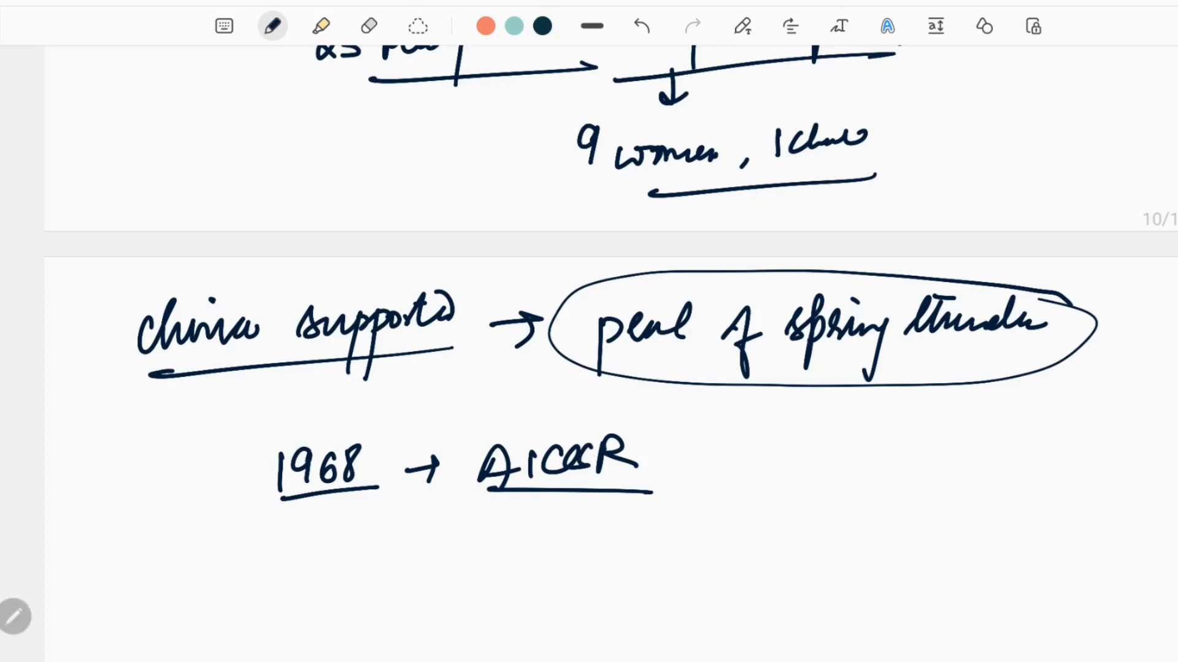
# Add '1968 → AICCR' with an arrow and the following word
pyautogui.scroll(-3)
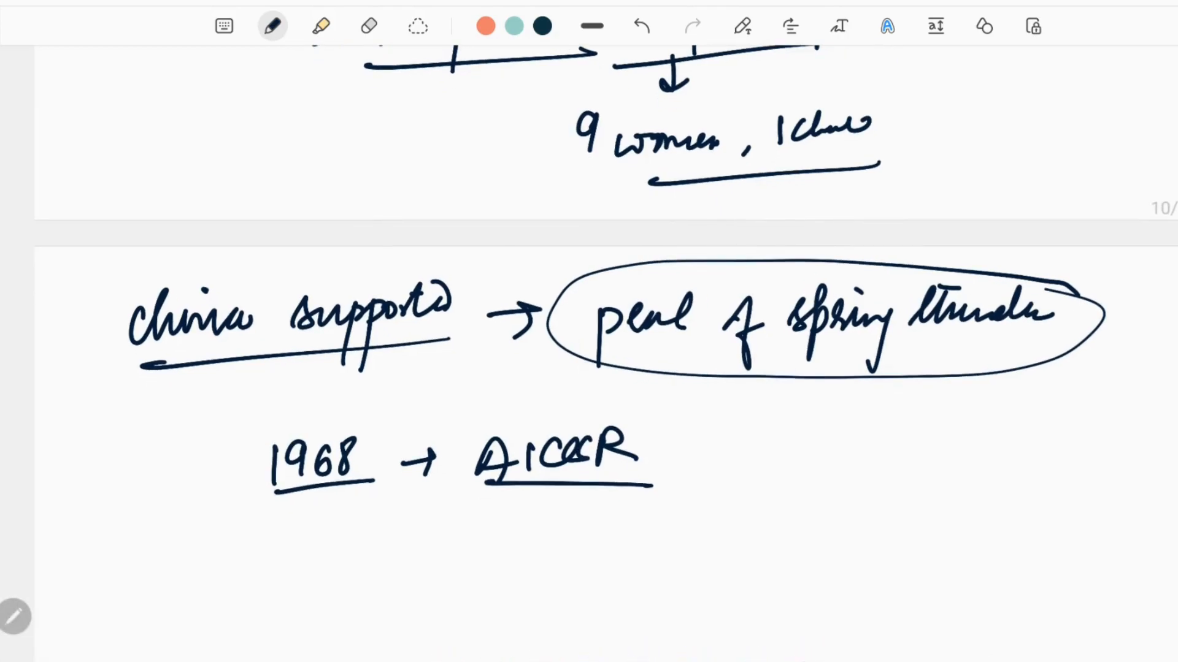
pyautogui.moveTo(676, 458); pyautogui.dragTo(811, 451)
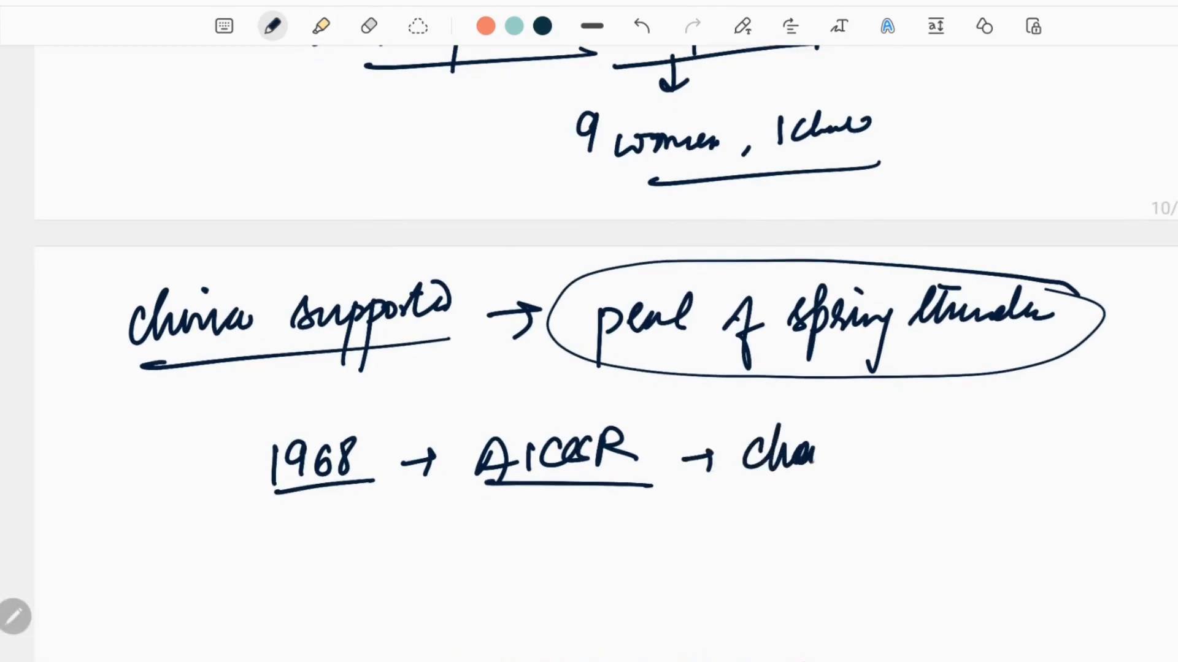
pyautogui.moveTo(819, 451); pyautogui.dragTo(909, 481)
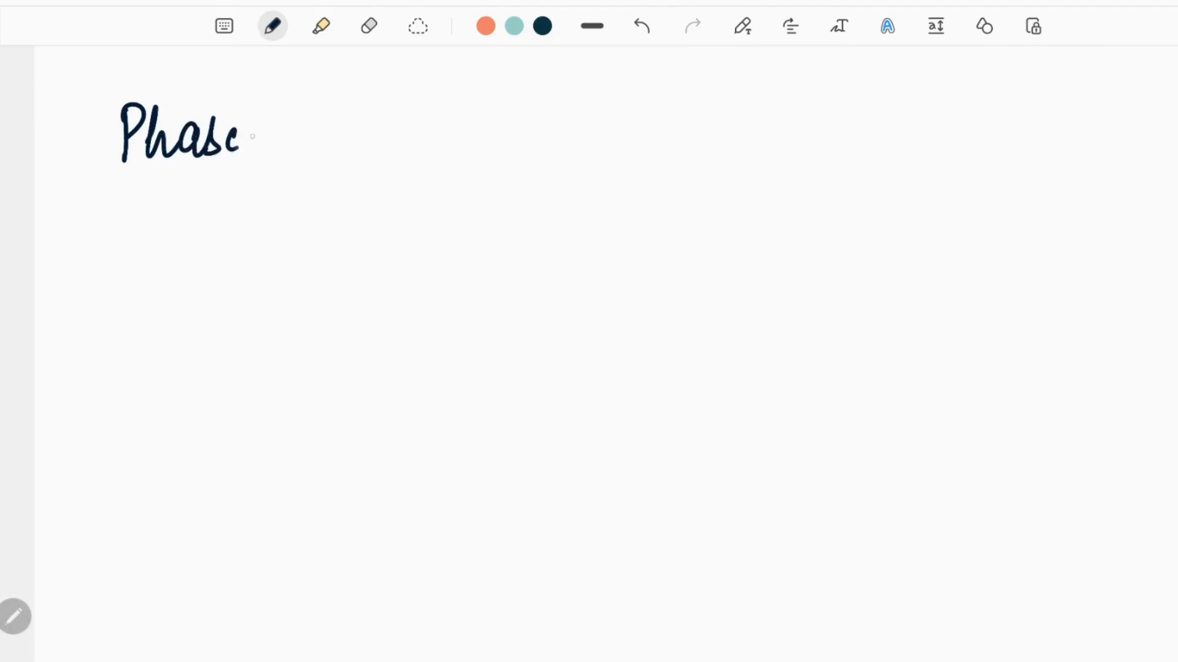
# Head the new page 'Phase I – 1967–1972' with the dates in pink, then return to dark ink
pyautogui.scroll(-3)
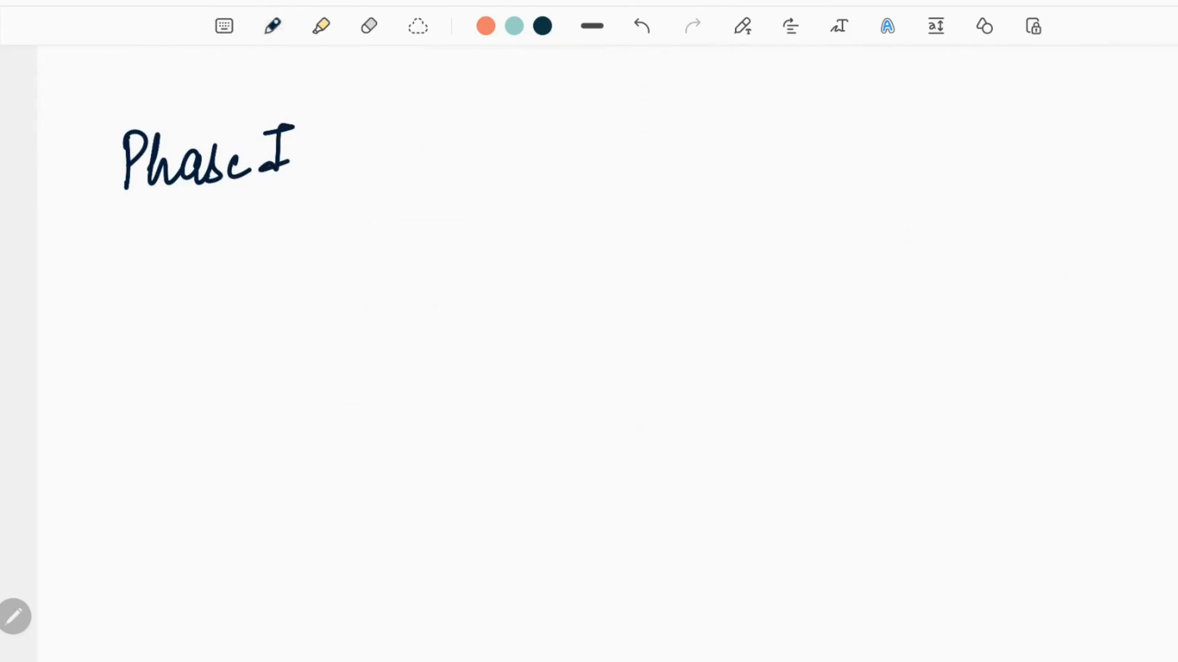
pyautogui.click(271, 26)
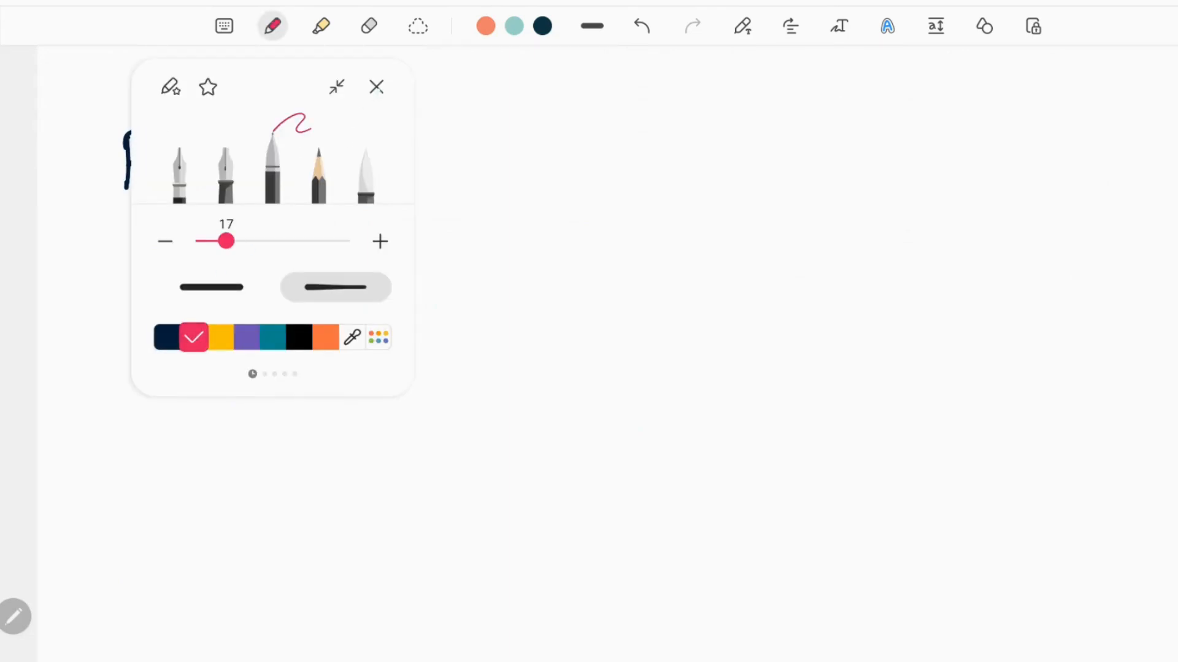
pyautogui.click(375, 86)
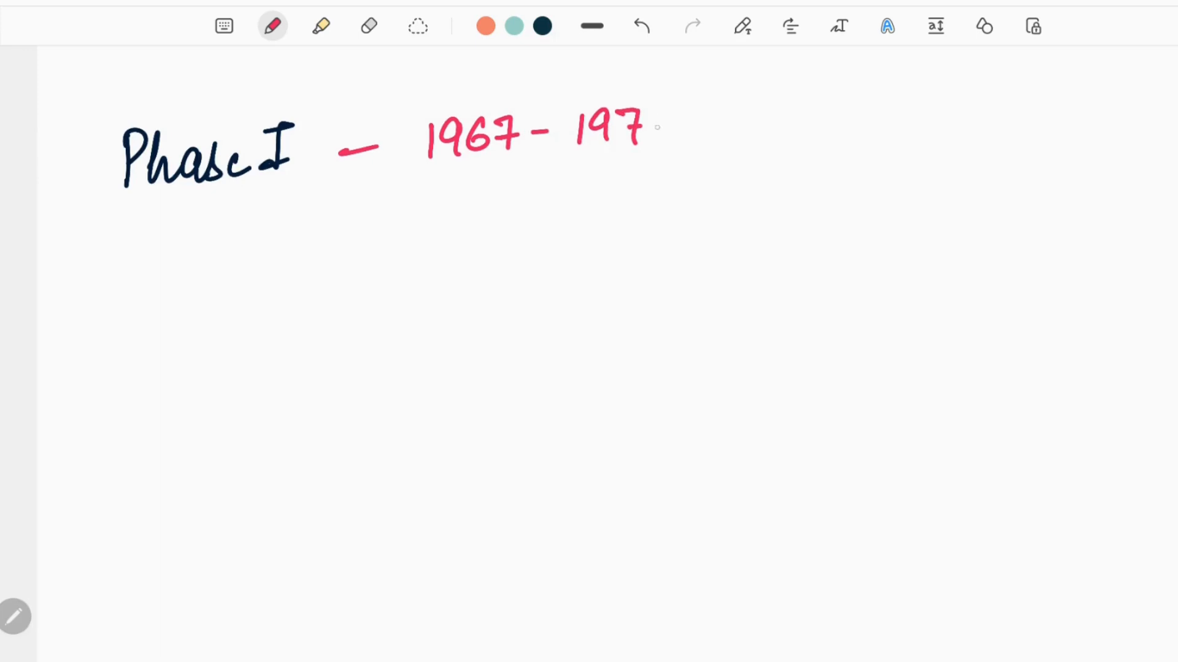
pyautogui.moveTo(139, 207); pyautogui.dragTo(699, 165)
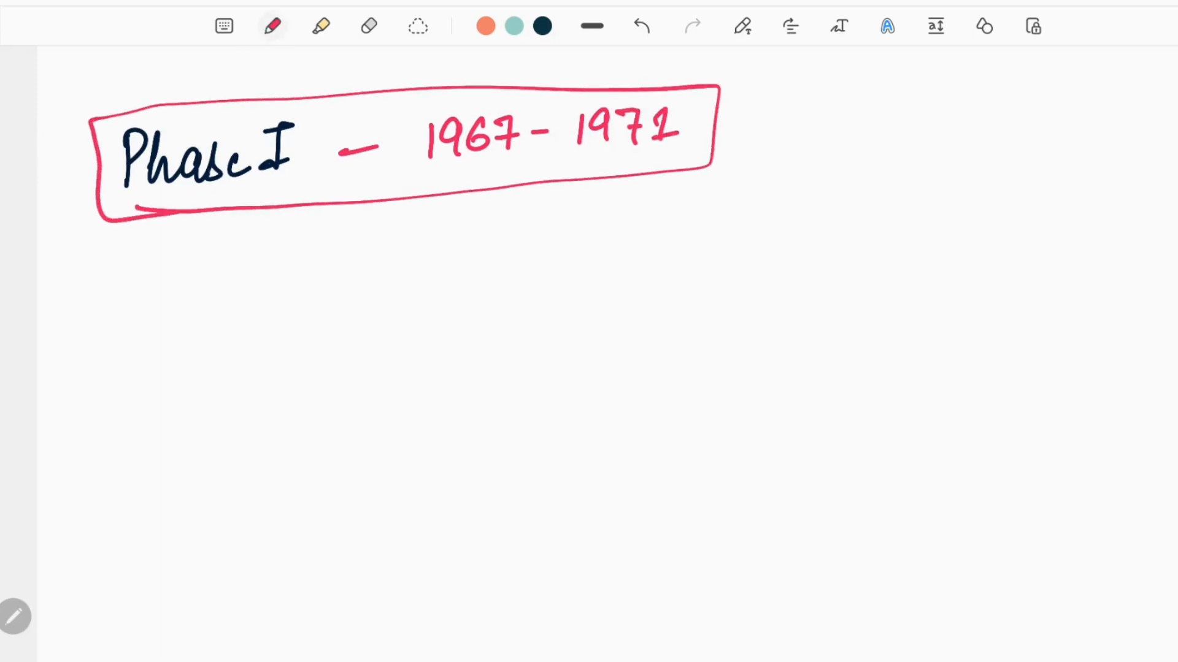
pyautogui.click(272, 26)
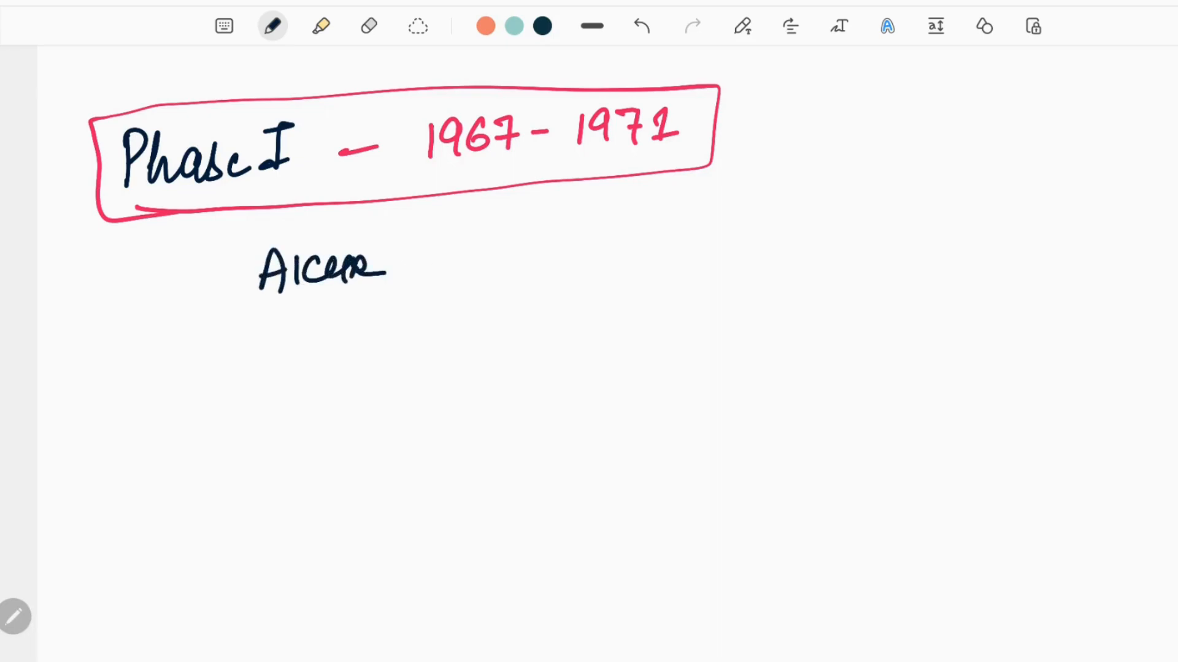
# Write boxed 'AICCR → 1968' with circled 'mass base' and 'pol. party' beside it
pyautogui.moveTo(405, 255); pyautogui.dragTo(533, 255)
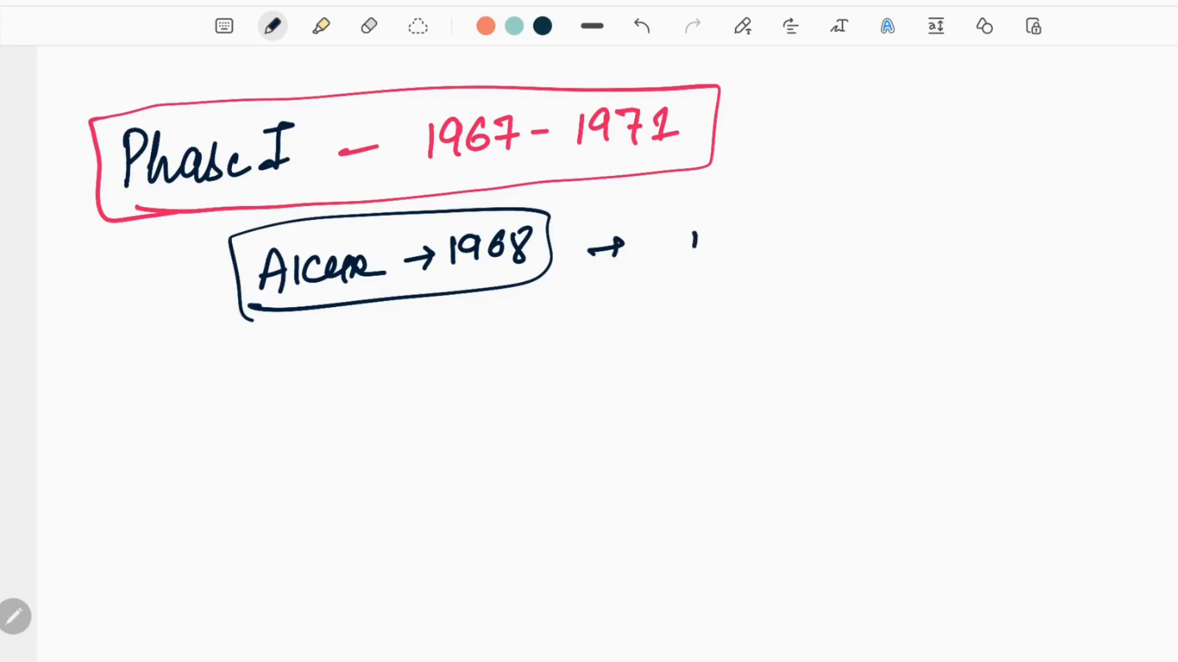
pyautogui.moveTo(687, 233); pyautogui.dragTo(833, 233)
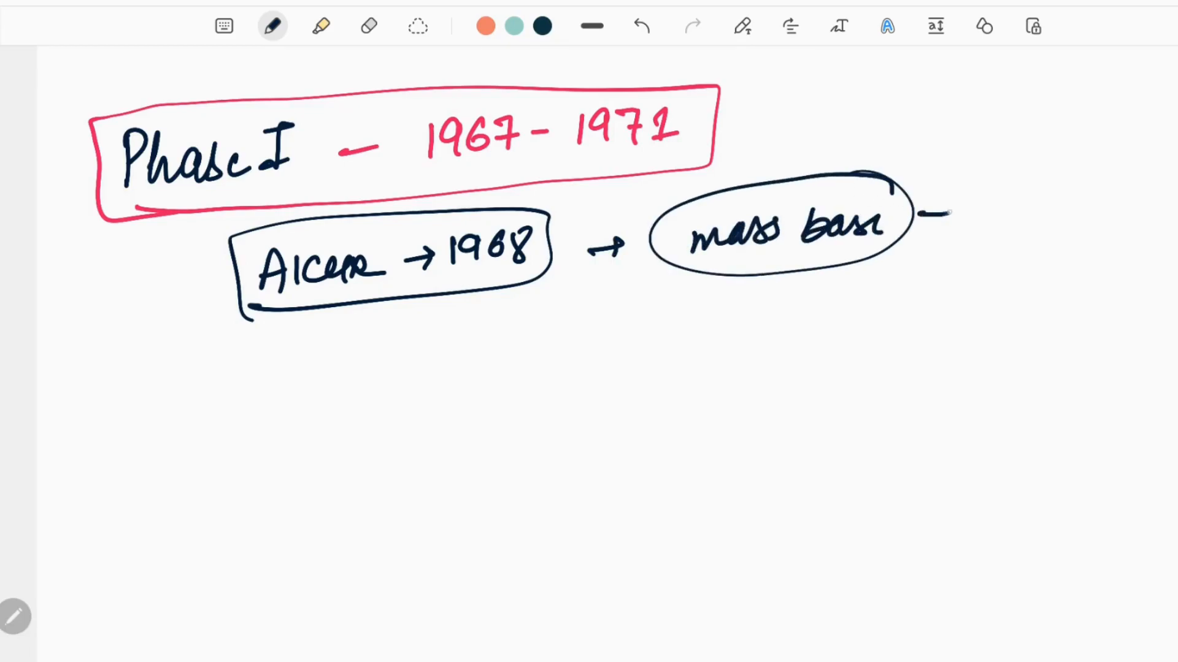
pyautogui.moveTo(991, 225); pyautogui.dragTo(1074, 241)
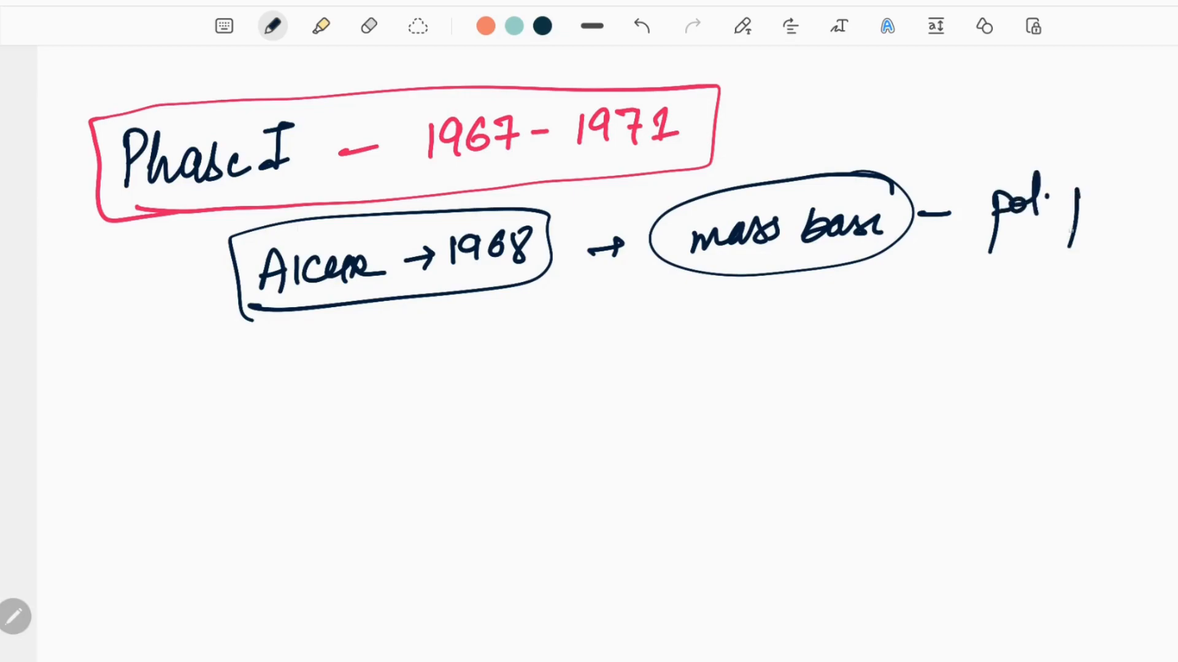
pyautogui.write('party')
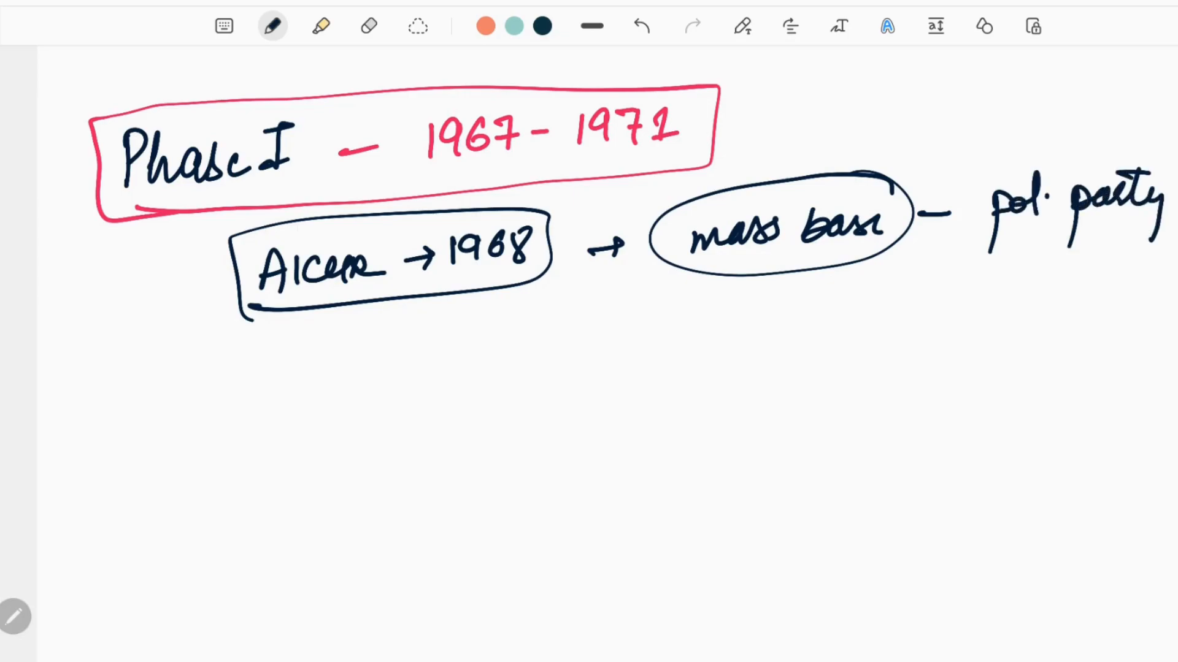
pyautogui.moveTo(571, 271); pyautogui.dragTo(538, 334)
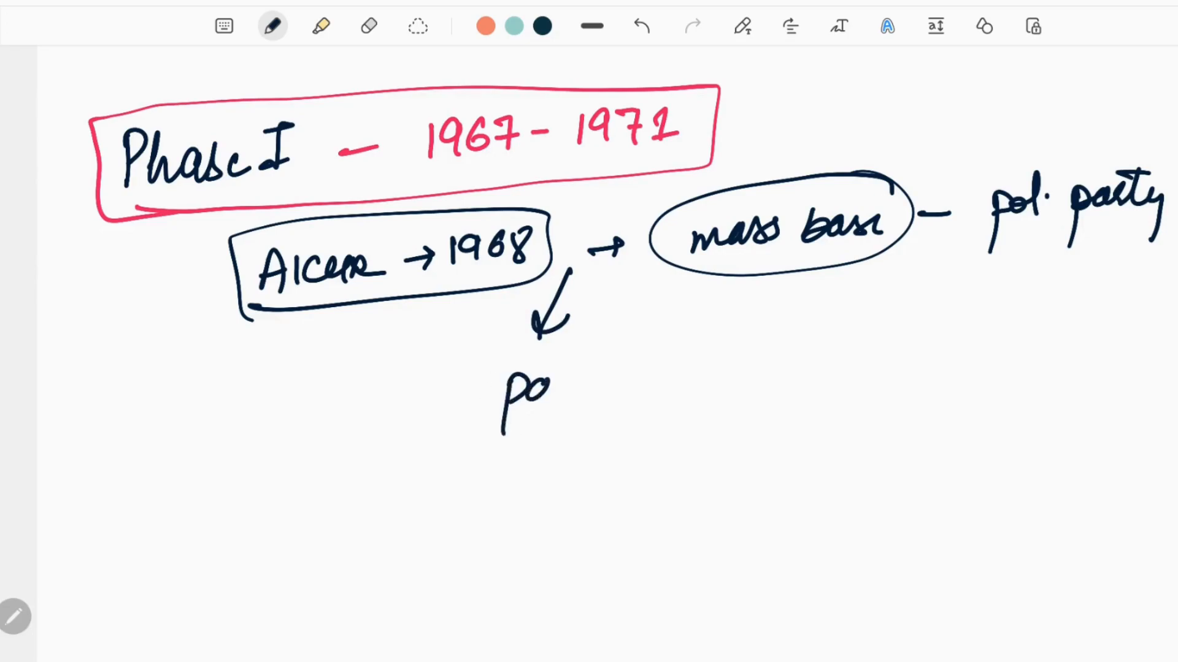
# Add 'abstained parliamentary', an arrow to circled GW over B|B|Od, and 1969 → CPI(ML)
pyautogui.moveTo(541, 391); pyautogui.dragTo(662, 390)
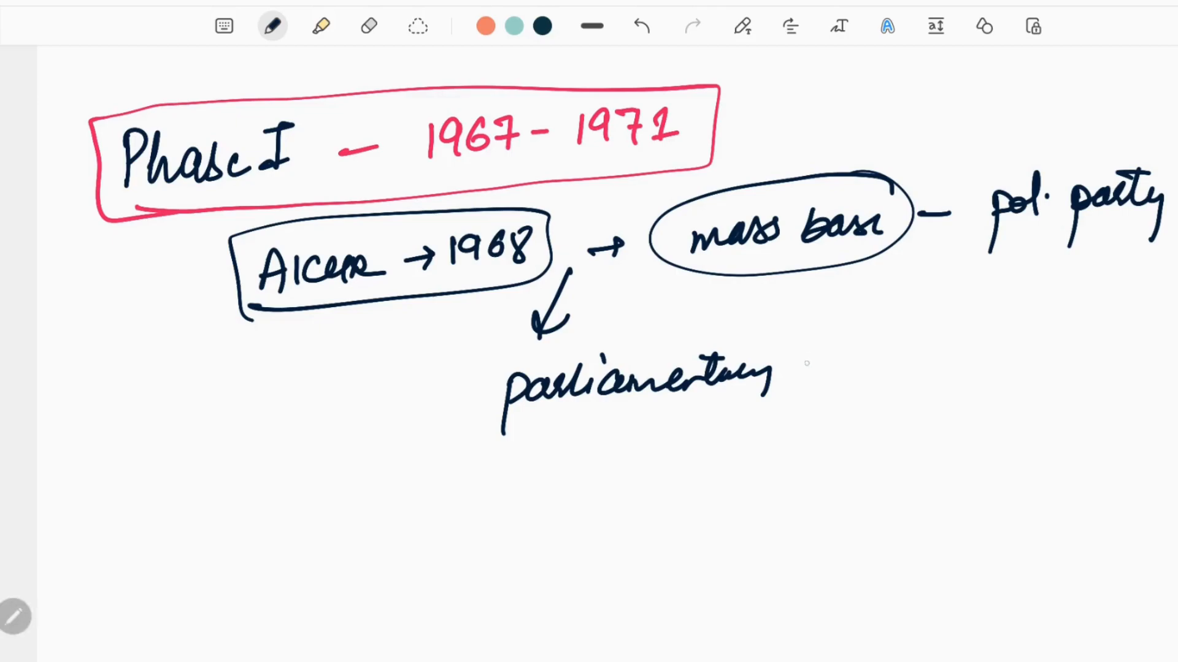
pyautogui.click(808, 364)
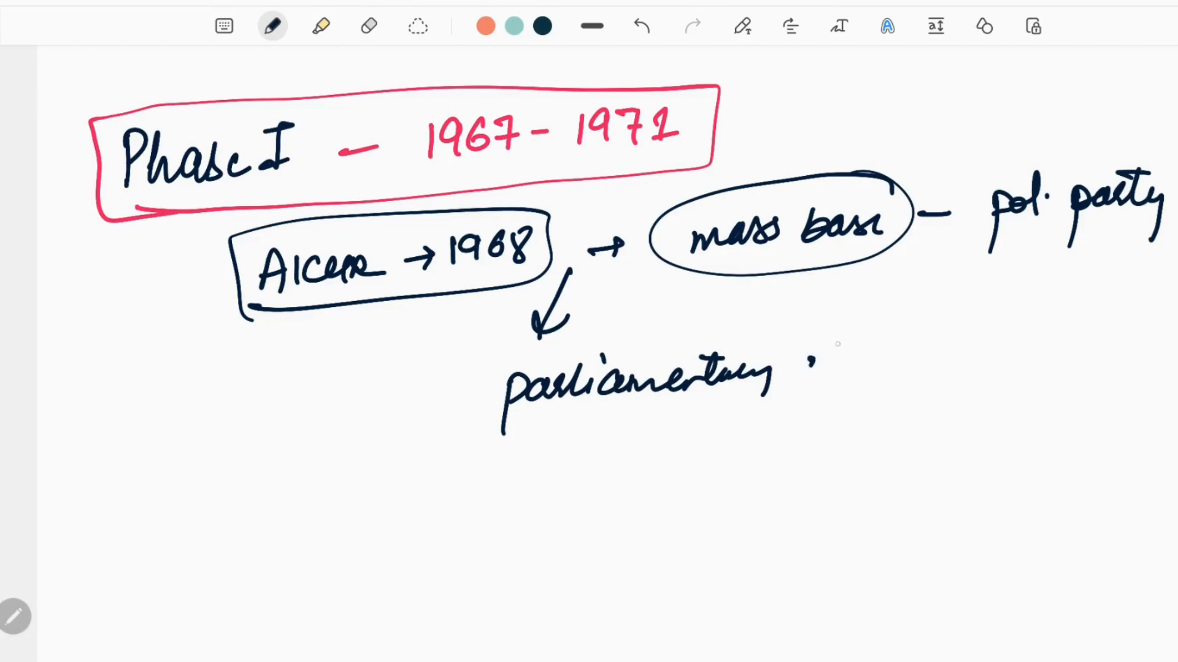
pyautogui.moveTo(327, 395); pyautogui.dragTo(424, 387)
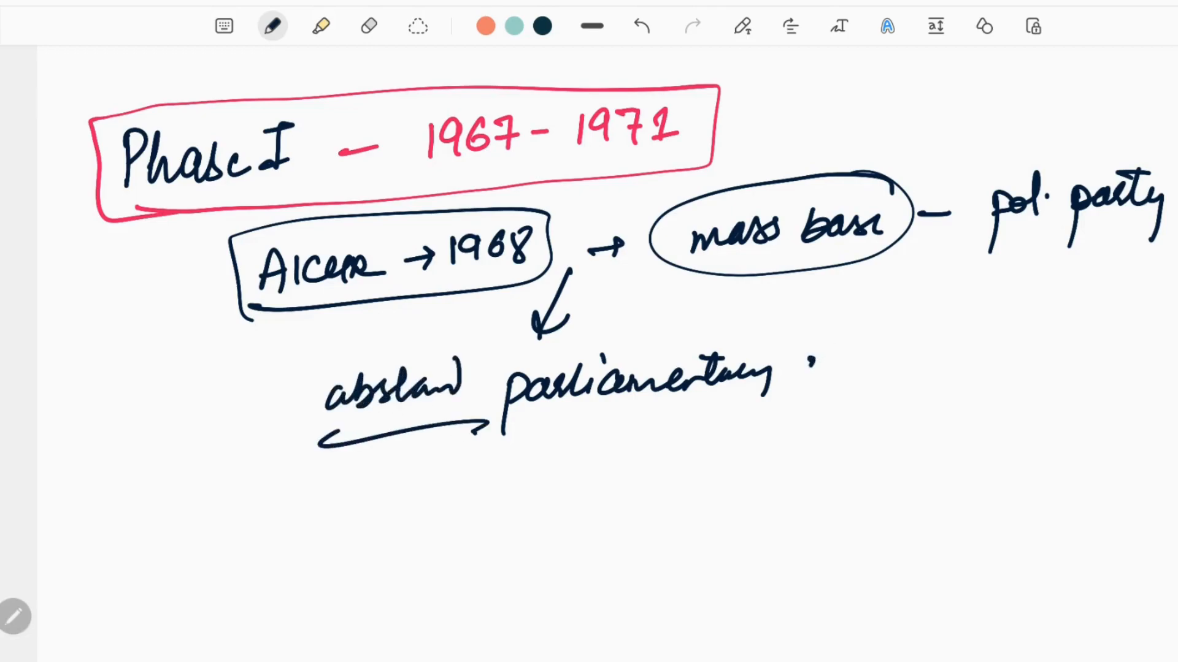
pyautogui.moveTo(556, 281); pyautogui.dragTo(267, 424)
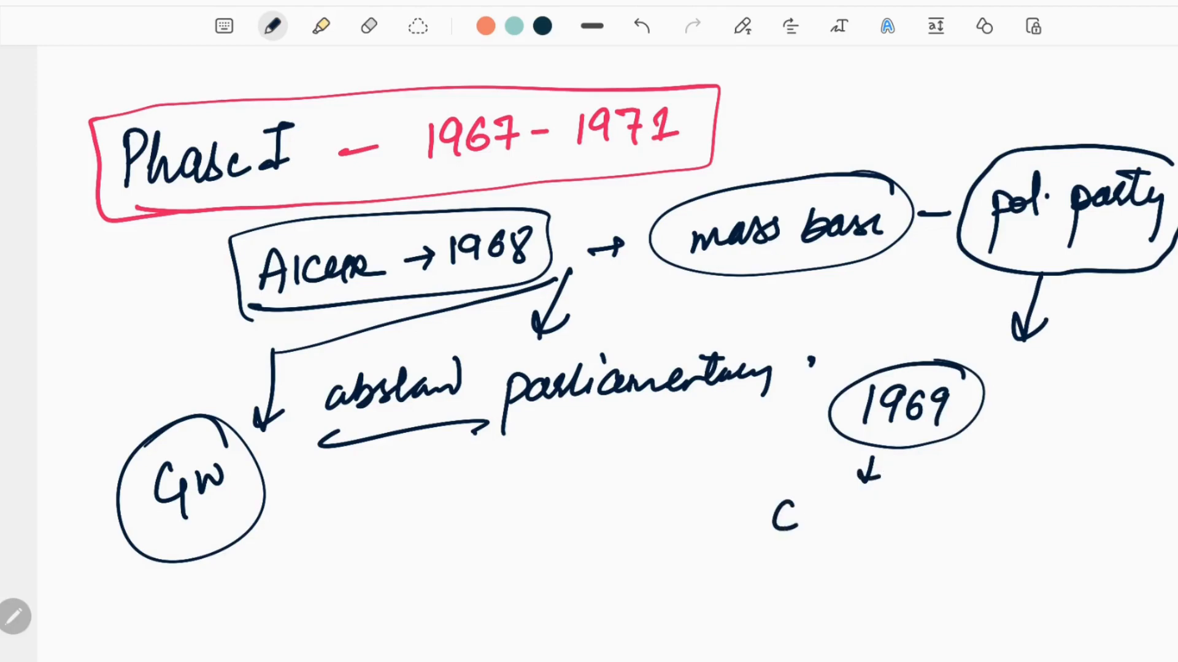
pyautogui.write('CPIML)')
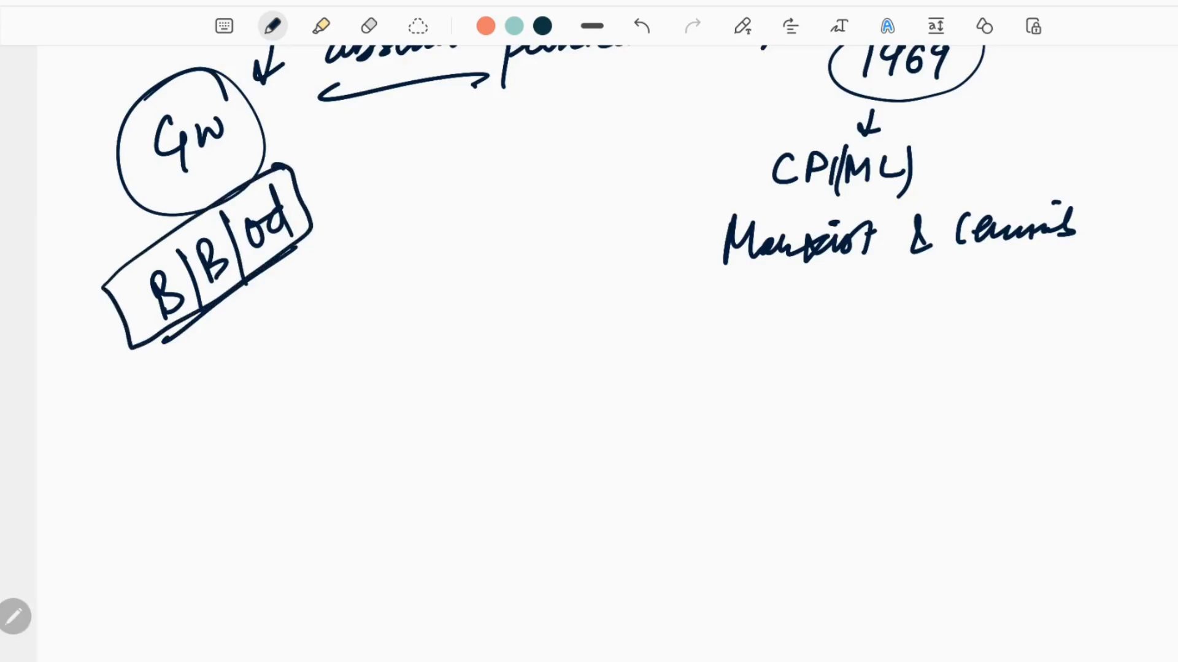
pyautogui.scroll(-3)
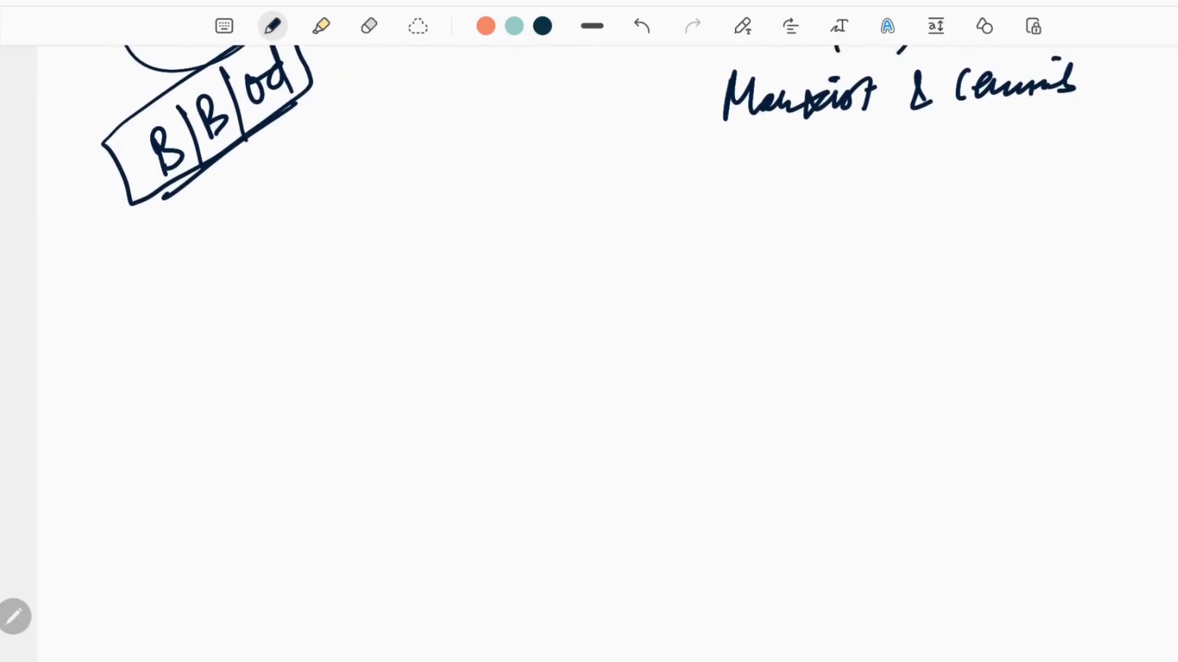
# Write circled '1970–71' above 'Operation steeple chase' with 'steeple chase' boxed
pyautogui.moveTo(300, 218); pyautogui.dragTo(331, 255)
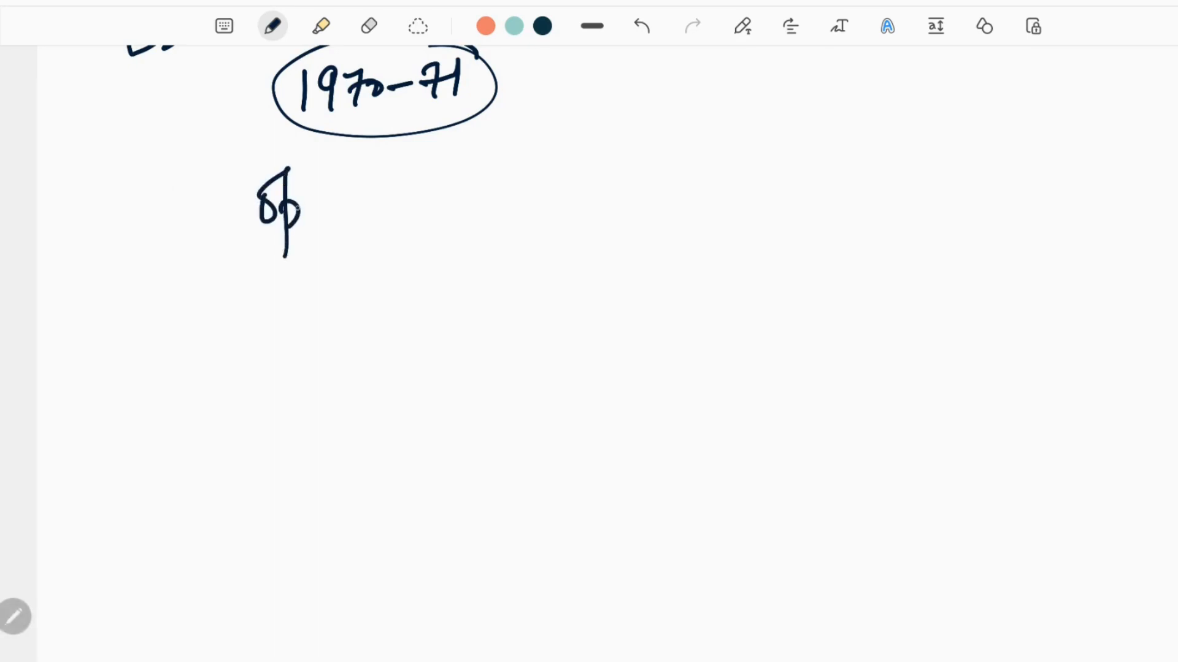
pyautogui.moveTo(301, 203); pyautogui.dragTo(406, 198)
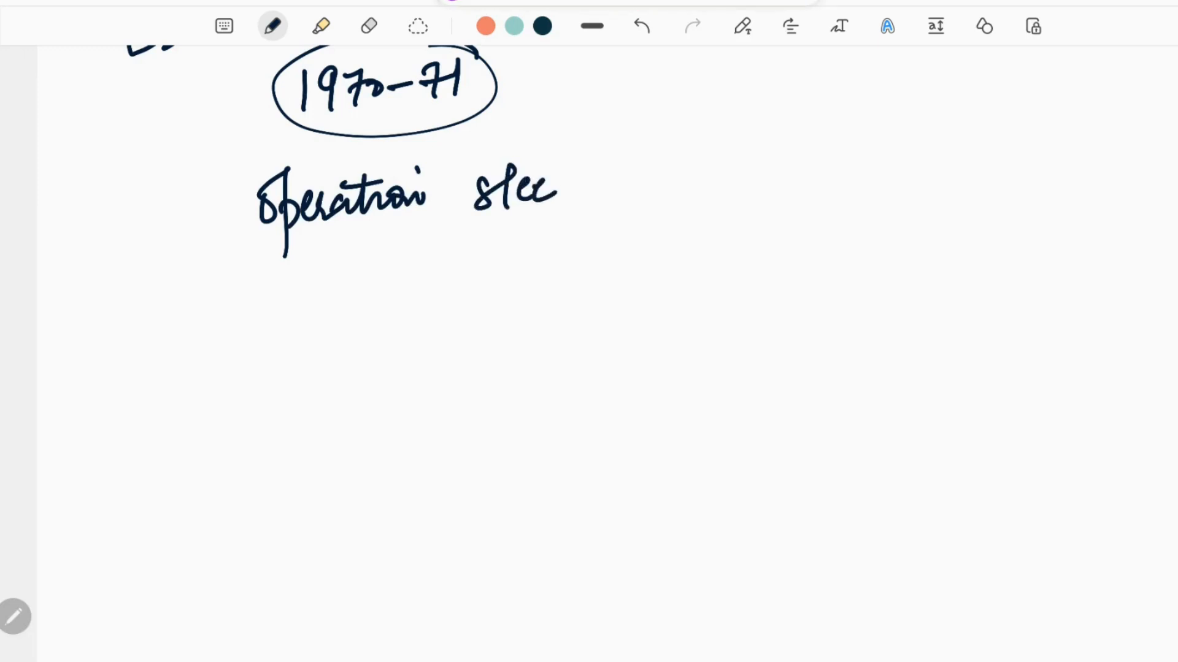
pyautogui.moveTo(553, 181); pyautogui.dragTo(601, 211)
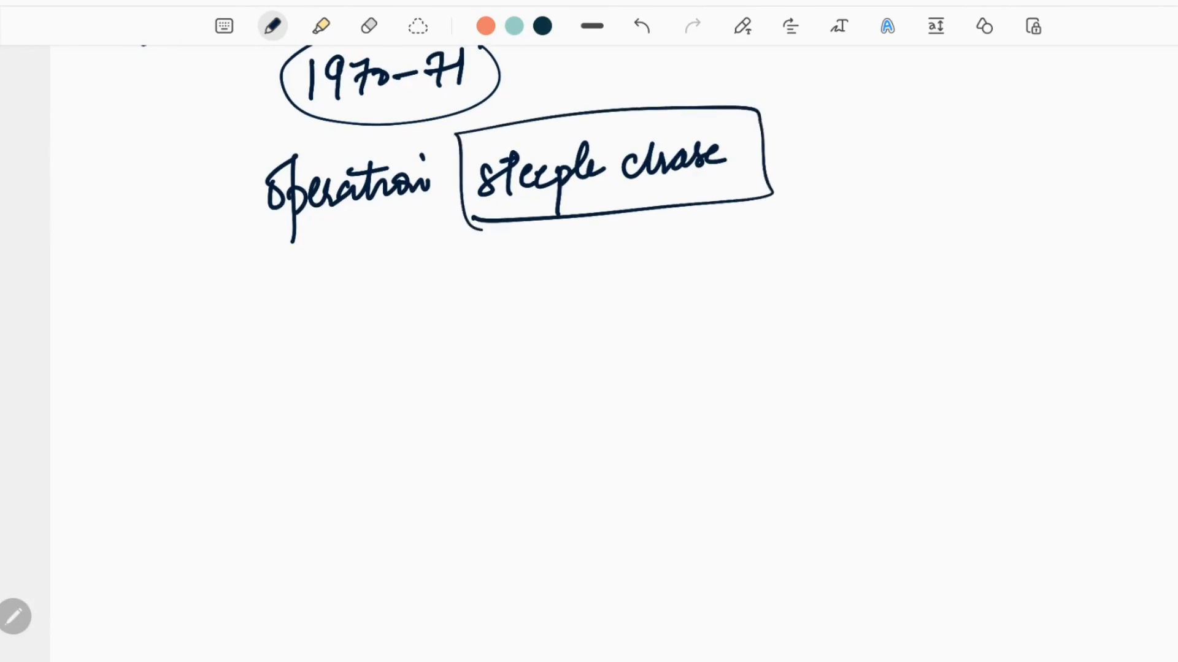
pyautogui.click(376, 263)
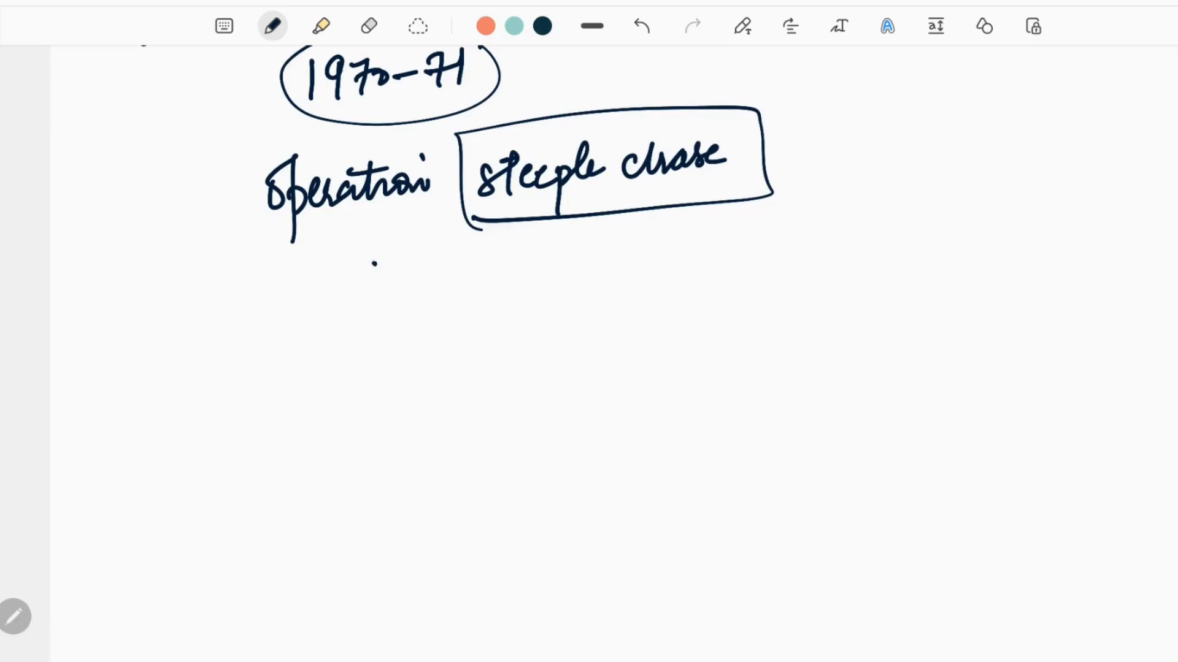
# Sketch the jagged N-marked shape below Operation and set the pen to red
pyautogui.moveTo(353, 267); pyautogui.dragTo(346, 312)
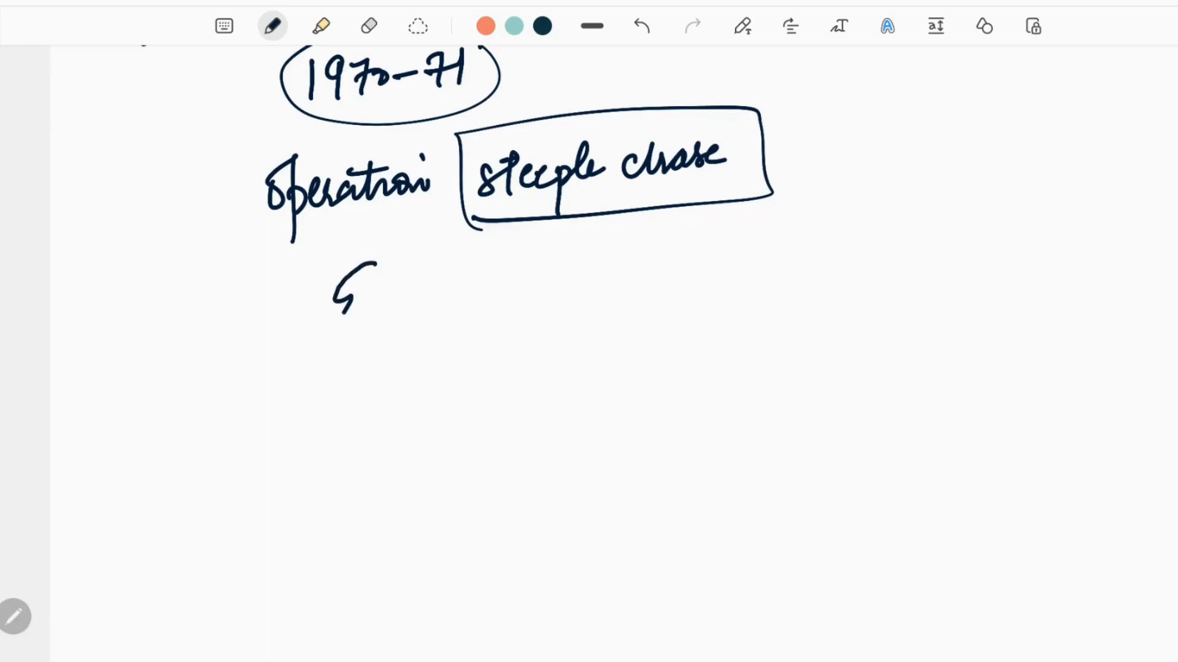
pyautogui.moveTo(353, 270); pyautogui.dragTo(405, 323)
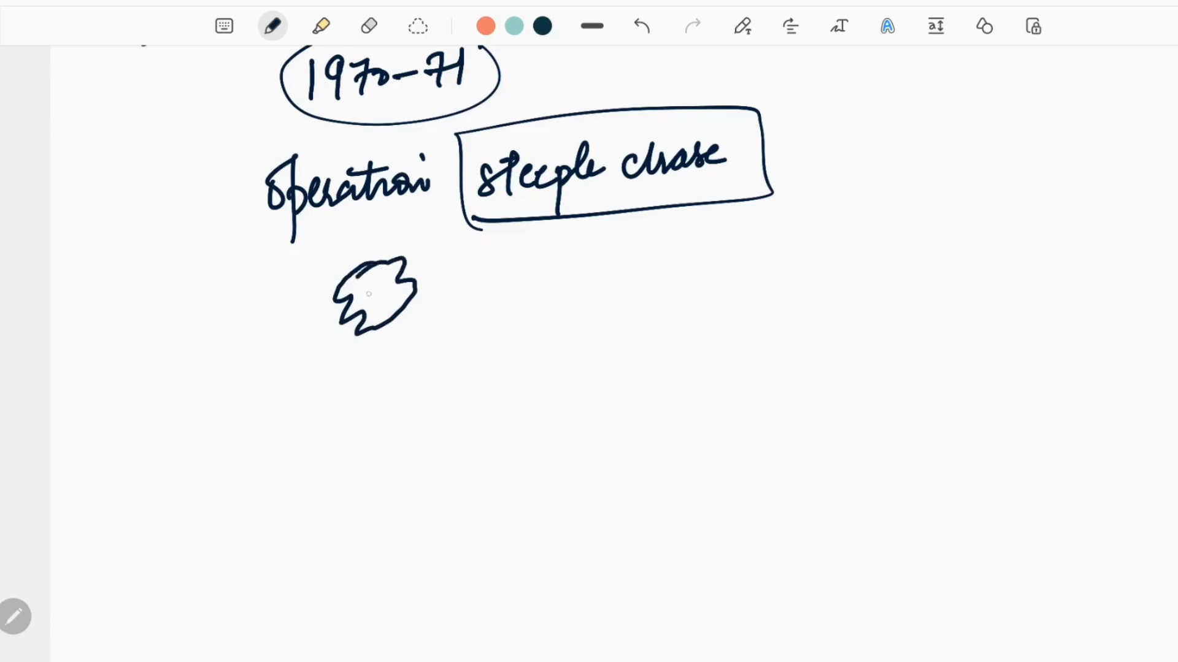
pyautogui.click(271, 25)
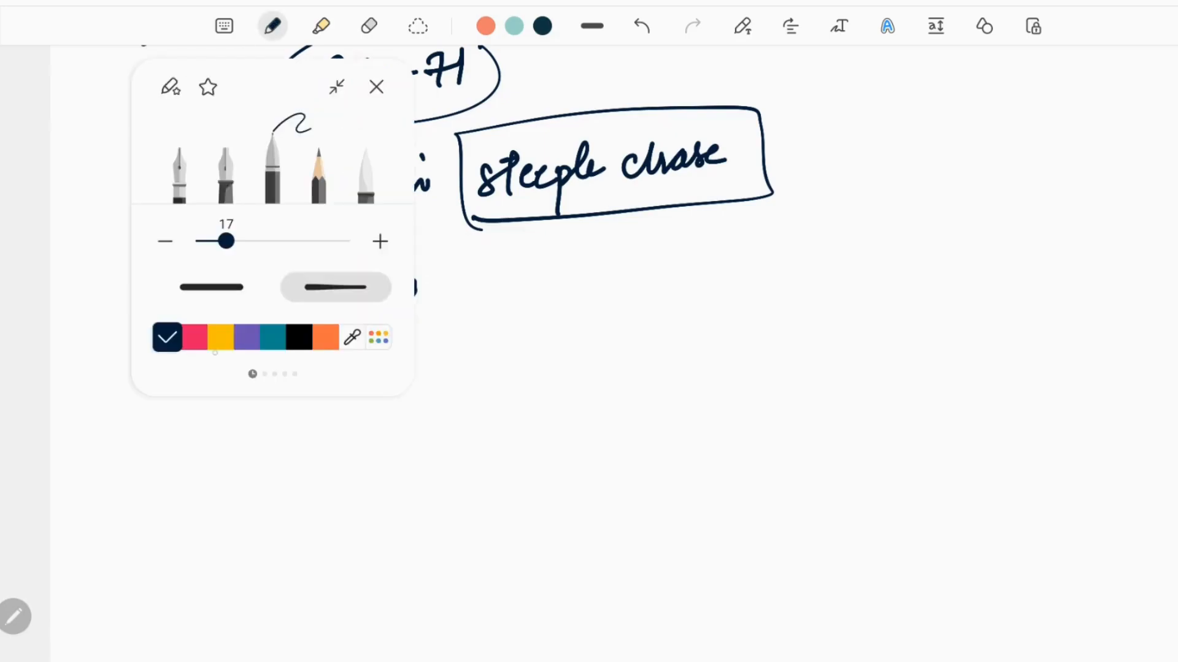
pyautogui.click(376, 86)
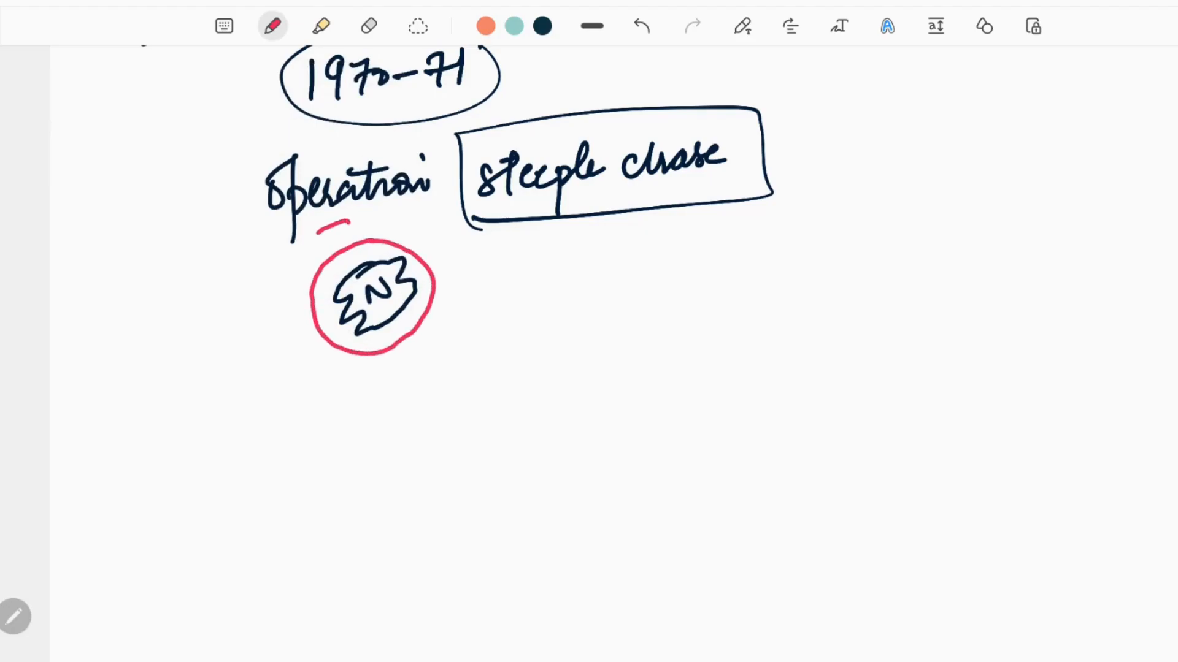
# Draw three concentric red rings around the shape, then switch the pen to purple
pyautogui.moveTo(308, 225); pyautogui.dragTo(421, 353)
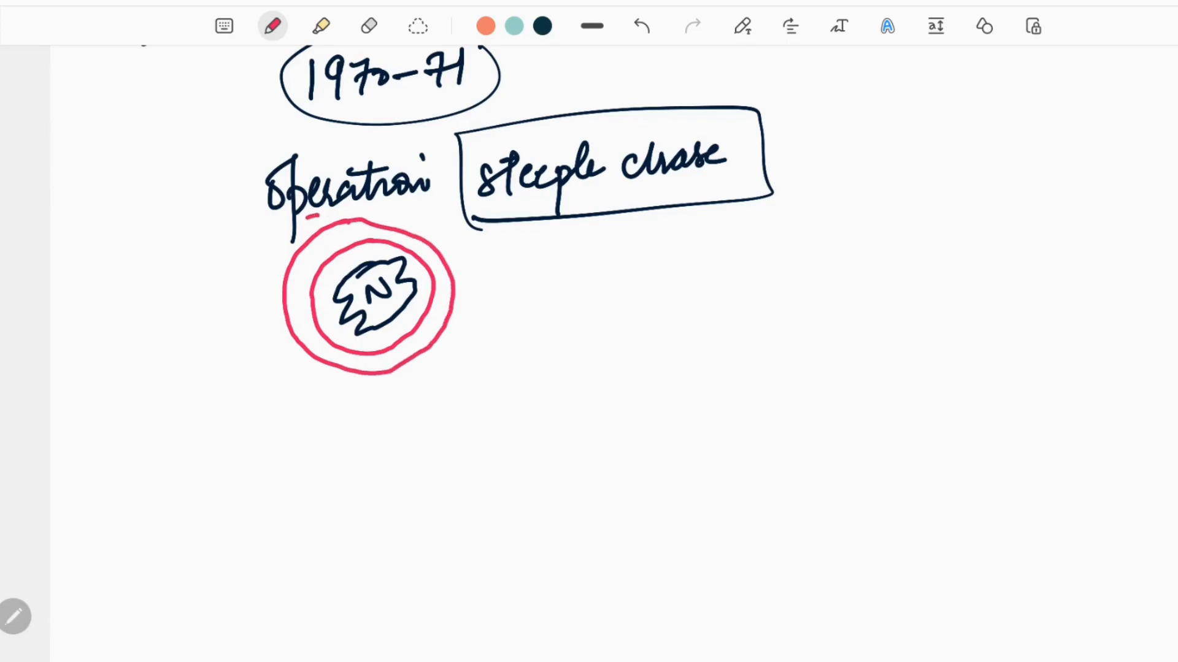
pyautogui.moveTo(297, 225); pyautogui.dragTo(465, 349)
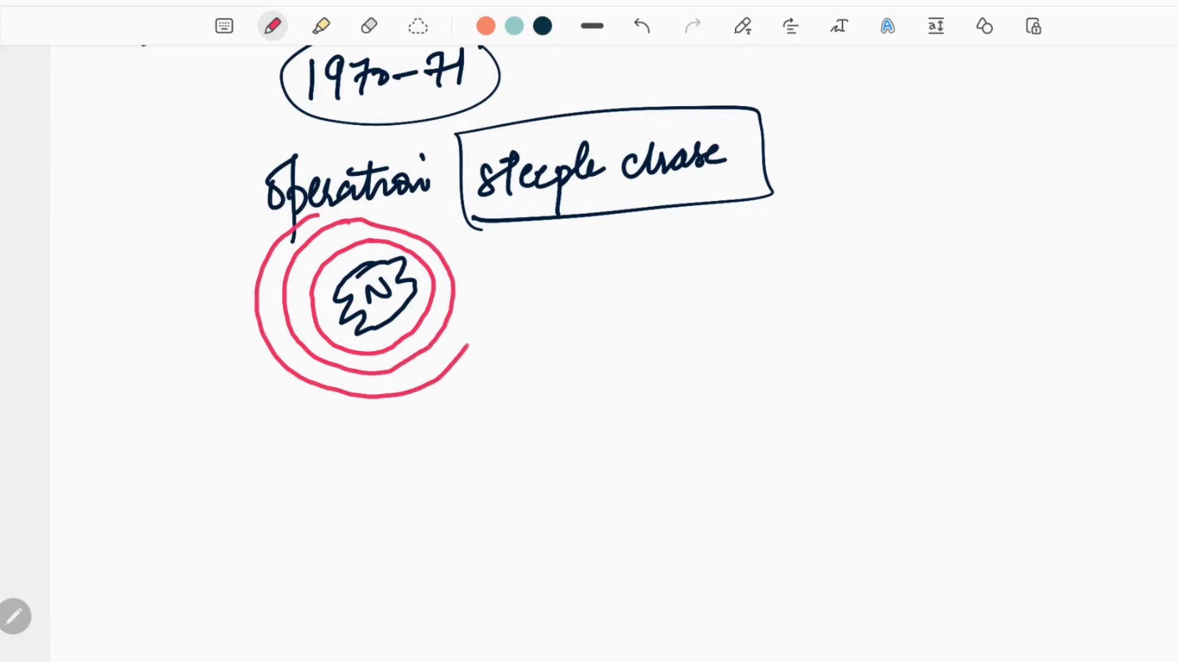
pyautogui.moveTo(316, 207); pyautogui.dragTo(472, 353)
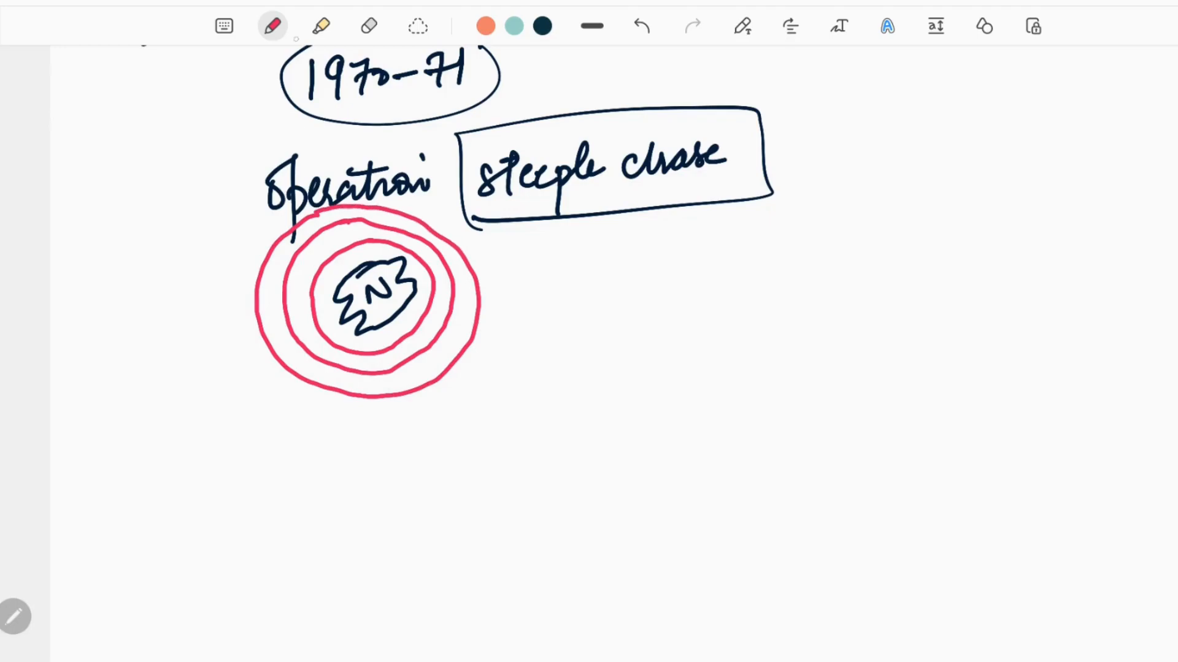
pyautogui.click(272, 27)
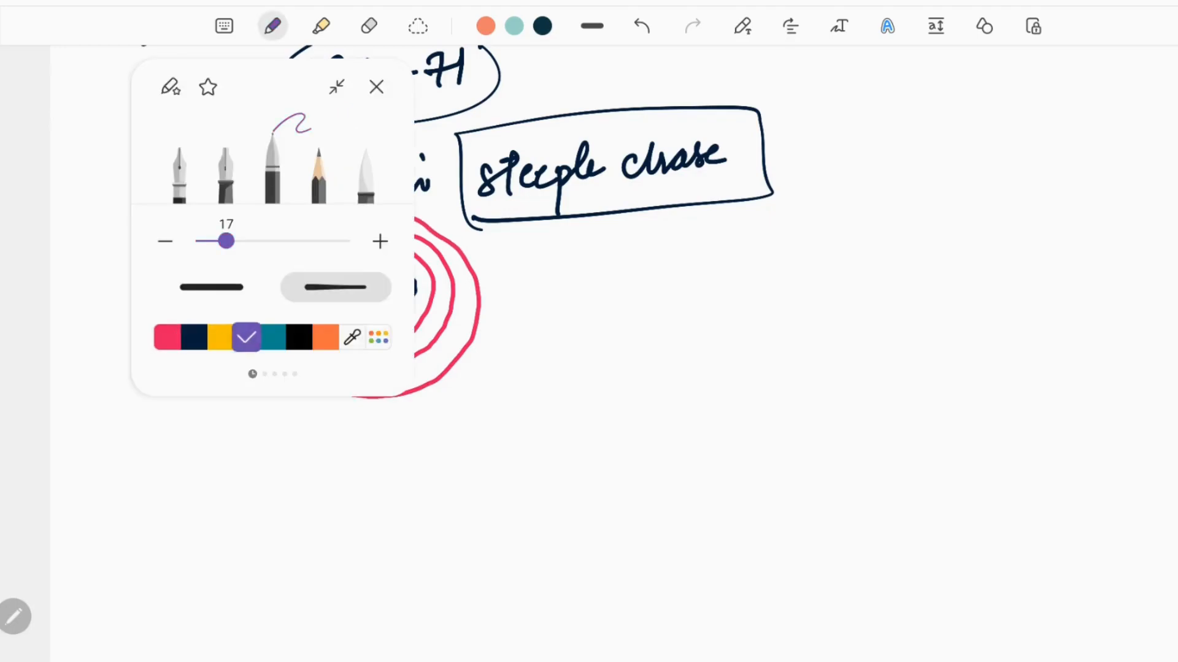
pyautogui.click(377, 87)
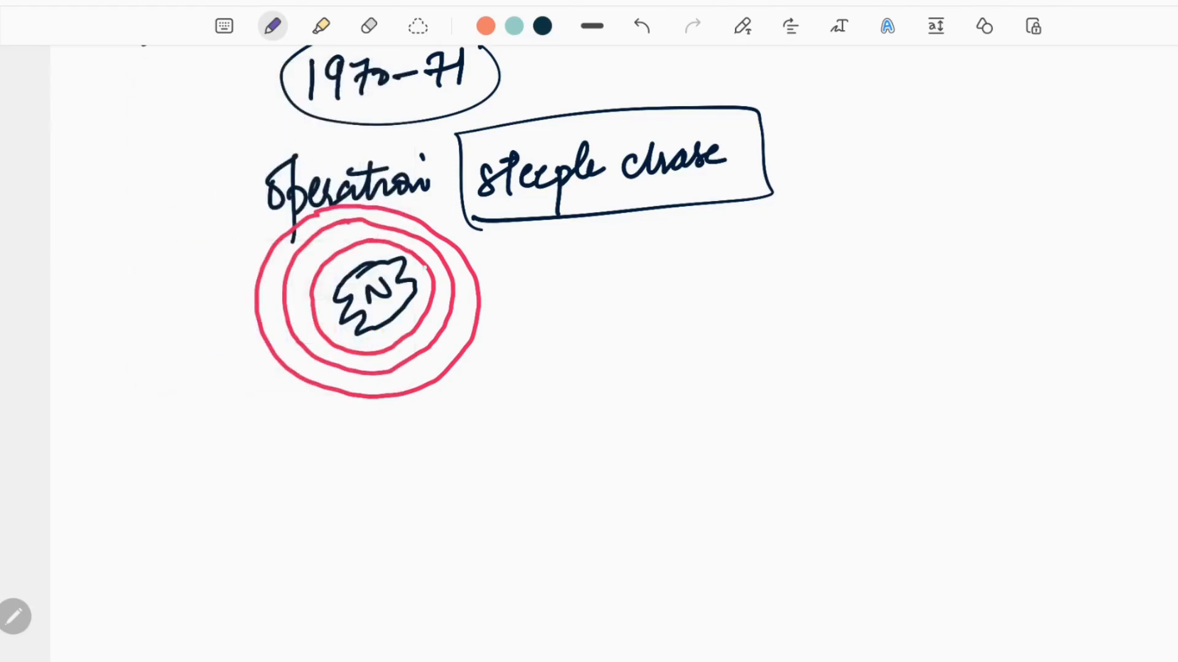
# Draw three purple arrows from the rings to 'local police', CAPF and army notes, starting 1972
pyautogui.moveTo(435, 298); pyautogui.dragTo(514, 299)
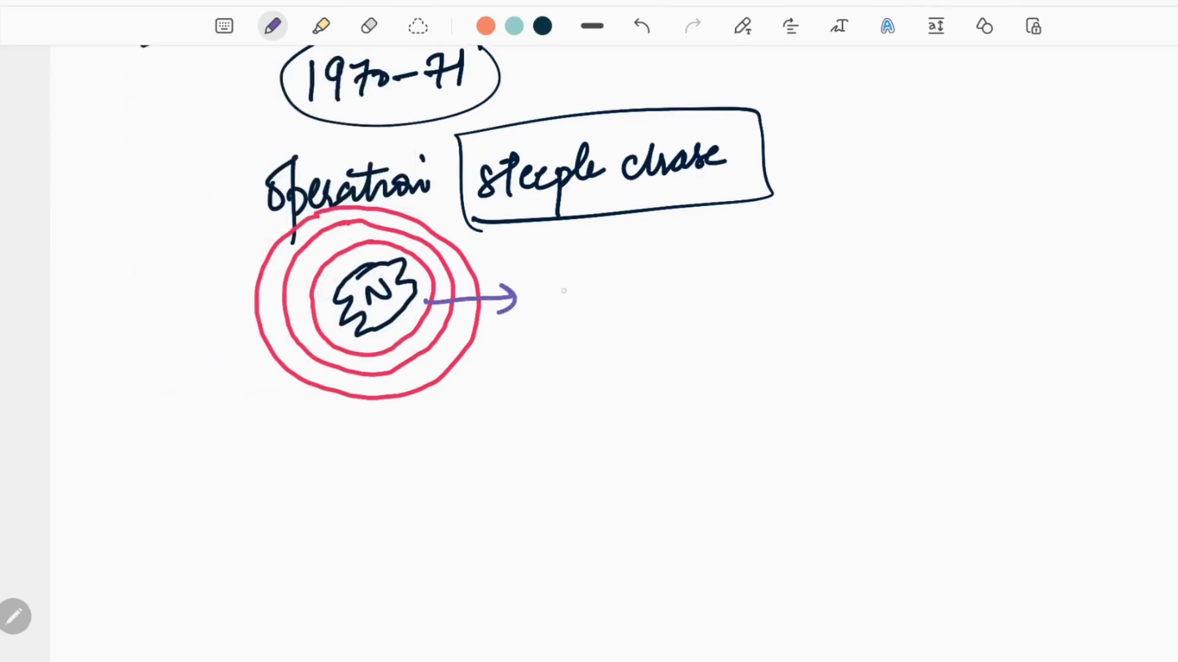
pyautogui.write('local police - encounters')
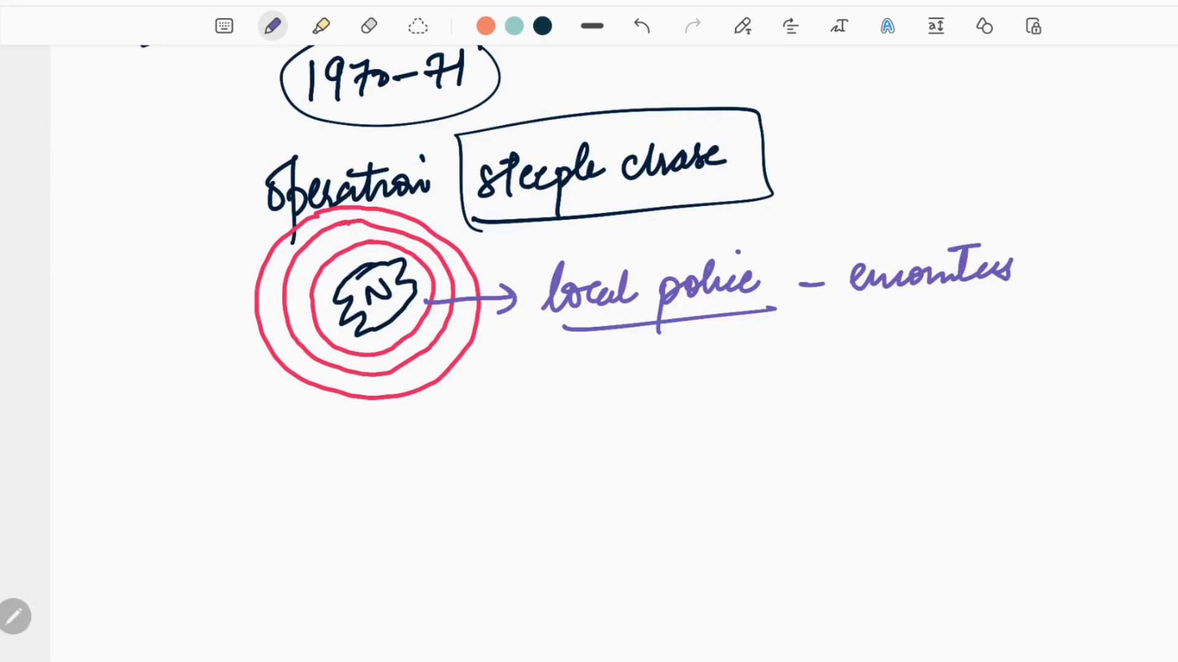
pyautogui.moveTo(420, 354); pyautogui.dragTo(541, 376)
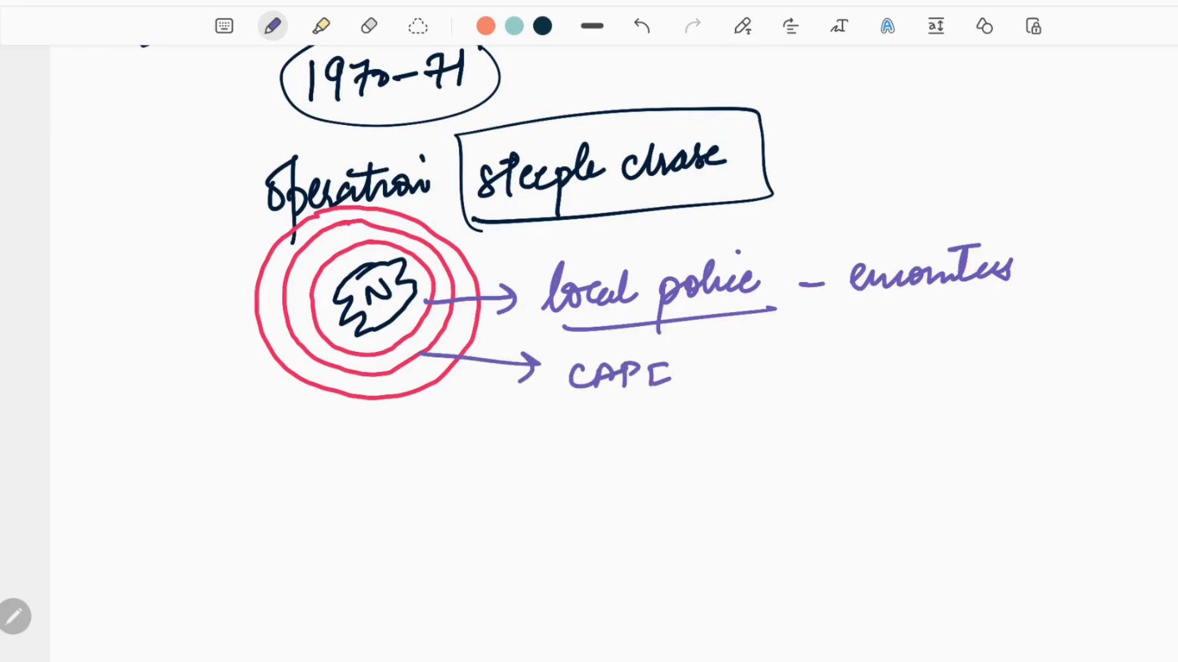
pyautogui.moveTo(402, 398); pyautogui.dragTo(499, 428)
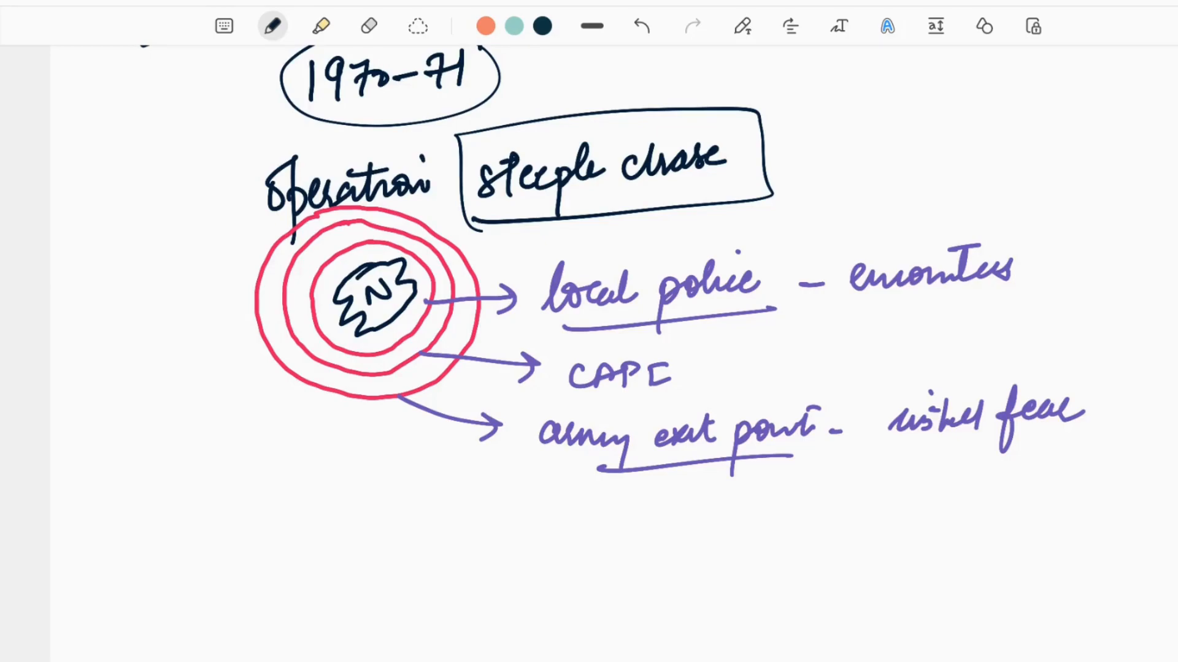
pyautogui.write('197')
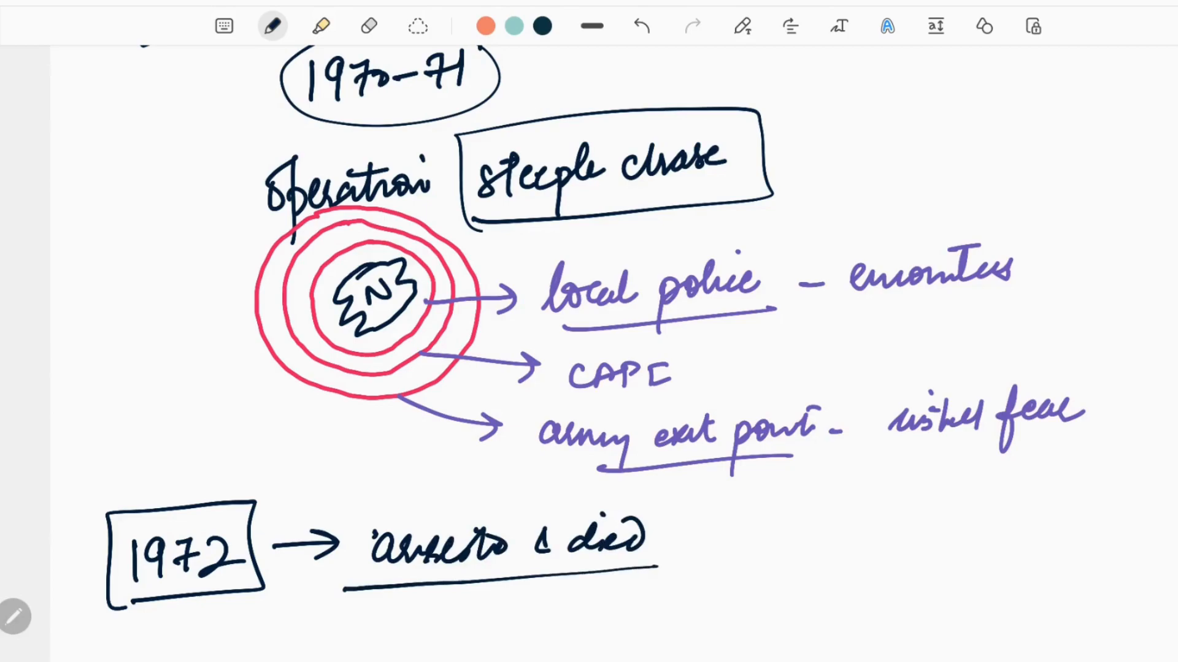
# Scroll past the boxed 1972 line onto a blank page and pick red ink
pyautogui.scroll(-3)
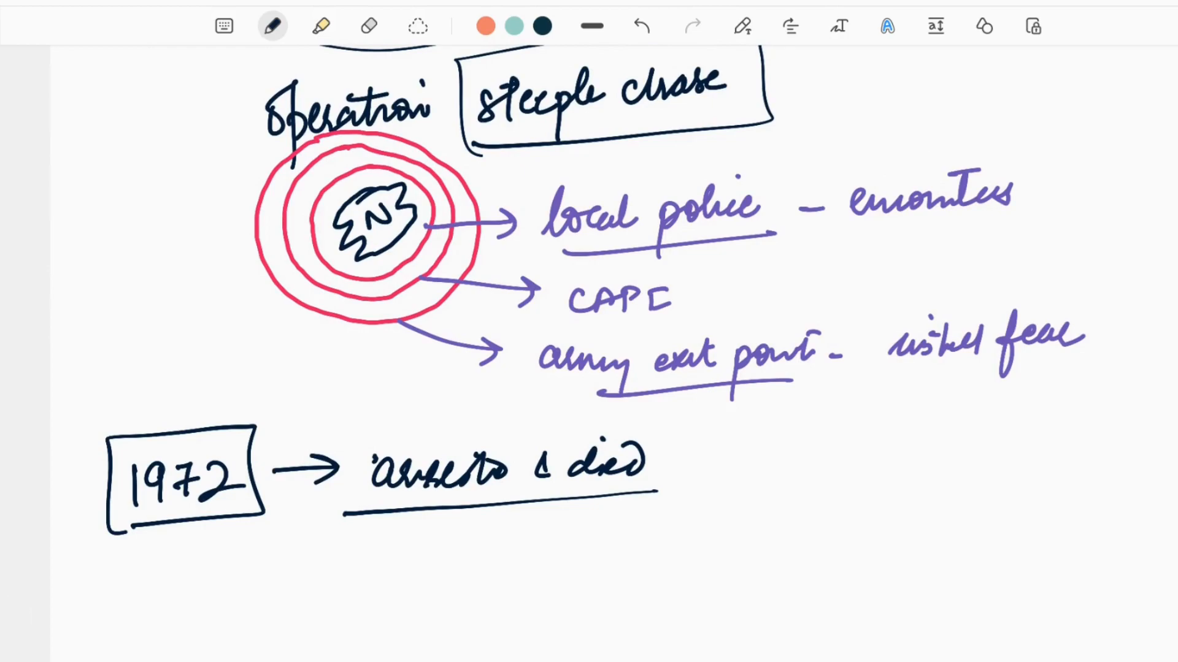
pyautogui.click(272, 26)
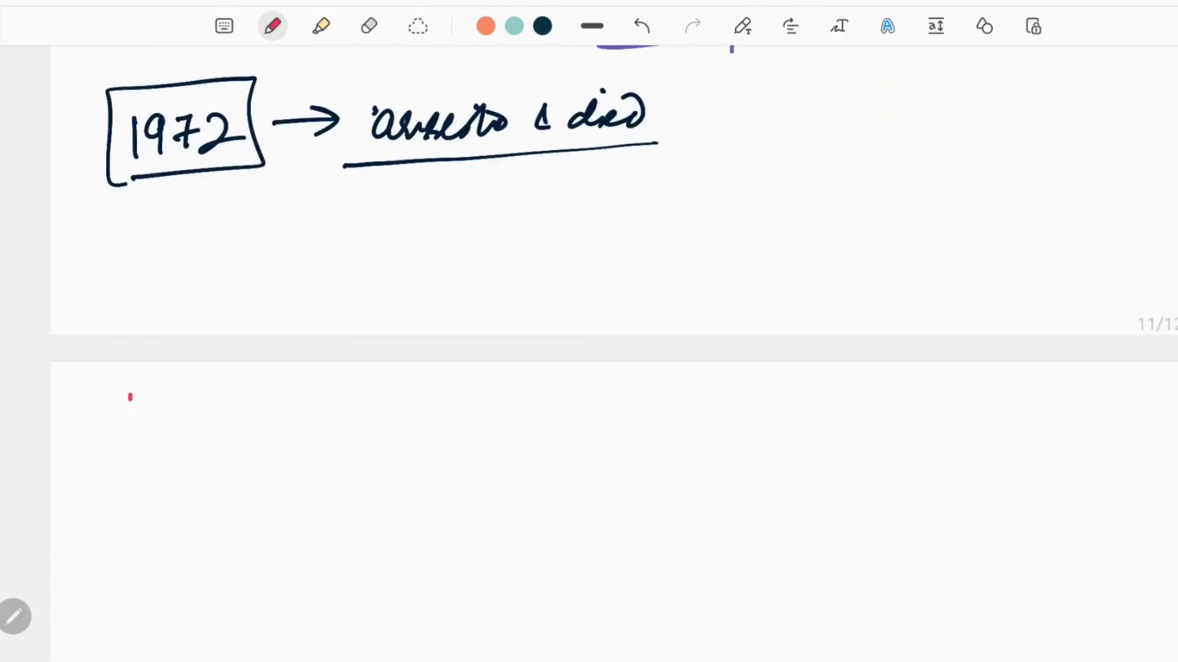
# Write the red boxed '1980–2004 – Phase 2' heading with circled Emergency, then reopen pen settings
pyautogui.moveTo(127, 406); pyautogui.dragTo(229, 429)
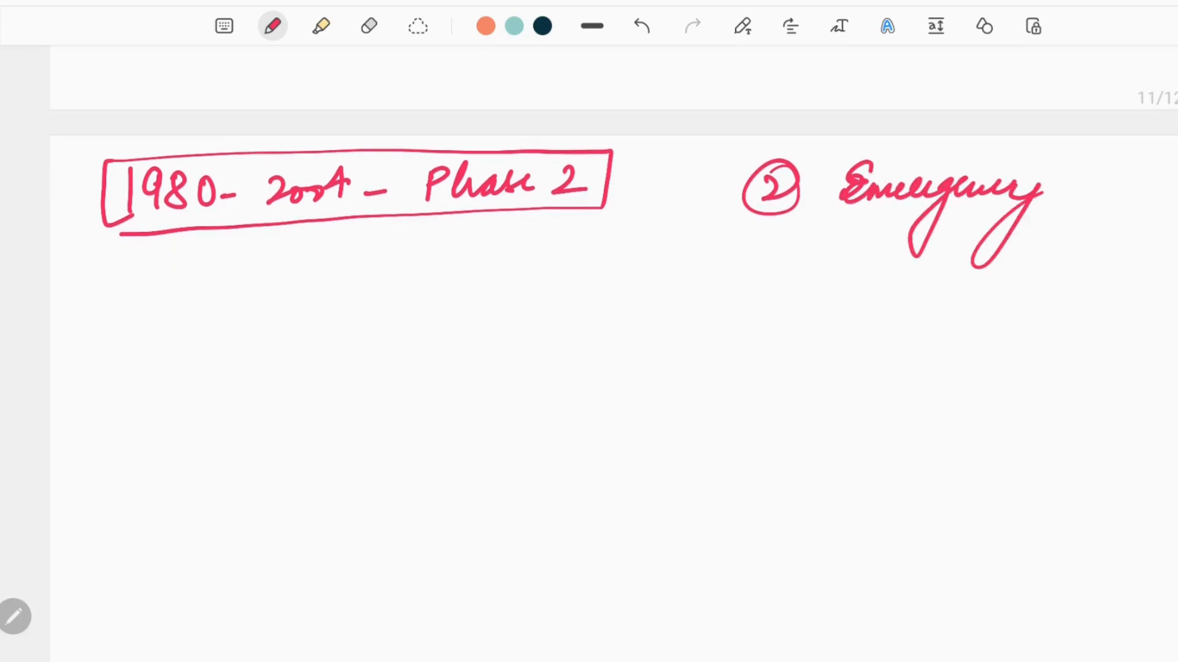
pyautogui.click(271, 25)
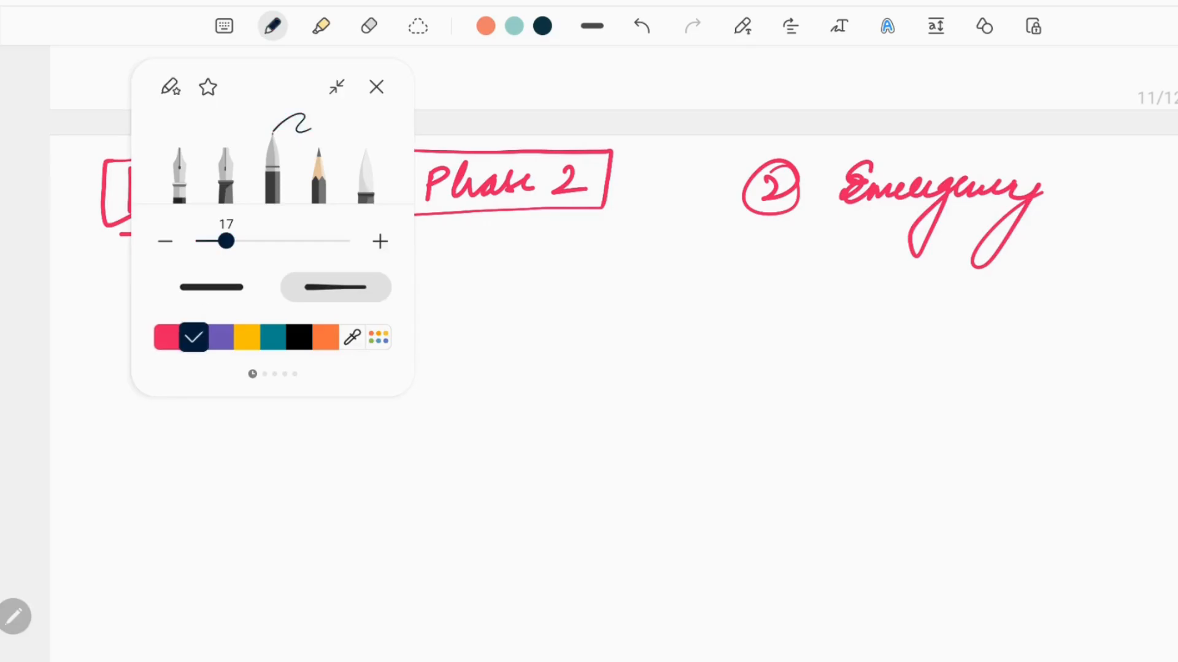
# In dark navy ink, write boxed '1975 – MCC' below the Phase 2 heading and underline it
pyautogui.click(376, 86)
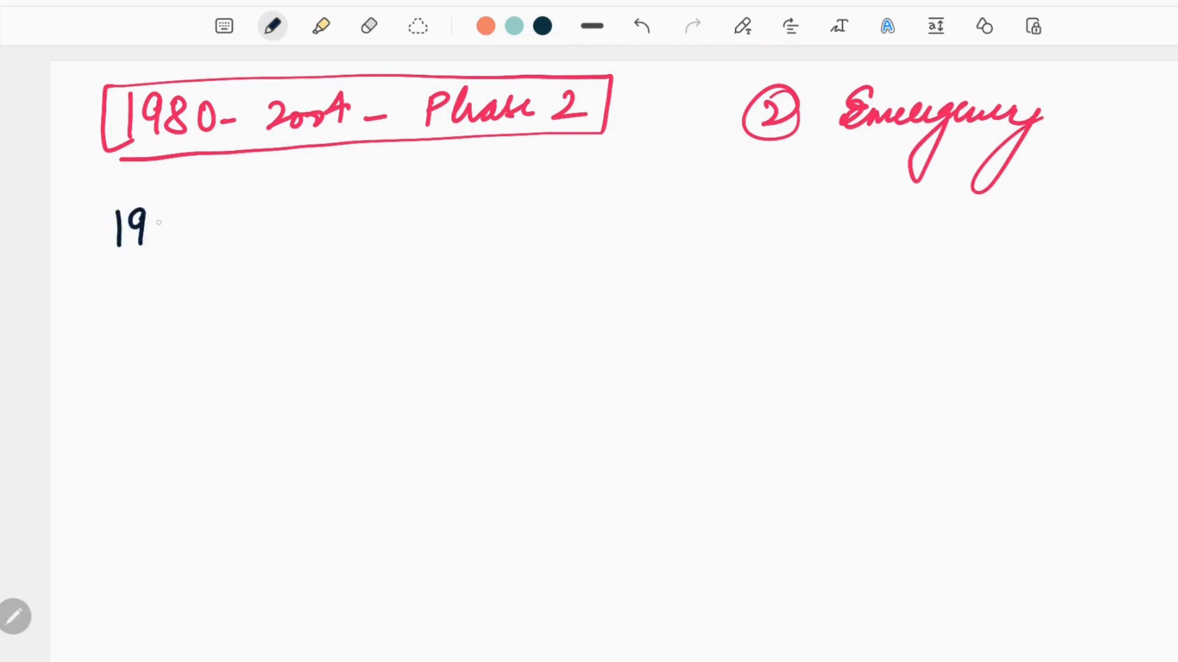
pyautogui.moveTo(157, 225); pyautogui.dragTo(225, 255)
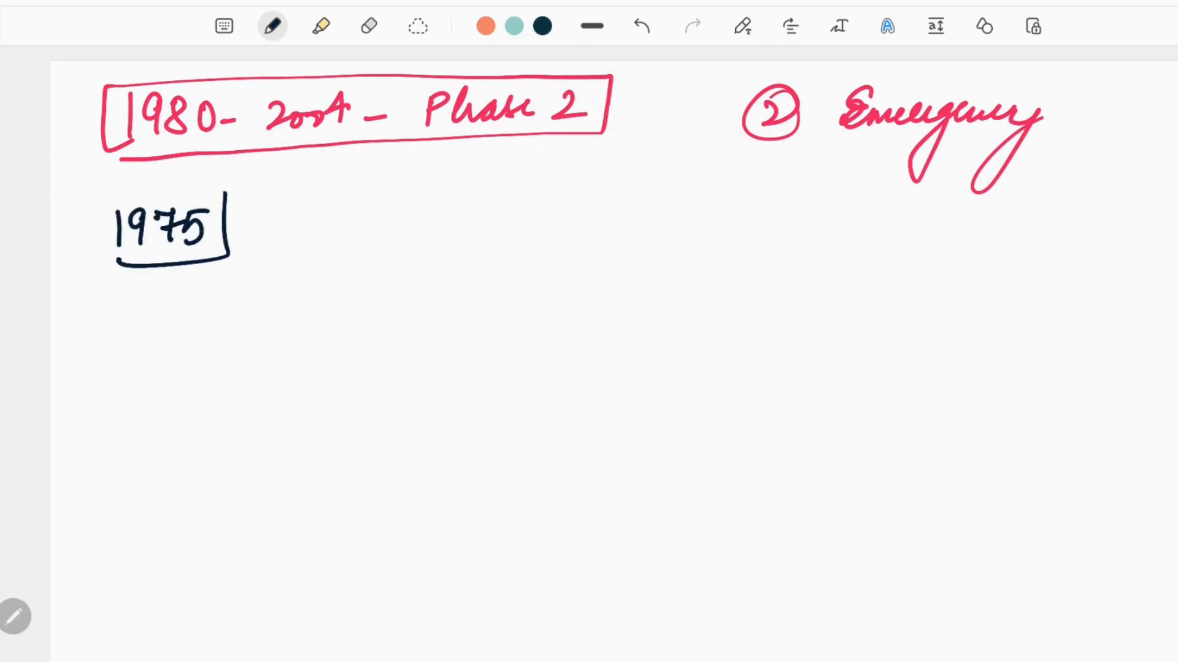
pyautogui.moveTo(241, 225); pyautogui.dragTo(375, 225)
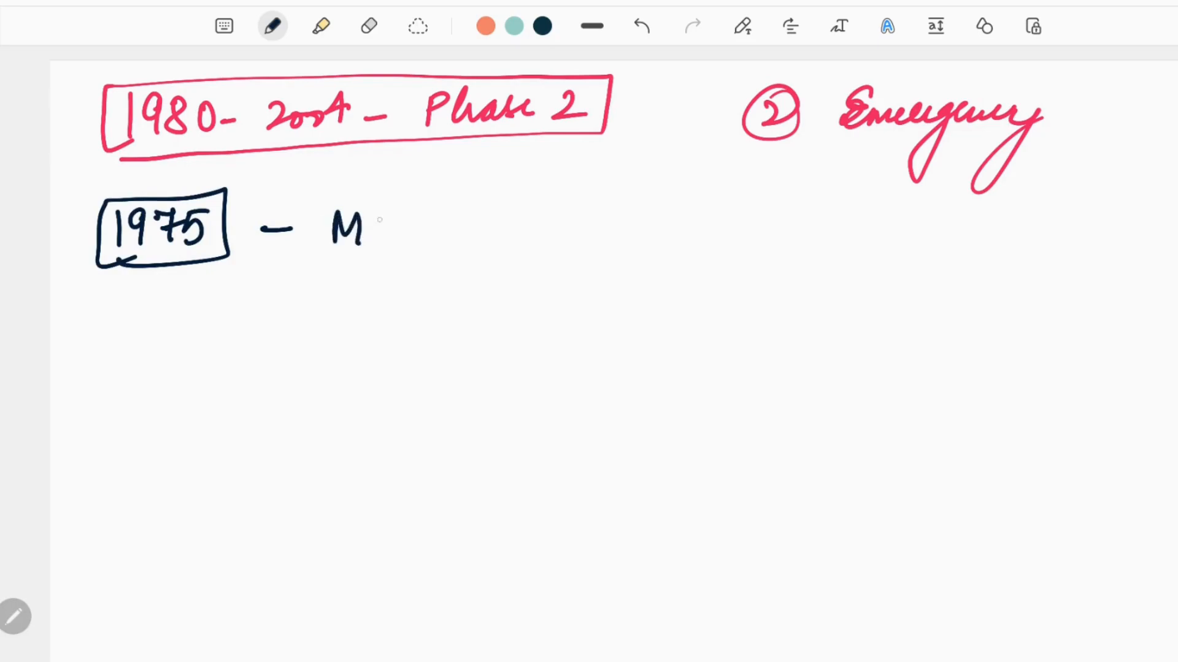
pyautogui.moveTo(368, 225); pyautogui.dragTo(398, 259)
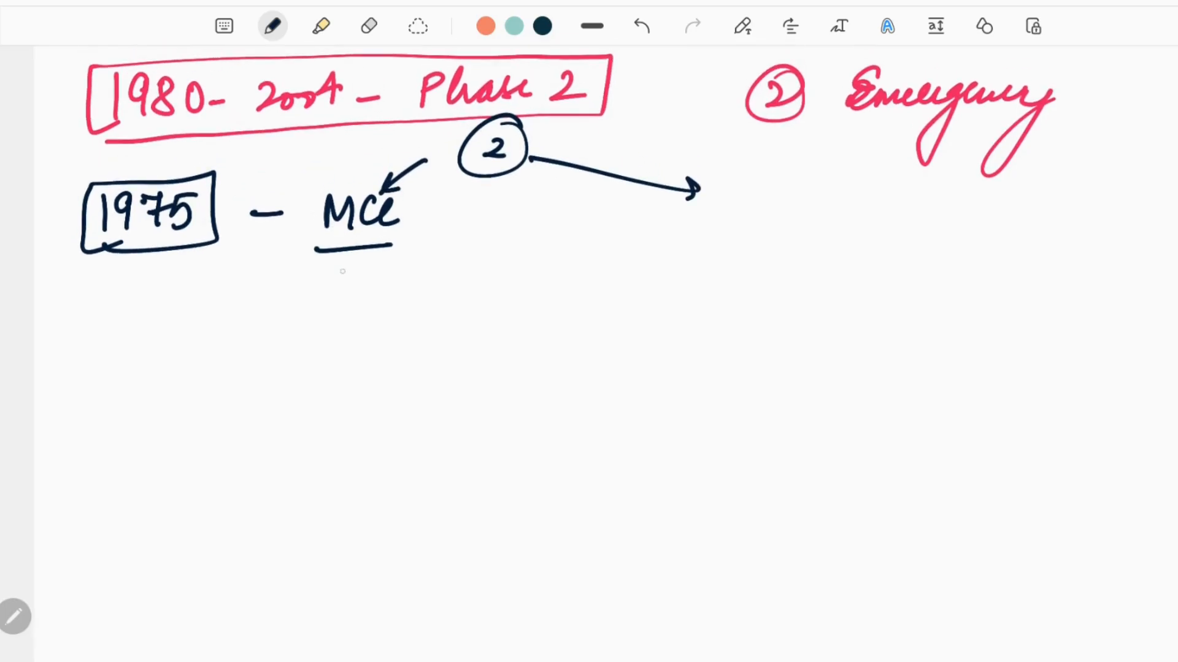
# Expand MCC as 'Maoist Communist Centre' with an arrow down to 'Bengal, Bihar'
pyautogui.moveTo(338, 248); pyautogui.dragTo(301, 338)
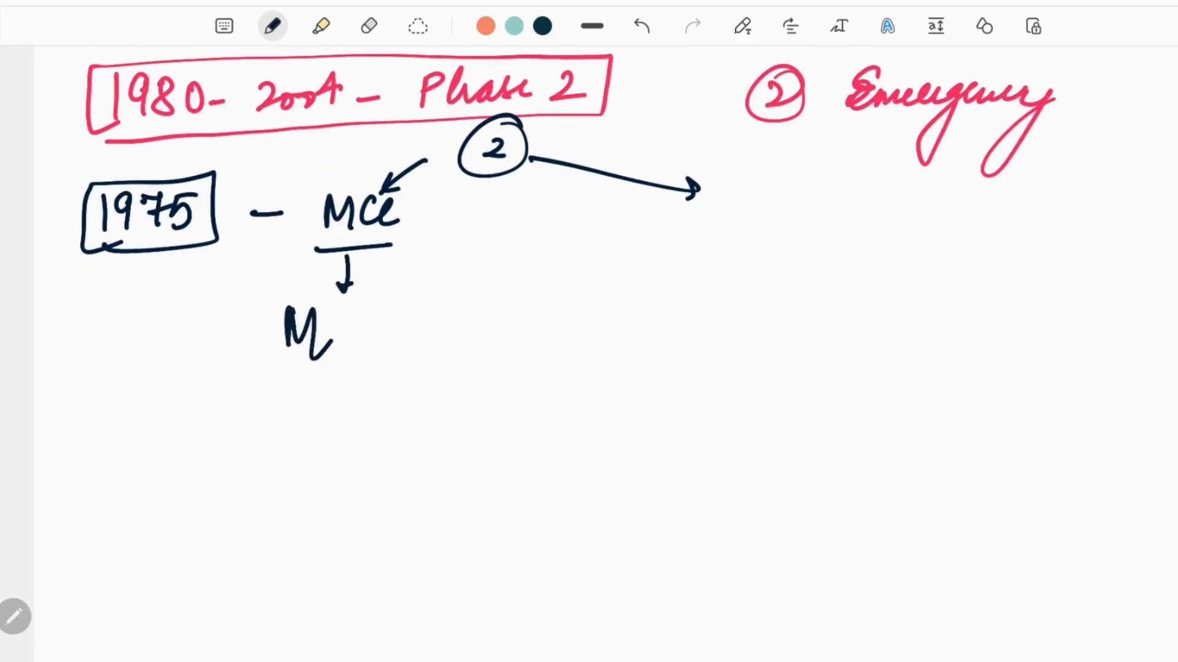
pyautogui.write('aov')
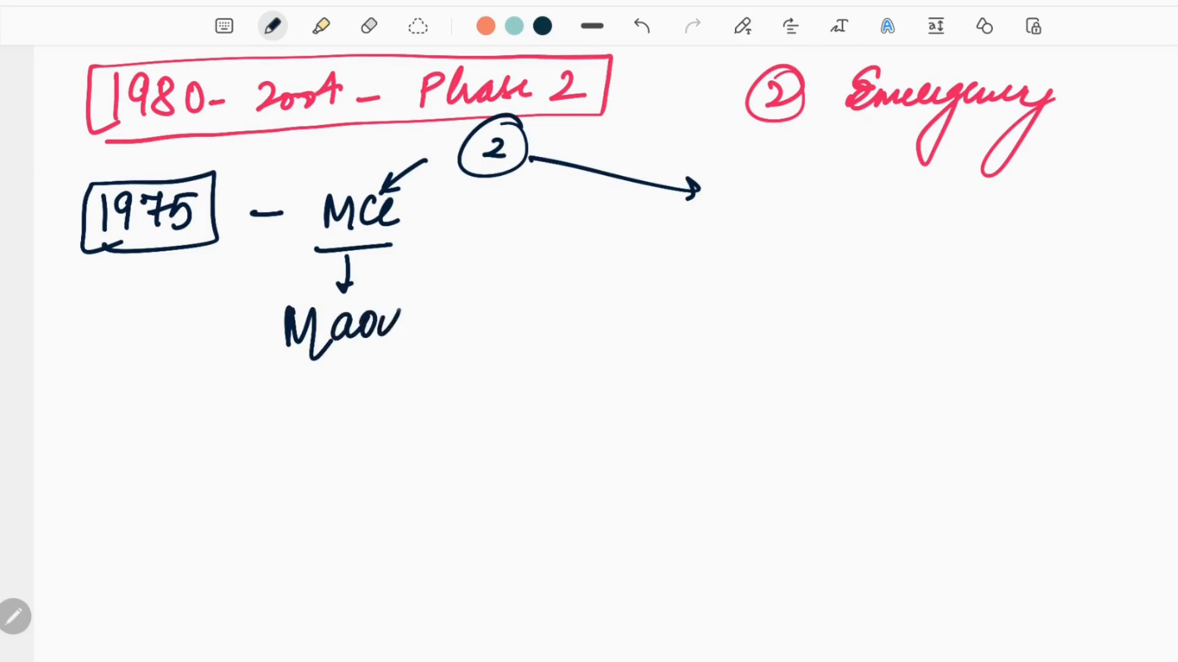
pyautogui.write('ist Communist')
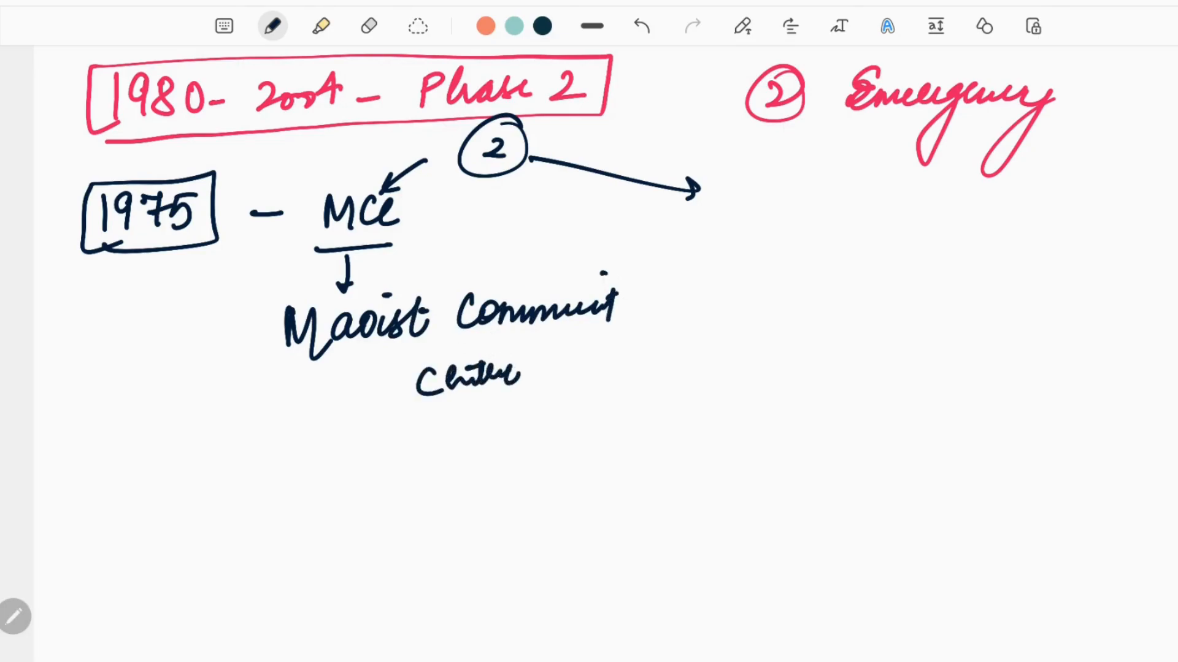
pyautogui.moveTo(349, 406); pyautogui.dragTo(349, 451)
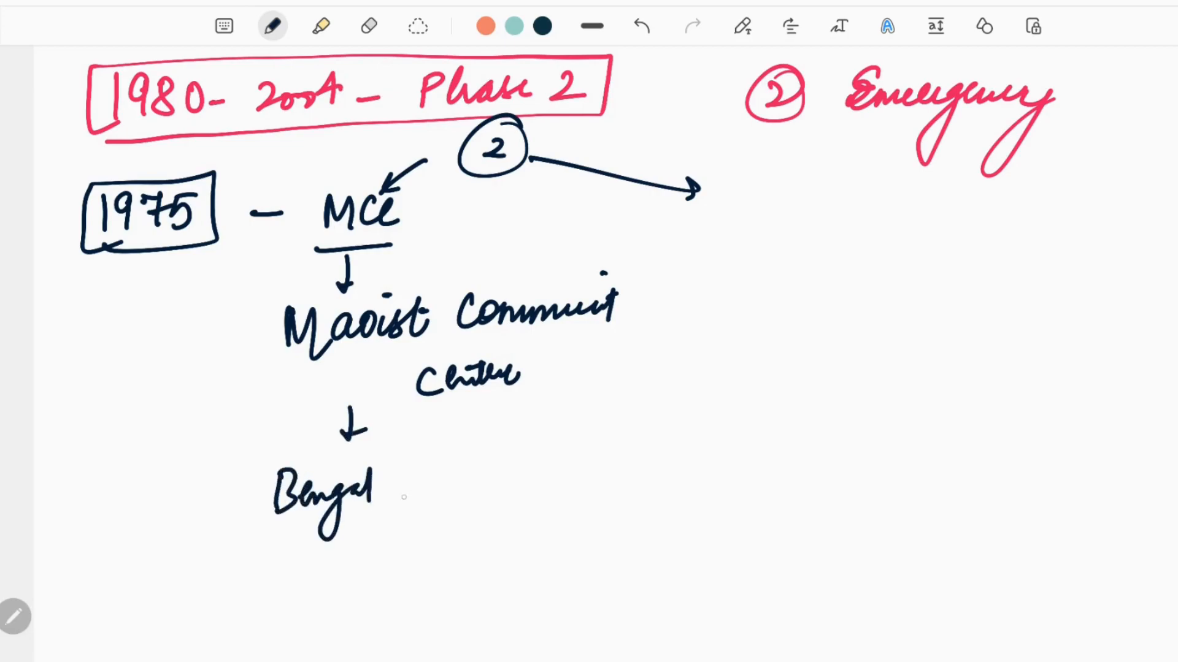
pyautogui.write(', Bihar')
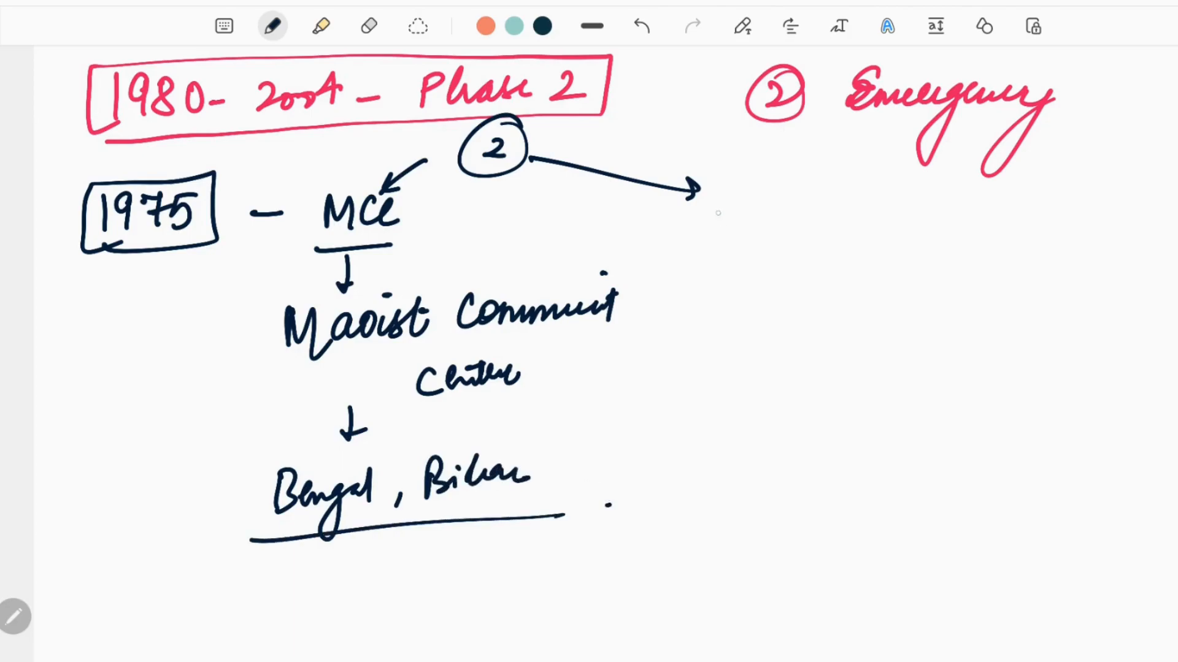
# Write the 'PWG – 1980, People's War Group' branch and bring empty space below into view
pyautogui.write('Bu')
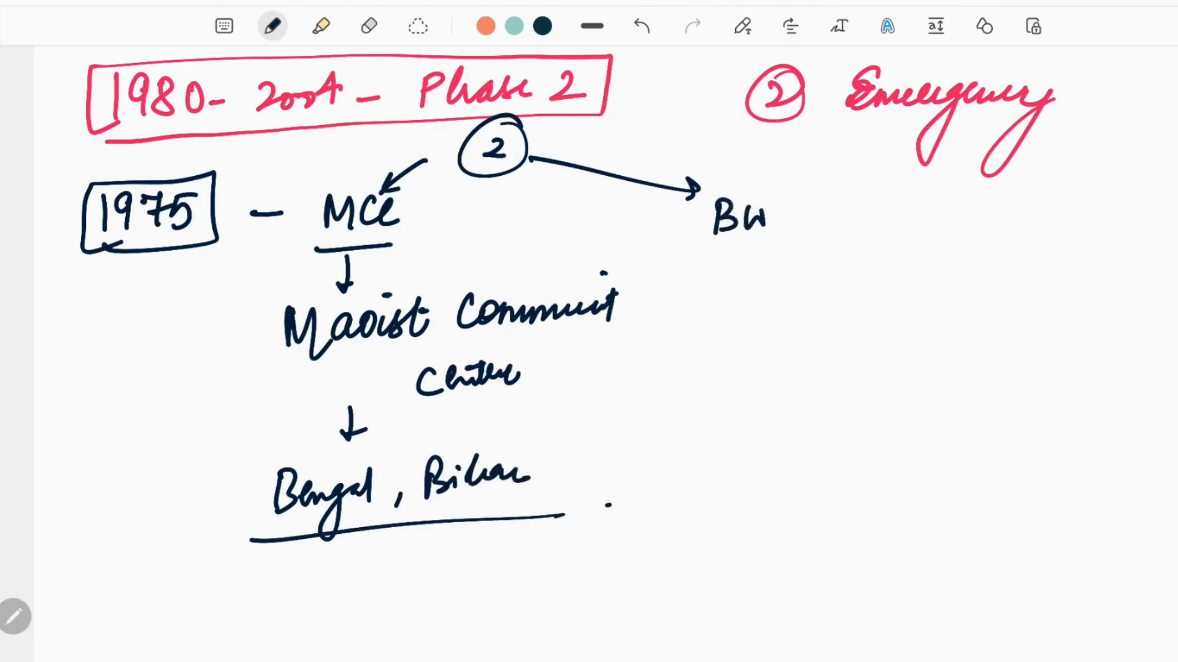
pyautogui.write('PW')
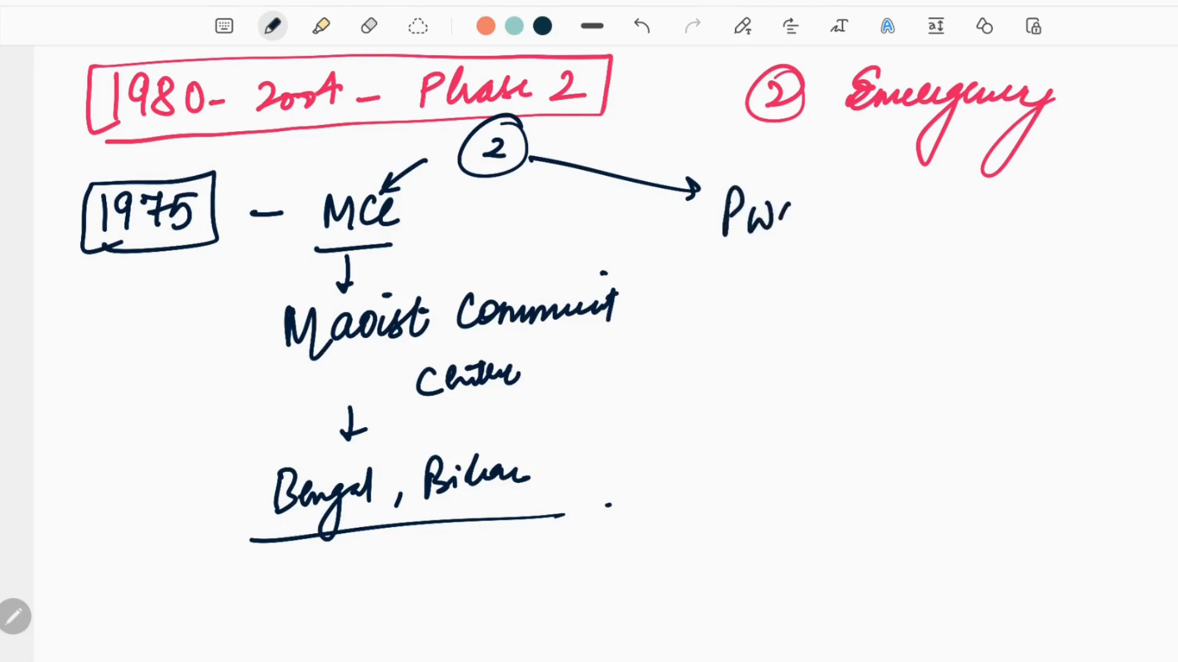
pyautogui.write('Peq')
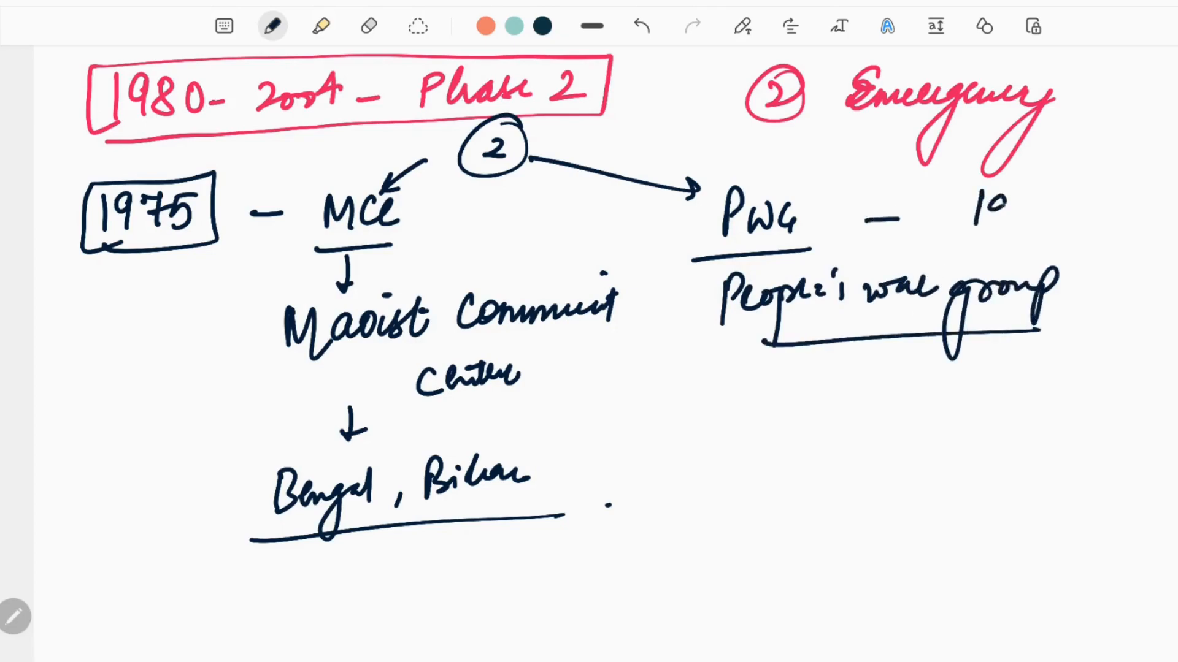
pyautogui.write('1980')
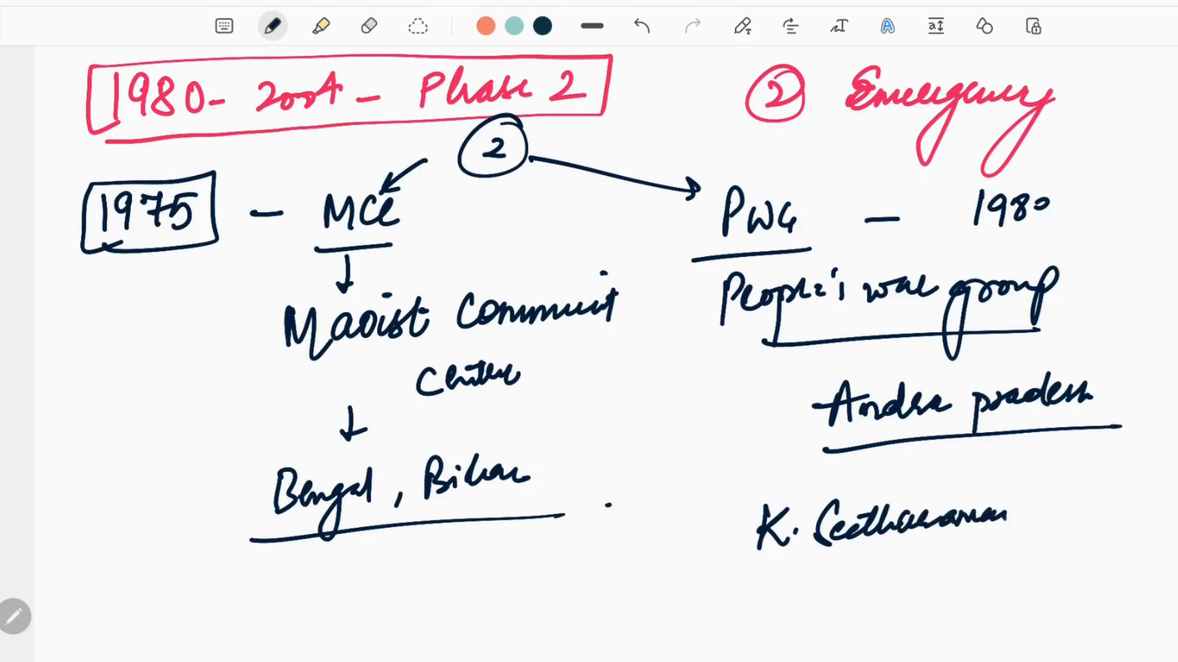
pyautogui.moveTo(751, 562); pyautogui.dragTo(1044, 546)
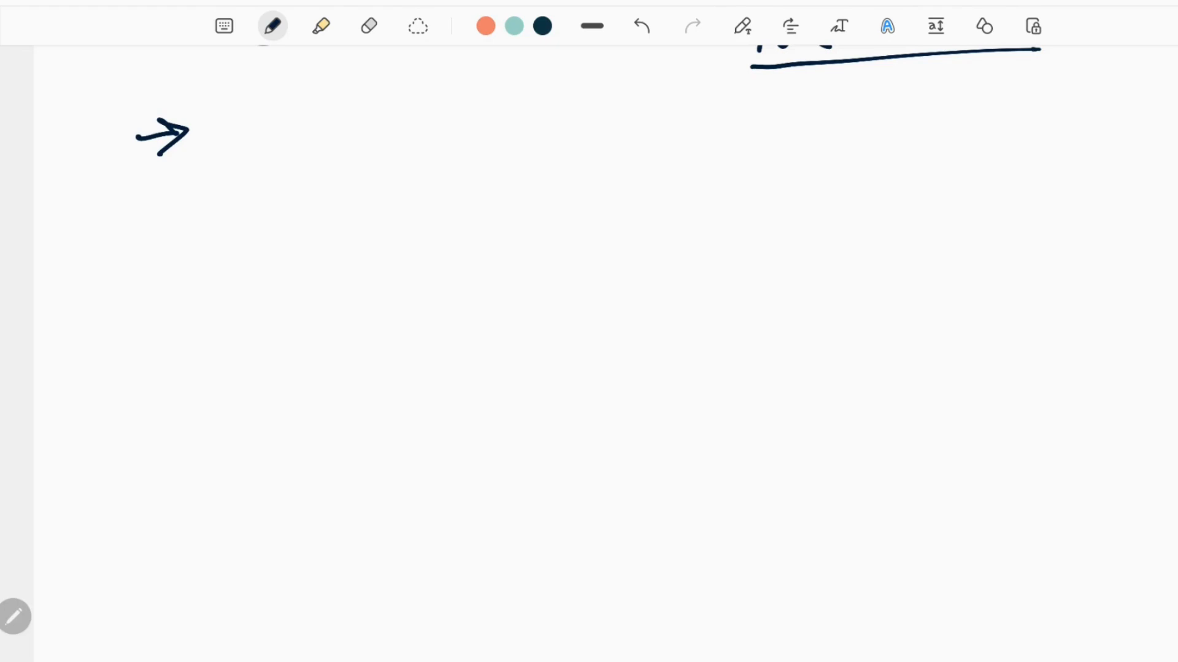
# Write 'destruction public property' as the first tactic point
pyautogui.click(241, 133)
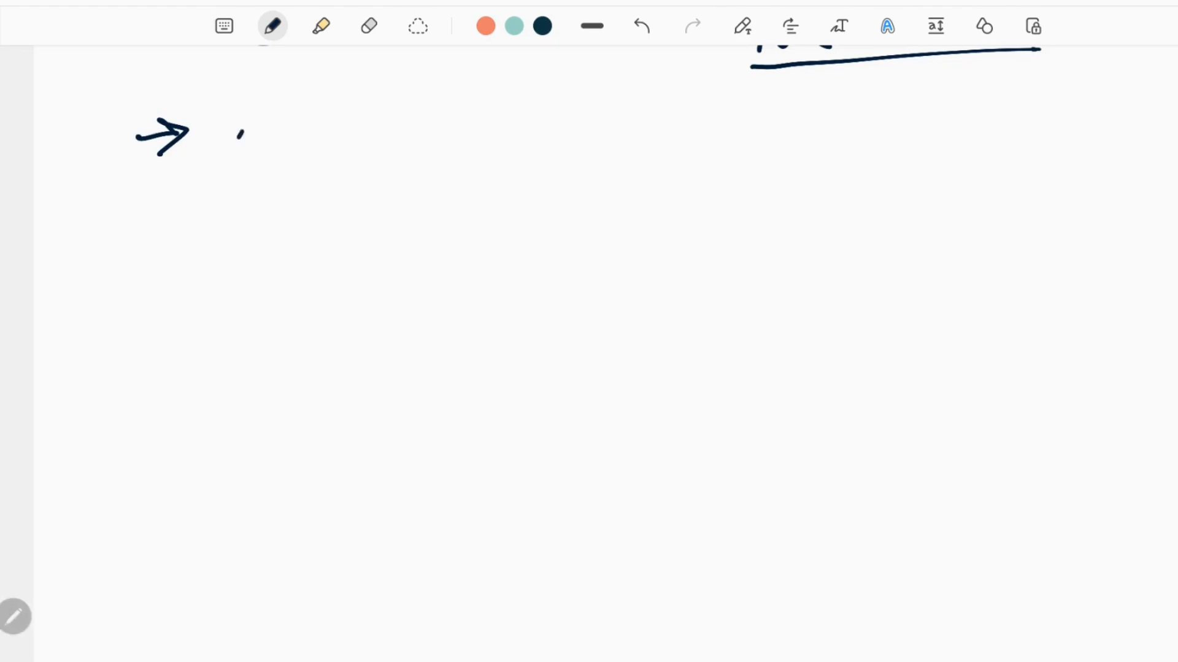
pyautogui.moveTo(225, 135); pyautogui.dragTo(308, 112)
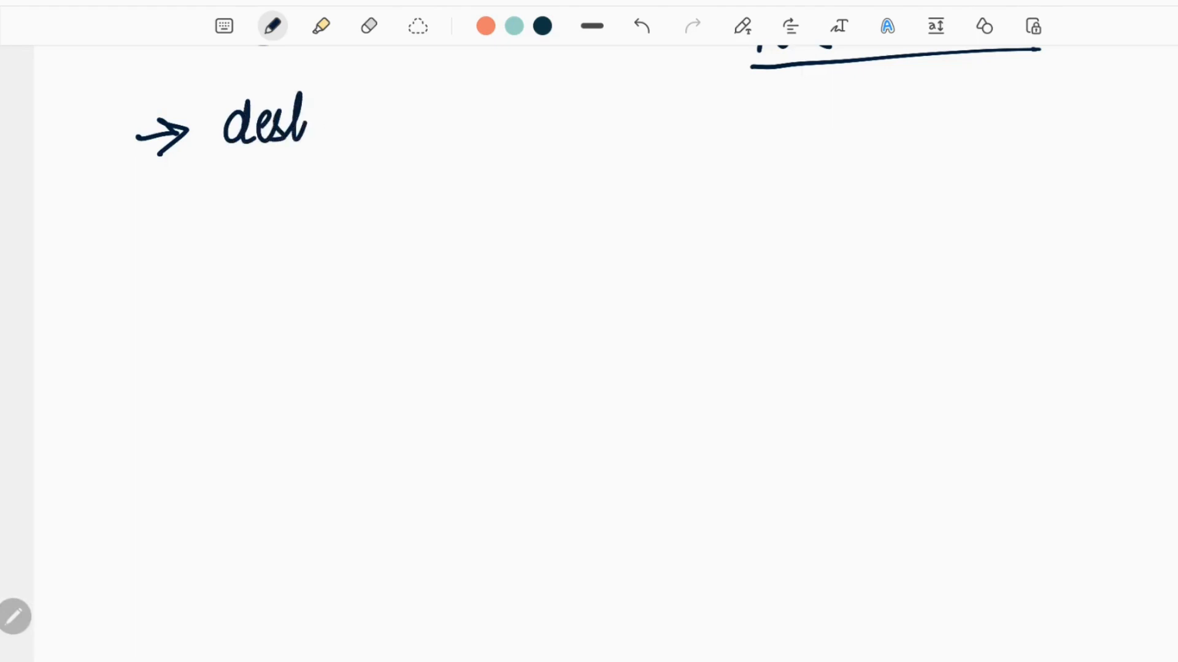
pyautogui.moveTo(308, 121); pyautogui.dragTo(421, 113)
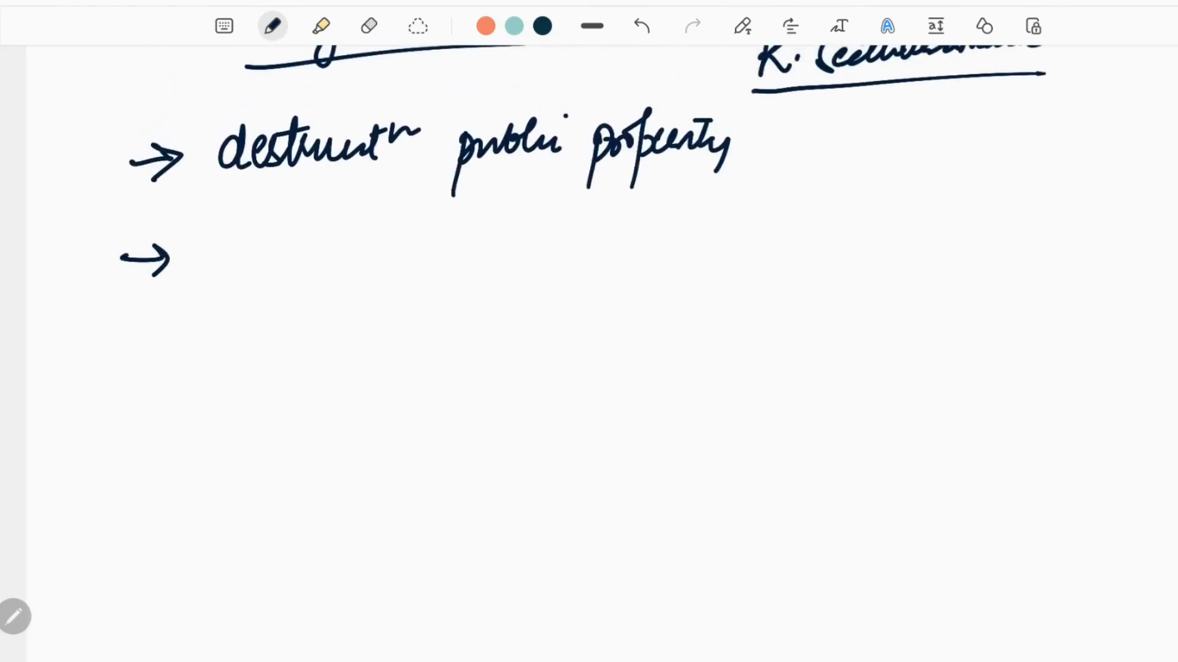
# Add 'civil servants' with a boxed landlords, patwari, police list feeding into it
pyautogui.click(248, 251)
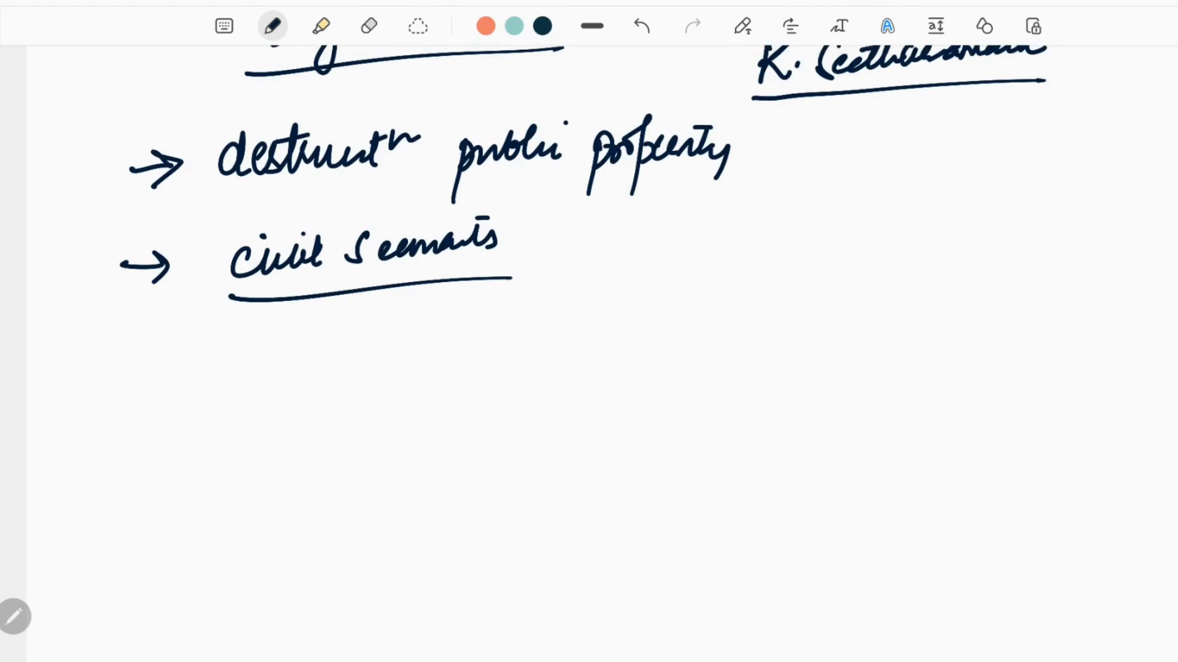
pyautogui.write('Lane')
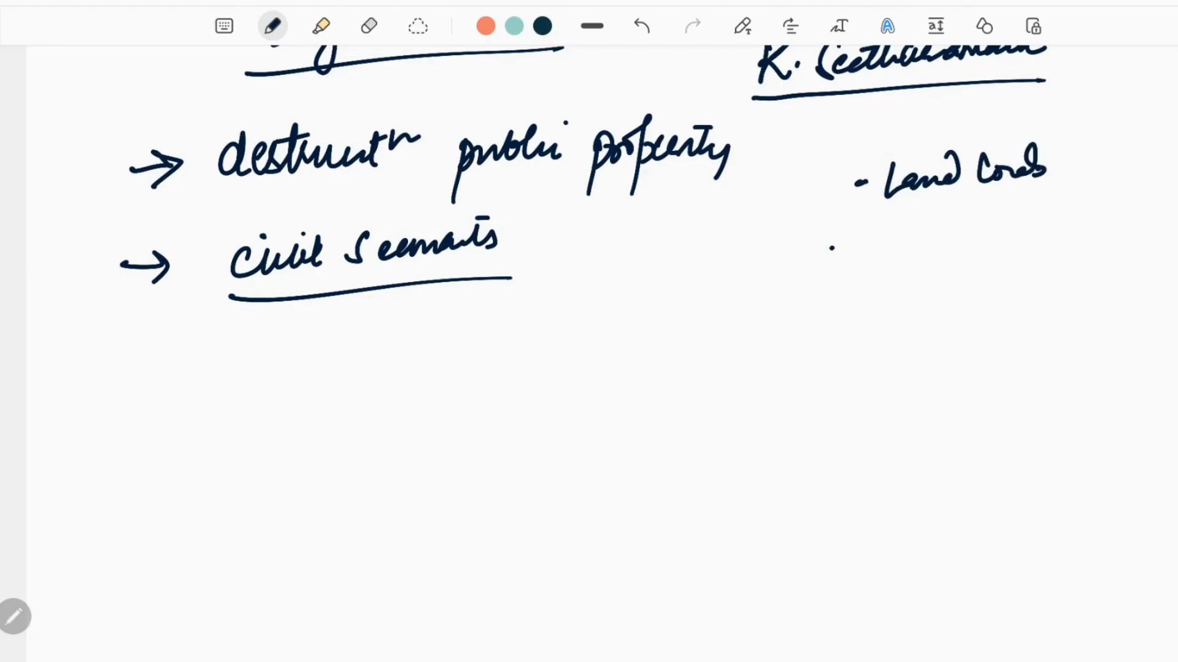
pyautogui.moveTo(826, 247); pyautogui.dragTo(845, 248)
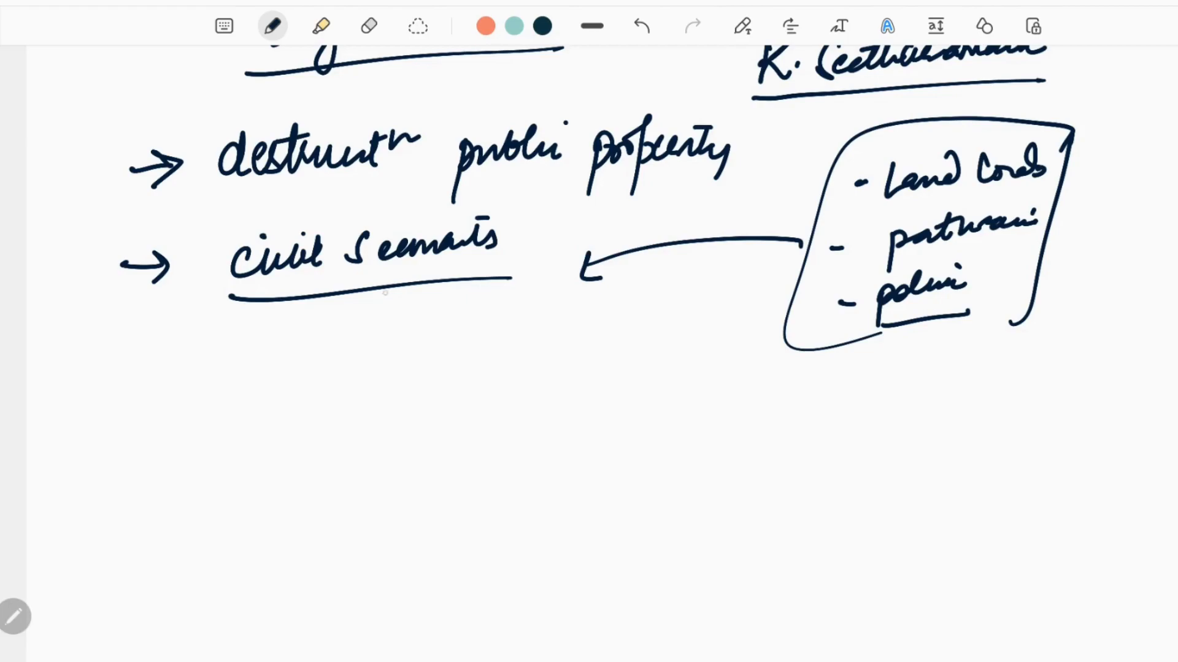
pyautogui.moveTo(387, 289); pyautogui.dragTo(398, 323)
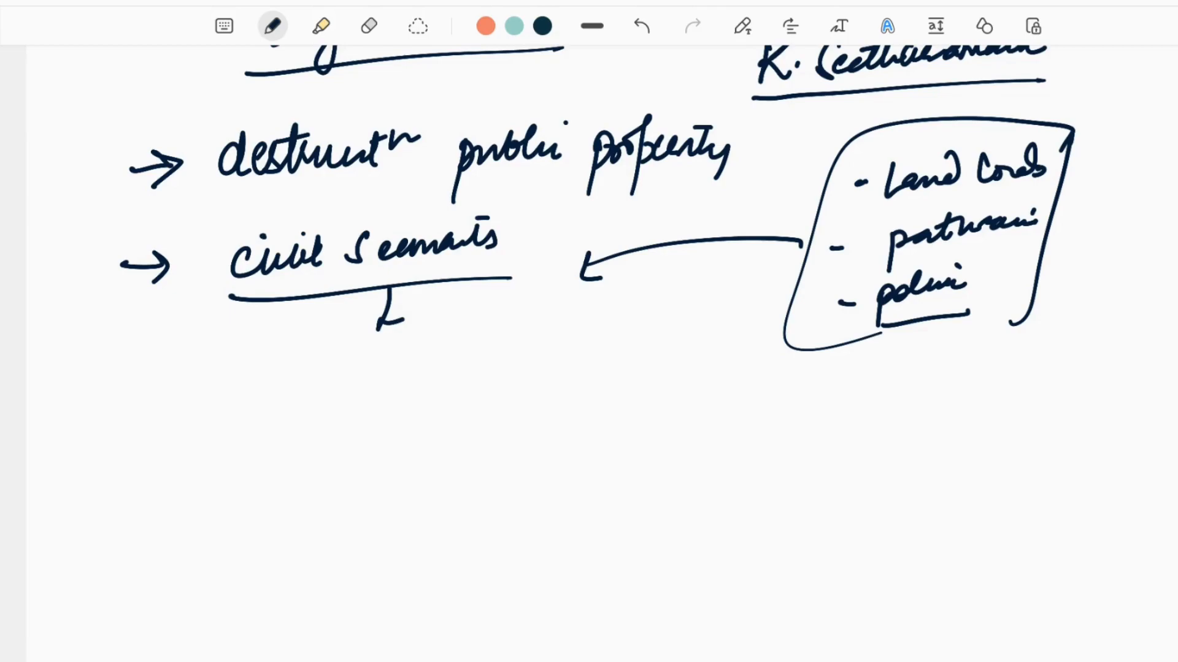
# Write '2004 → MCC + PWG → CPI (Maoist)', box and star it, with an arrow to 'UAPA'
pyautogui.moveTo(195, 421); pyautogui.dragTo(255, 443)
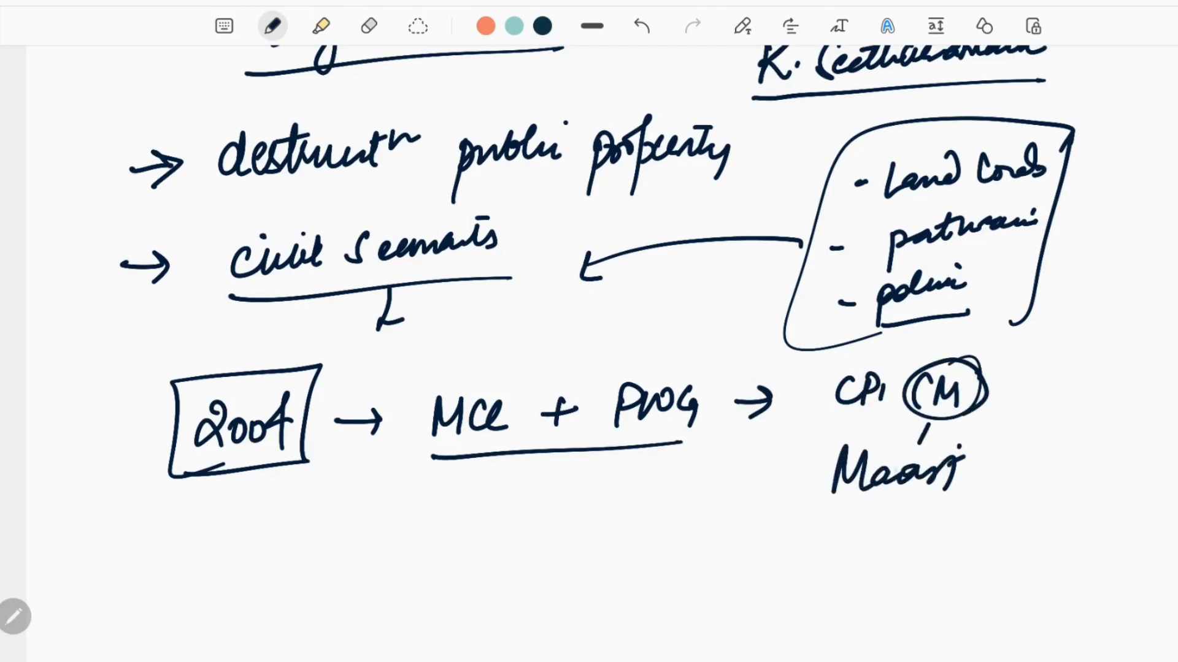
pyautogui.moveTo(789, 354); pyautogui.dragTo(991, 503)
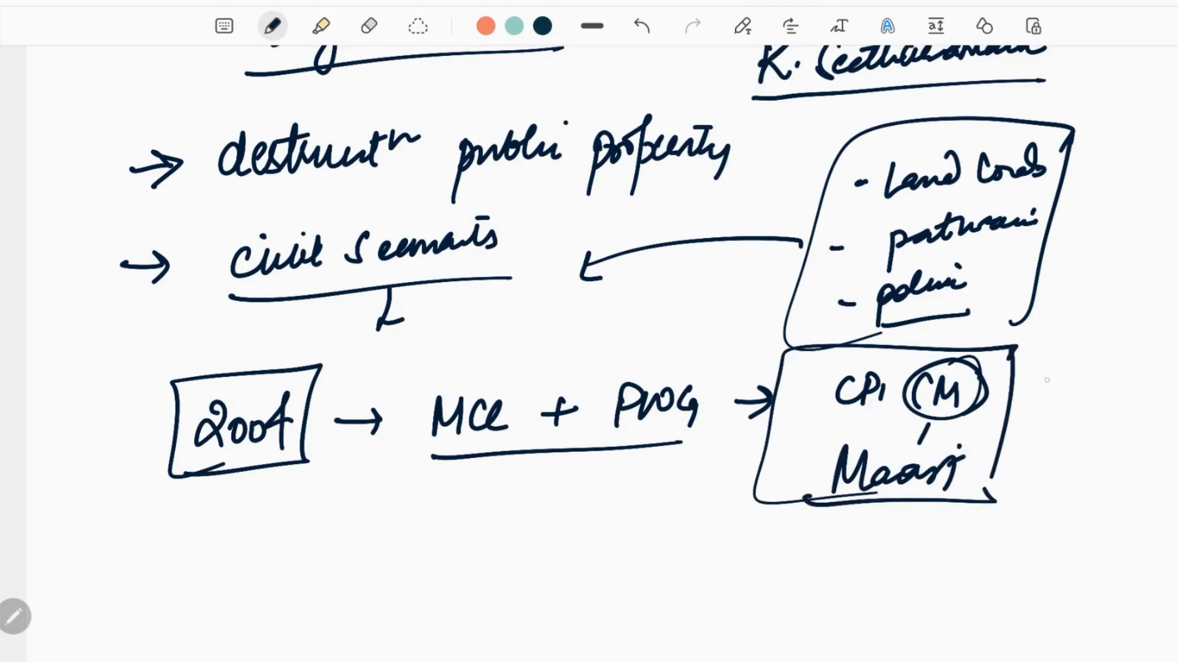
pyautogui.moveTo(1067, 368); pyautogui.dragTo(1044, 451)
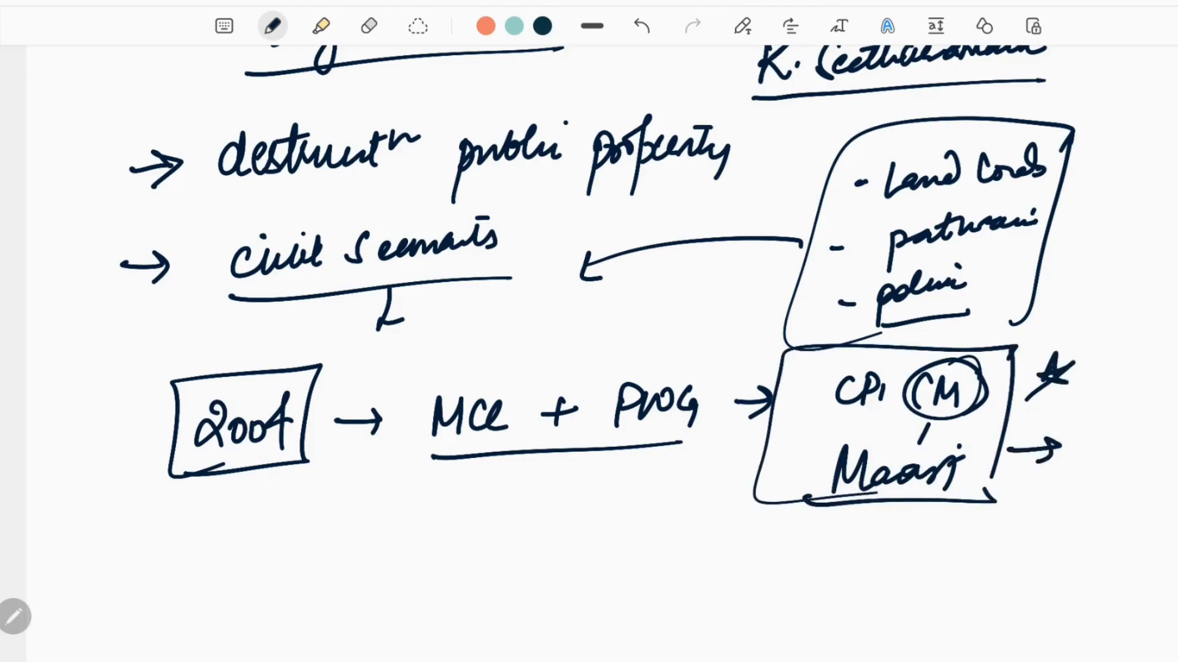
pyautogui.write('UN')
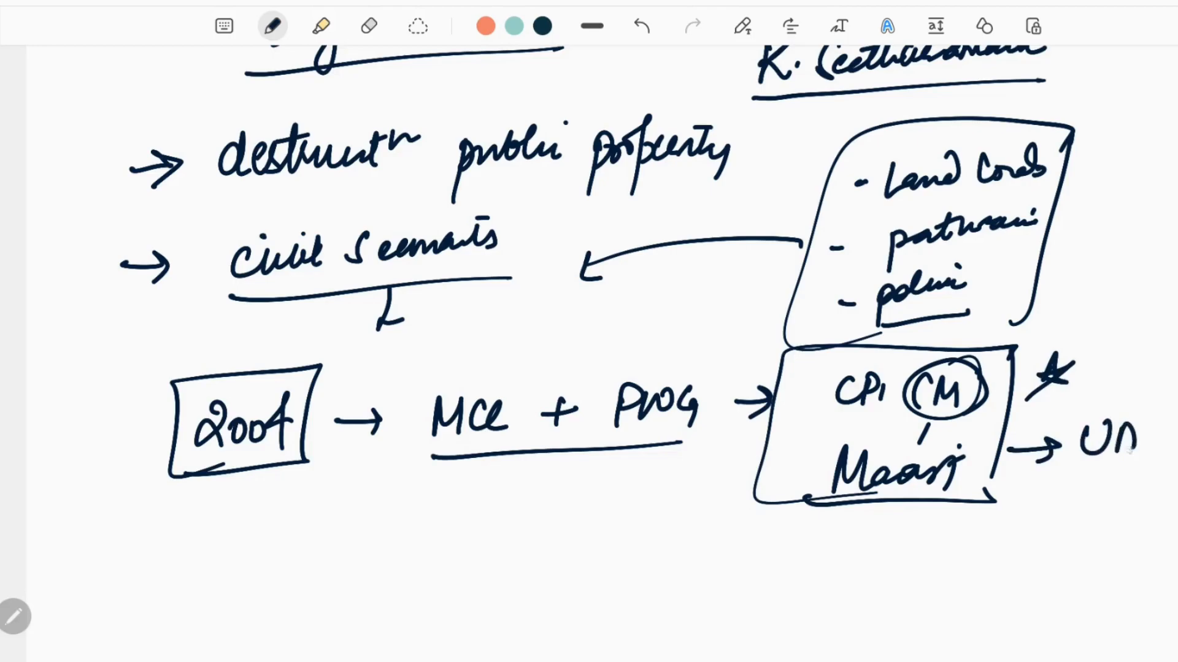
pyautogui.write('UAPA')
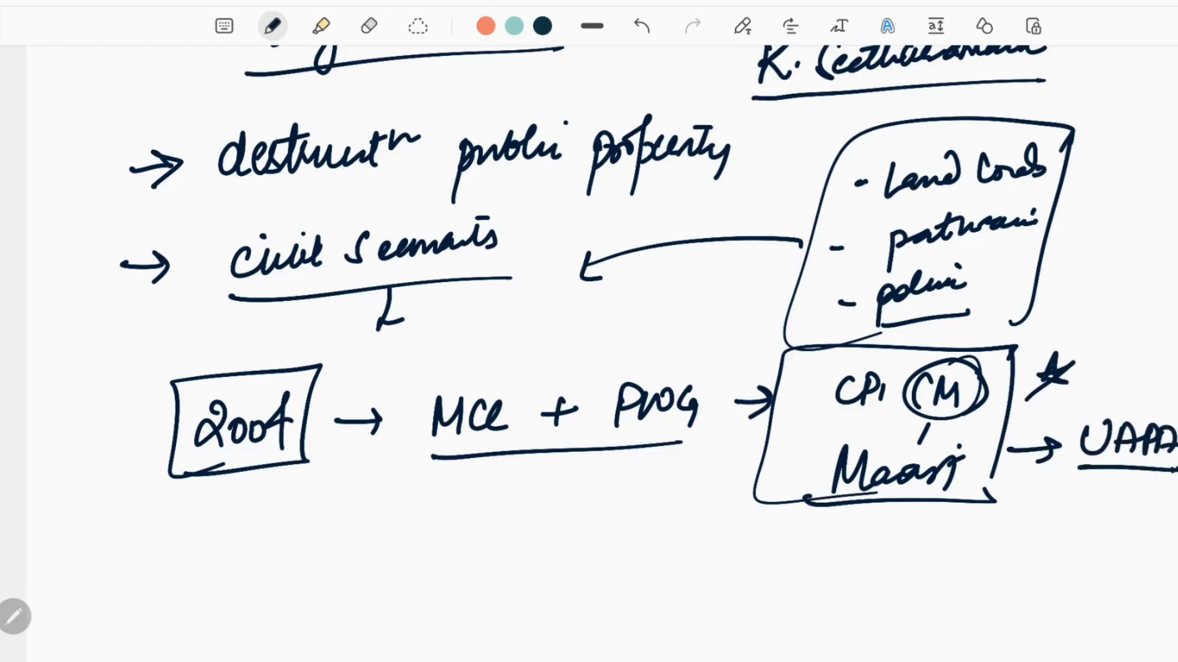
# Scroll on and note 'AP' beside the year under PWG, starting the next page
pyautogui.scroll(-3)
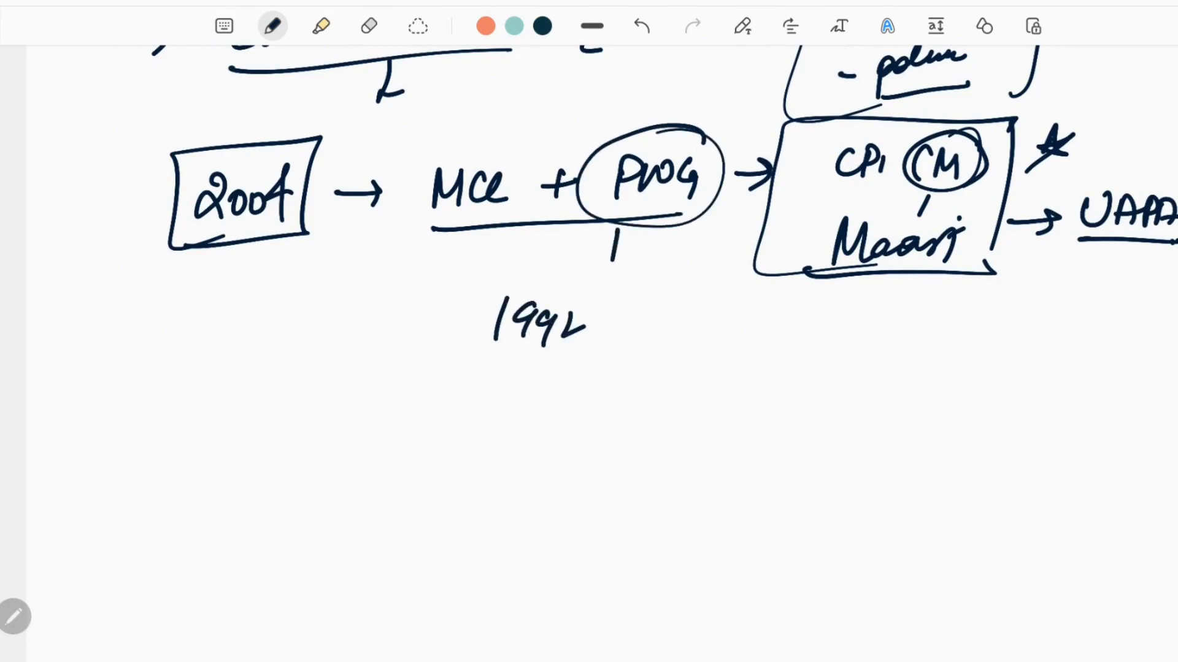
pyautogui.moveTo(601, 323); pyautogui.dragTo(662, 315)
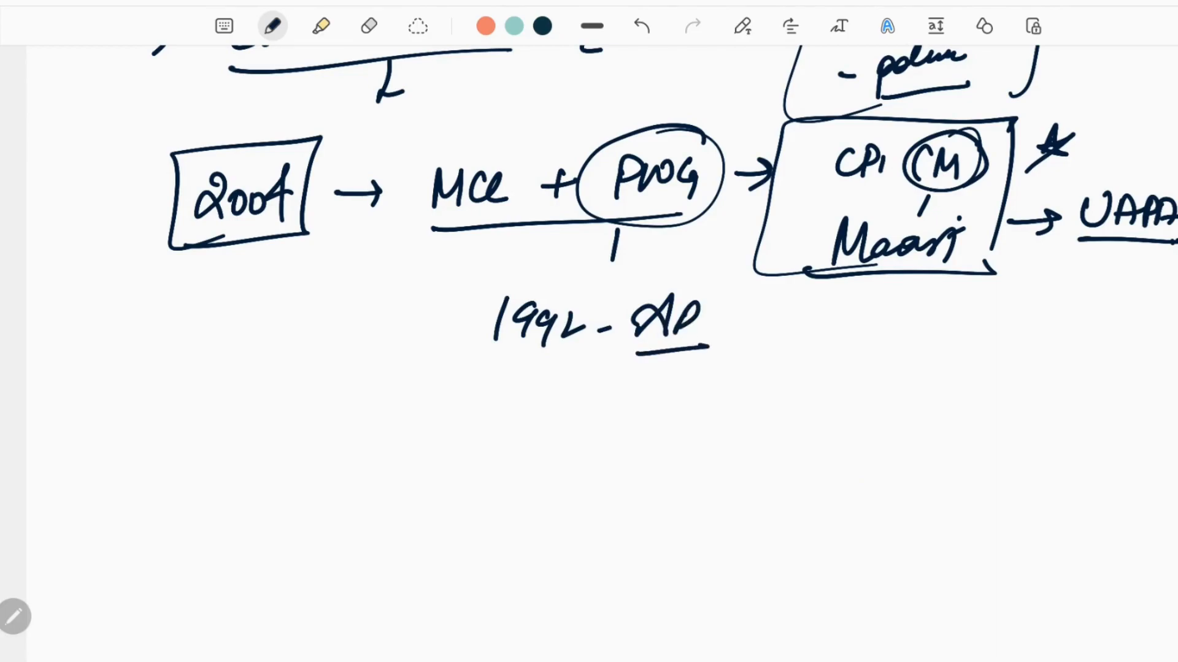
pyautogui.moveTo(150, 421); pyautogui.dragTo(149, 473)
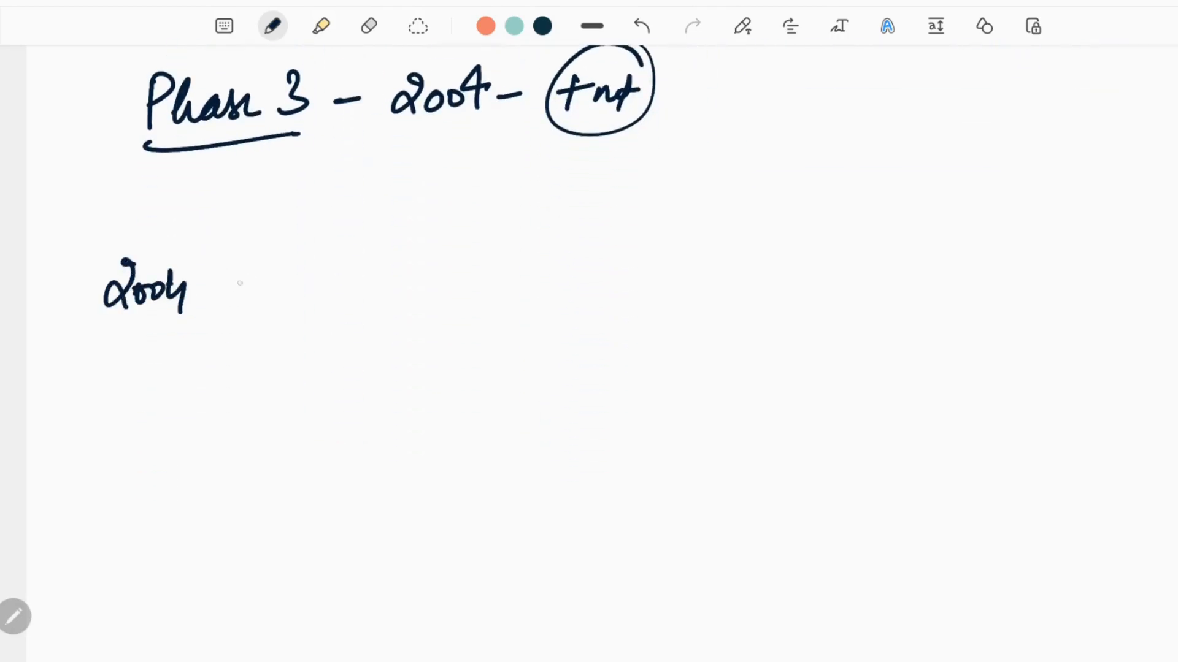
# Write the timeline '2004 — at peak' and '2010 → start declining'
pyautogui.moveTo(225, 284); pyautogui.dragTo(379, 280)
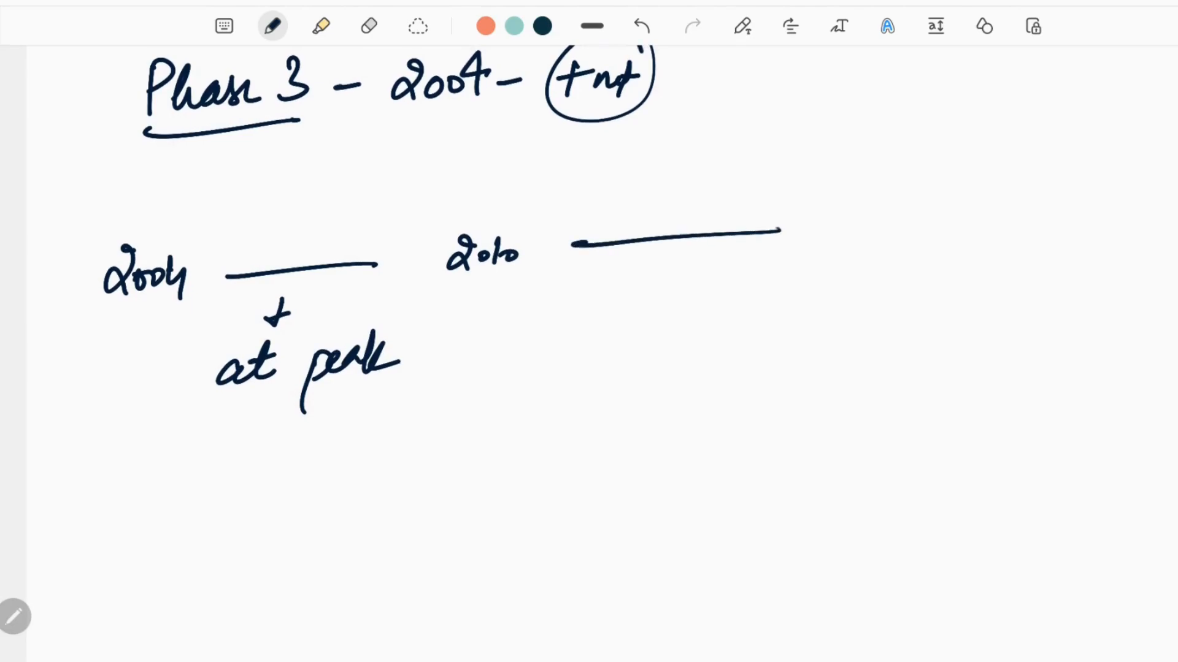
pyautogui.moveTo(780, 229); pyautogui.dragTo(840, 225)
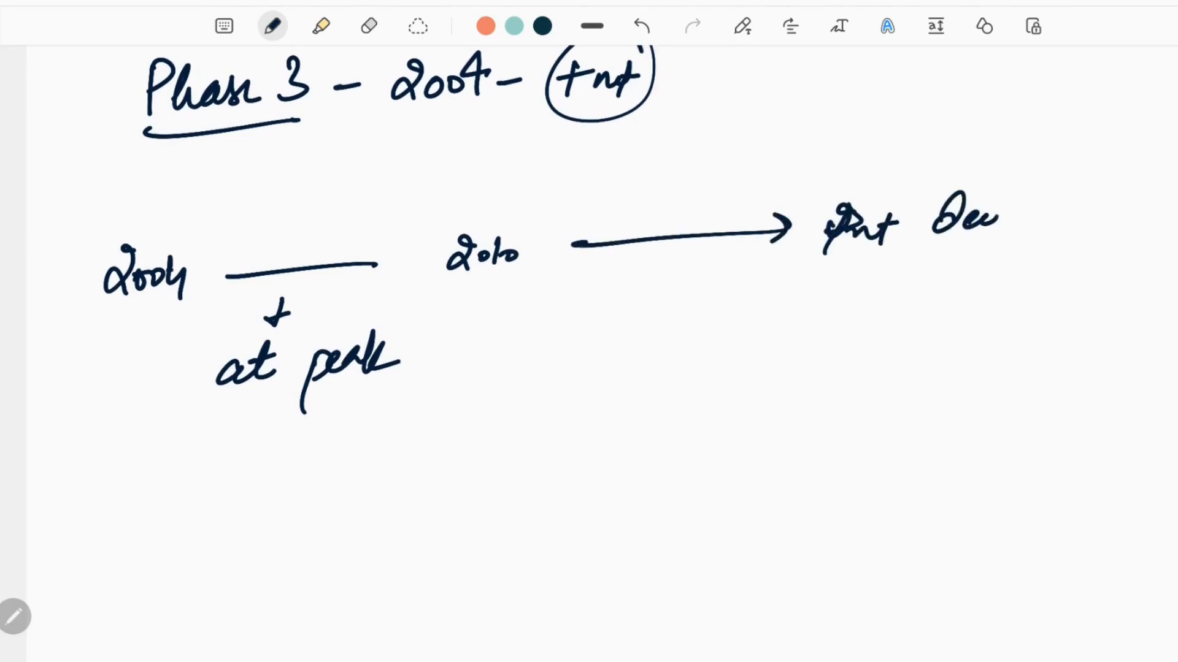
pyautogui.moveTo(931, 218); pyautogui.dragTo(1051, 263)
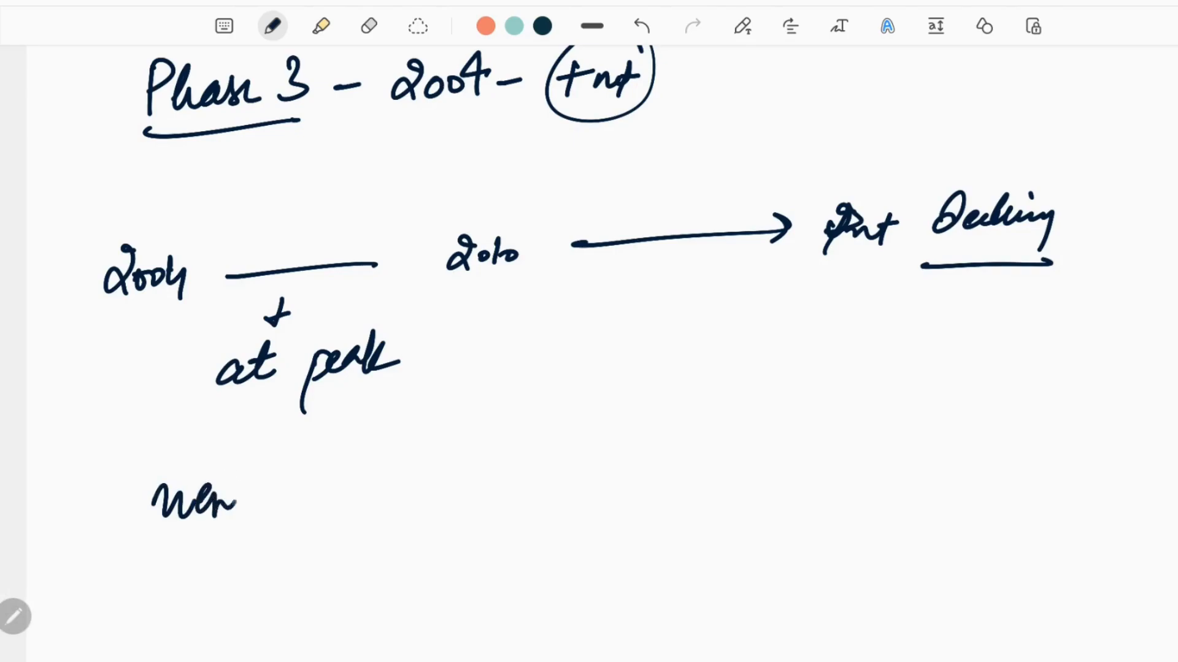
# Add the dashed points on new cadres and politicians, underlining the new class of politicians
pyautogui.write('ca')
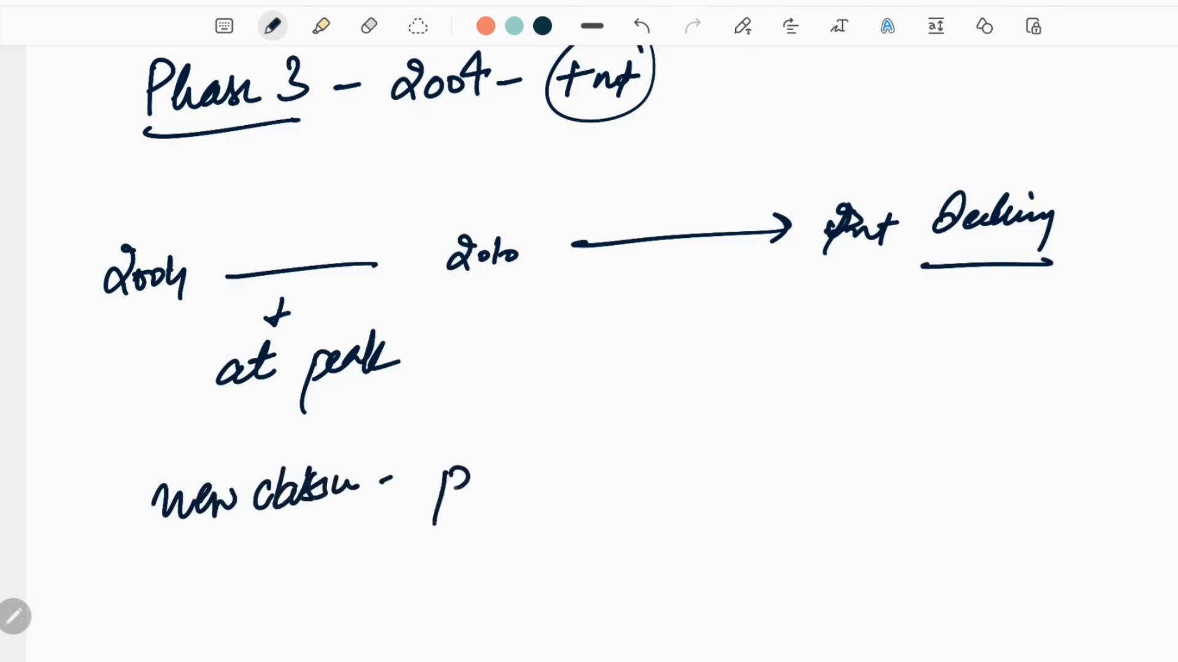
pyautogui.write('politi')
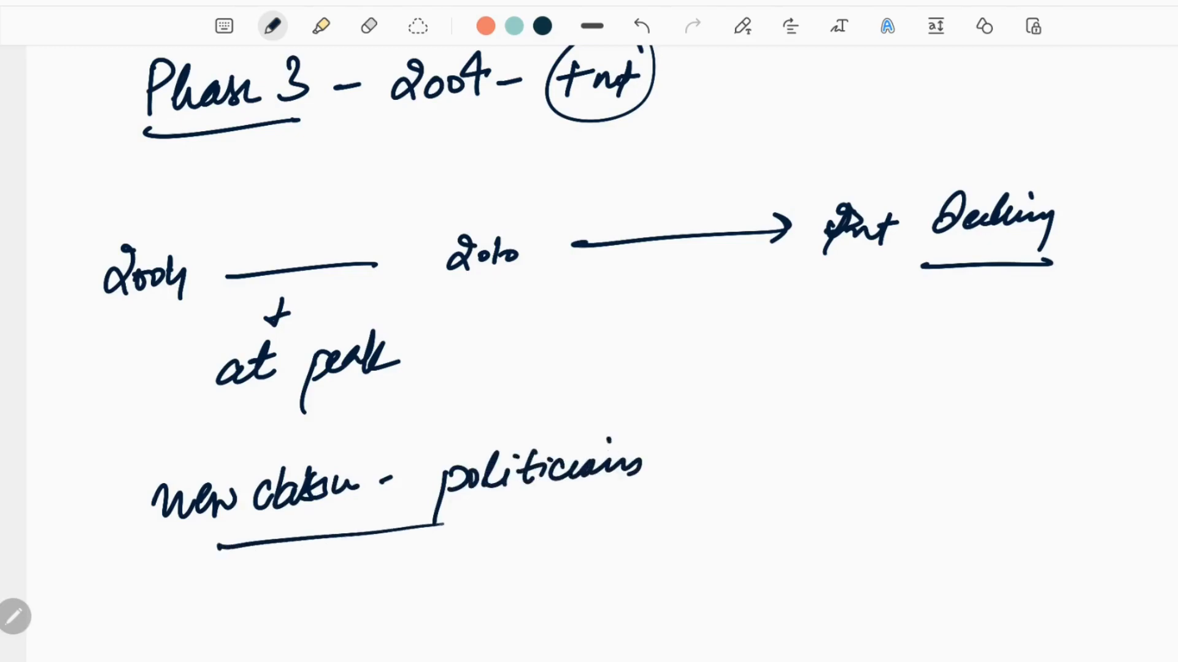
pyautogui.moveTo(443, 522); pyautogui.dragTo(672, 511)
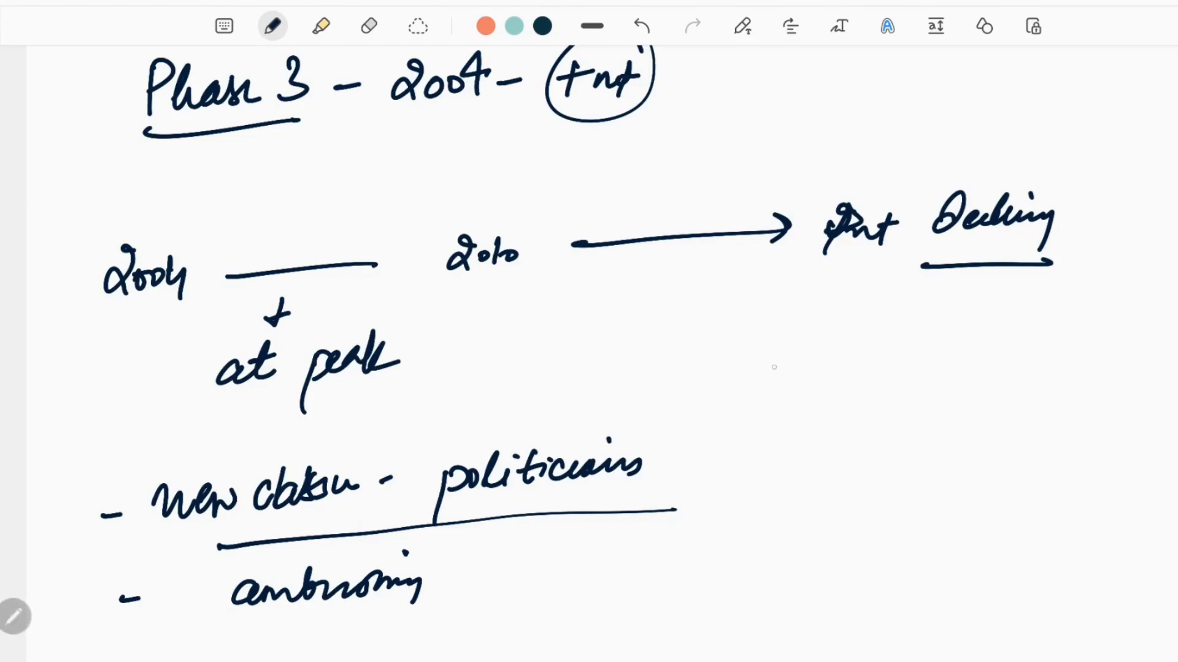
# Note '23rd April → IEDs' beside the Phase 3 points and move to the next page
pyautogui.write('23rd April')
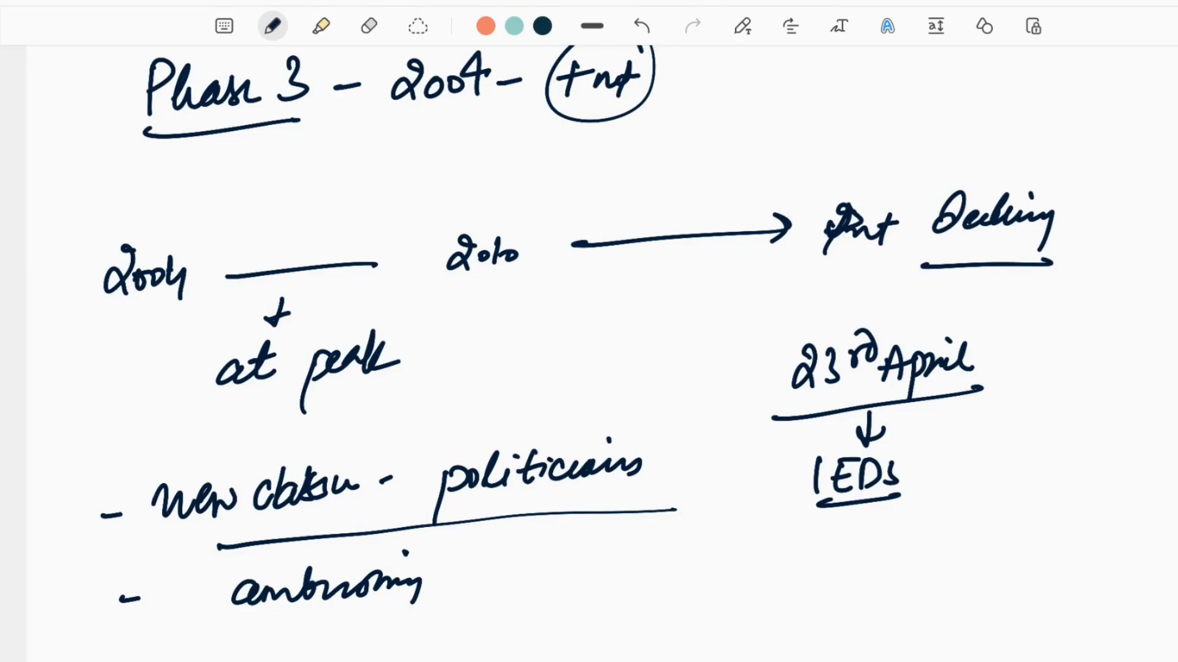
pyautogui.scroll(-3)
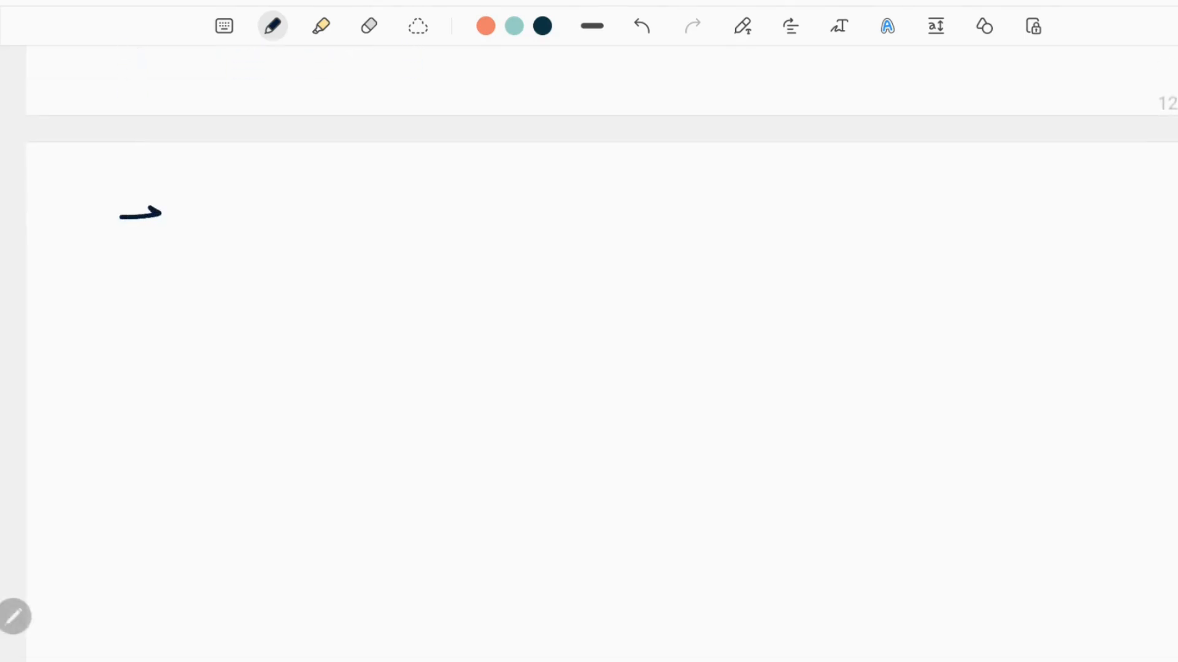
# Write '→ Maintain Secrecy' branching to 'plans' and 'leadership'
pyautogui.moveTo(211, 203); pyautogui.dragTo(308, 225)
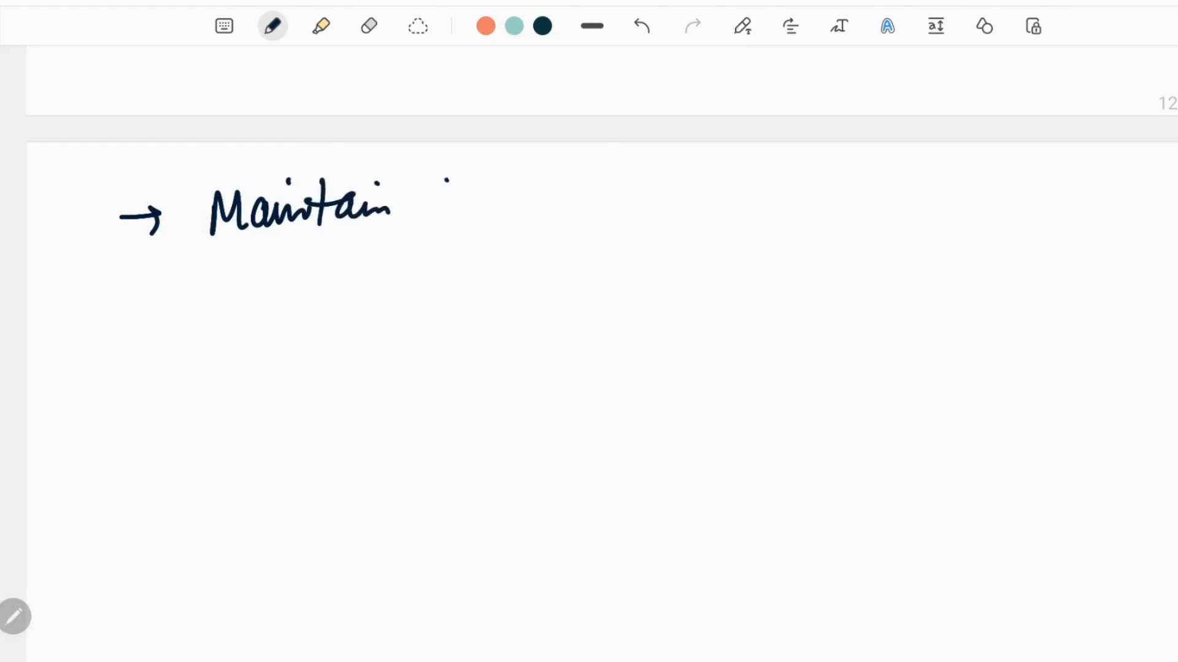
pyautogui.moveTo(424, 199); pyautogui.dragTo(533, 199)
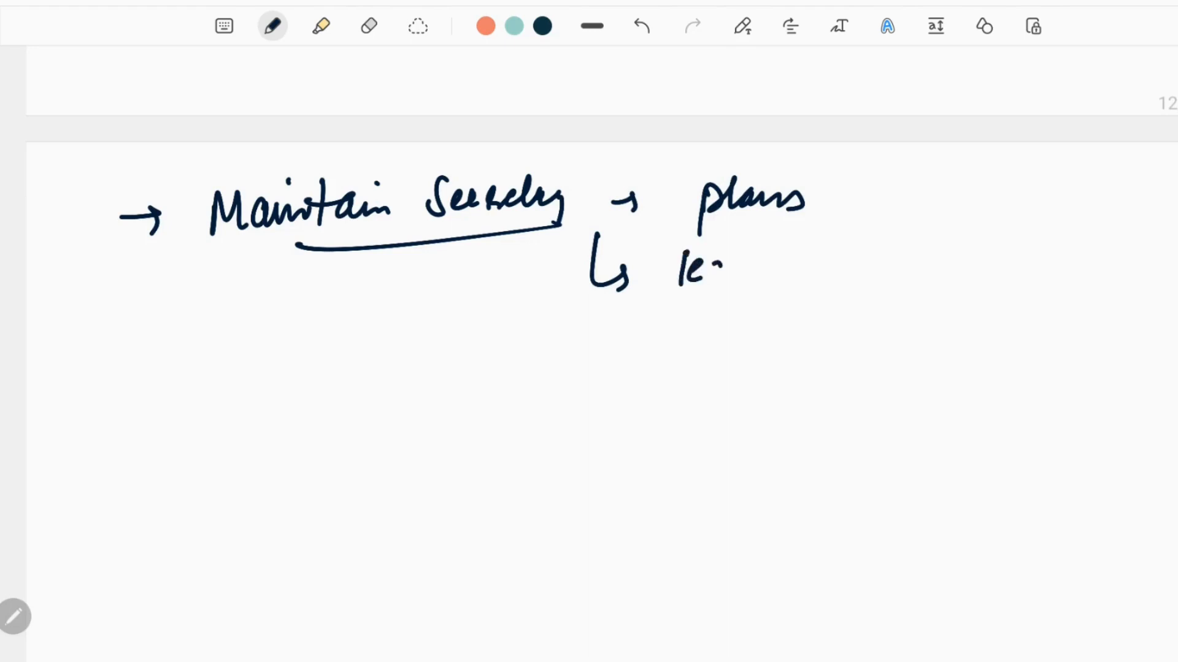
pyautogui.moveTo(706, 263); pyautogui.dragTo(826, 263)
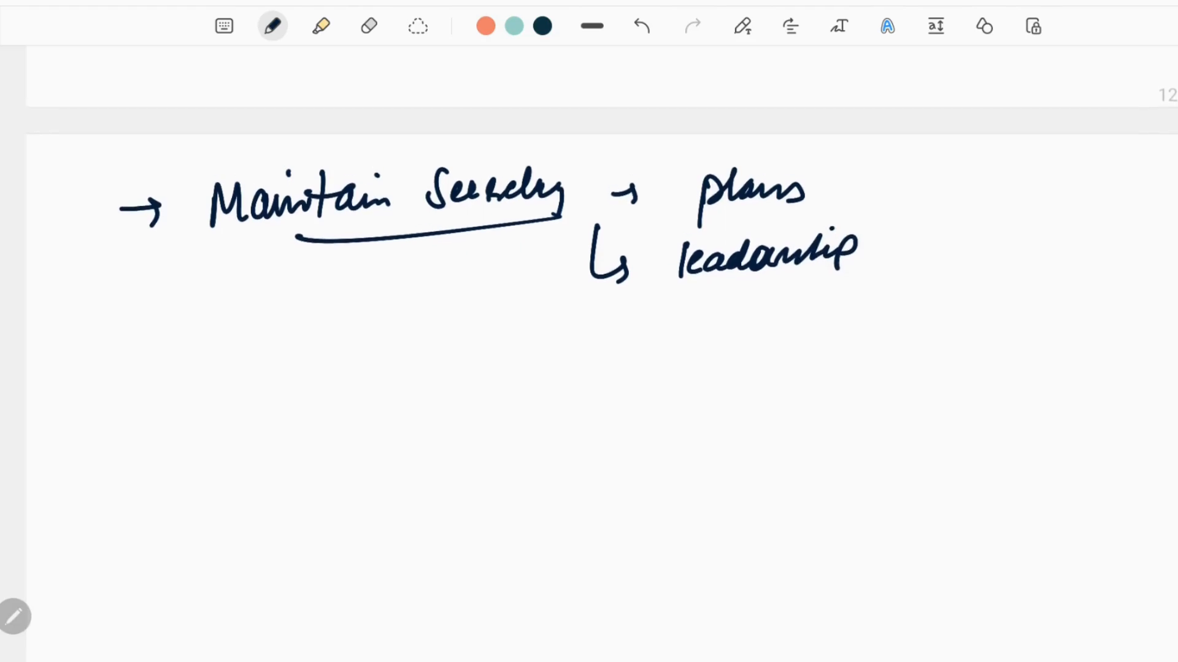
# Add '↓ loot police weapons' and a boxed 'Pattern analysis' note
pyautogui.scroll(-3)
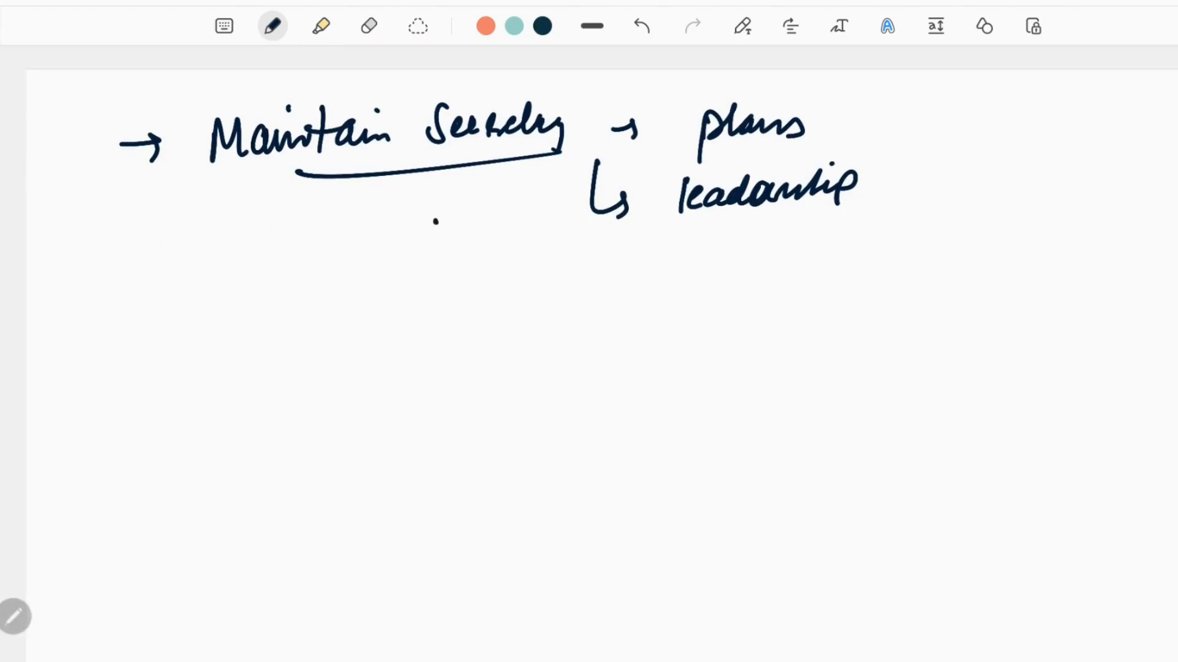
pyautogui.moveTo(435, 218); pyautogui.dragTo(511, 315)
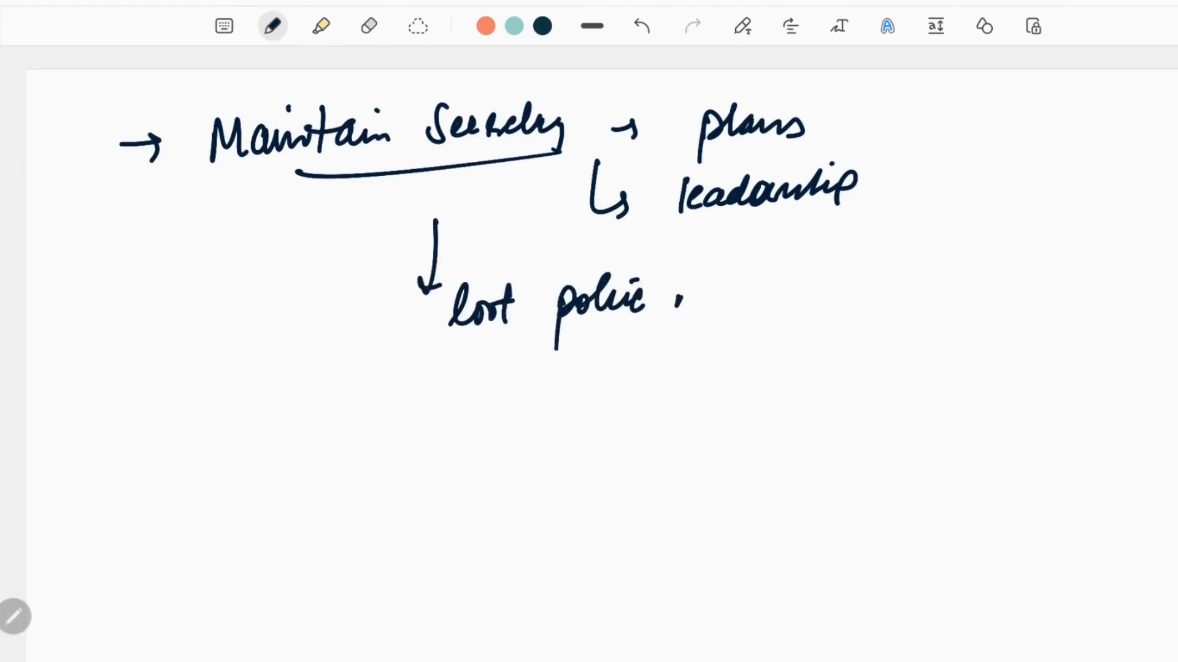
pyautogui.moveTo(668, 285); pyautogui.dragTo(804, 301)
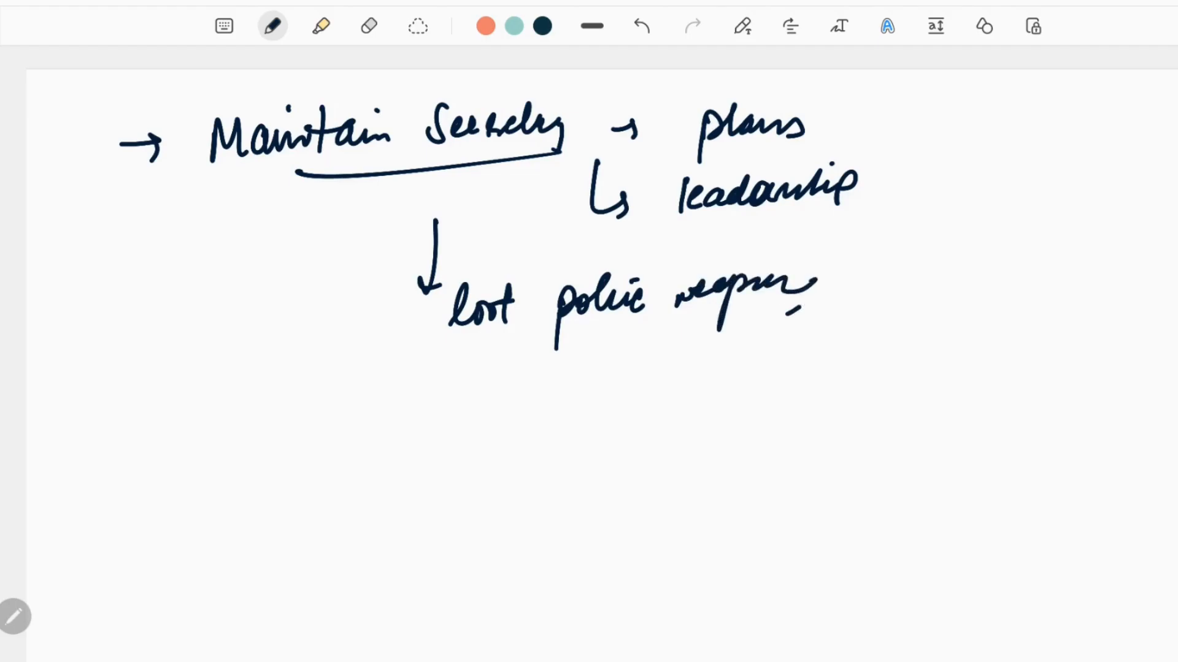
pyautogui.moveTo(173, 241); pyautogui.dragTo(206, 199)
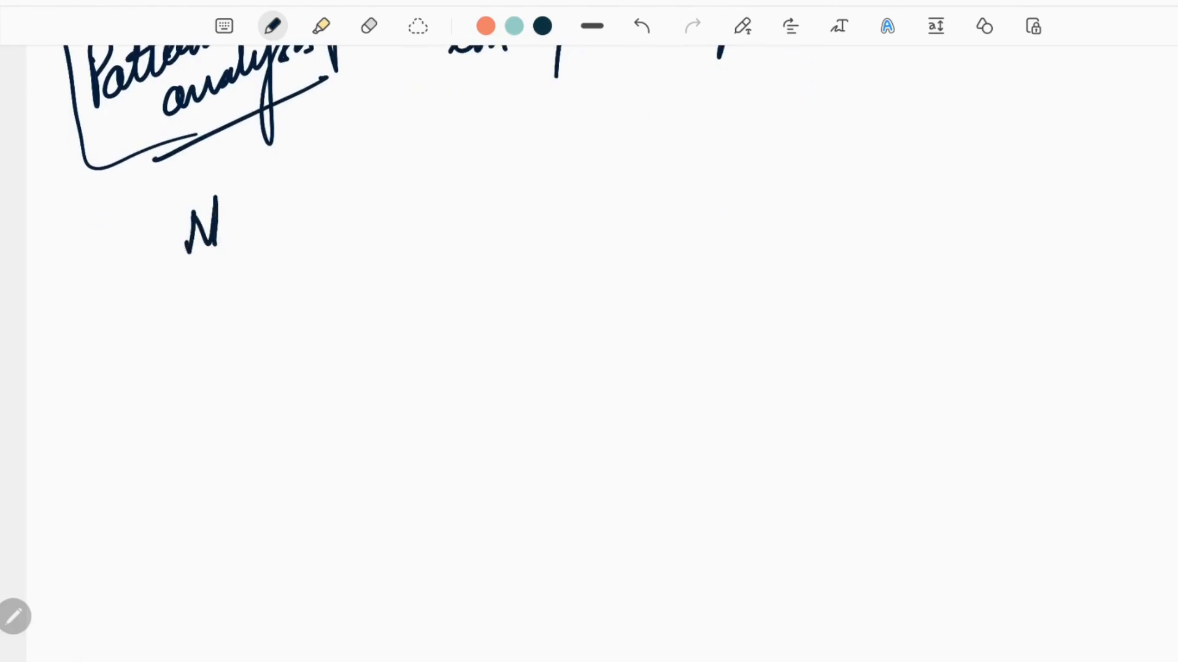
# Write the underlined 'Next roadmap' heading with a 'status of extremism' branch
pyautogui.moveTo(225, 218); pyautogui.dragTo(248, 241)
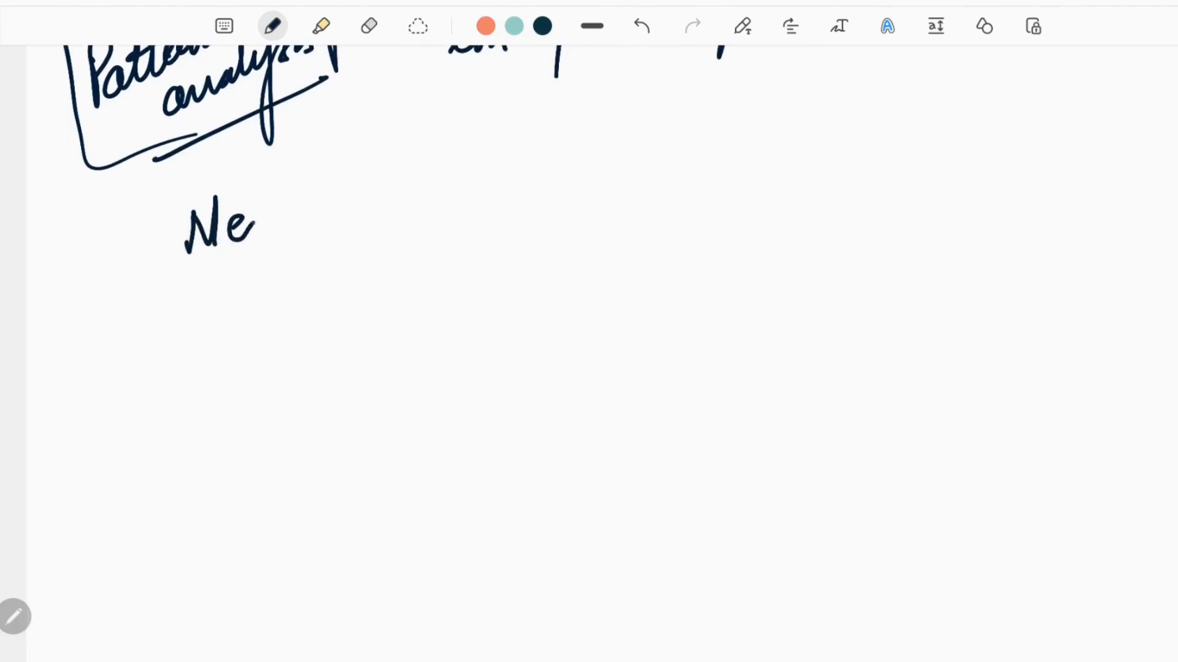
pyautogui.moveTo(248, 225); pyautogui.dragTo(359, 259)
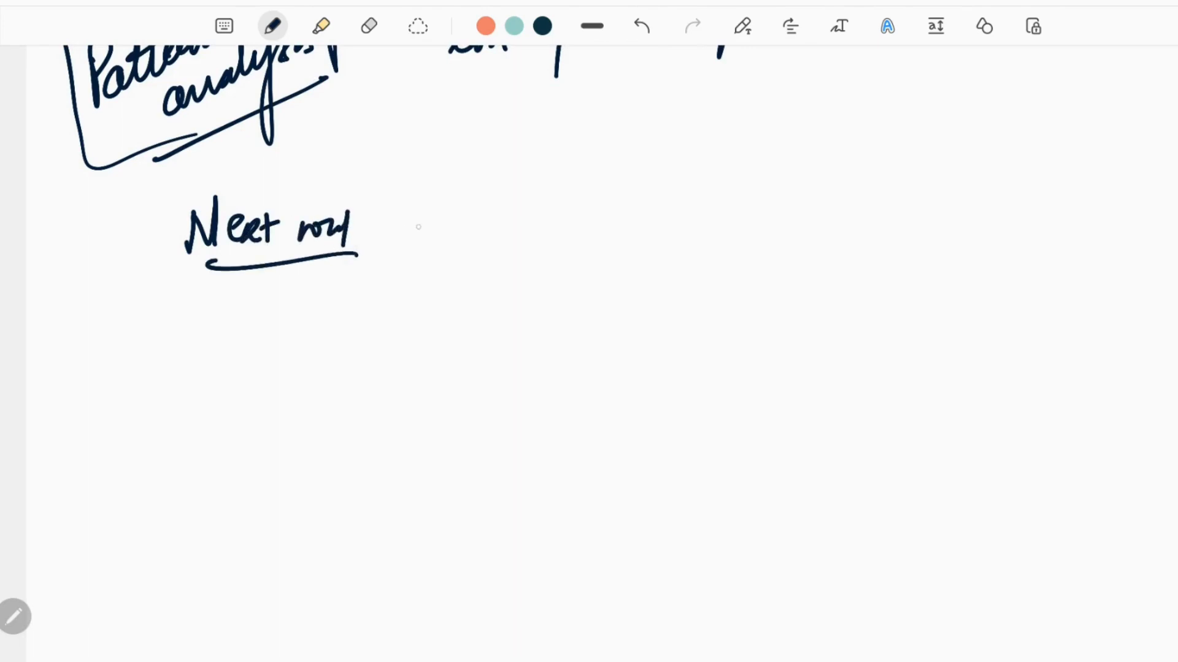
pyautogui.moveTo(398, 233); pyautogui.dragTo(555, 180)
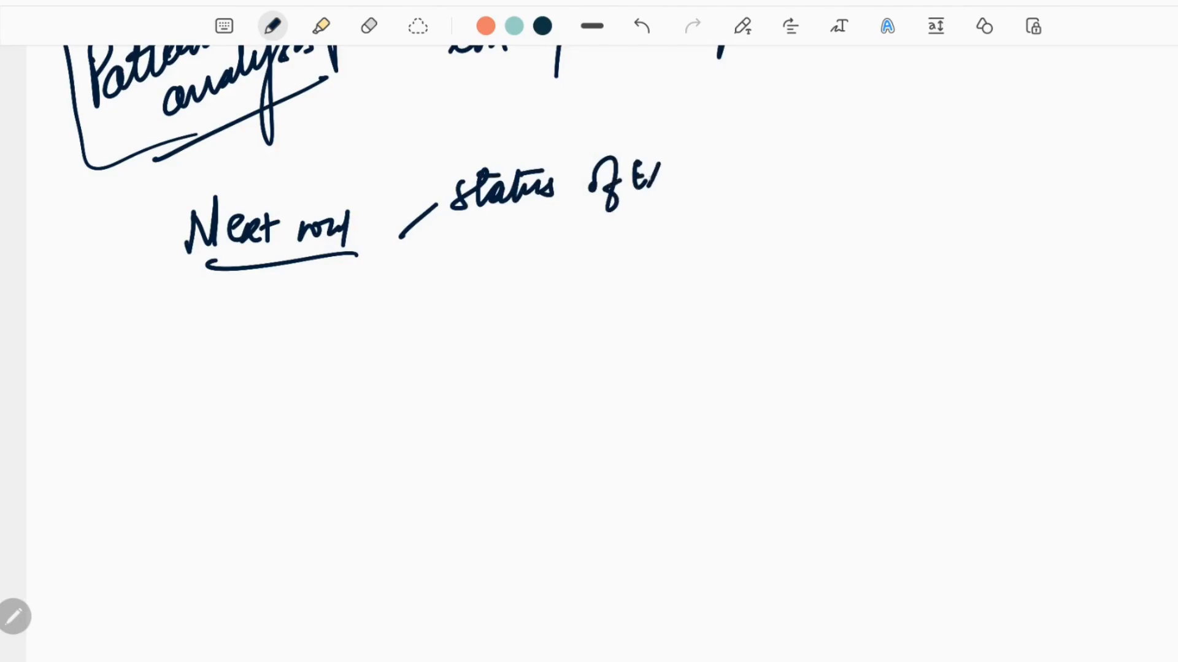
pyautogui.moveTo(654, 173); pyautogui.dragTo(758, 173)
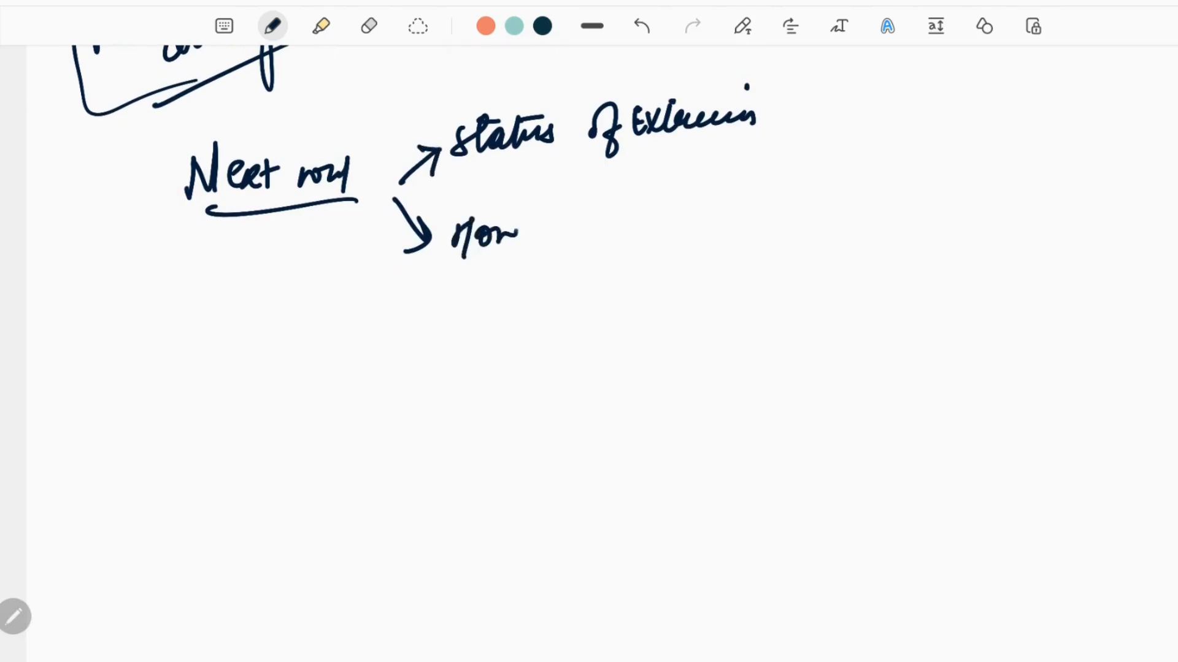
# Add the 'how govt. strategy' and 'steps needs to be taken' branches with a divider
pyautogui.moveTo(533, 218); pyautogui.dragTo(608, 278)
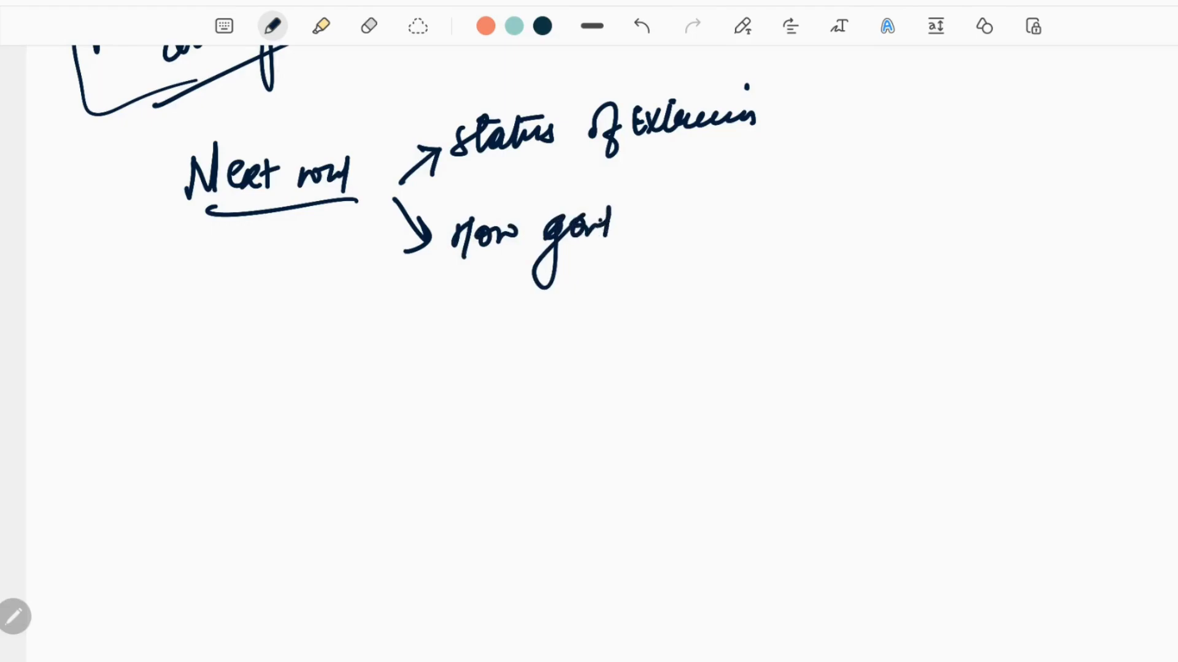
pyautogui.moveTo(646, 225); pyautogui.dragTo(740, 218)
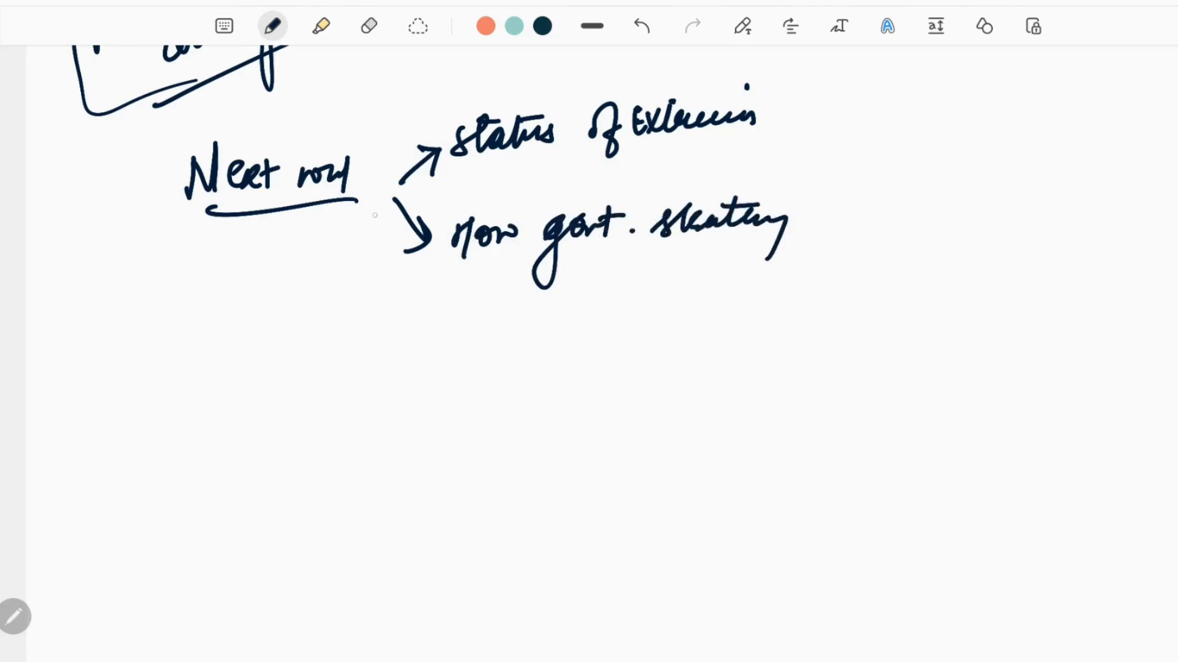
pyautogui.moveTo(373, 198); pyautogui.dragTo(405, 331)
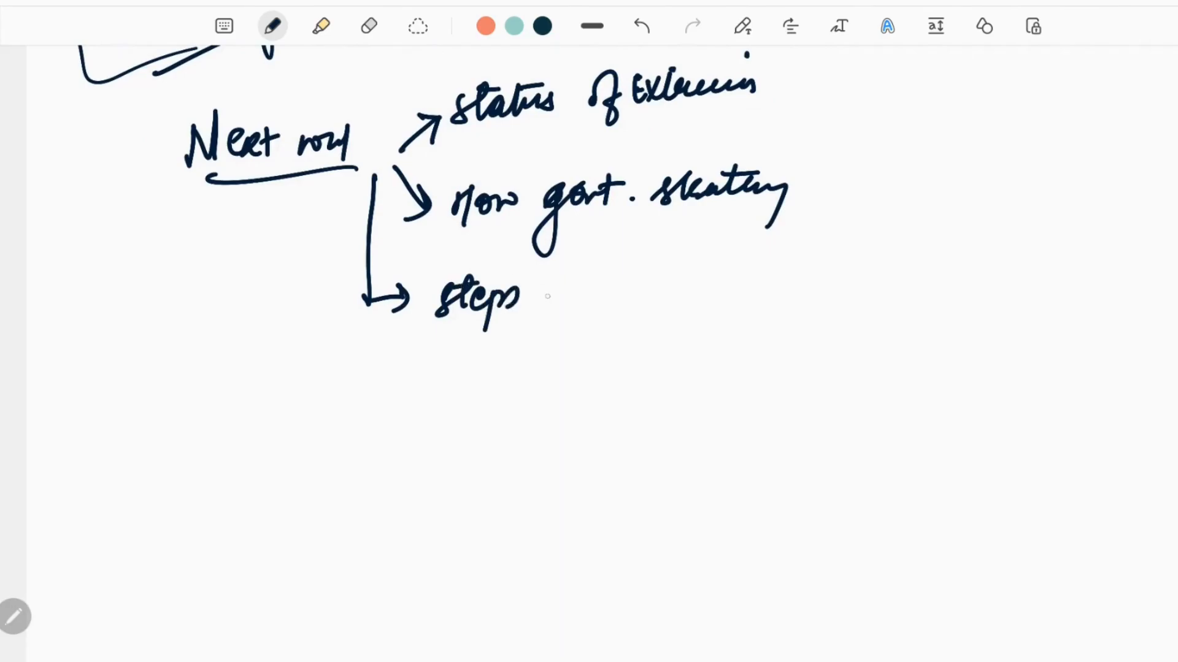
pyautogui.moveTo(541, 293); pyautogui.dragTo(645, 294)
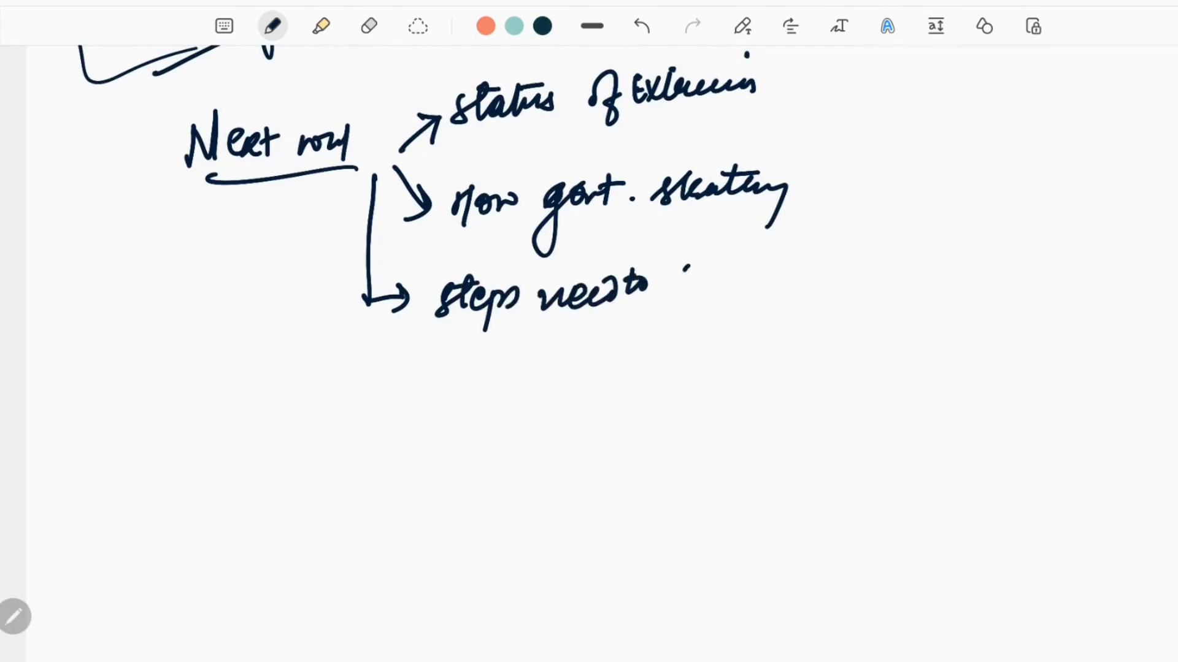
pyautogui.moveTo(668, 278); pyautogui.dragTo(803, 281)
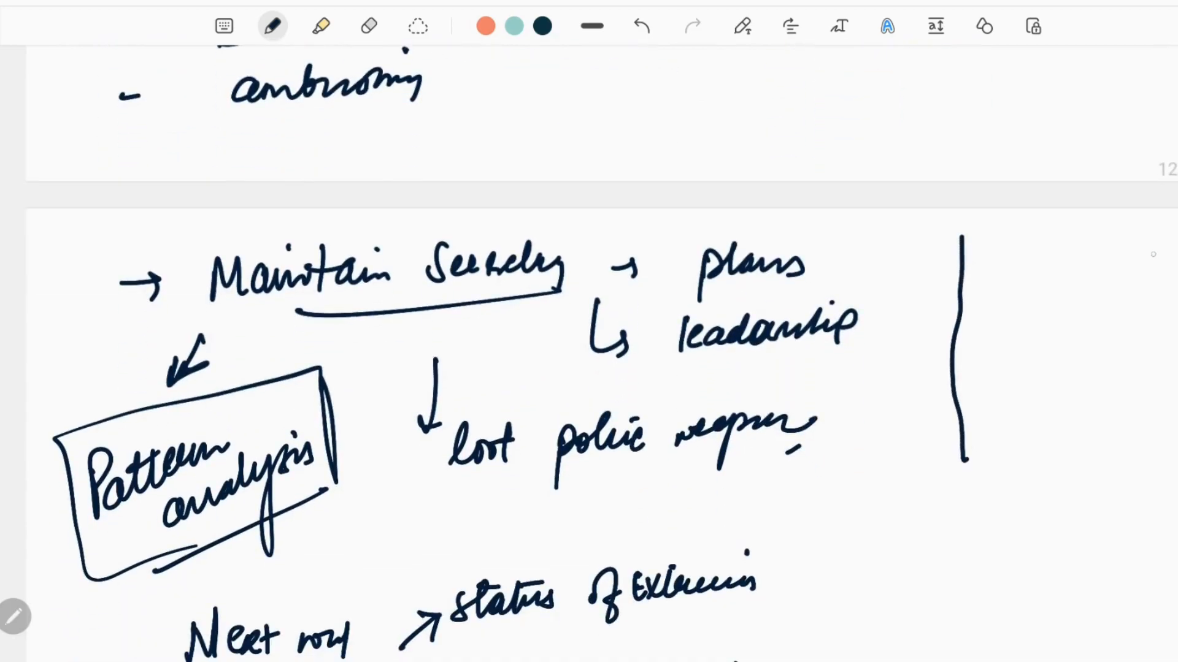
# Draw a slanted box at the right edge and label it 'Red corridor'
pyautogui.moveTo(1037, 391); pyautogui.dragTo(1157, 255)
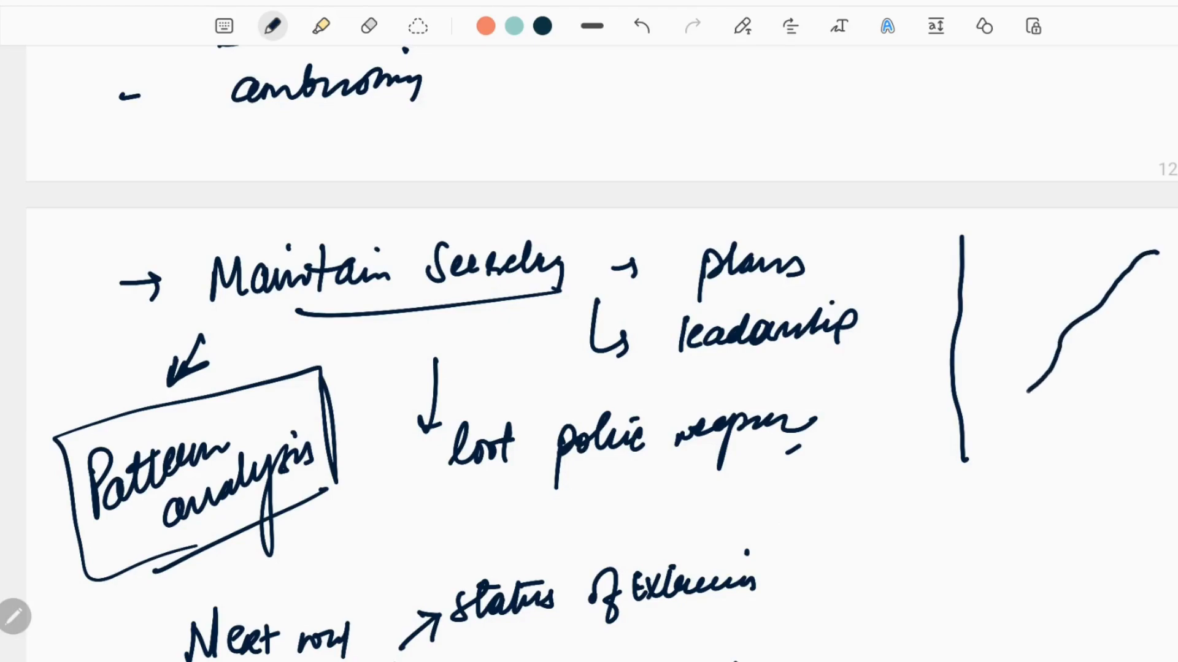
pyautogui.moveTo(1007, 420); pyautogui.dragTo(1149, 258)
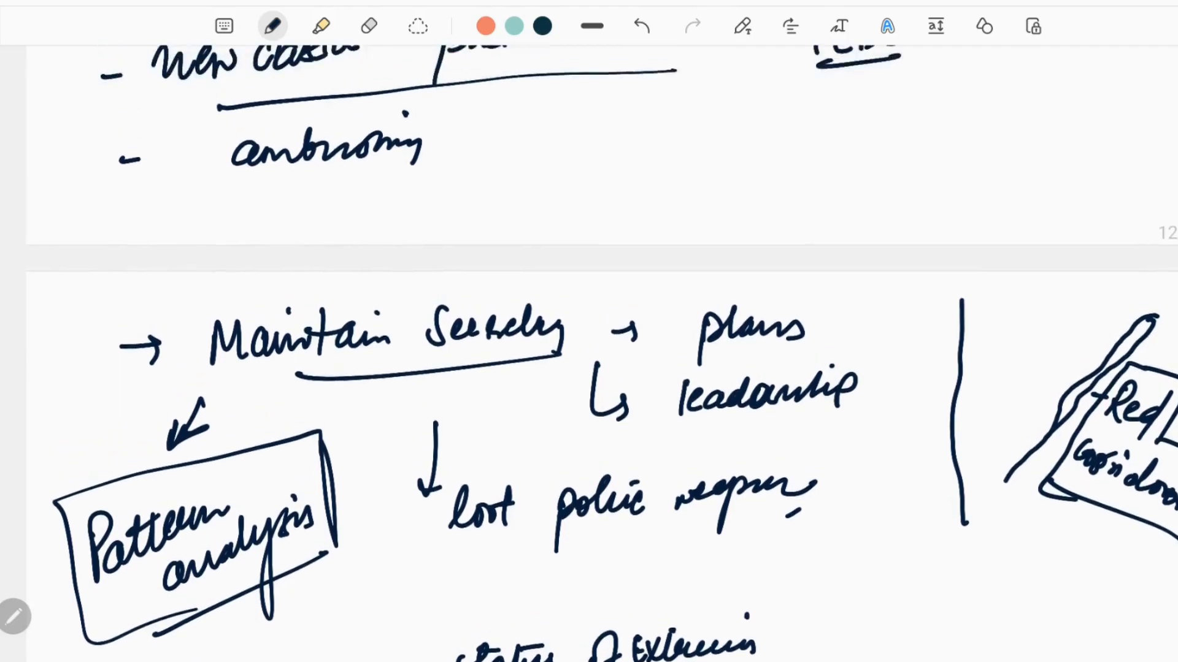
# Scroll back to the earlier Extremist / Maoist / Naxalites diagram
pyautogui.scroll(-3)
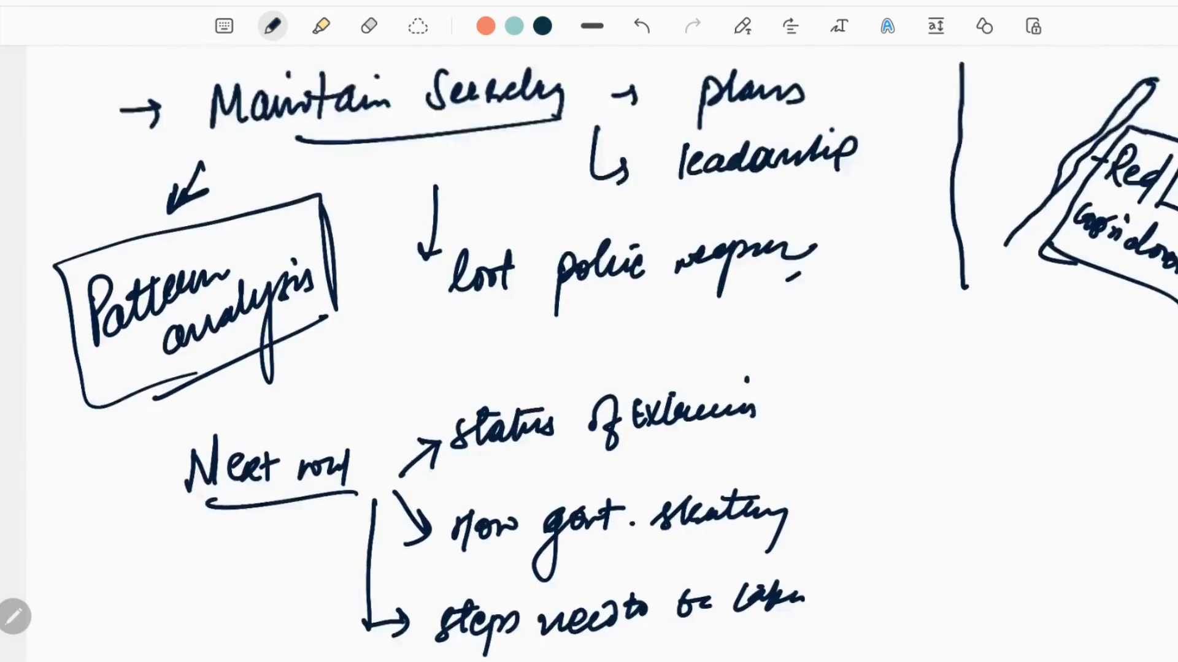
pyautogui.scroll(-3)
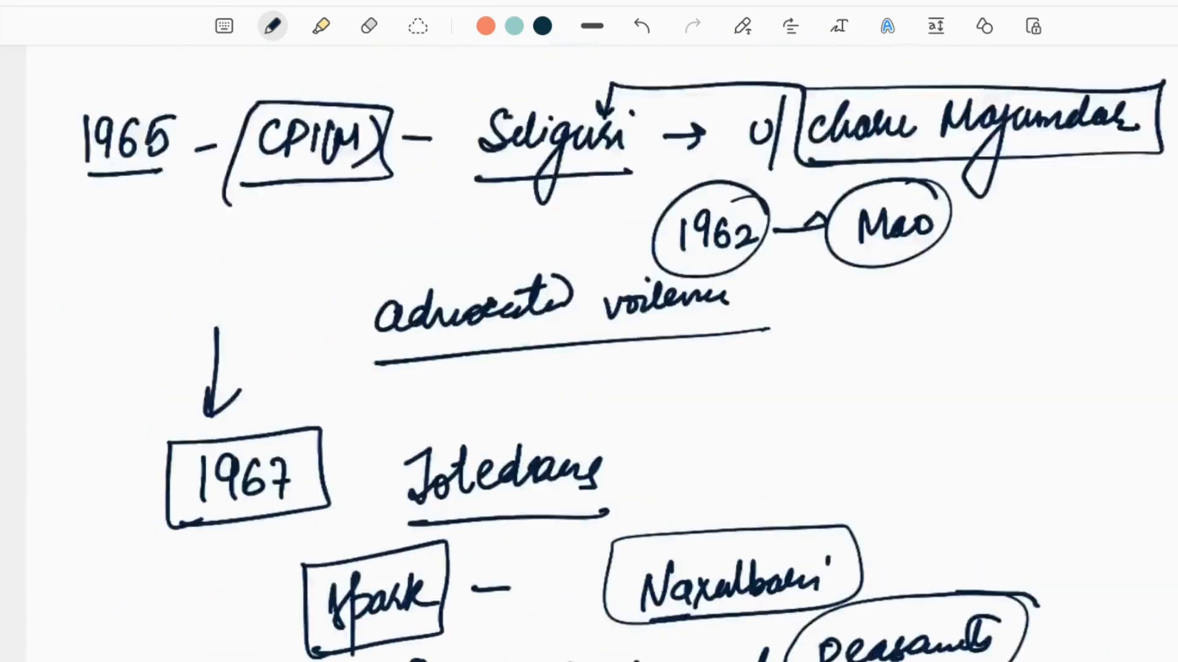
pyautogui.scroll(-3)
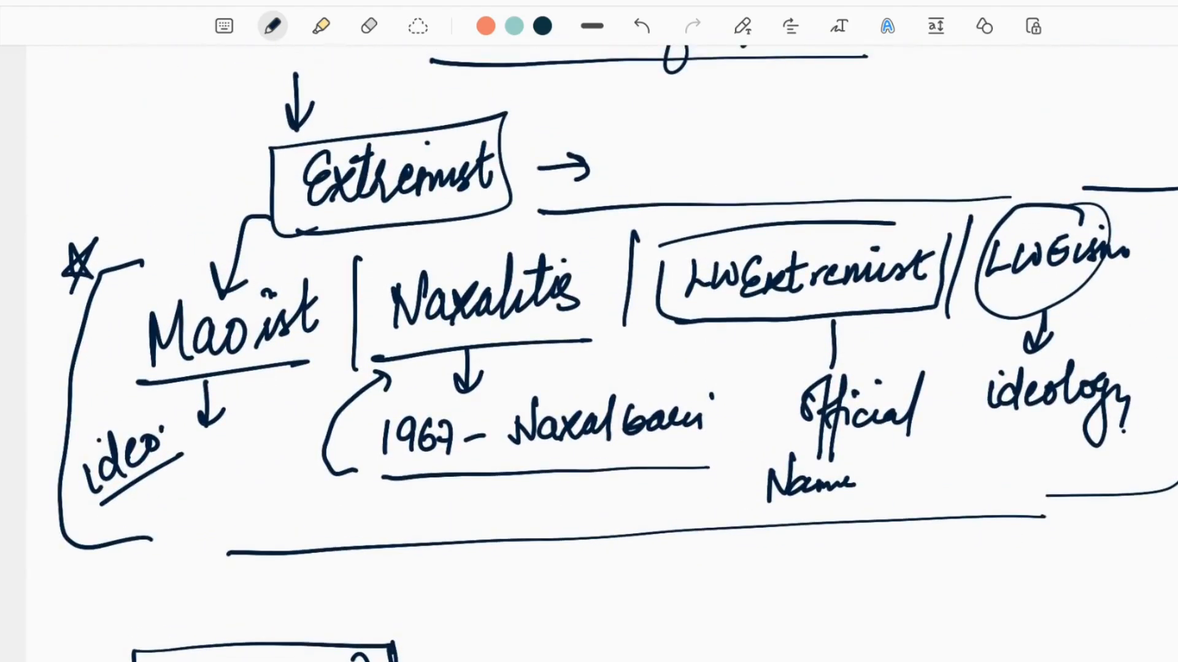